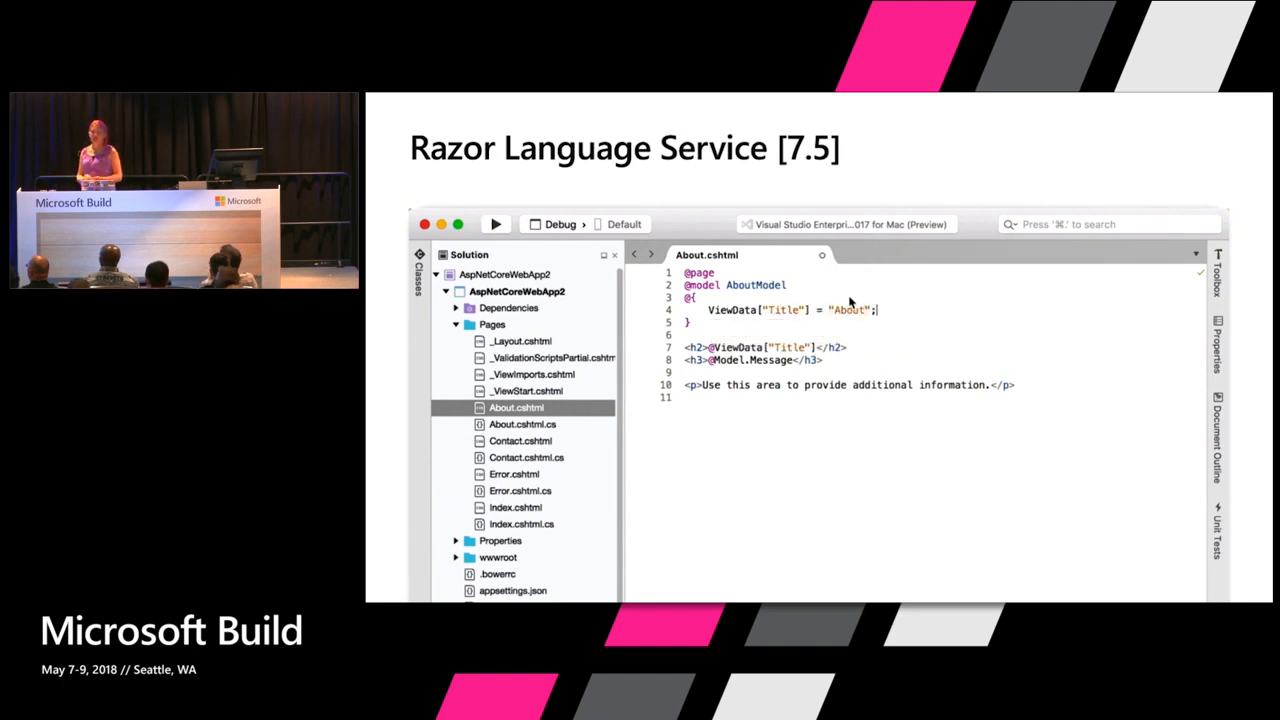
Type code writing 'Hello World', an "About" view, and document.body.innerHTML = greeter.greet().
text(this)
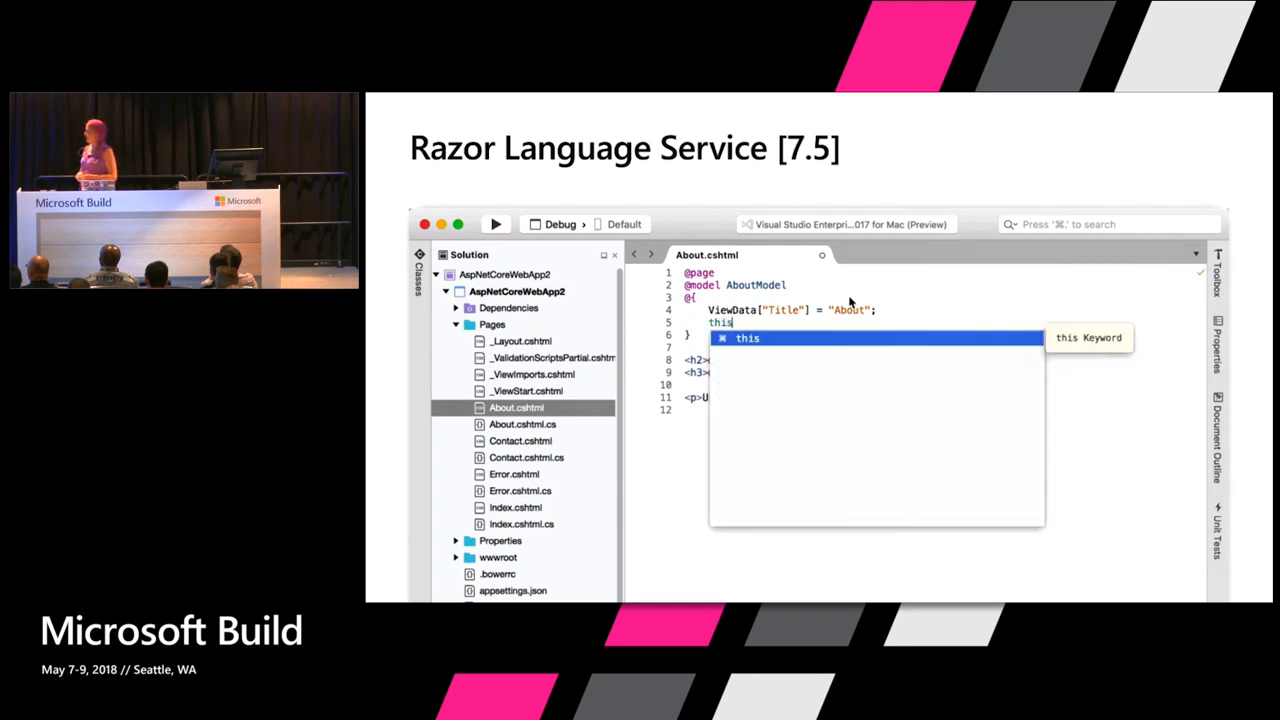
text(.WriteLiteral(")
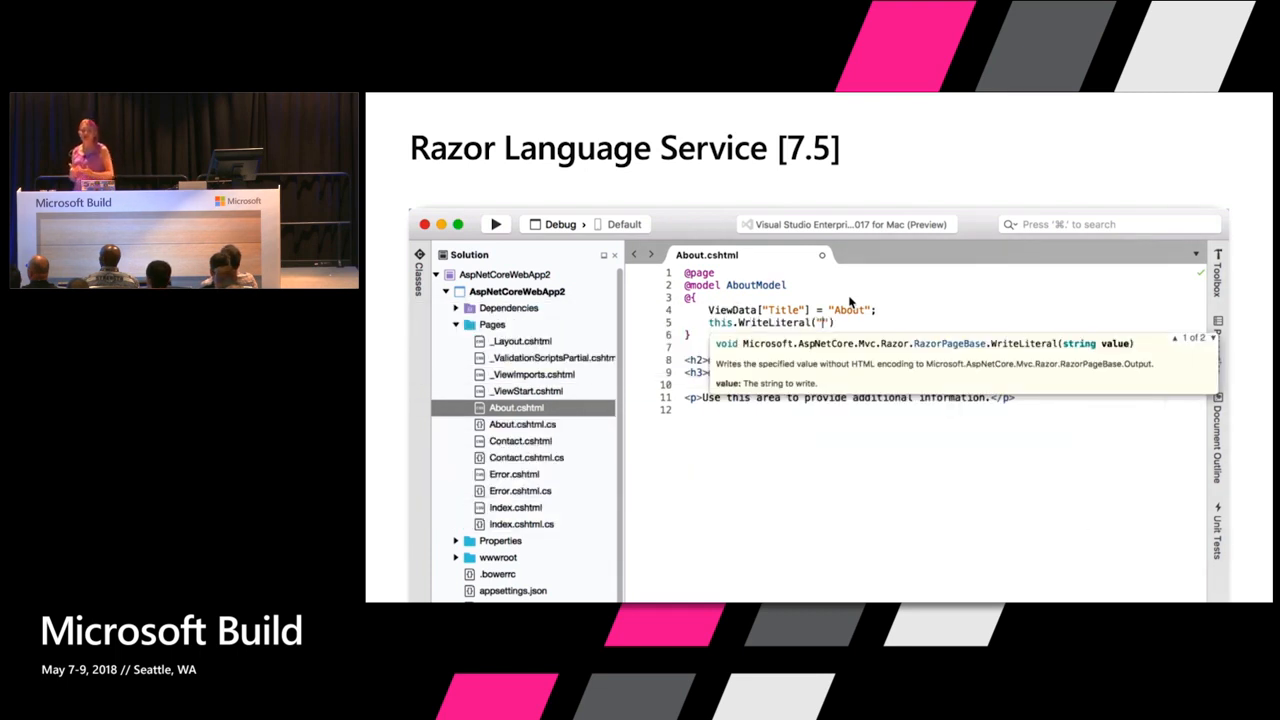
text(Hello World!)
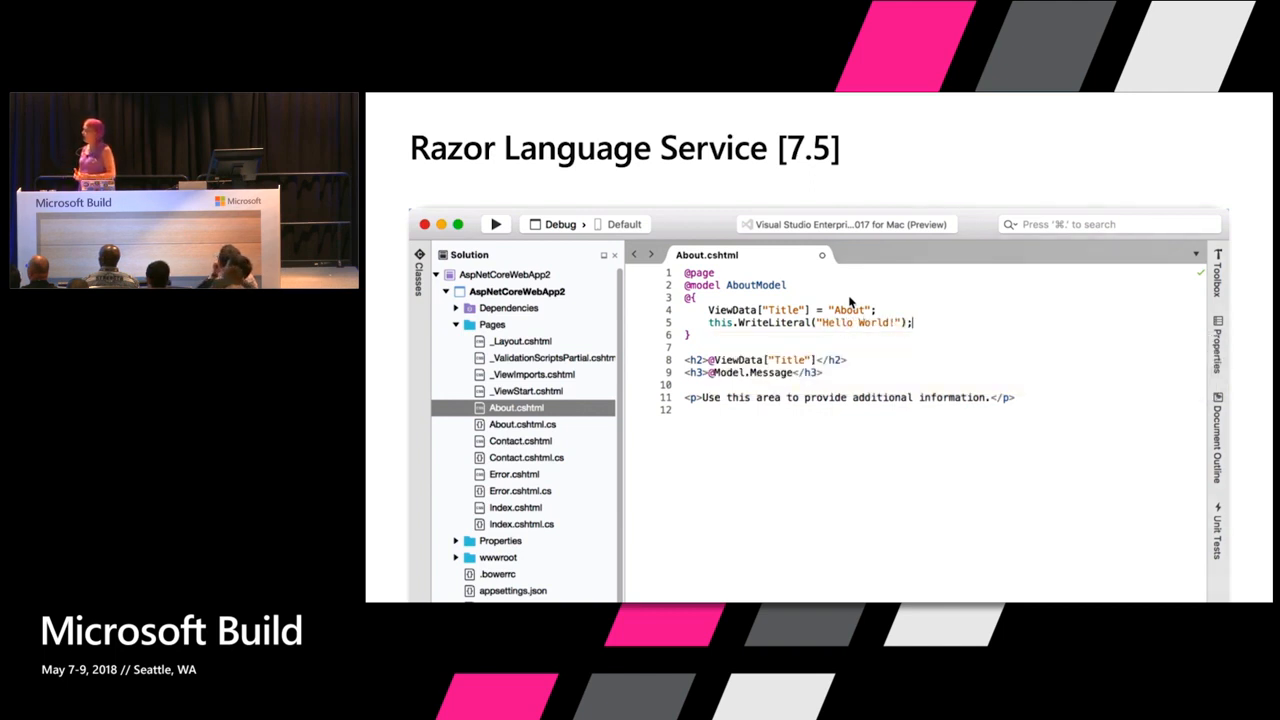
mouse_move(775, 322)
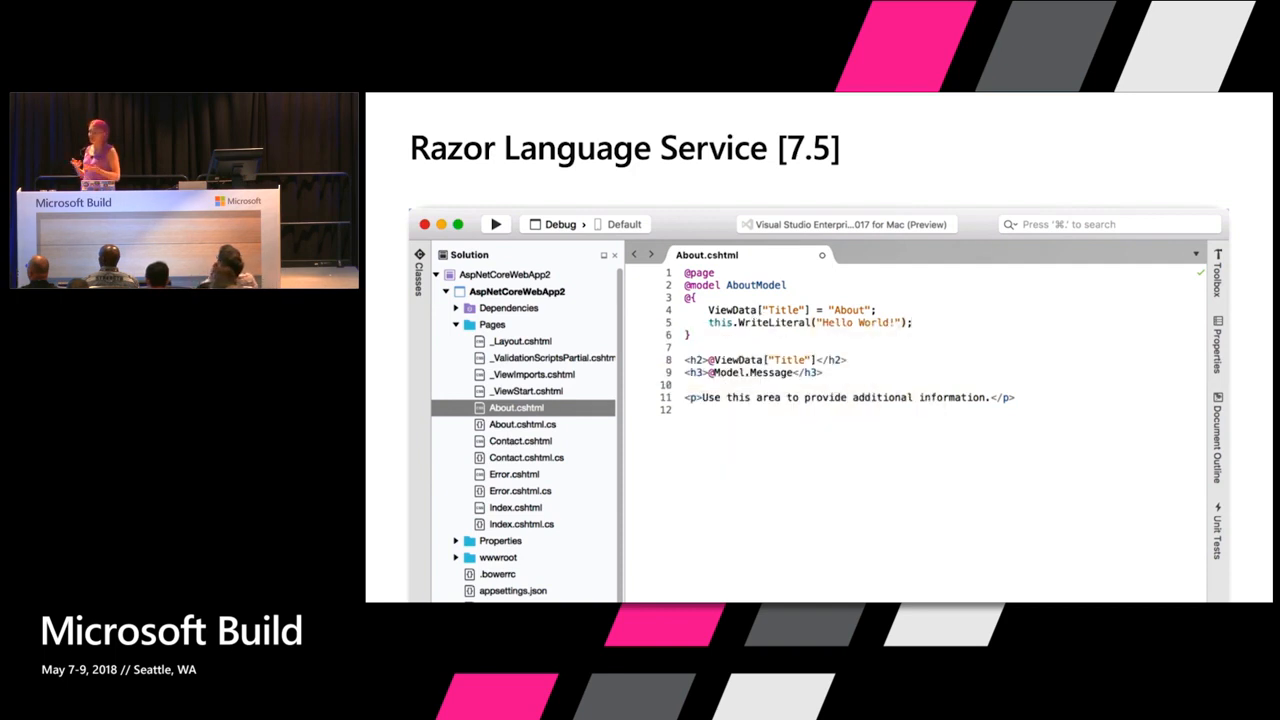
text(View)
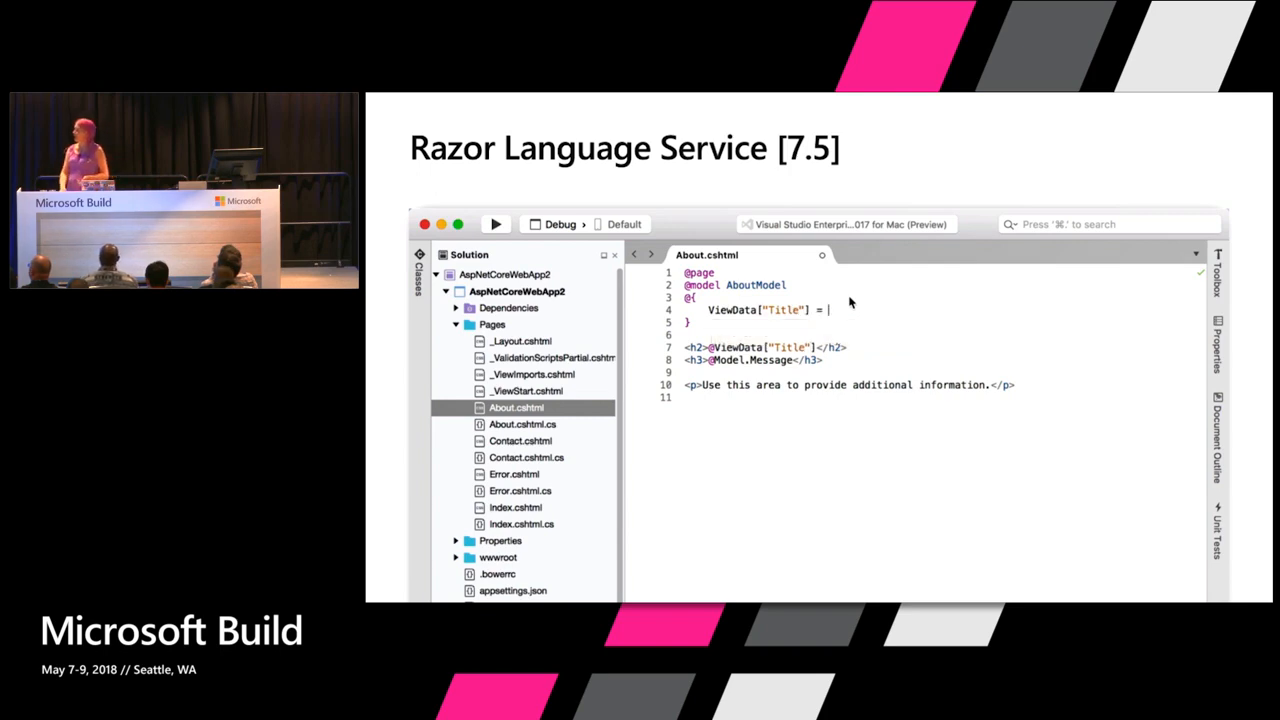
text("About";)
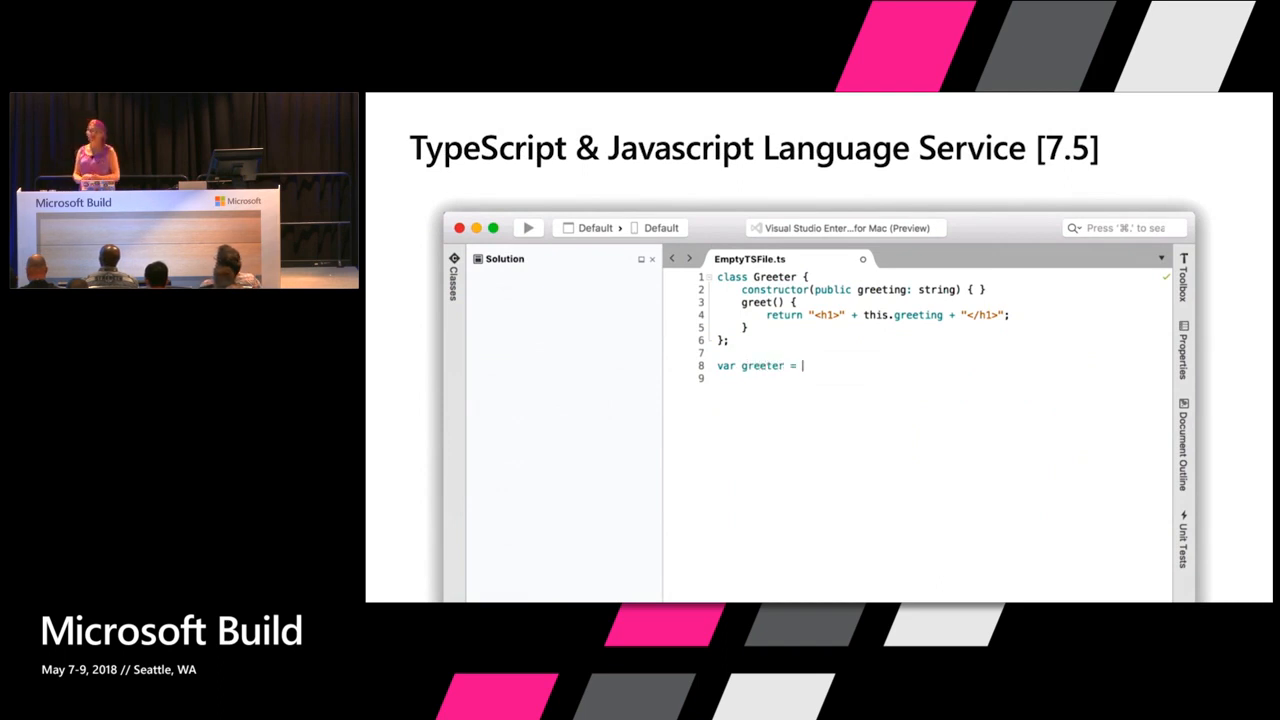
text(new Greeter(")
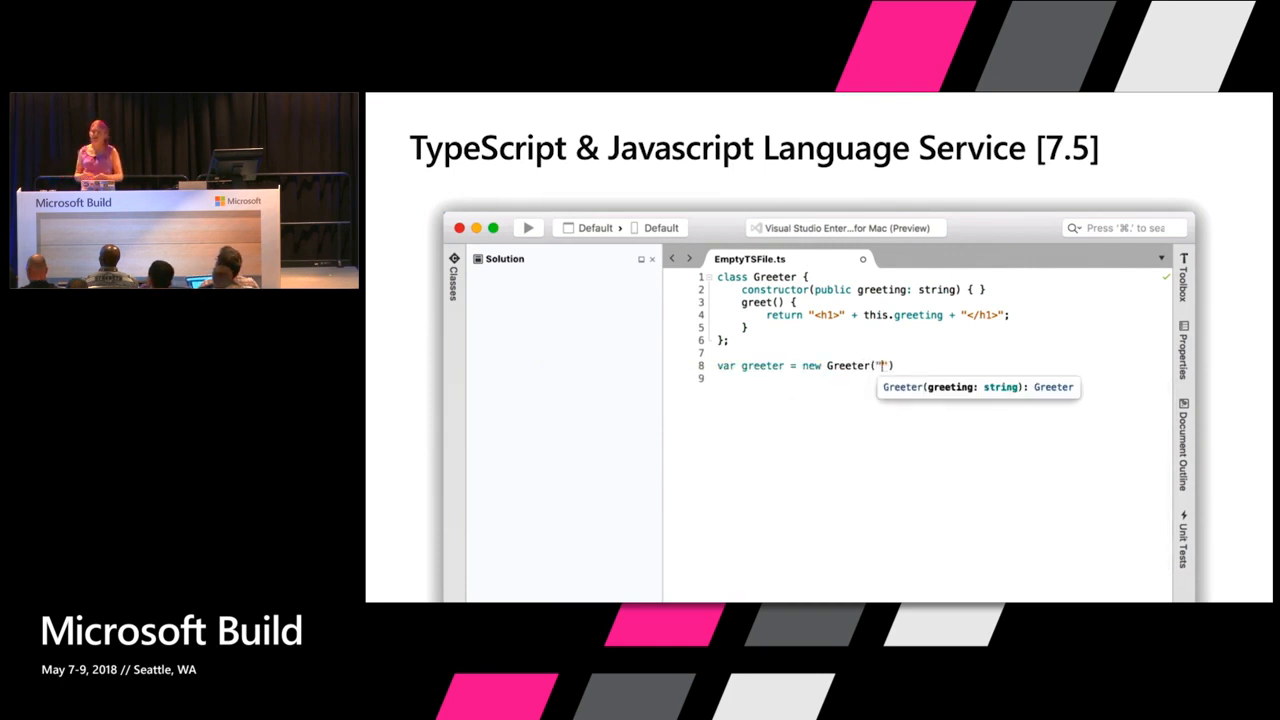
text(Hello!)
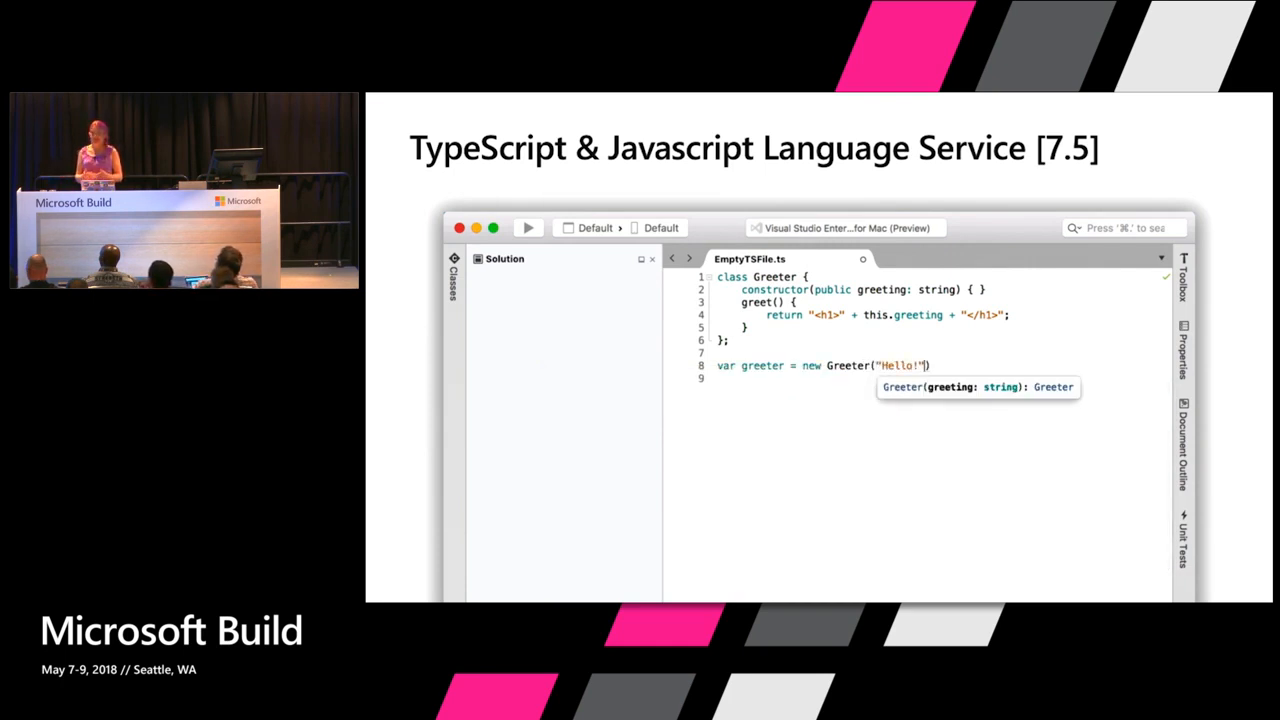
text(do)
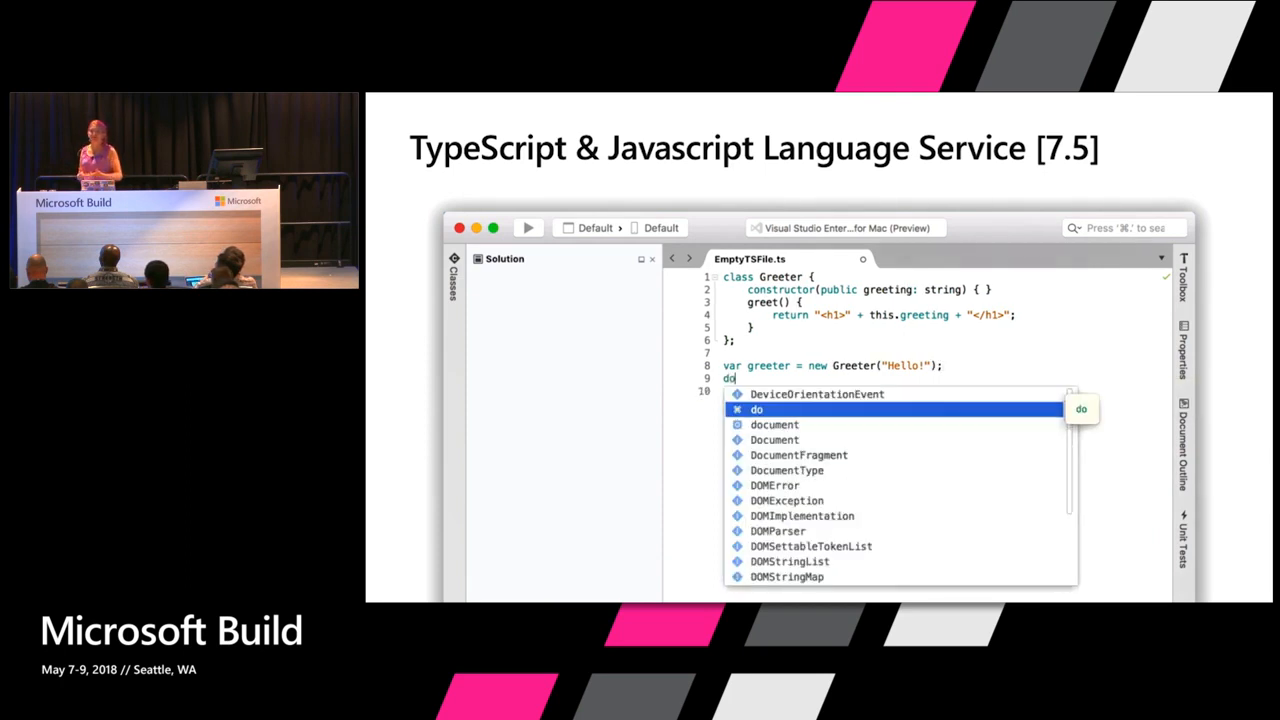
text(cument.)
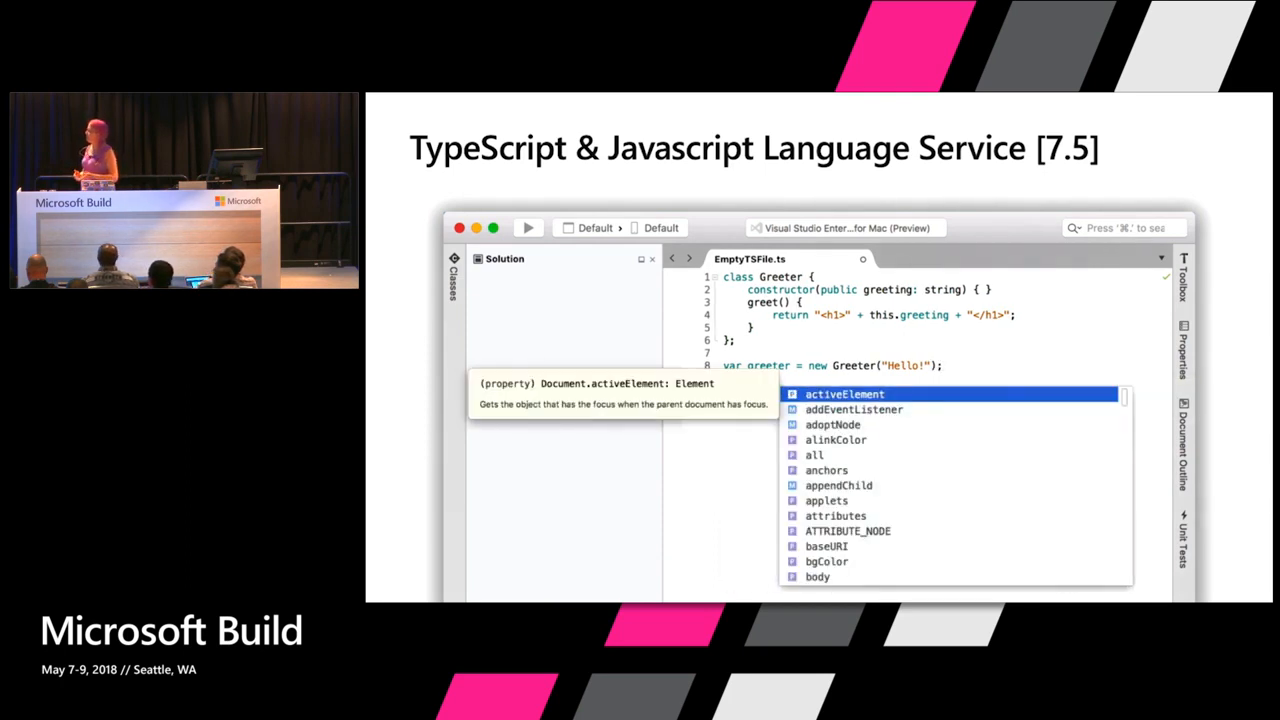
text(document.body.i)
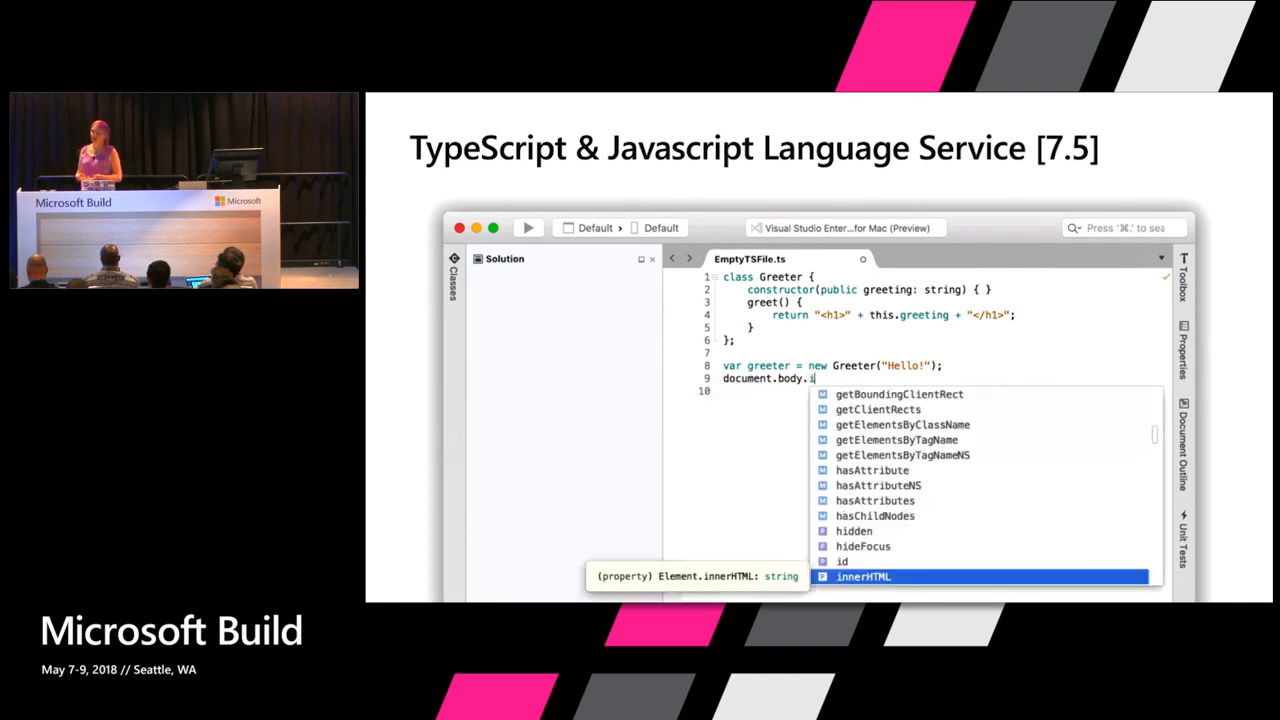
text(nnerHTML = g)
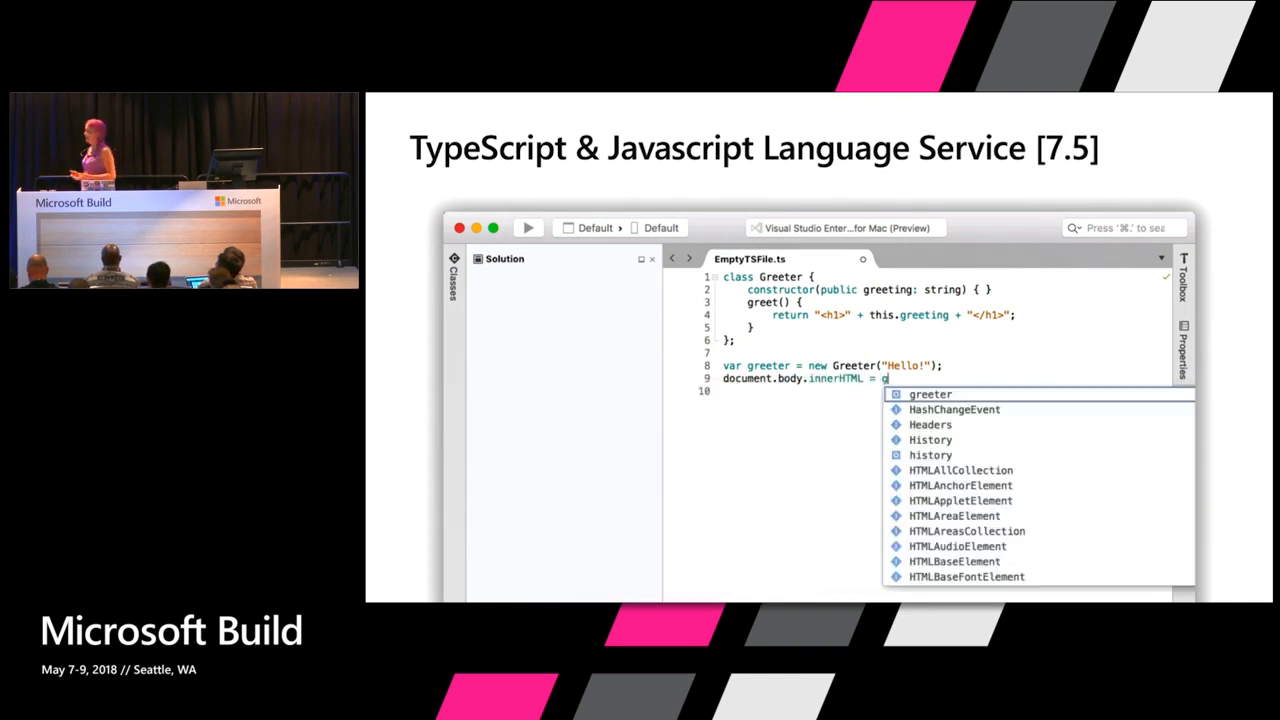
text(reeter)
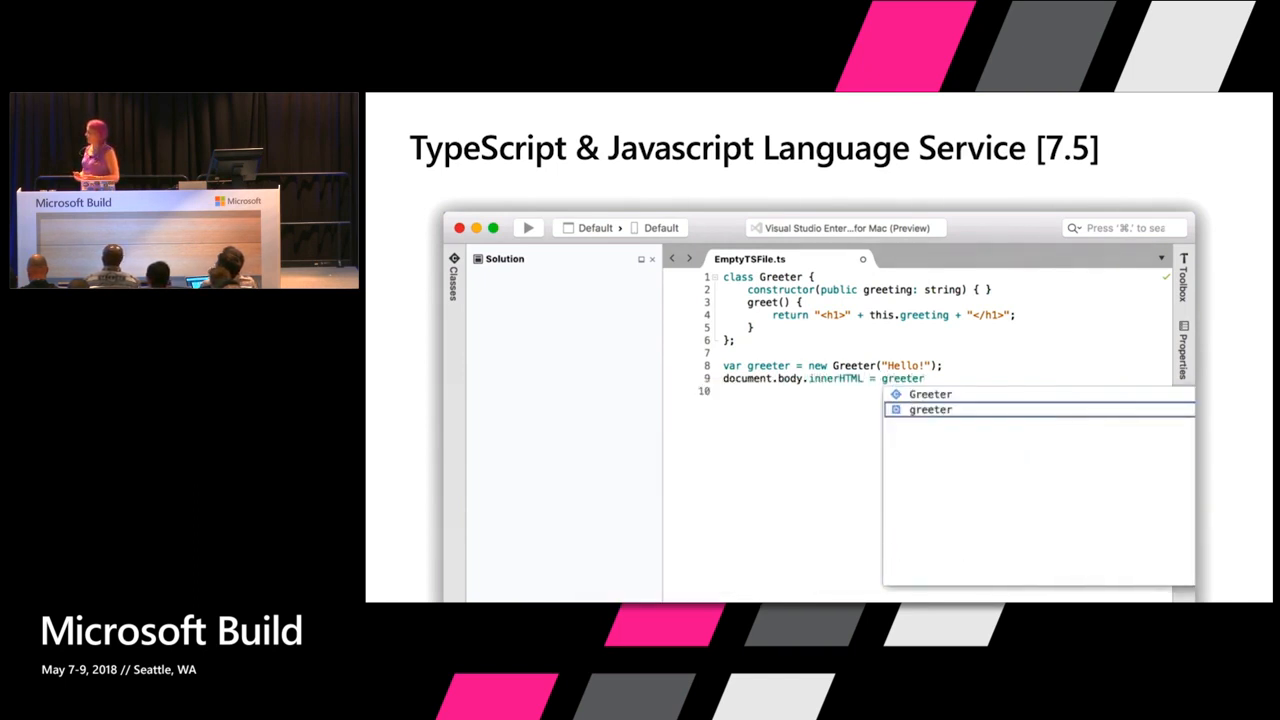
text(.greet())
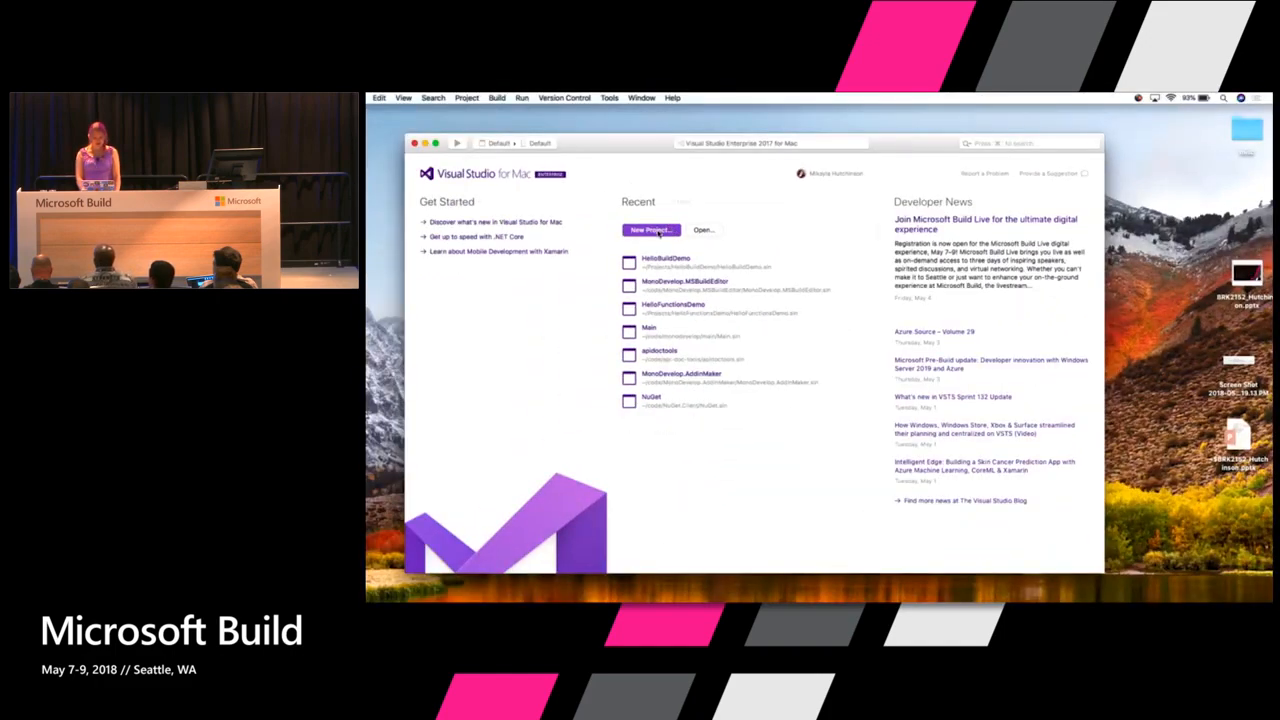
Start a new .NET Core ASP.NET Core Web App (Razor Pages) project and continue.
click(650, 230)
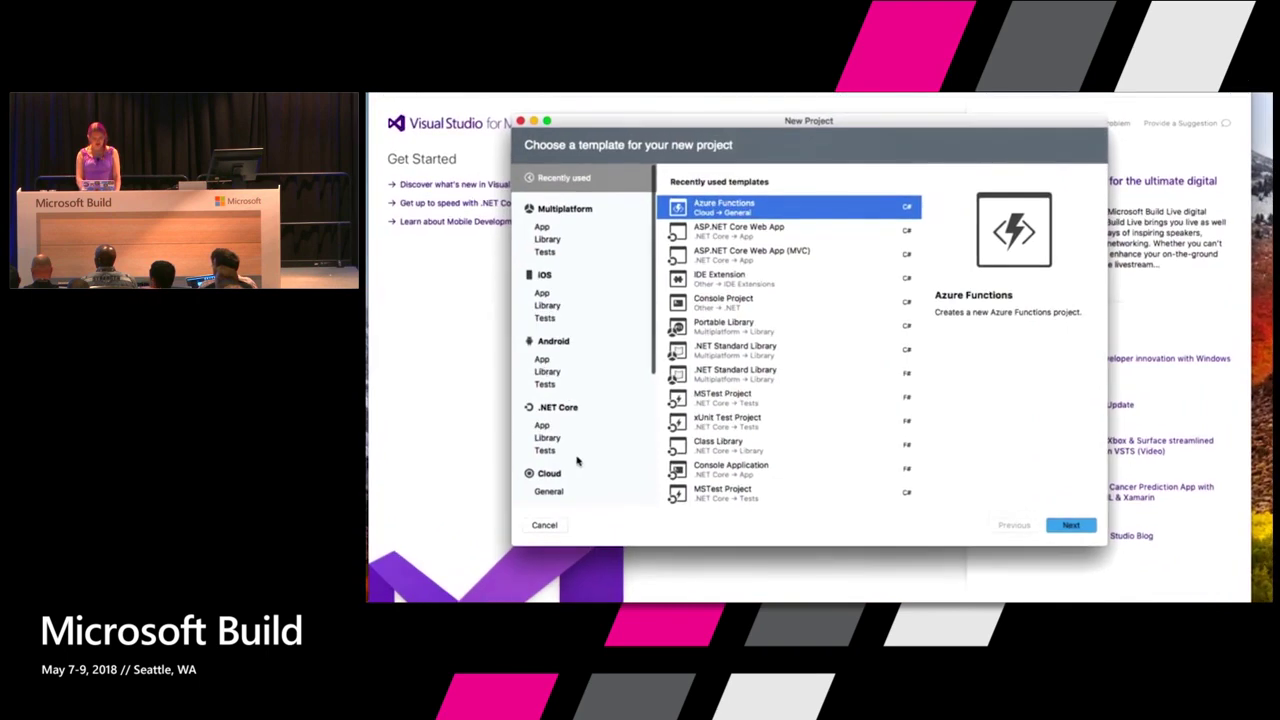
click(541, 425)
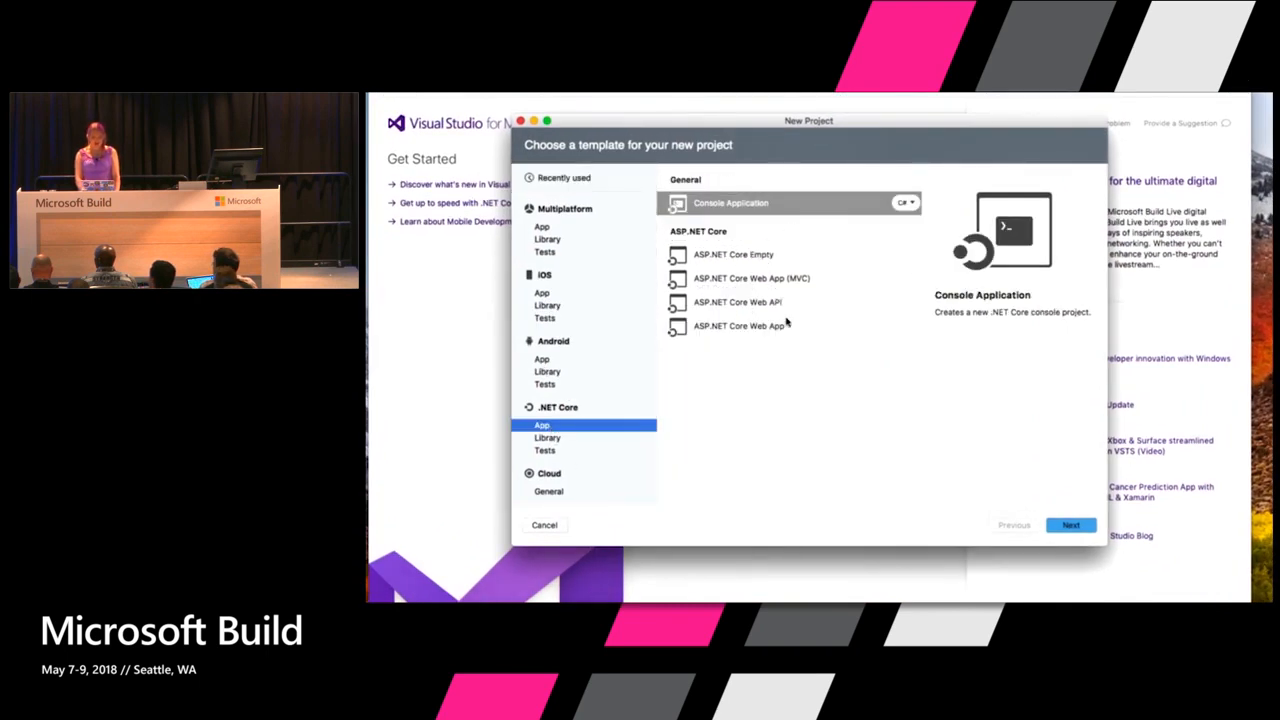
click(736, 325)
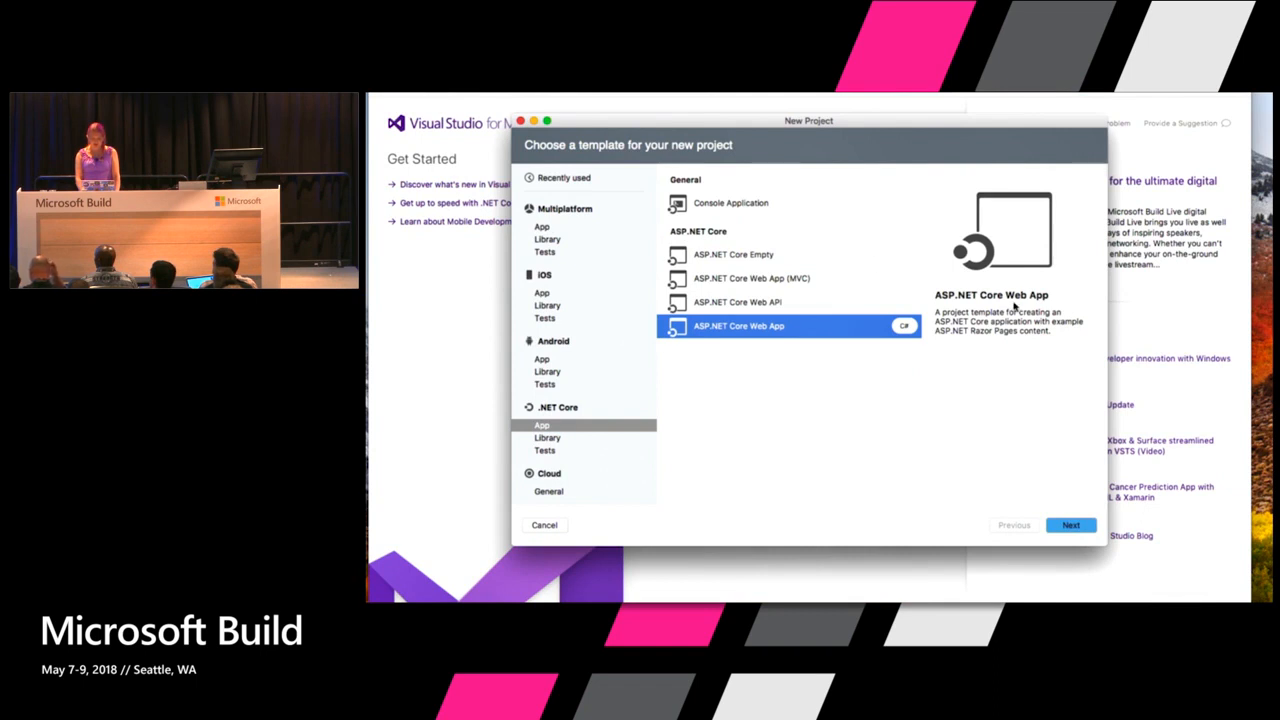
mouse_move(990, 343)
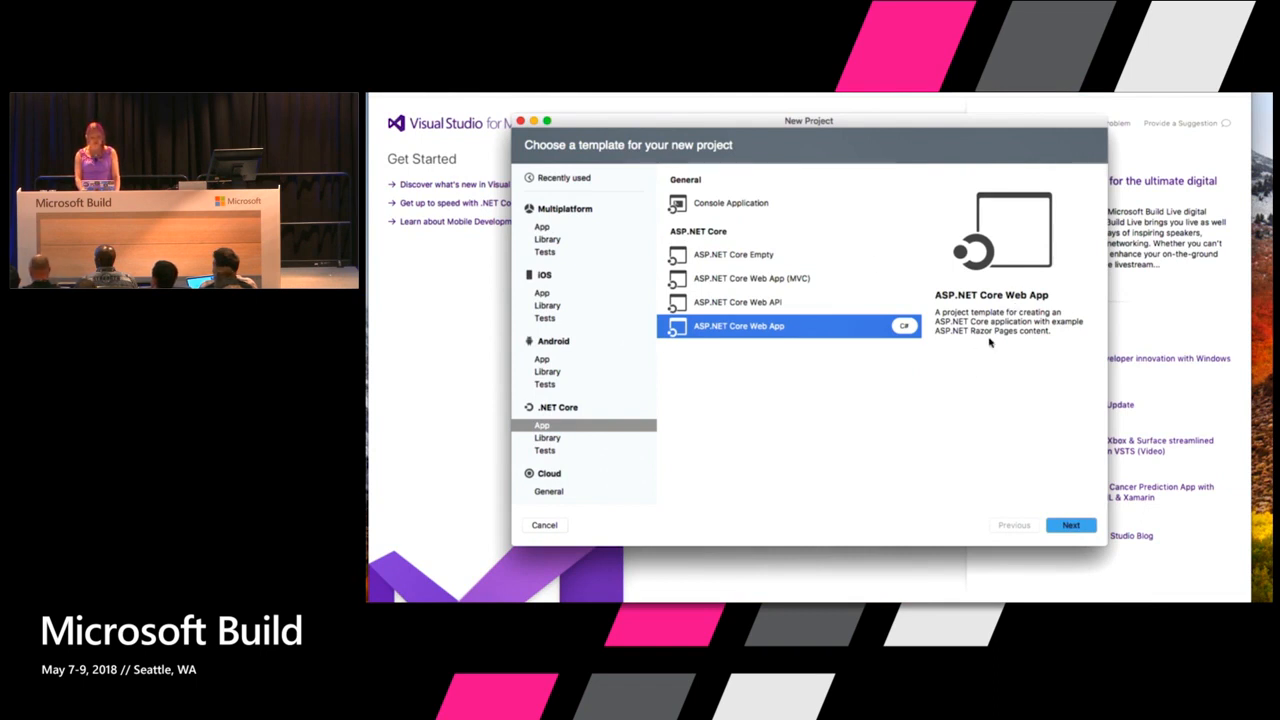
click(760, 278)
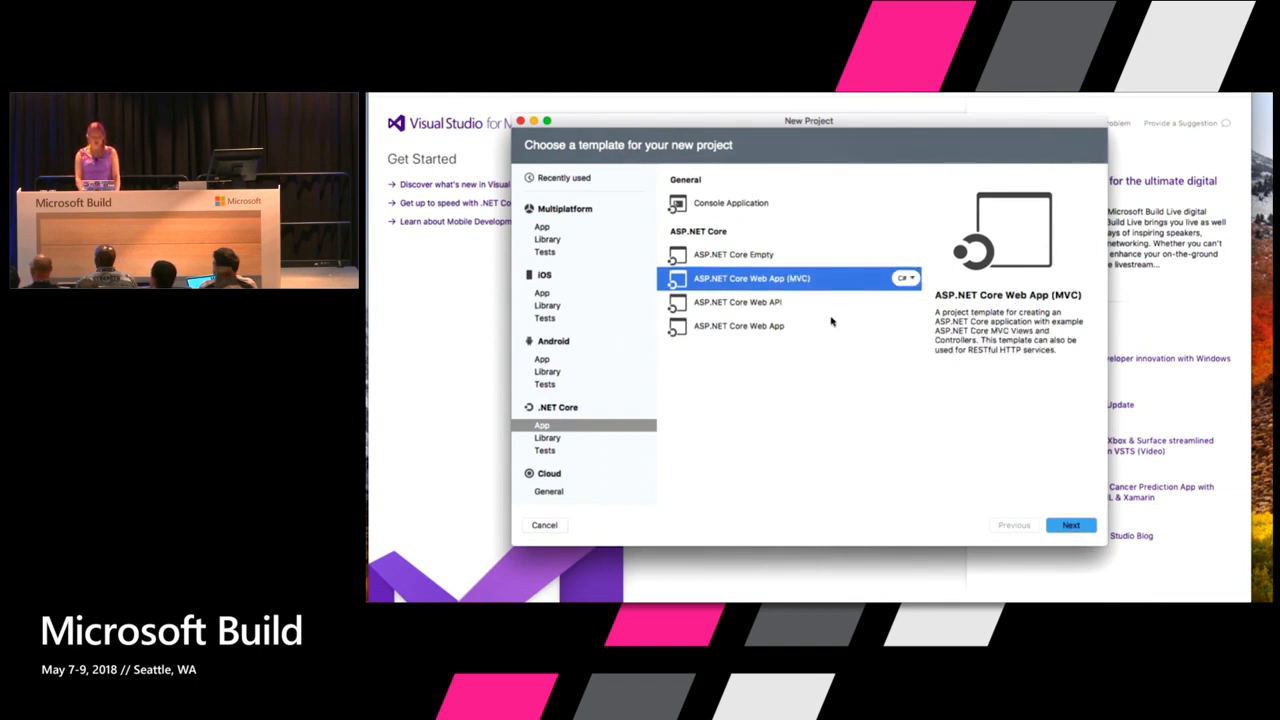
click(738, 325)
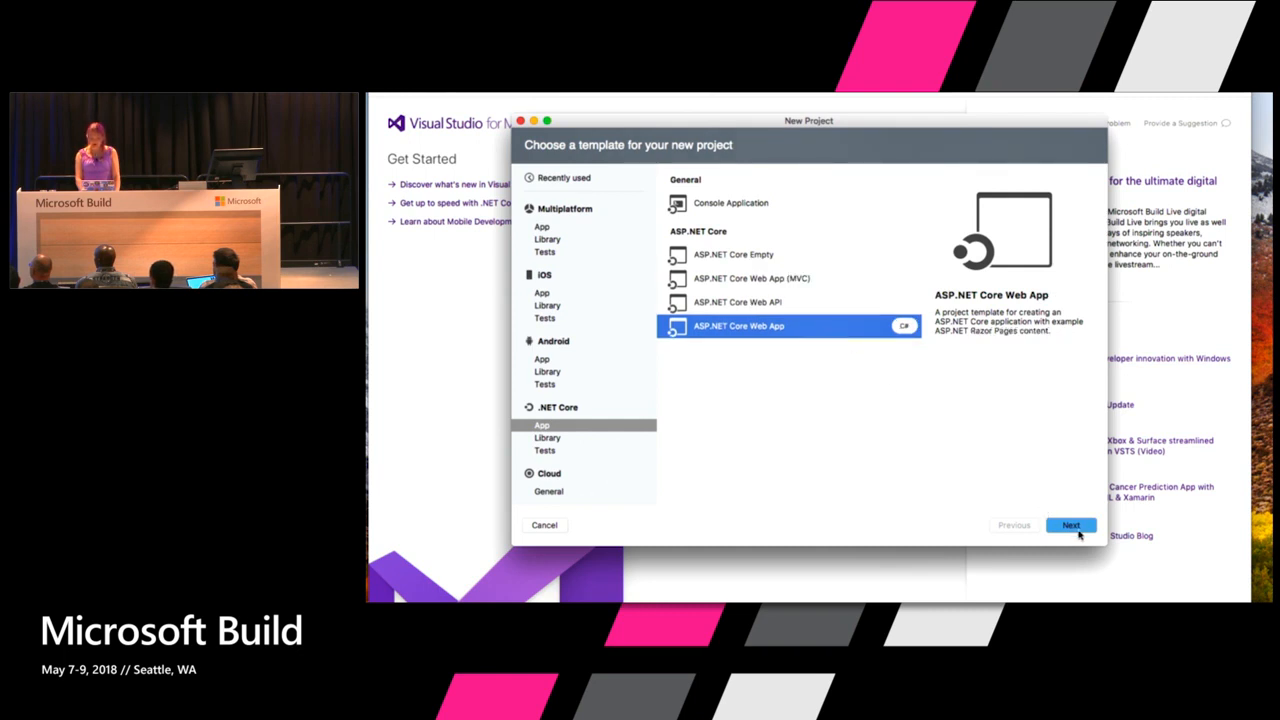
click(1070, 525)
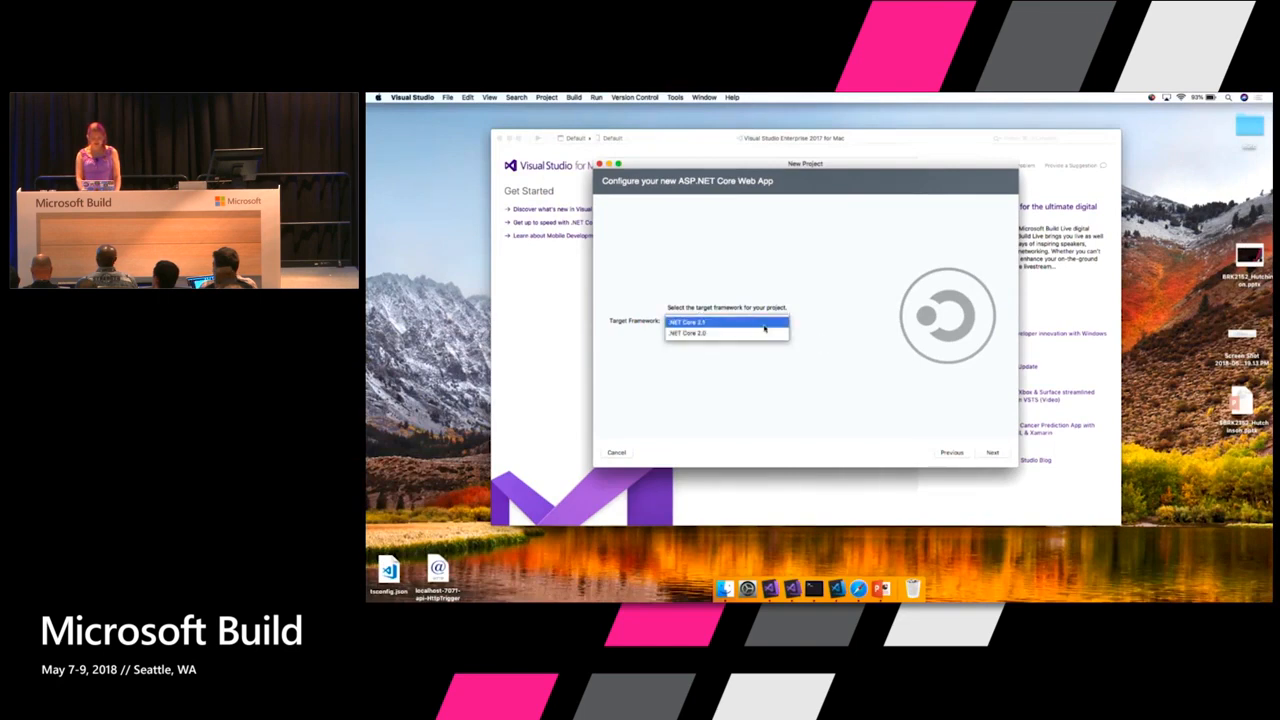
Target .NET Core 2.1, name the project HelloBuild, and create it.
click(717, 321)
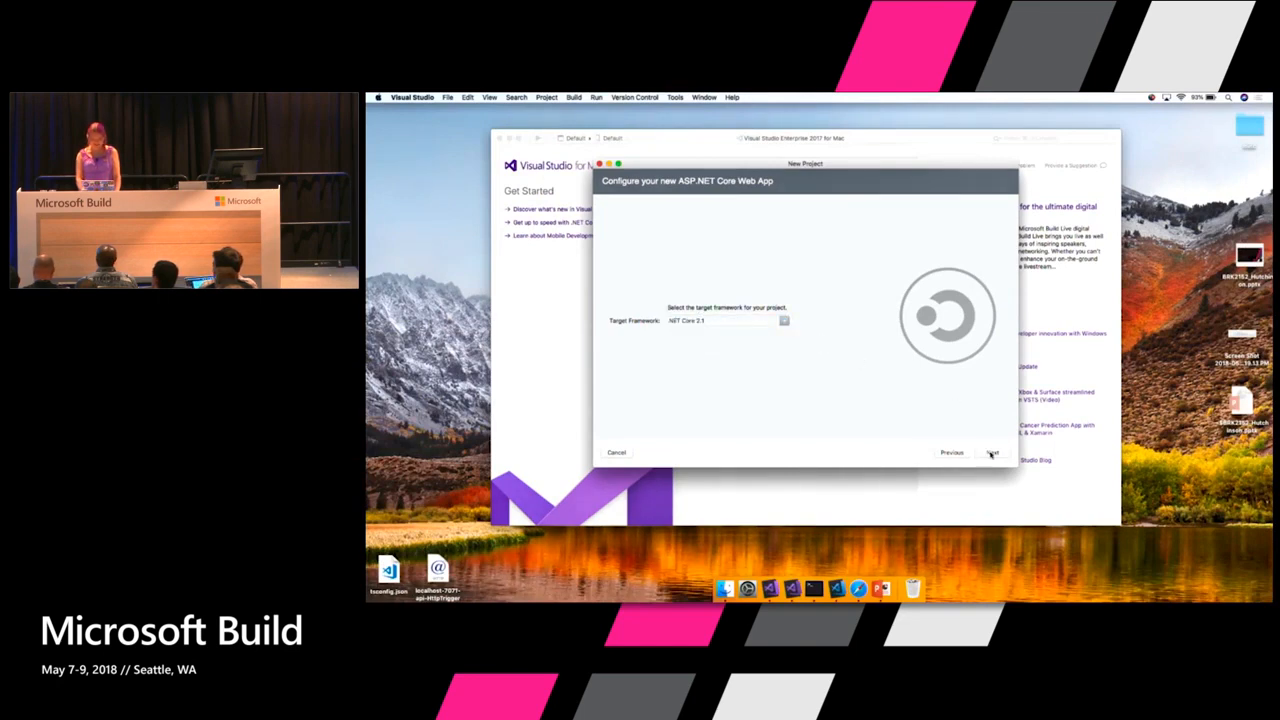
click(988, 452)
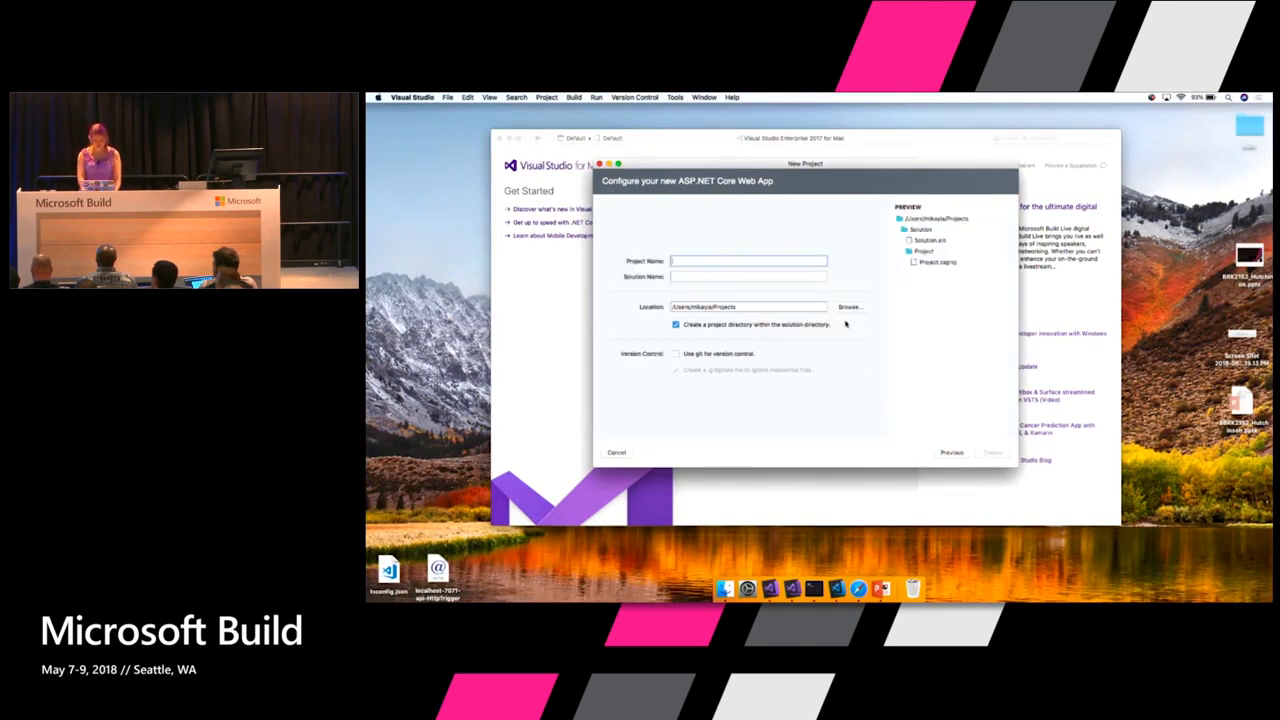
text(HelloBuild)
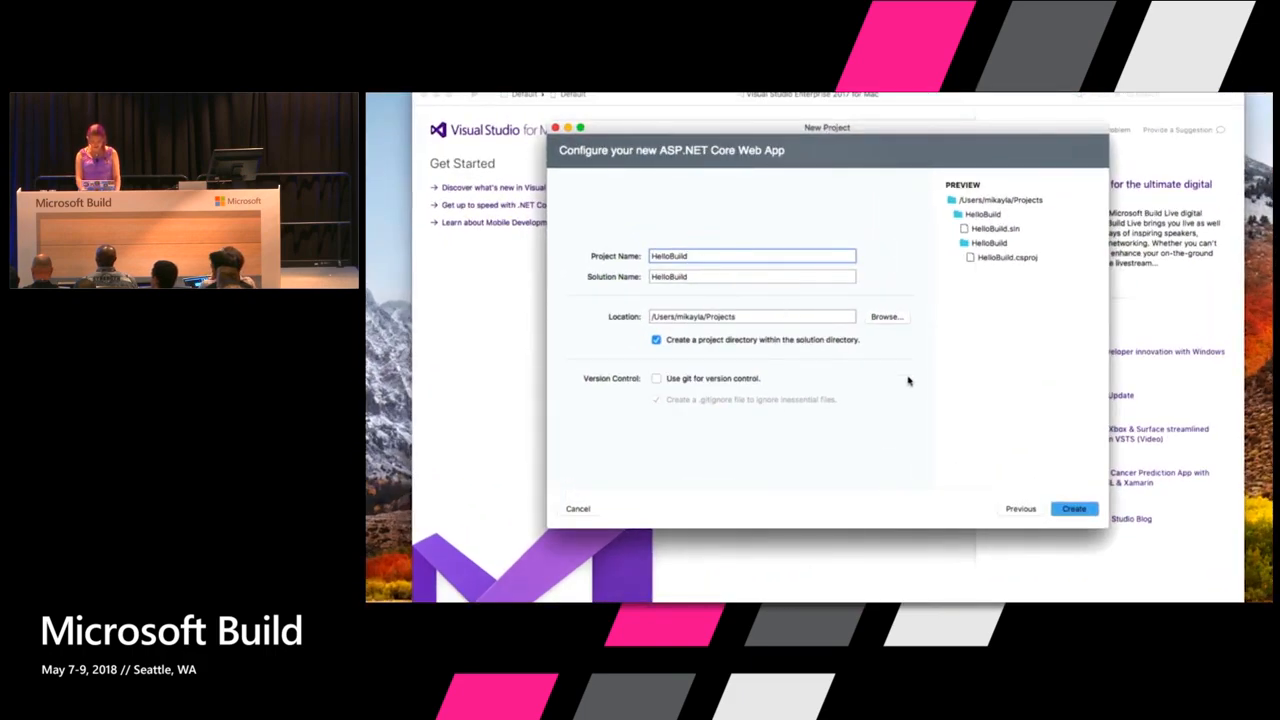
click(1073, 508)
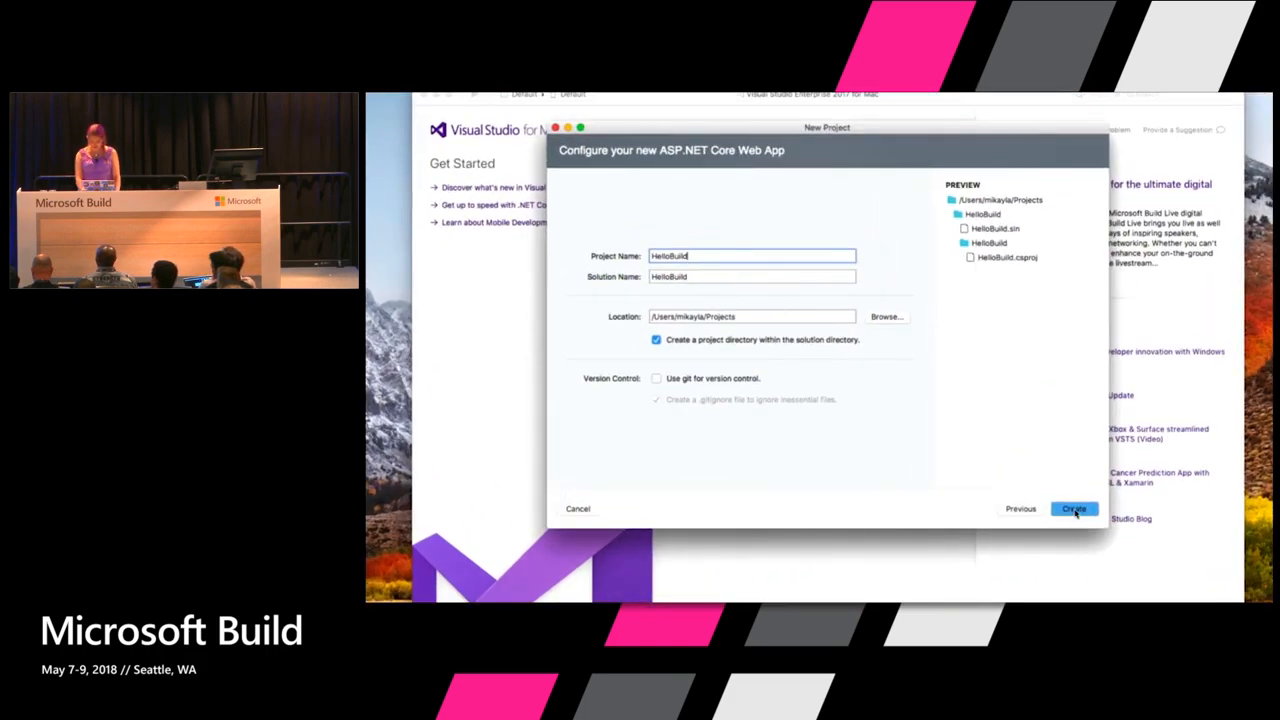
click(1074, 508)
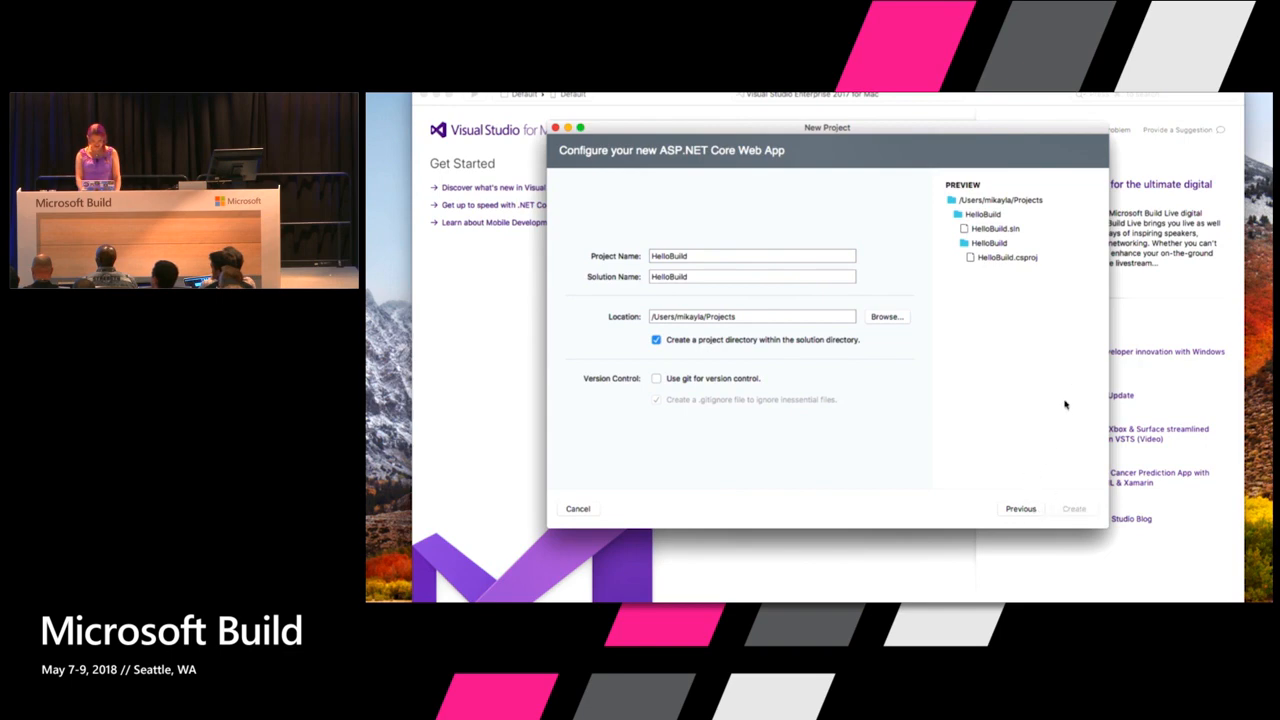
mouse_move(930, 252)
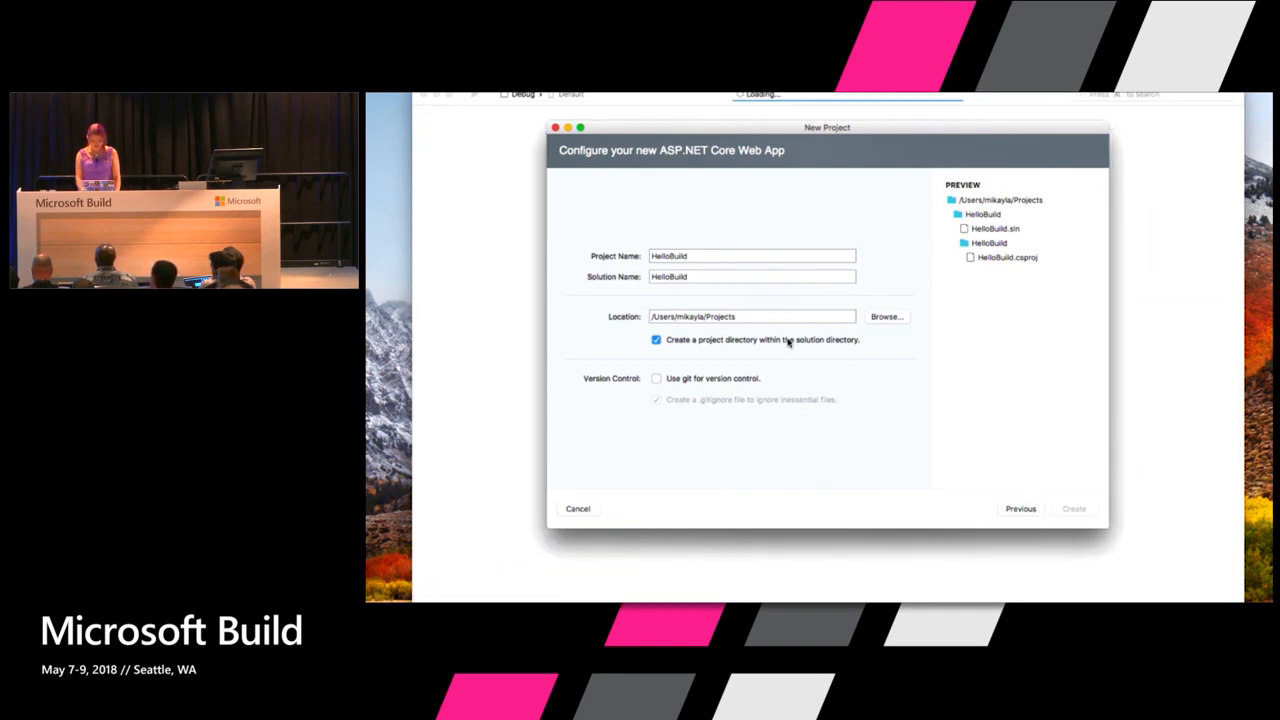
click(1079, 507)
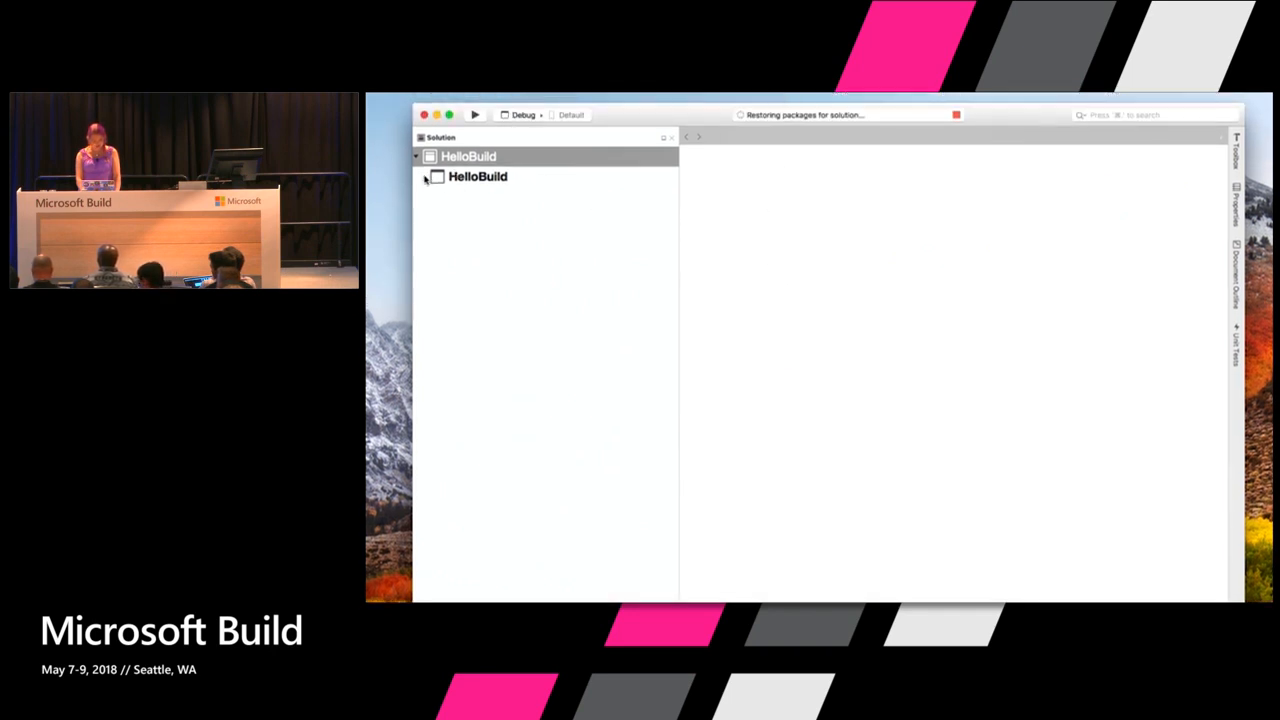
Expand HelloBuild's Pages folder, build all, and open Index.cshtml in the editor.
click(425, 177)
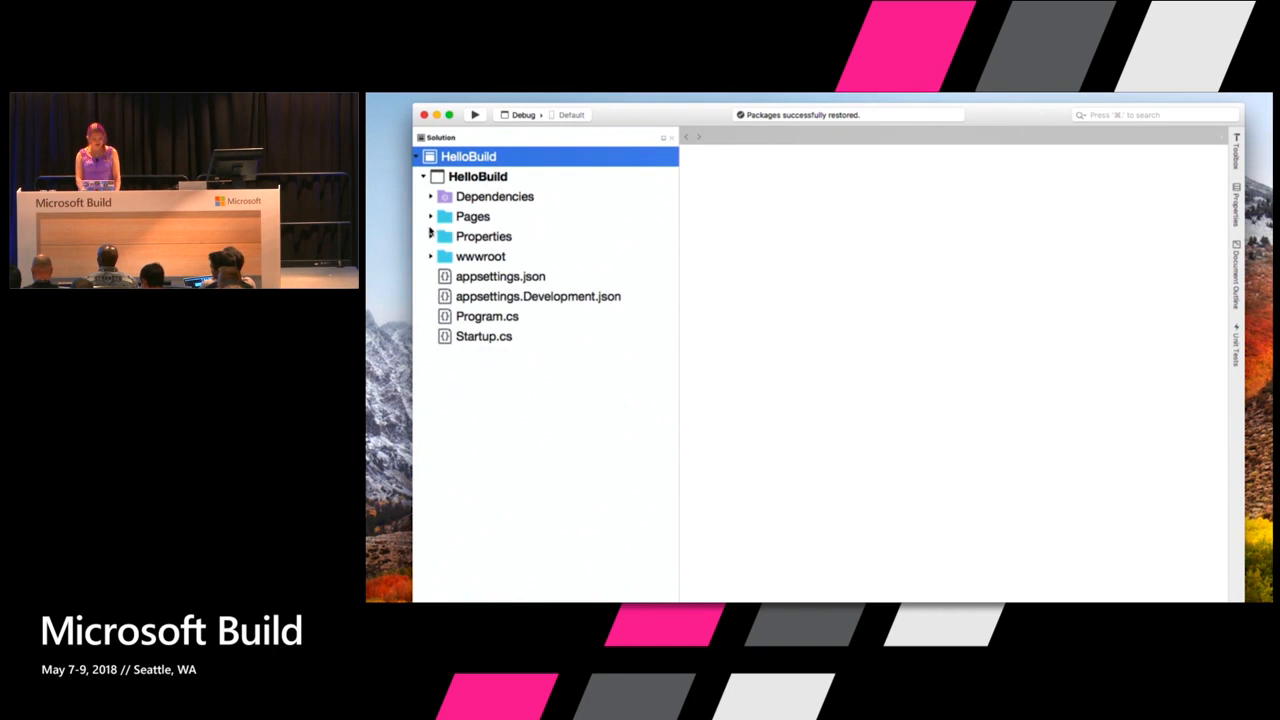
click(432, 216)
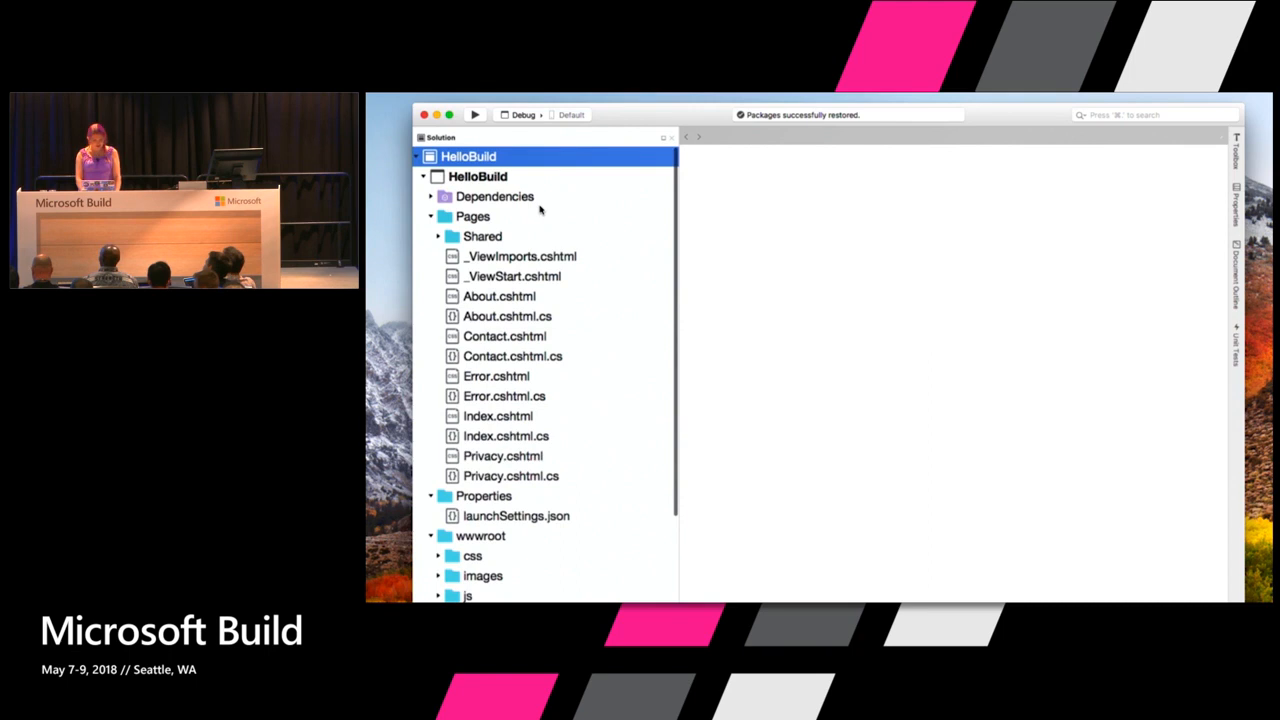
click(473, 114)
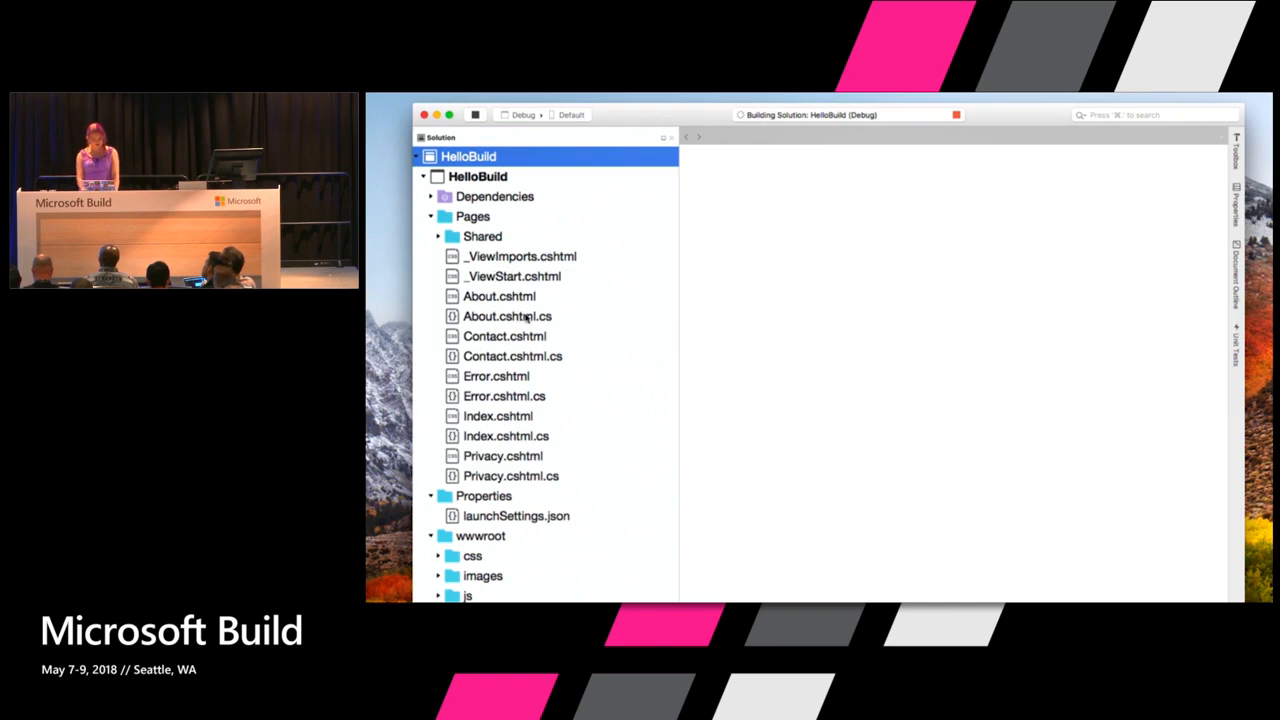
click(497, 416)
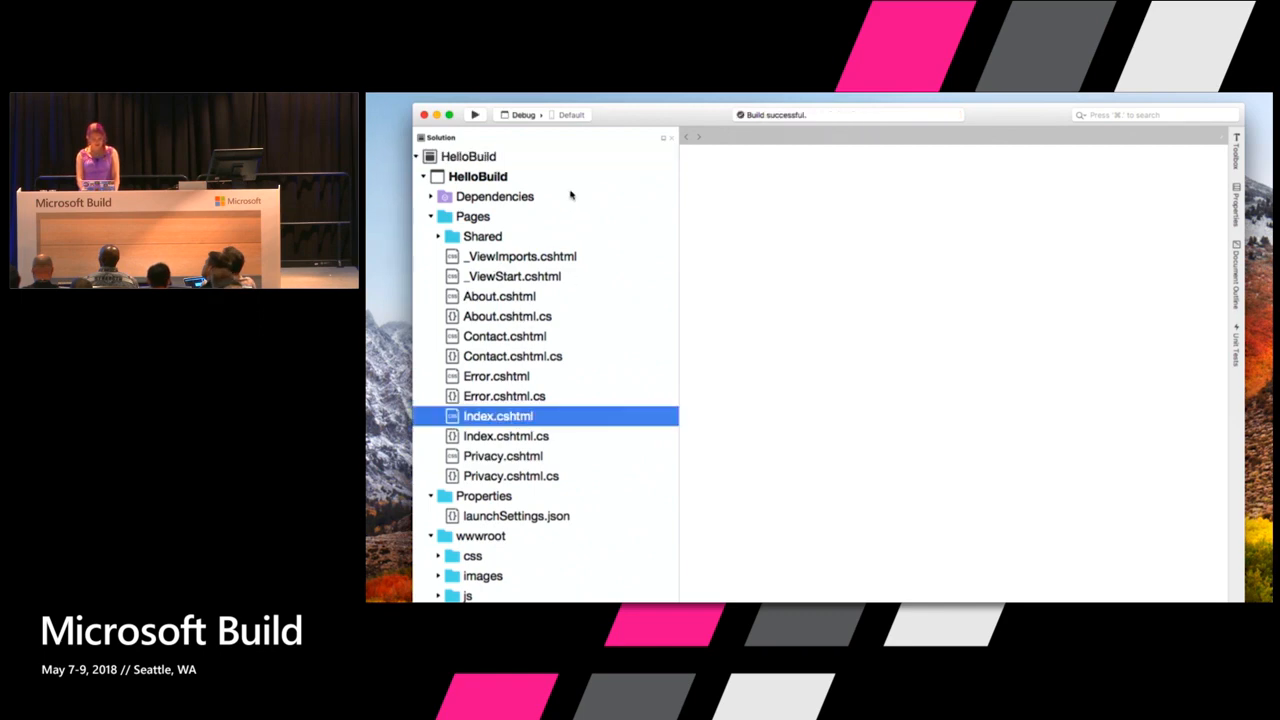
double_click(498, 416)
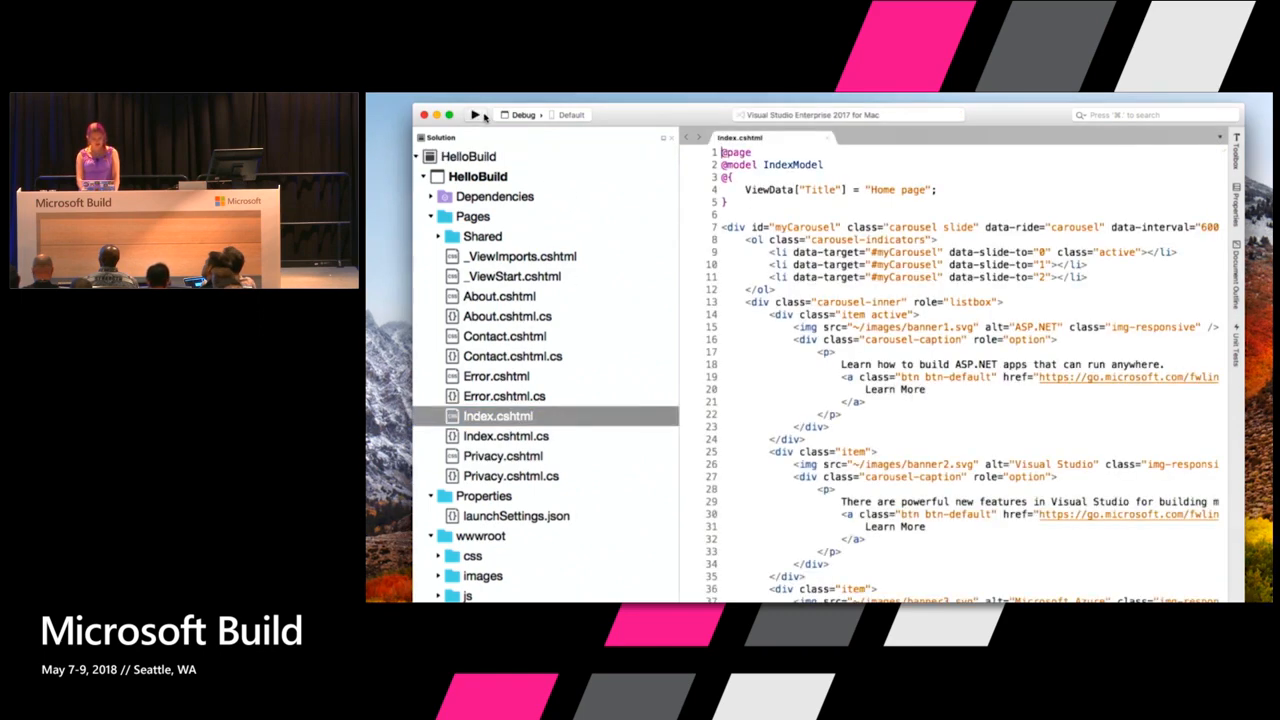
click(476, 114)
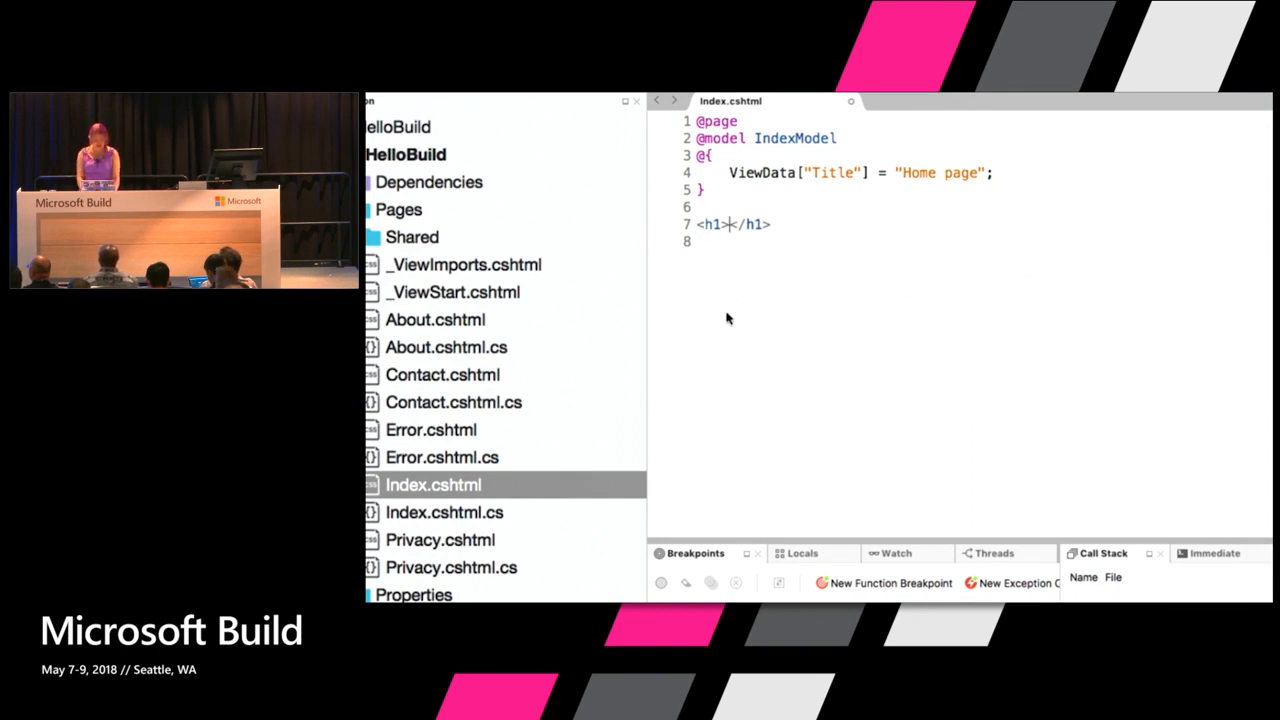
text(@Mo)
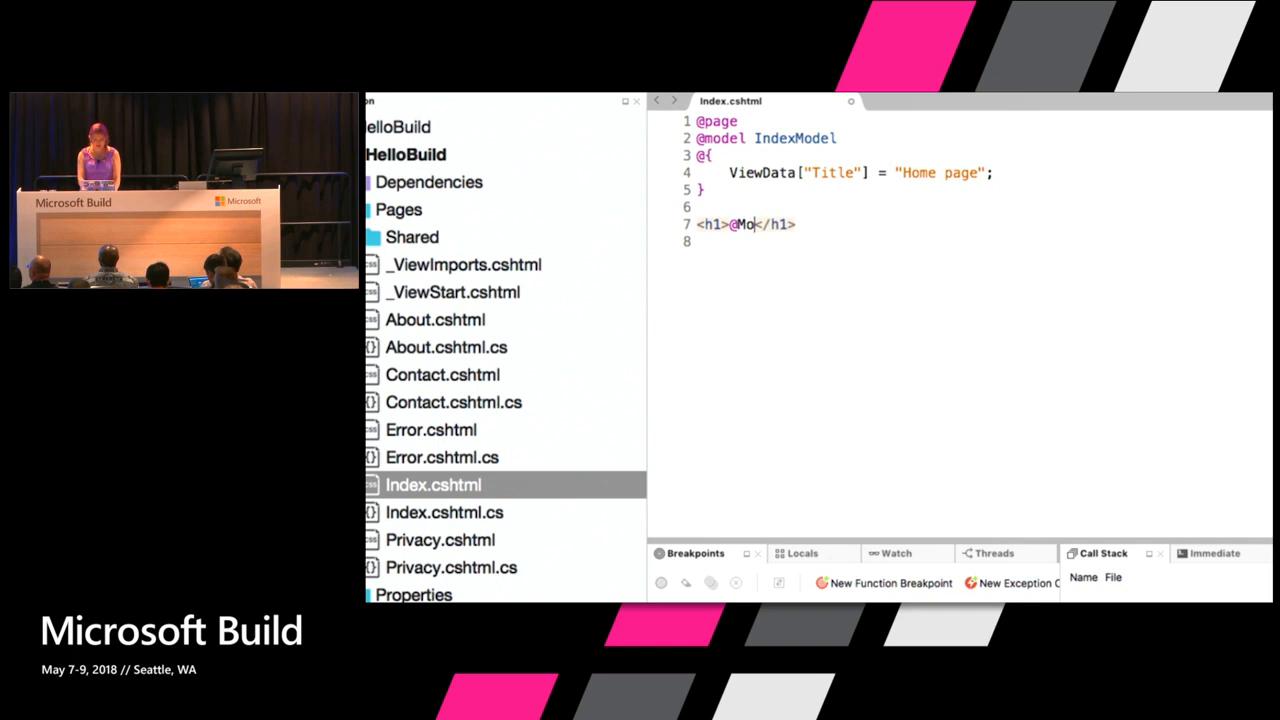
text(del)
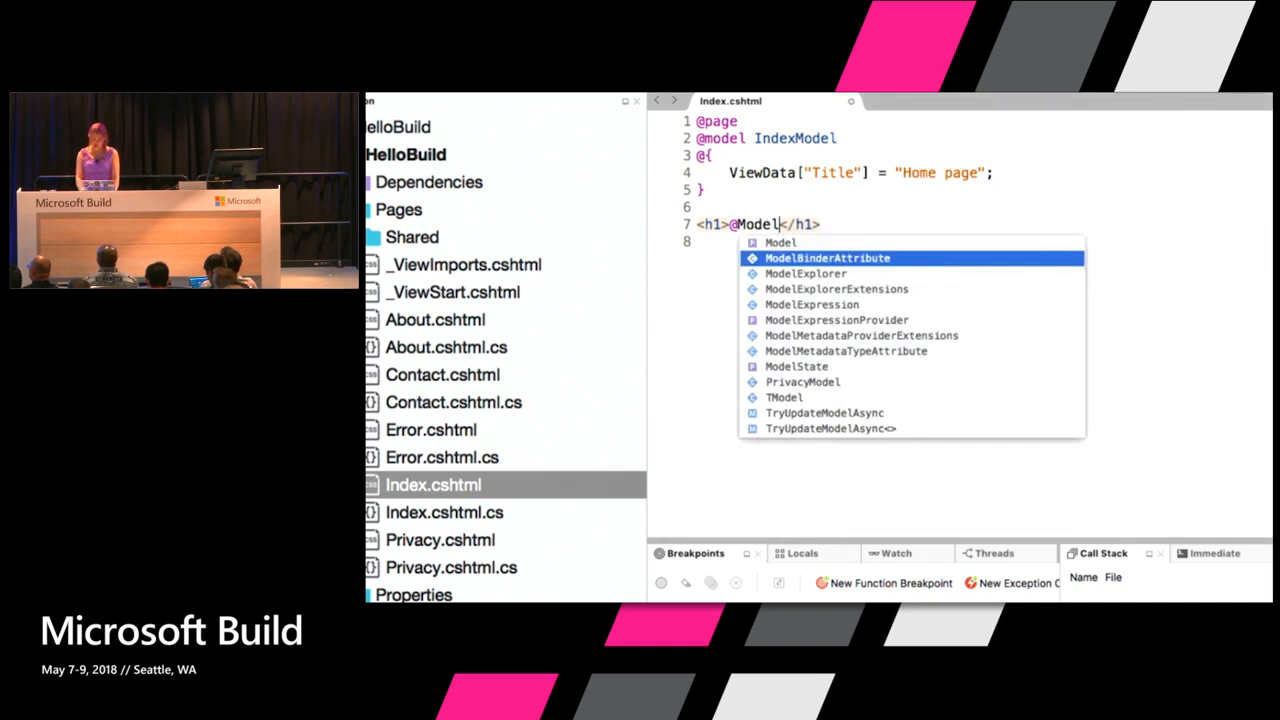
key(Down)
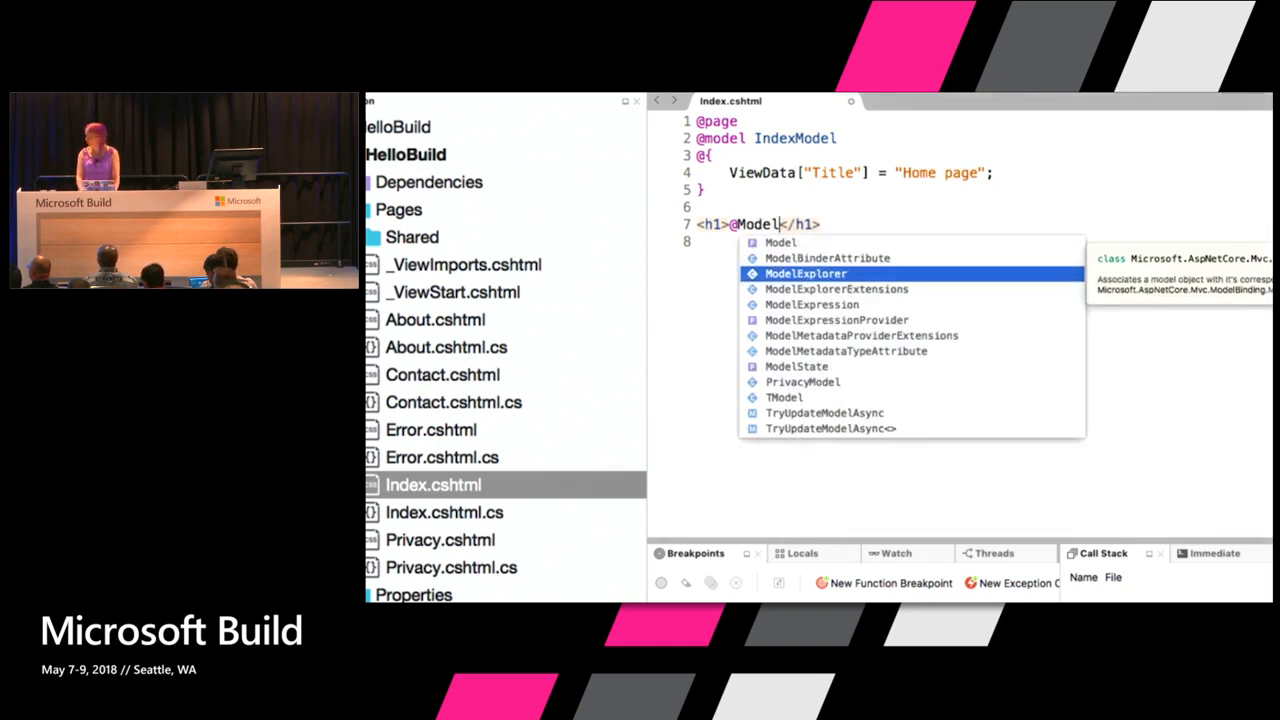
key(Up)
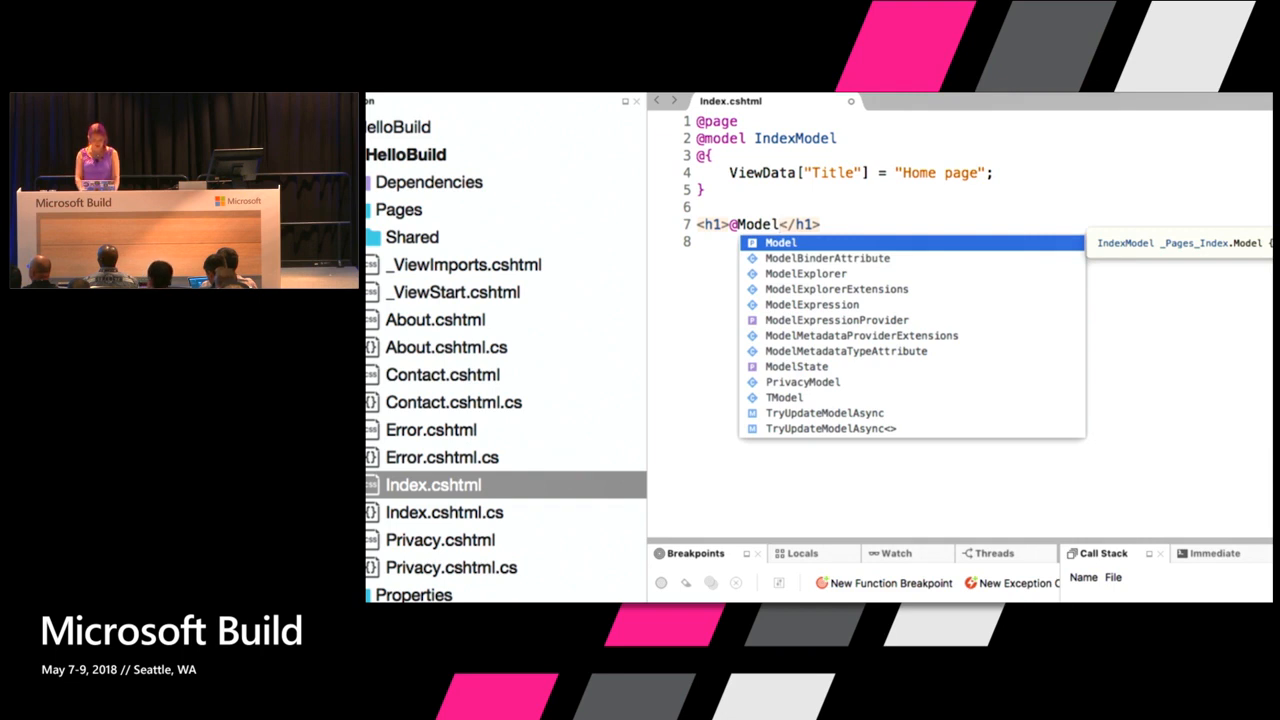
text(.Gr)
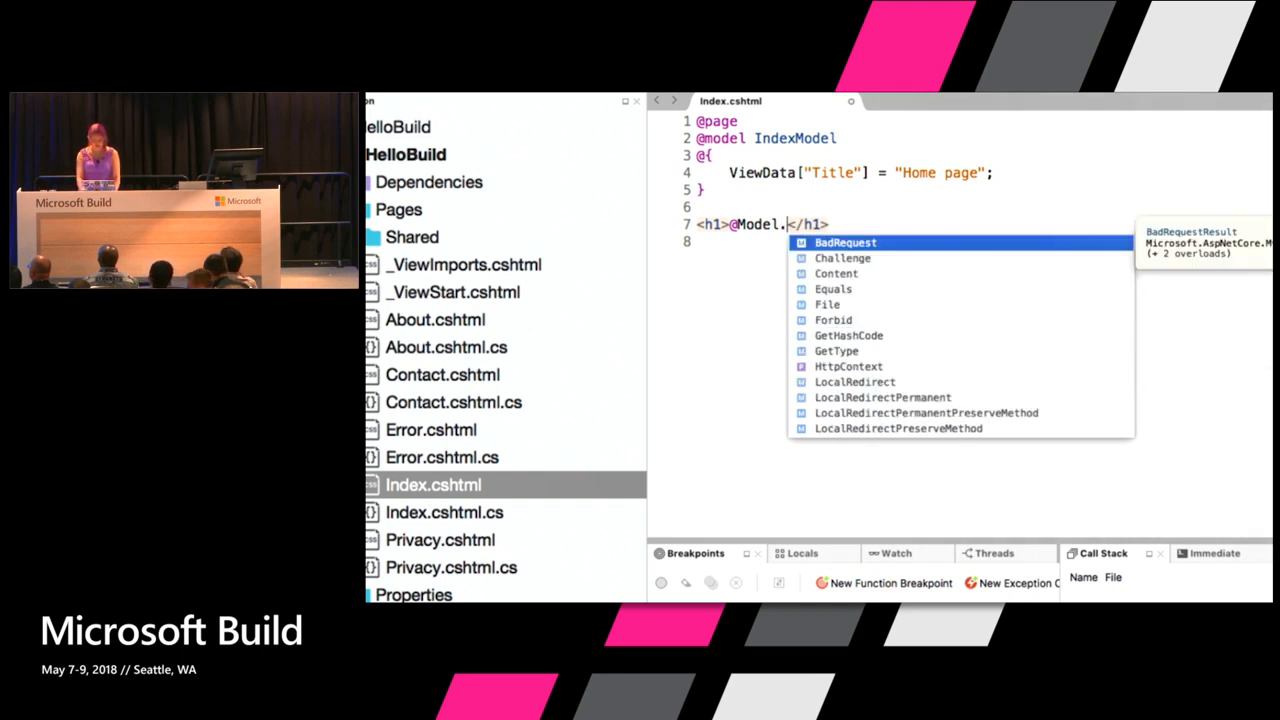
text(Person)
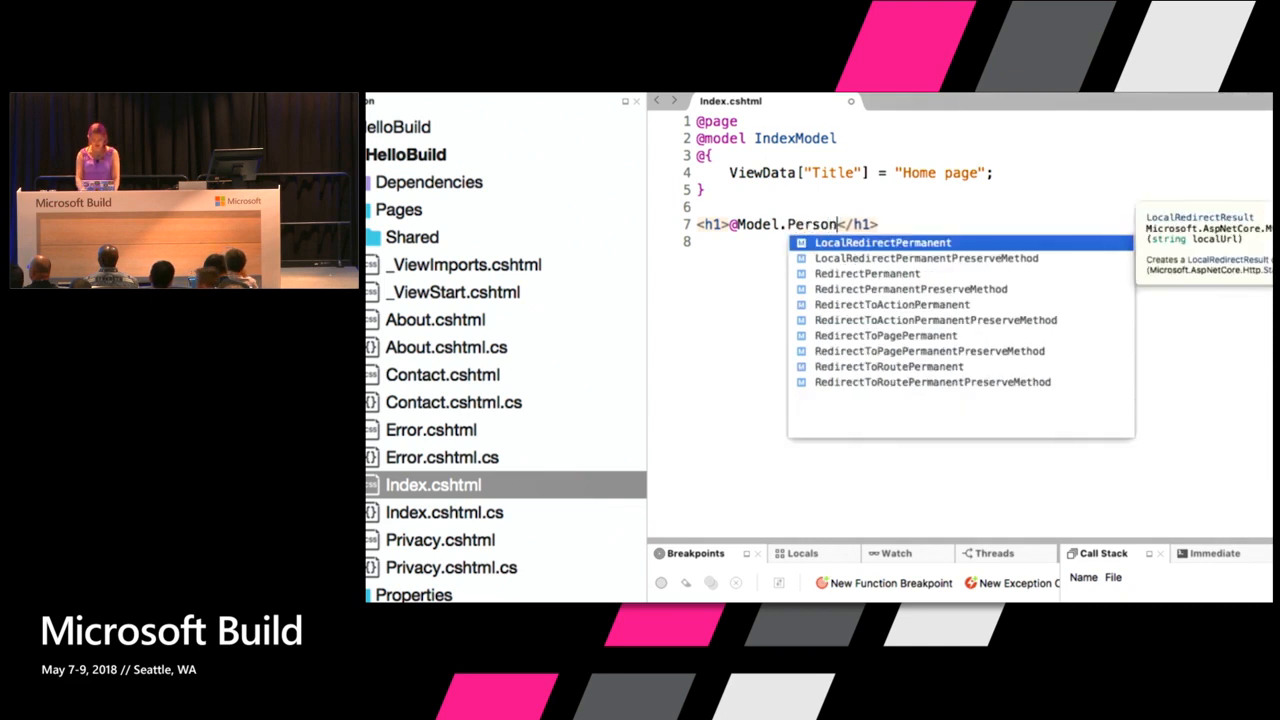
key(Escape)
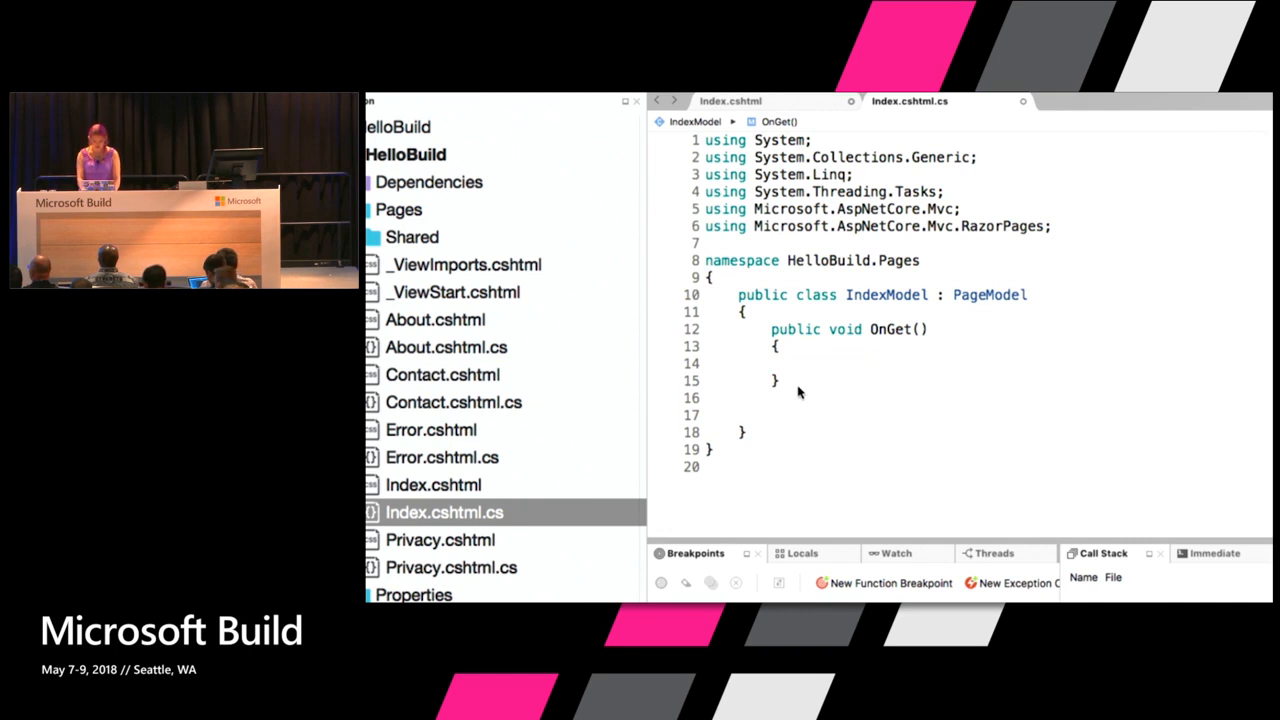
Add public string Person => "Build!" to IndexModel and return to Index.cshtml.
text(public)
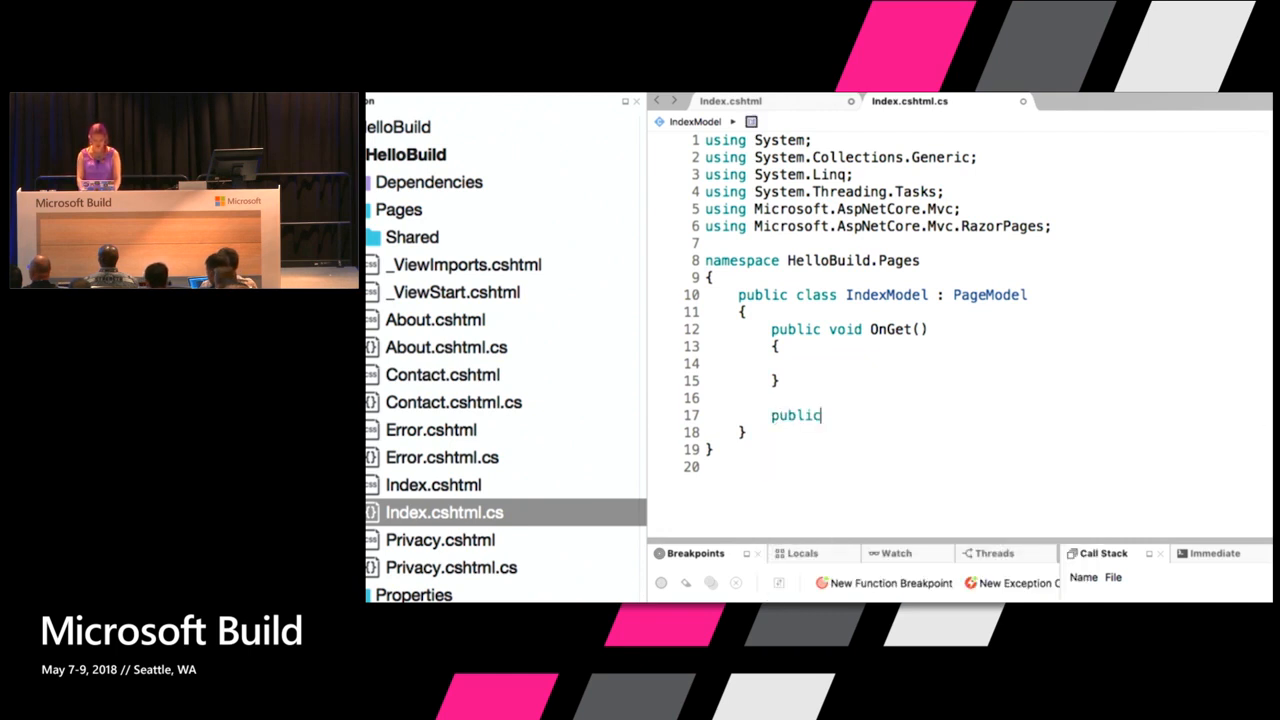
text(string)
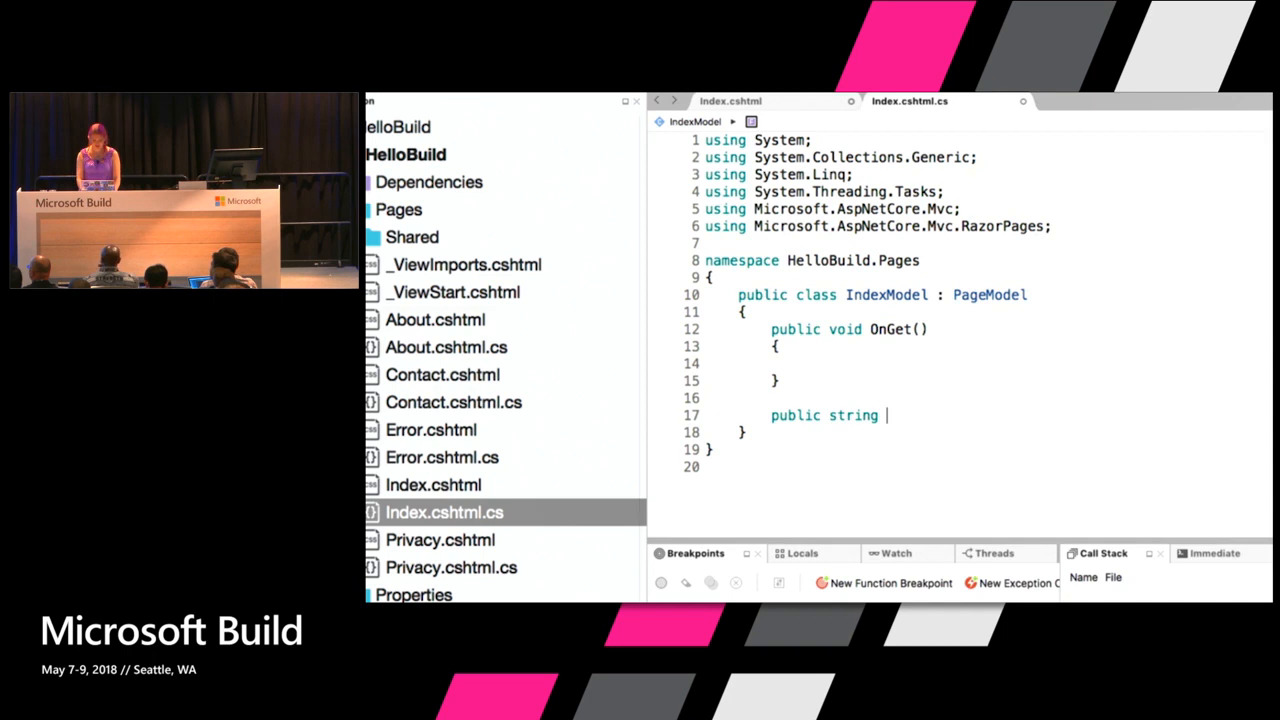
text(Person =>)
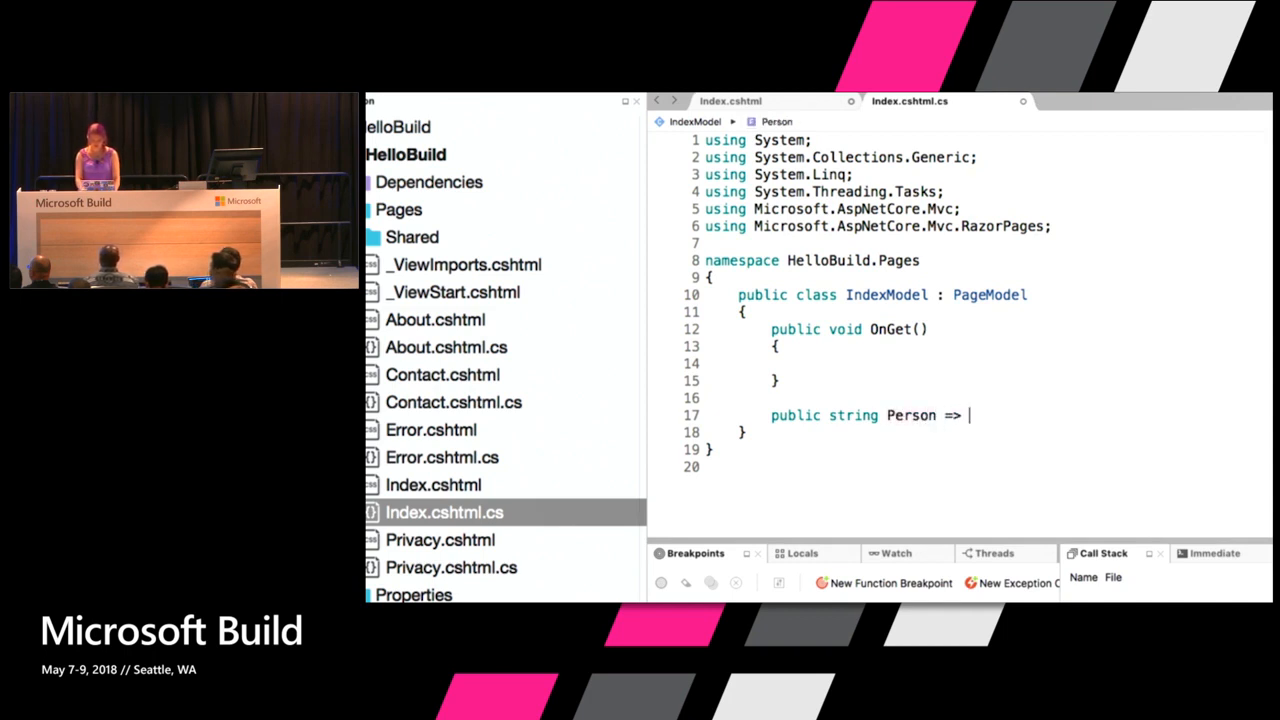
text("";)
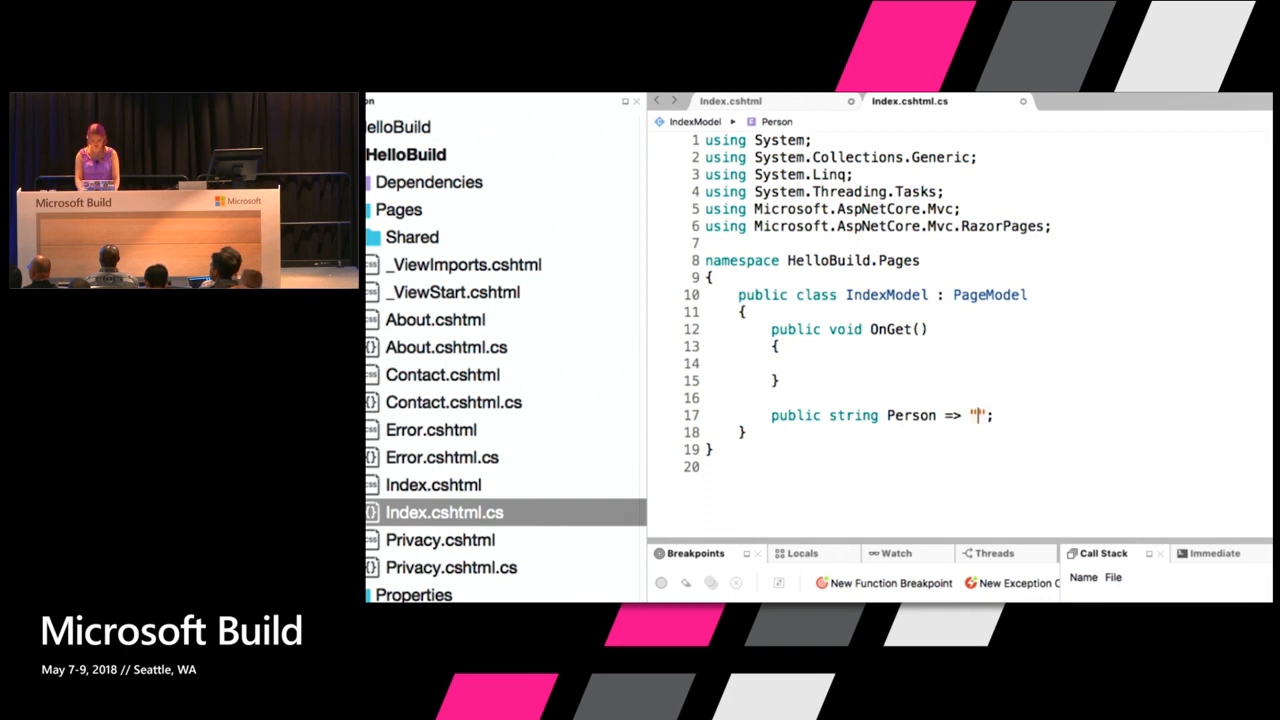
text(Build!)
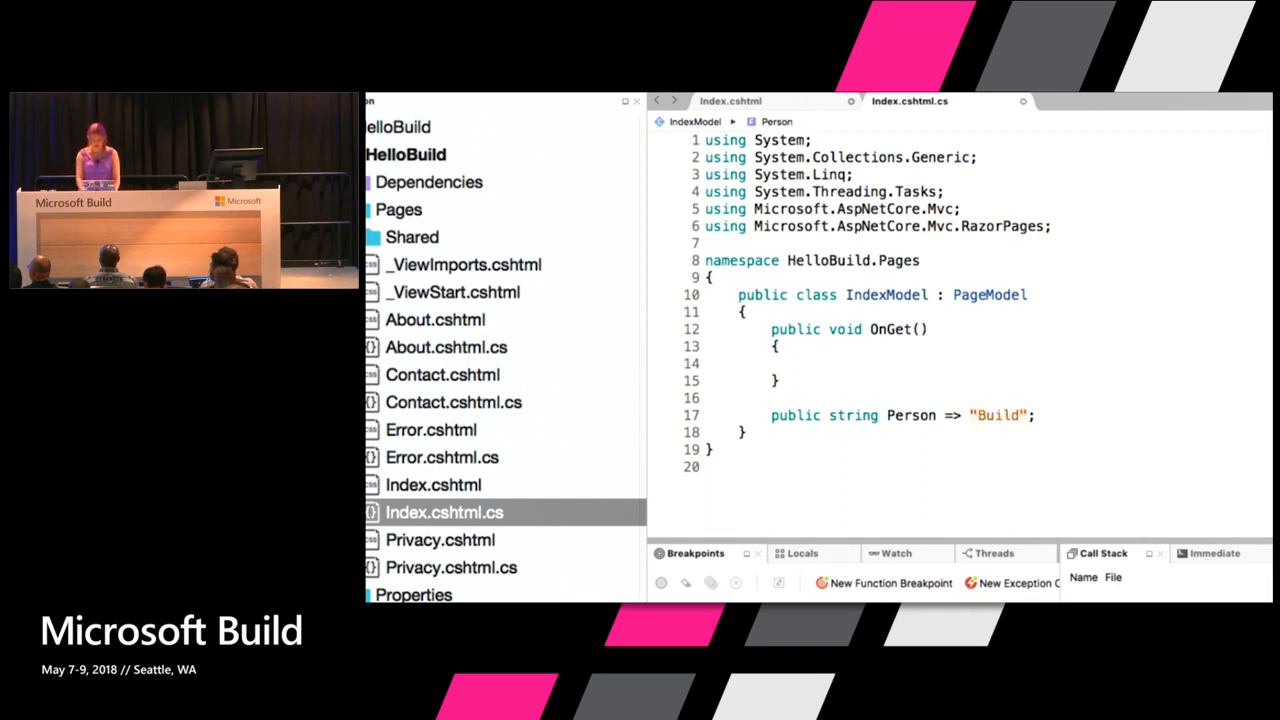
click(730, 207)
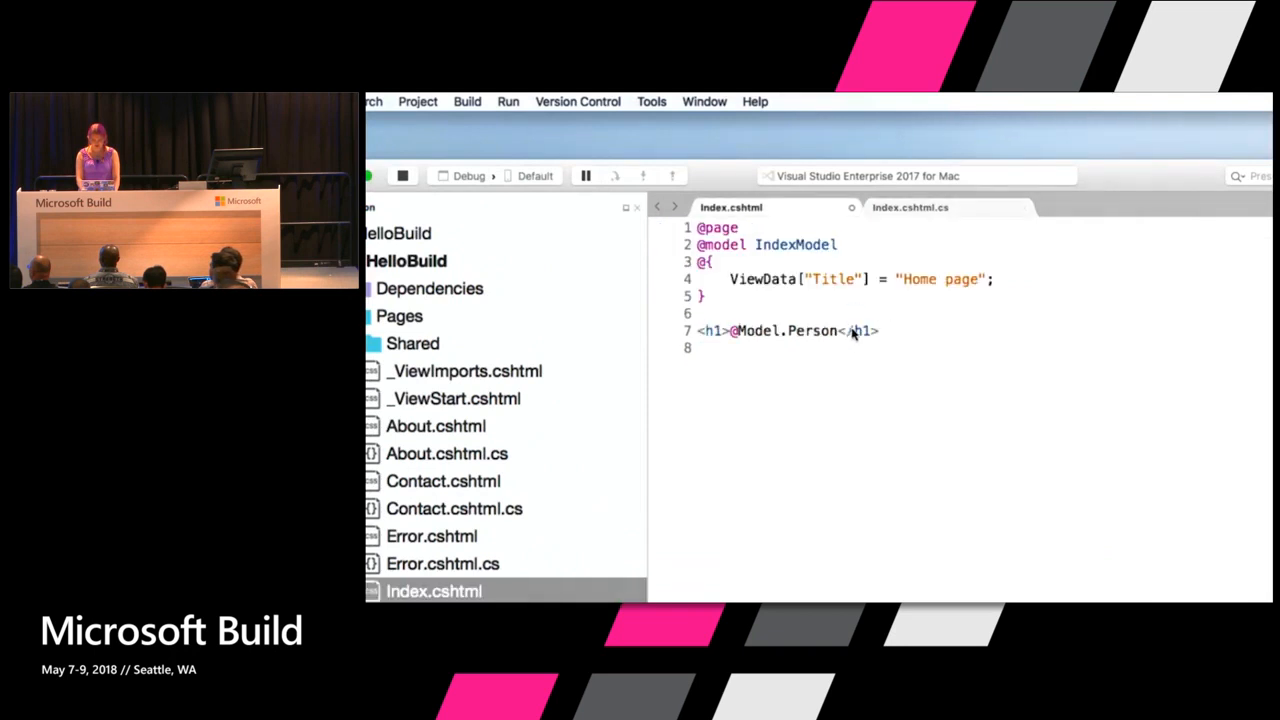
Add '!' to the heading so the refreshed home page shows Build!
text(!)
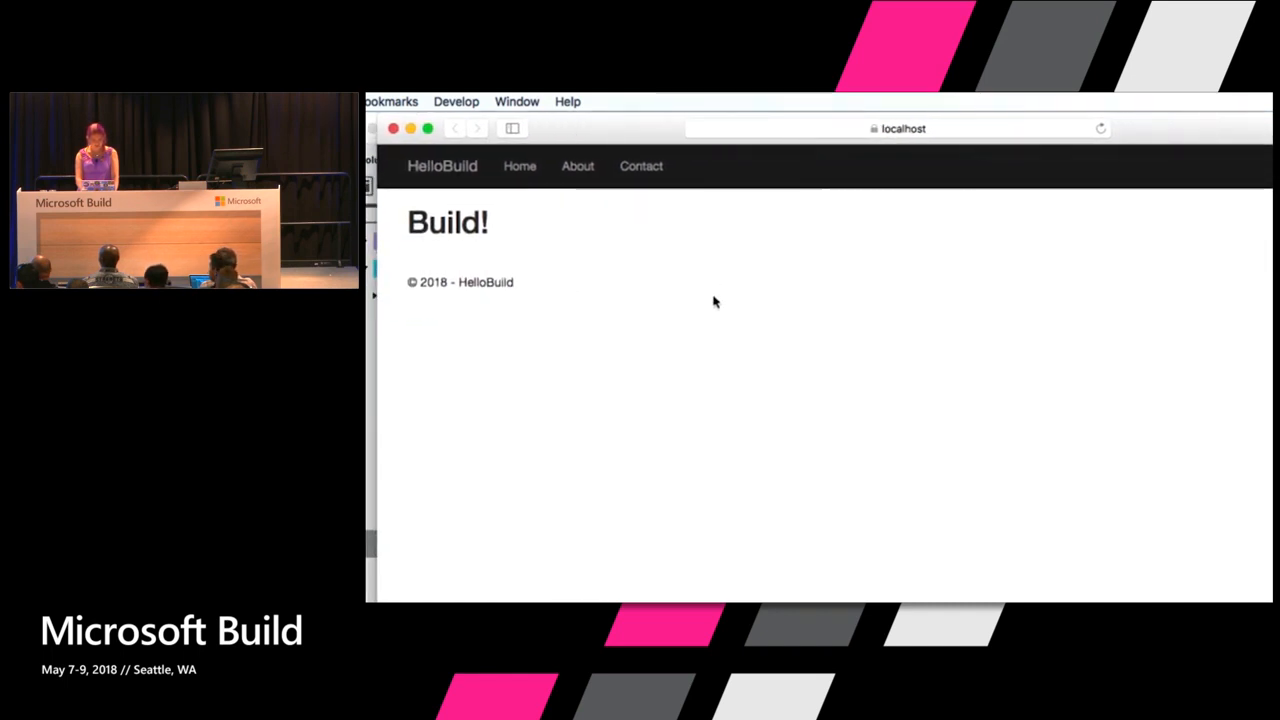
mouse_move(665, 319)
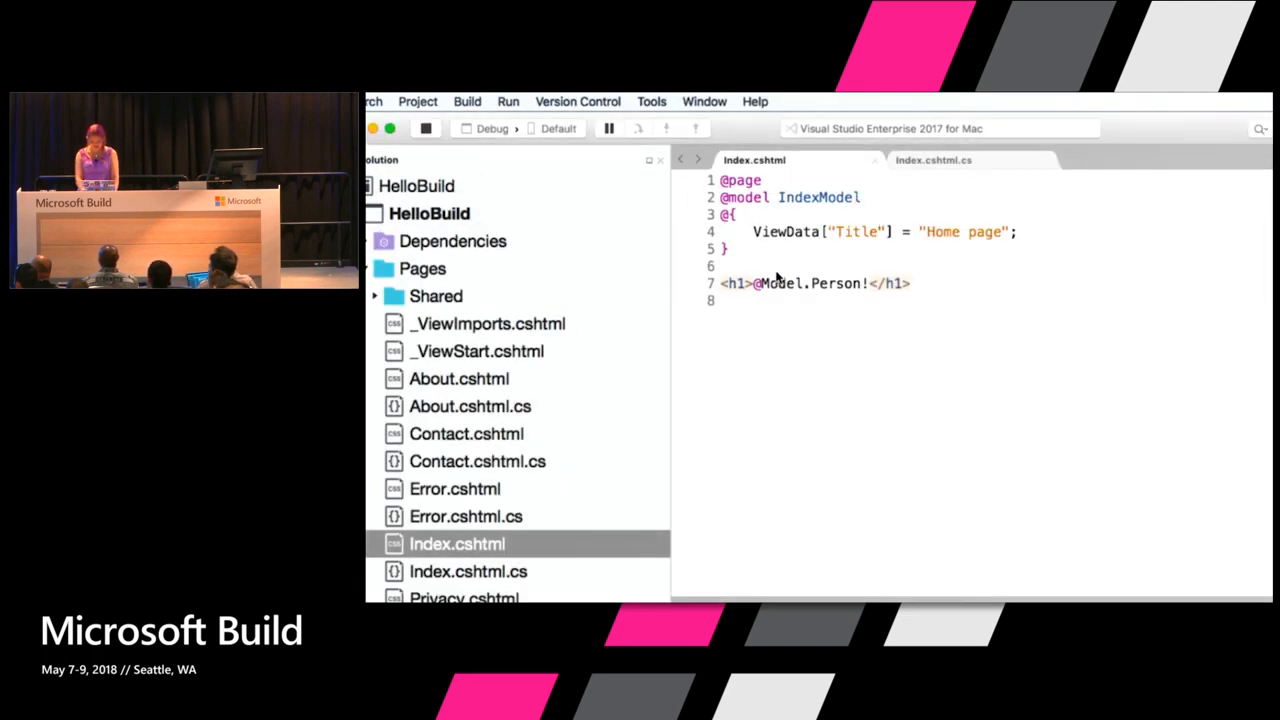
text(Hello)
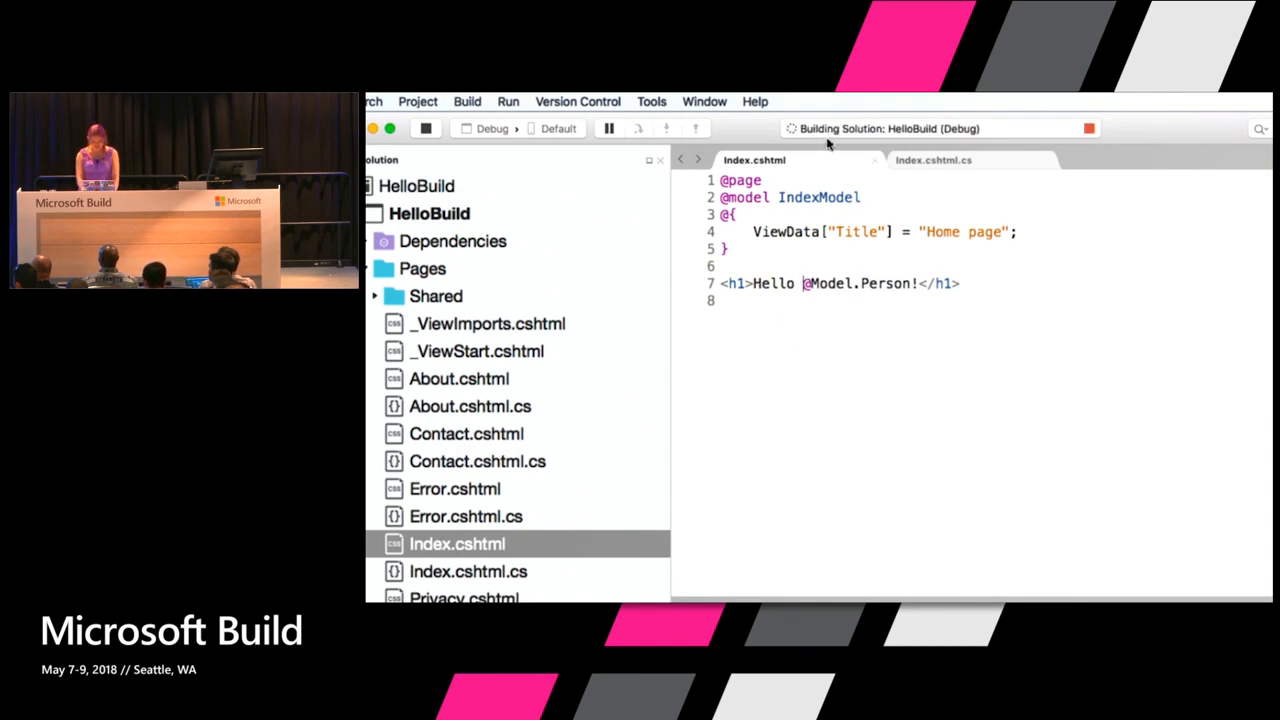
mouse_move(869, 252)
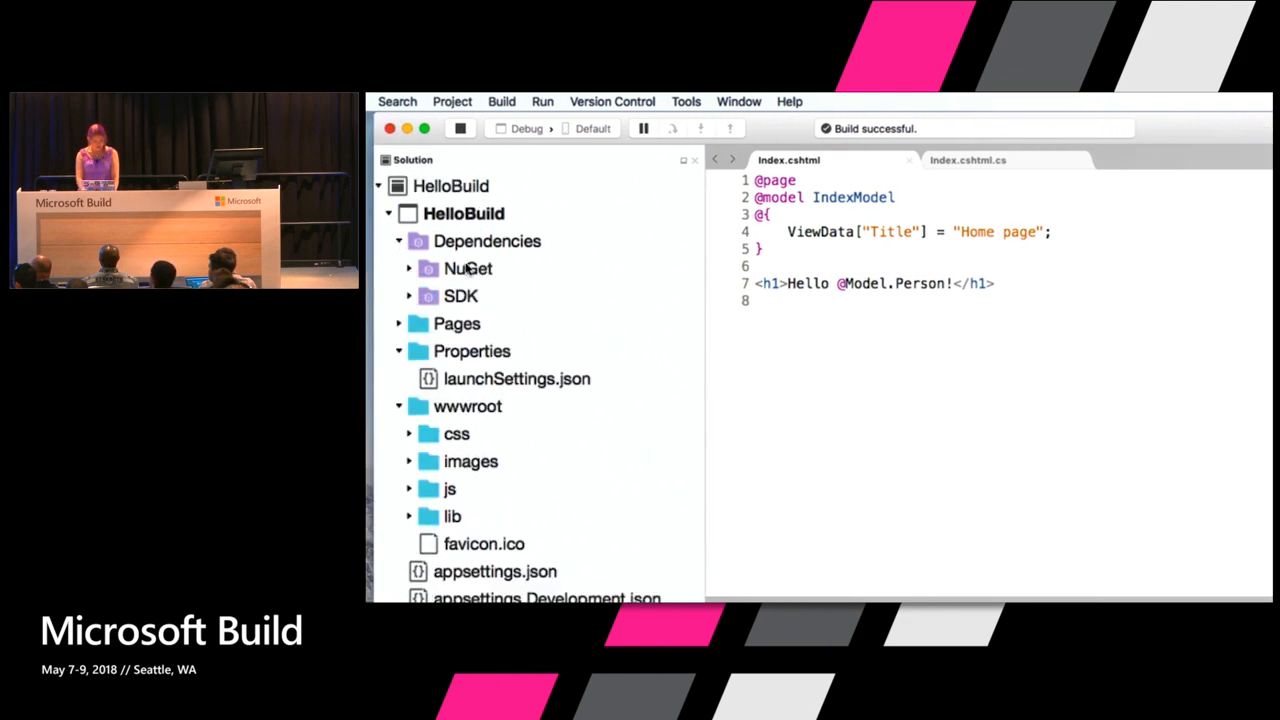
Search NuGet for 'microsoft', add Microsoft.TypeScript.MSBuild, and accept its license.
click(487, 241)
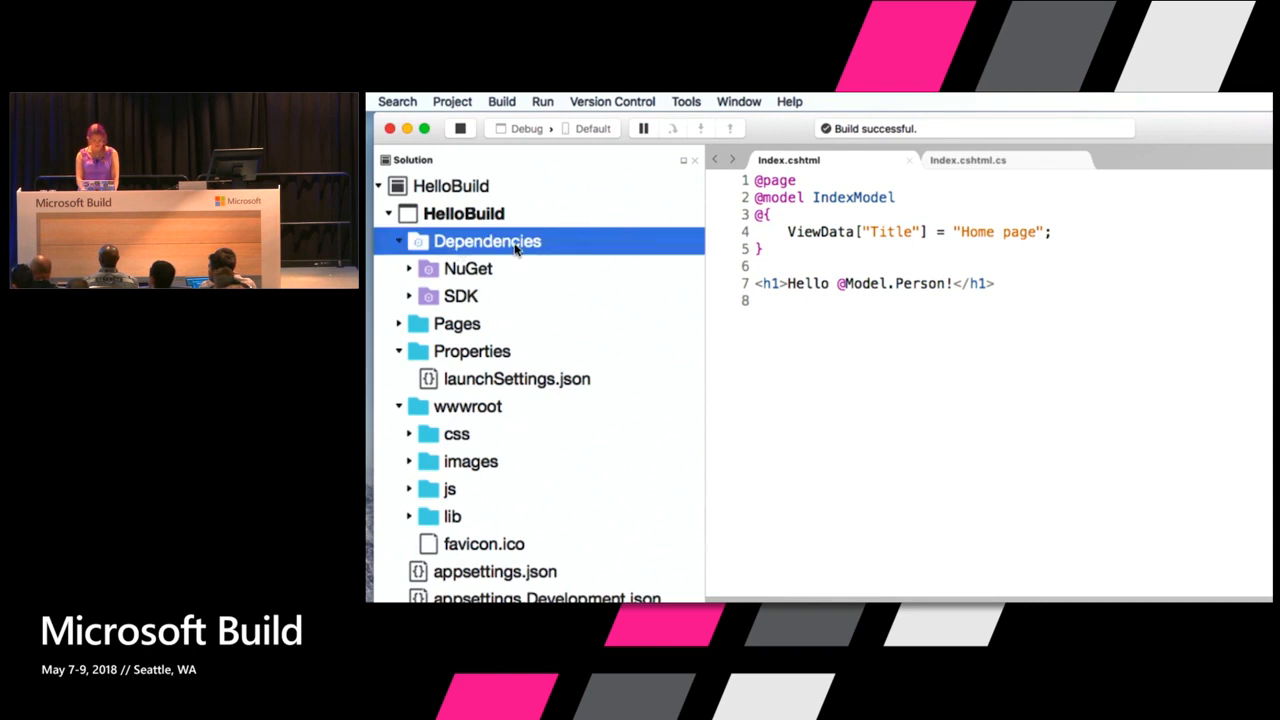
click(464, 268)
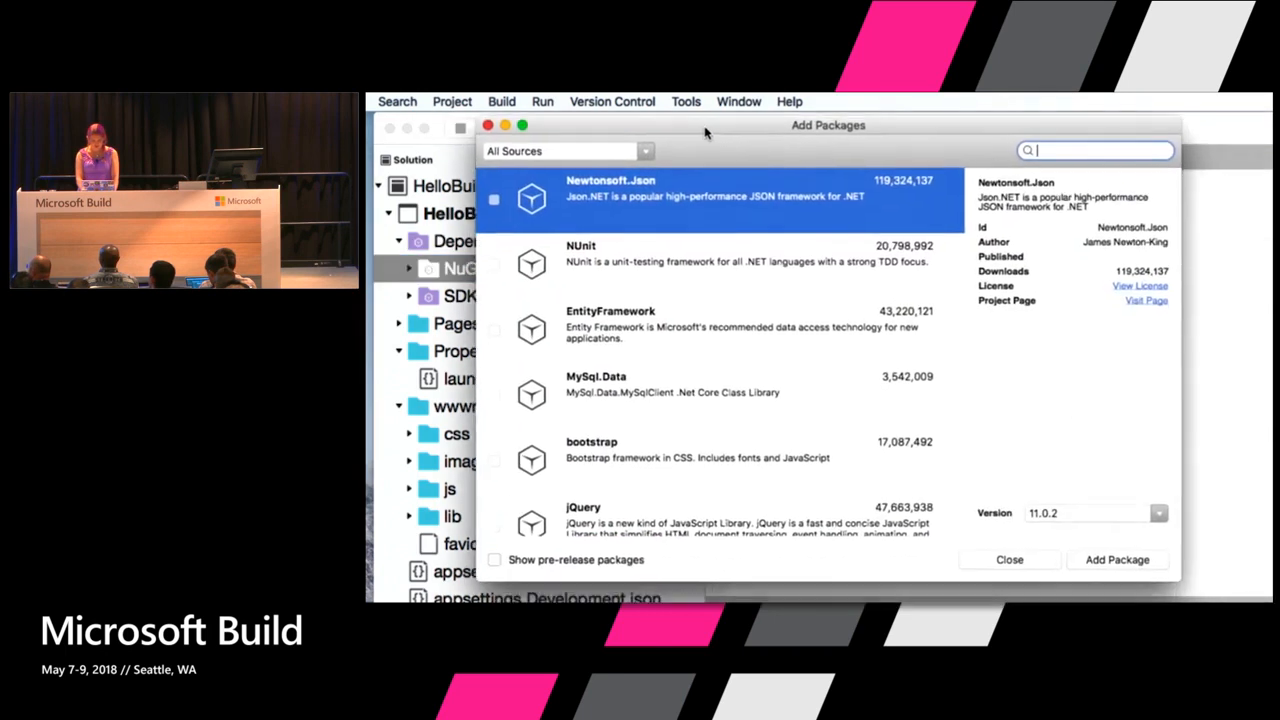
text(mi)
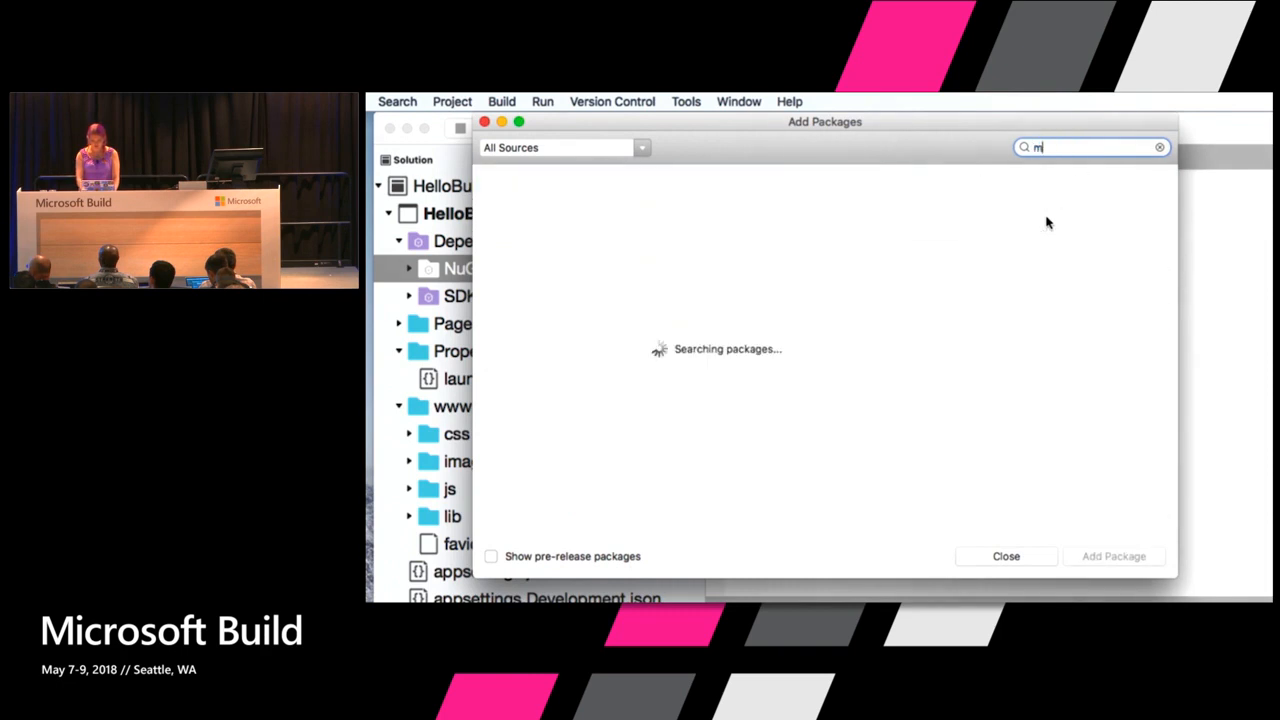
text(icrosoft.type)
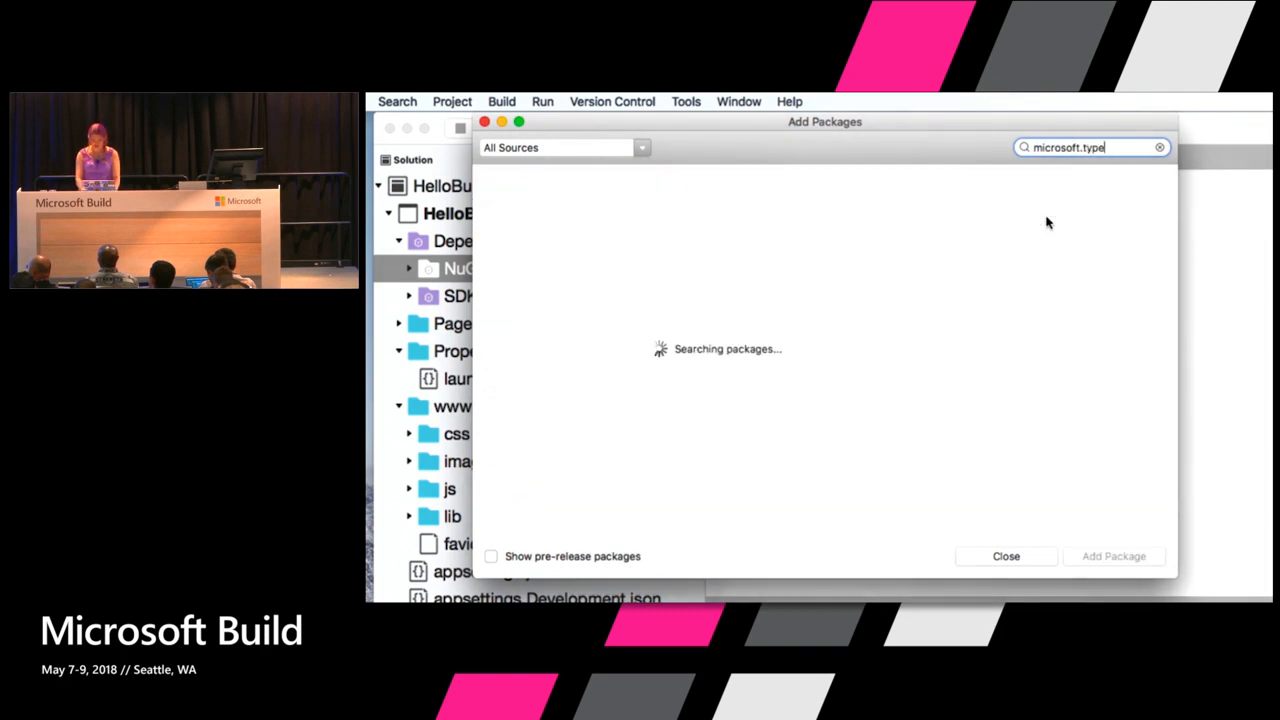
click(700, 258)
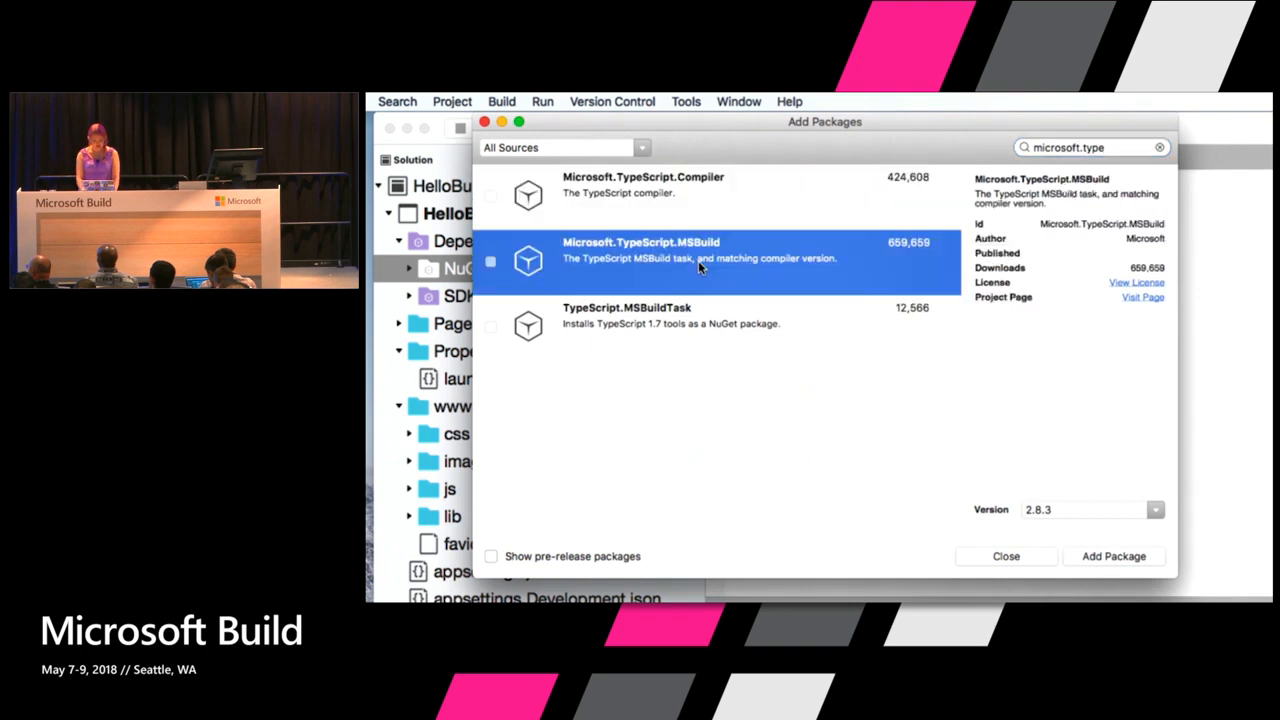
click(490, 261)
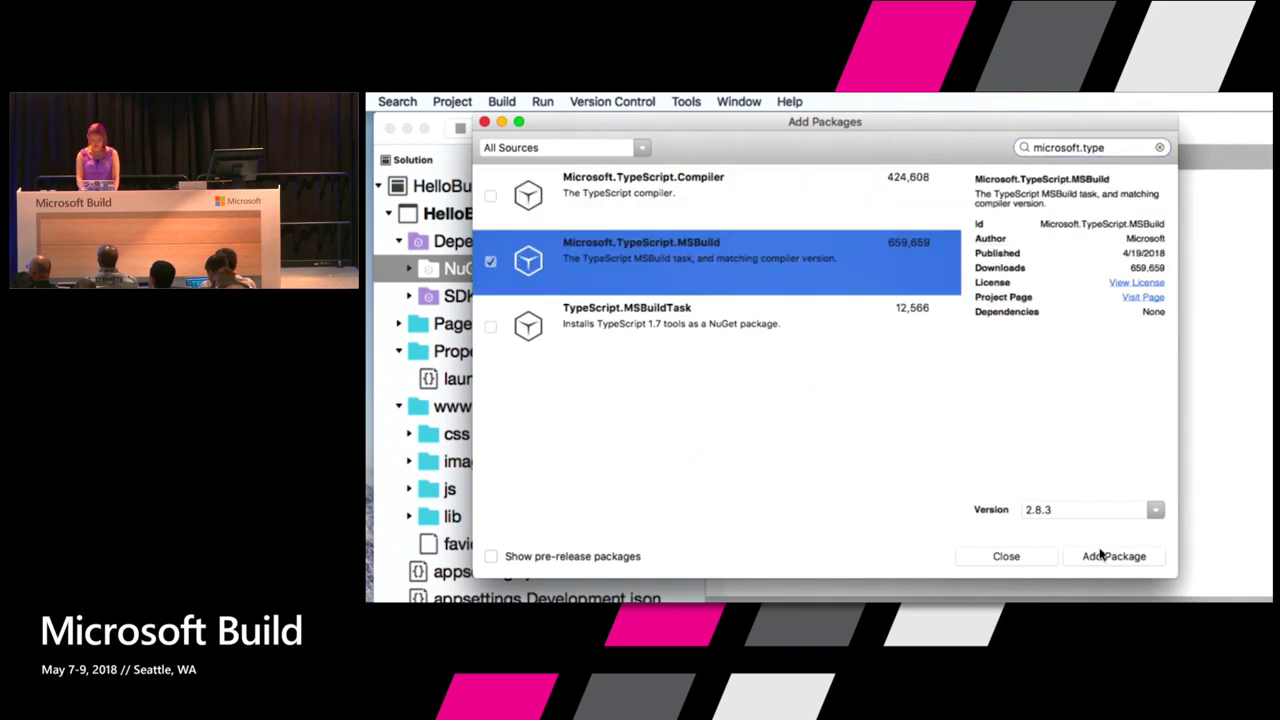
click(1113, 556)
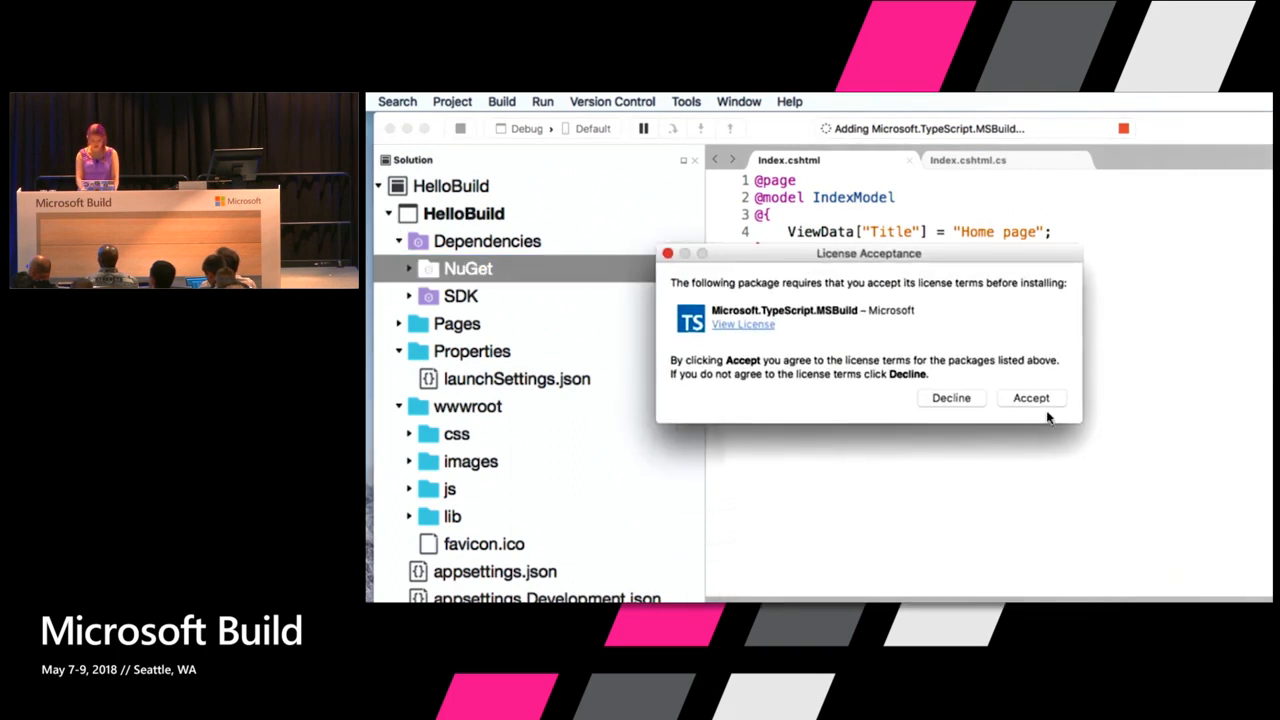
click(1030, 397)
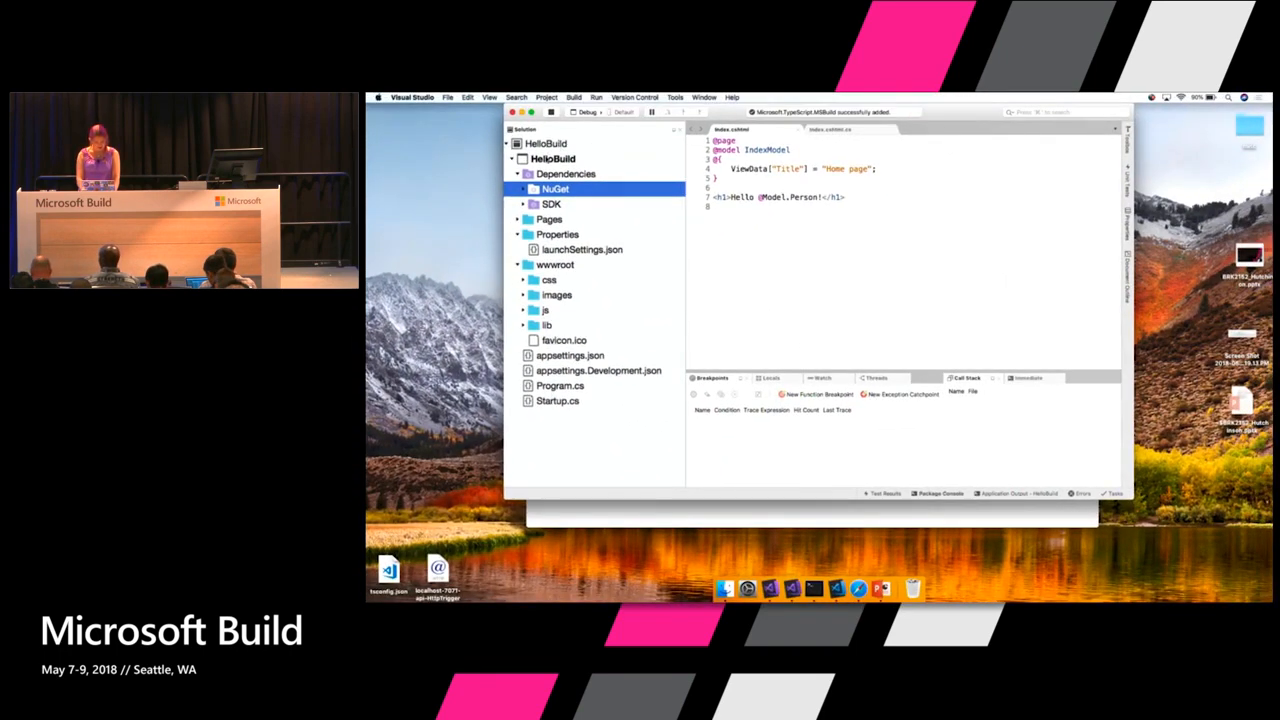
Close the HelloBuild solution via File > Close Solution, confirming Close Project.
right_click(550, 158)
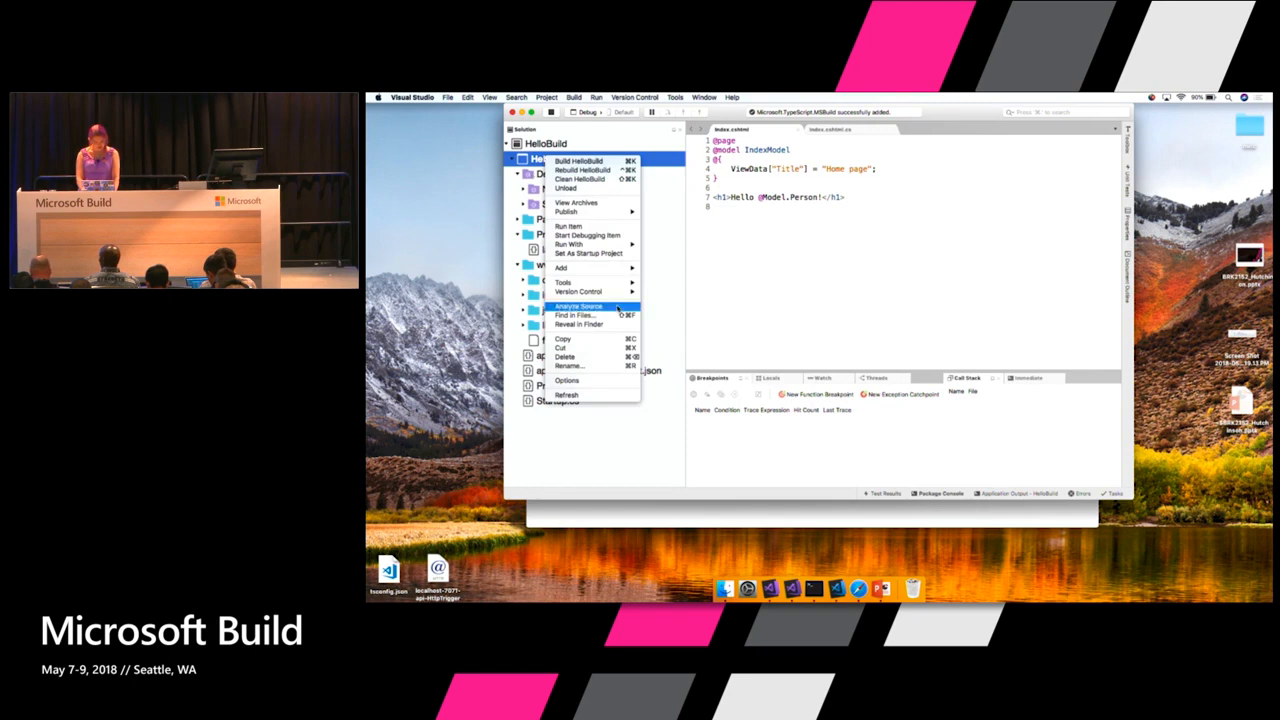
mouse_move(590, 375)
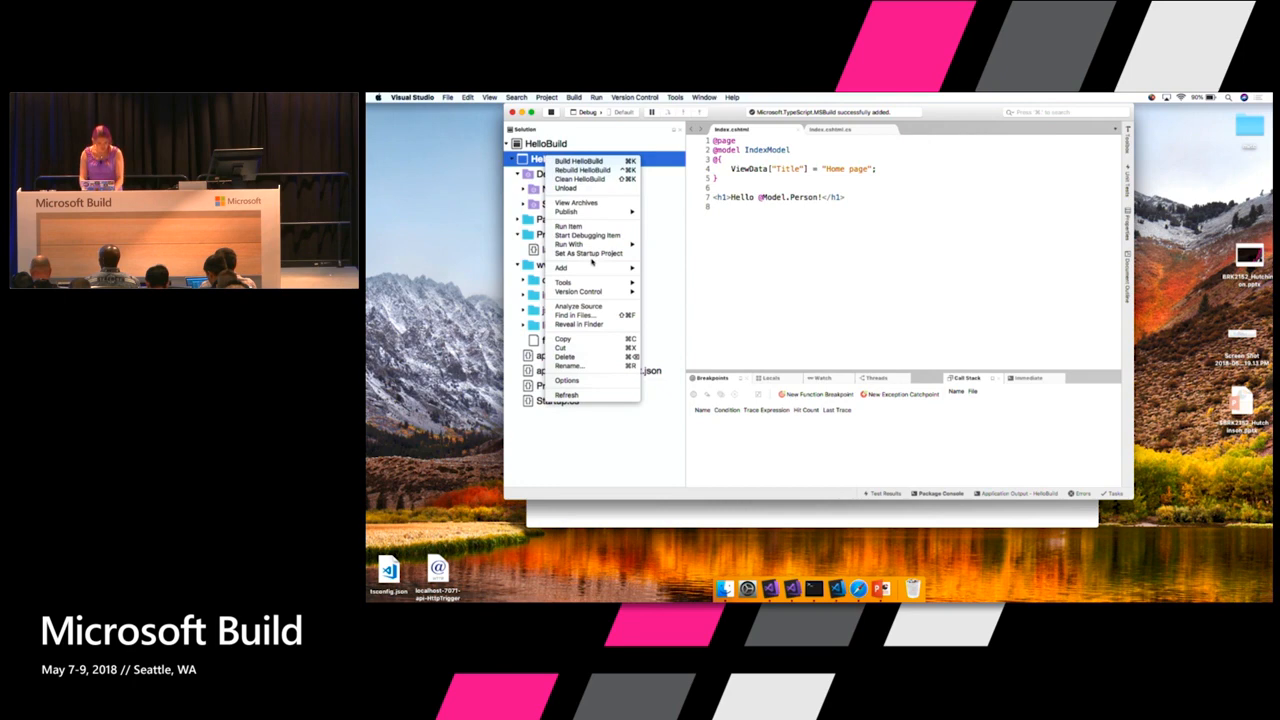
mouse_move(588, 253)
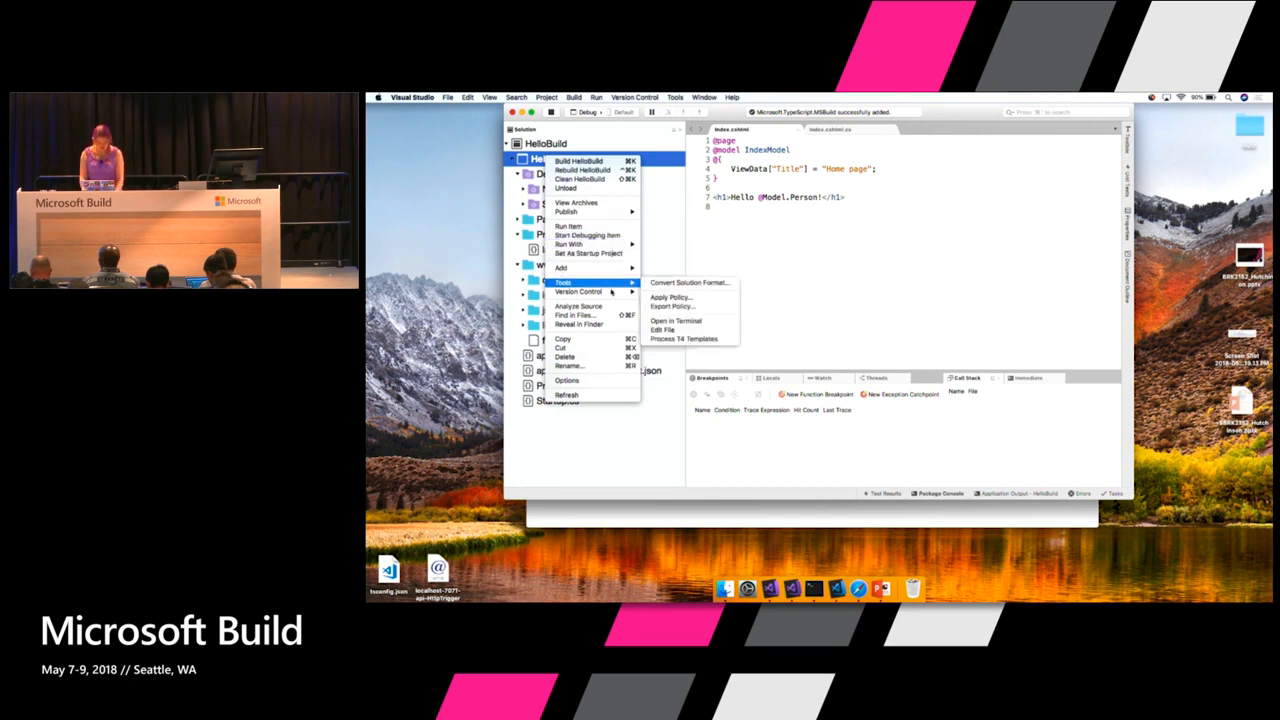
click(578, 324)
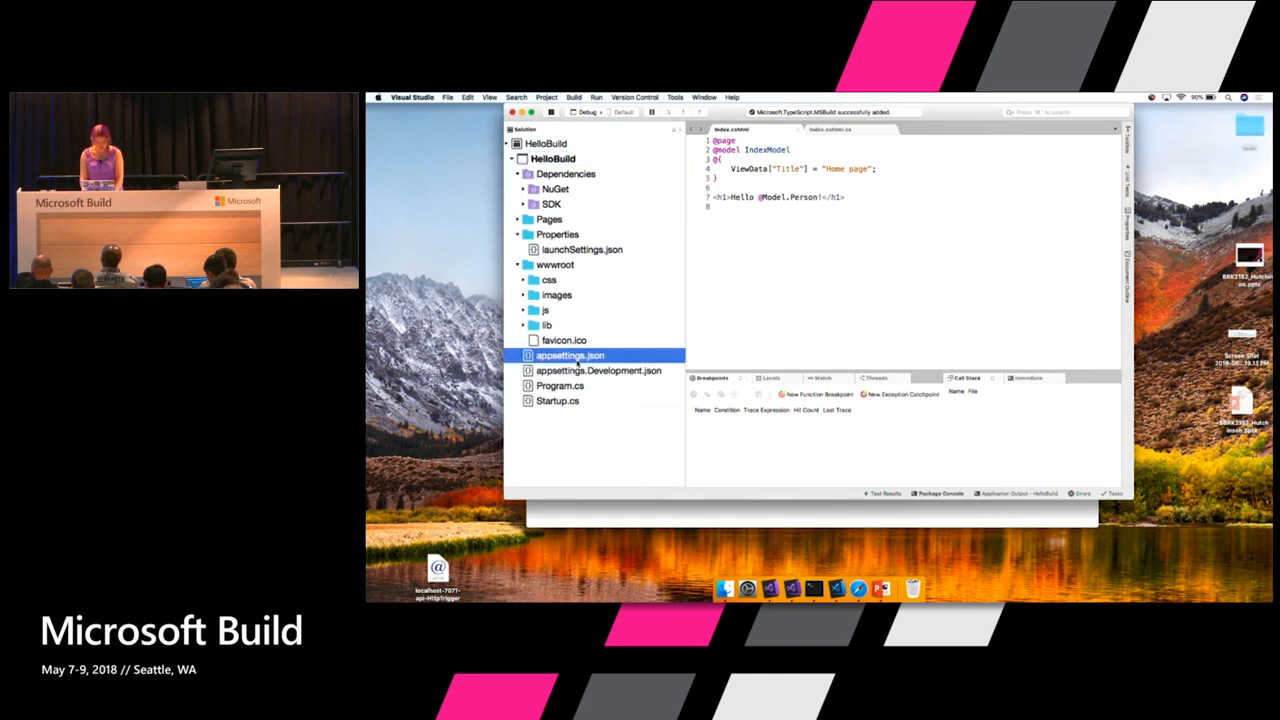
click(598, 370)
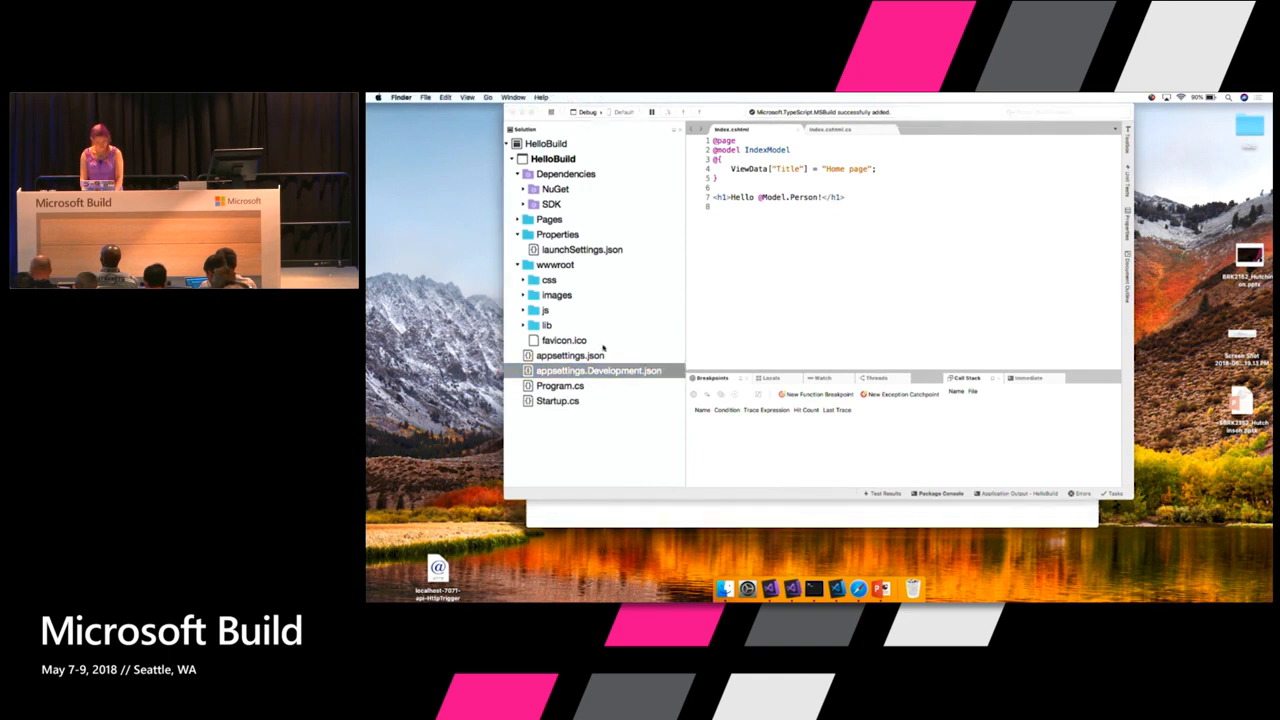
click(466, 97)
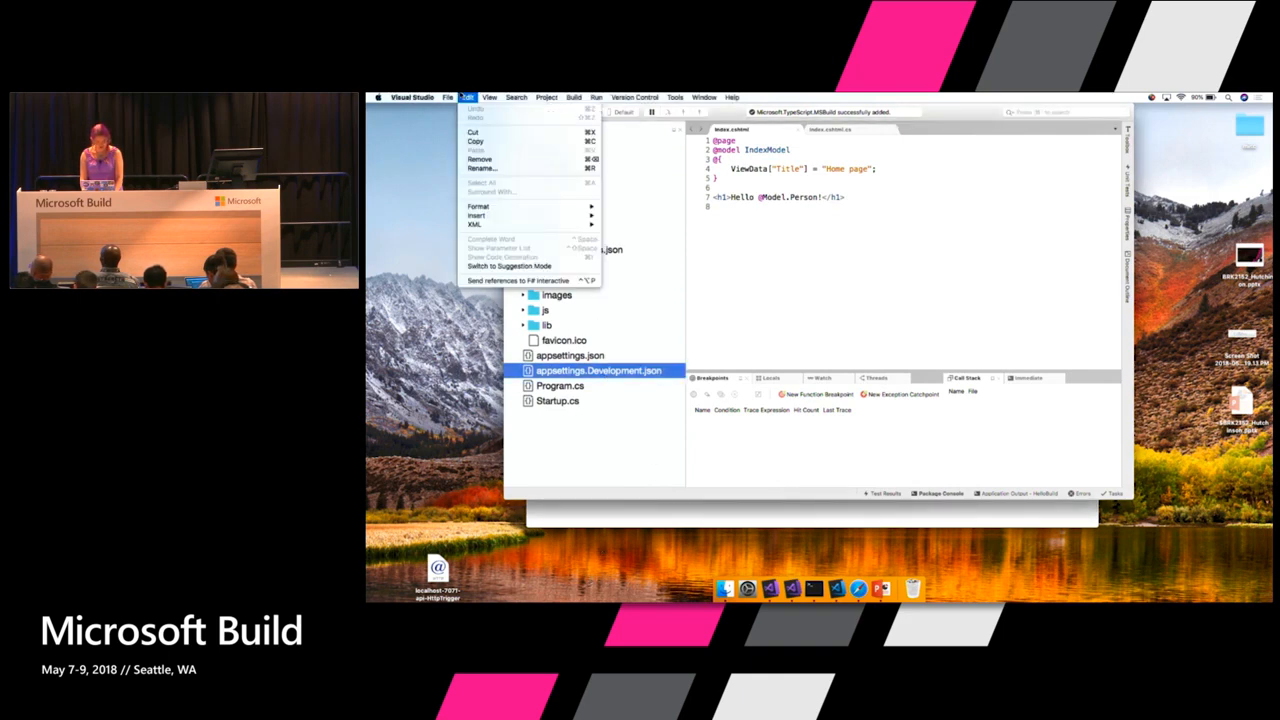
click(458, 97)
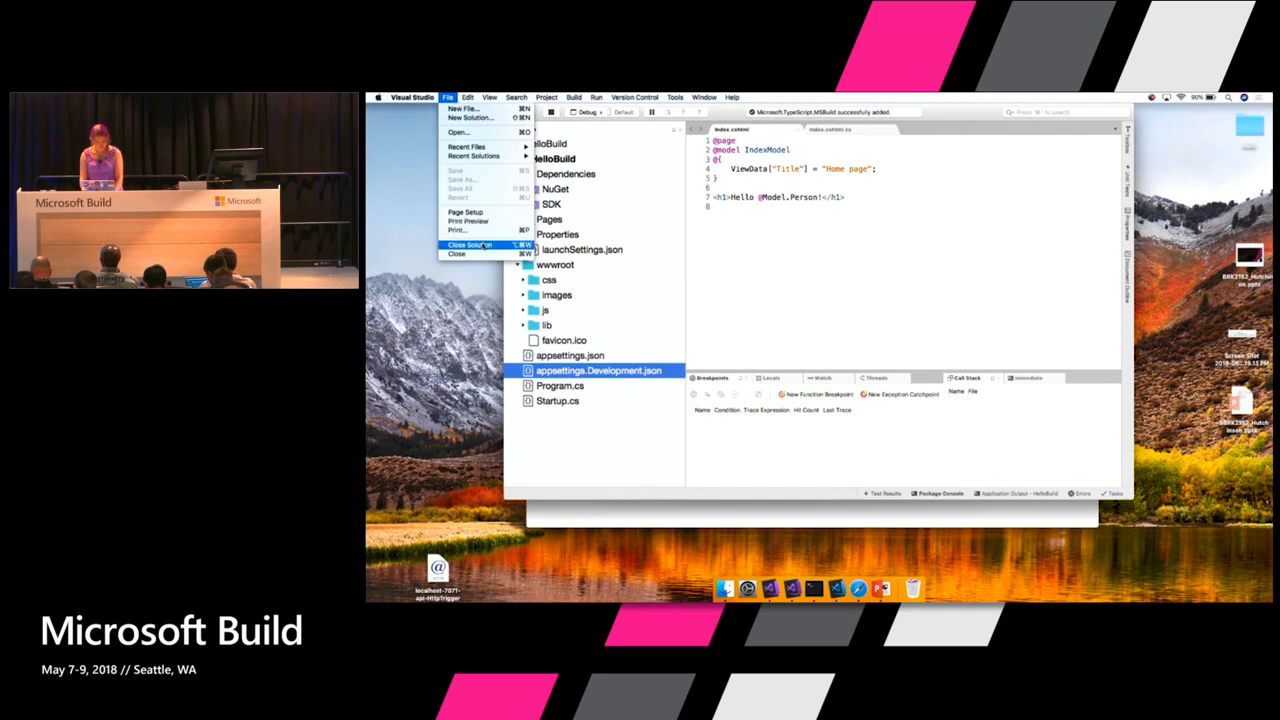
click(470, 245)
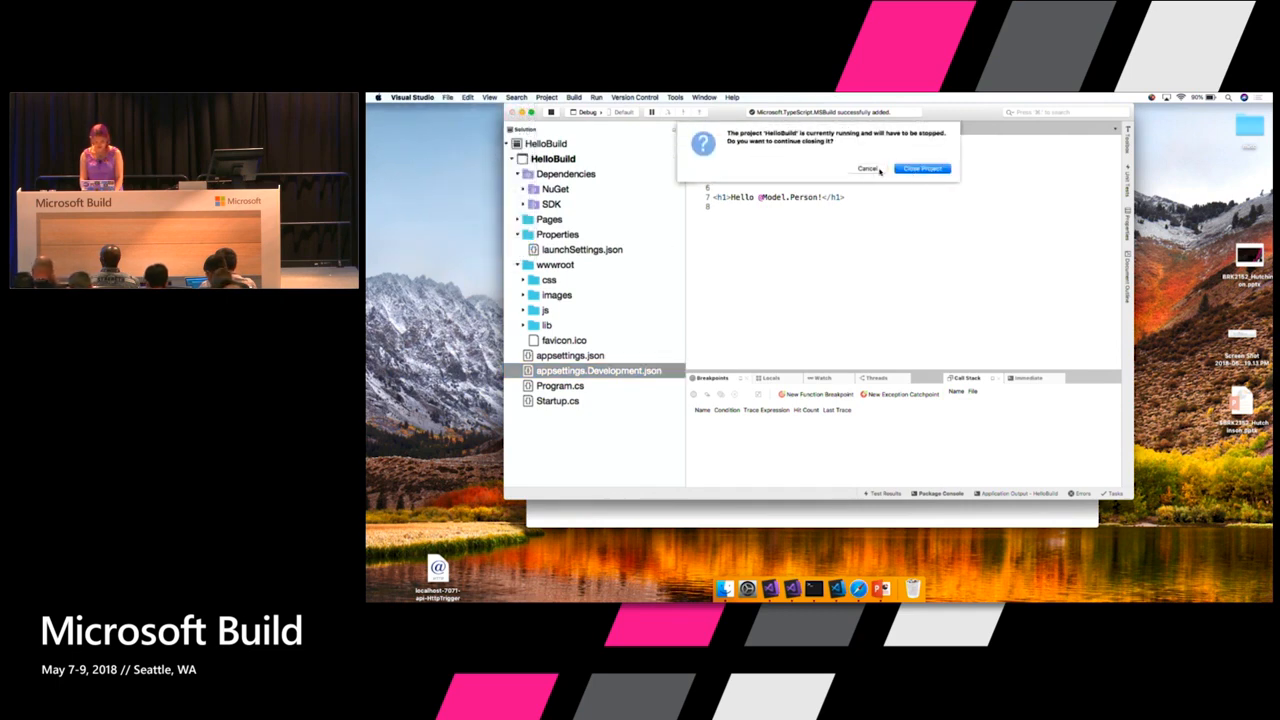
click(922, 168)
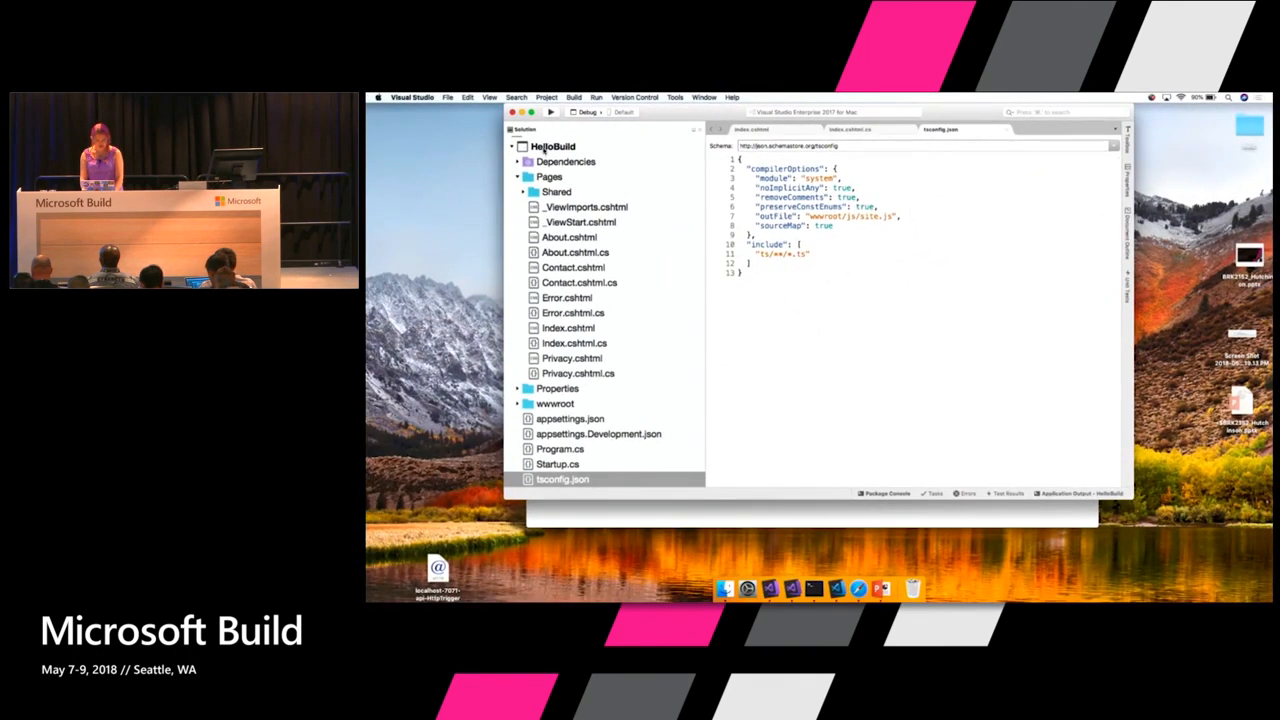
Create a new folder named 'ts' inside the HelloBuild project.
right_click(550, 146)
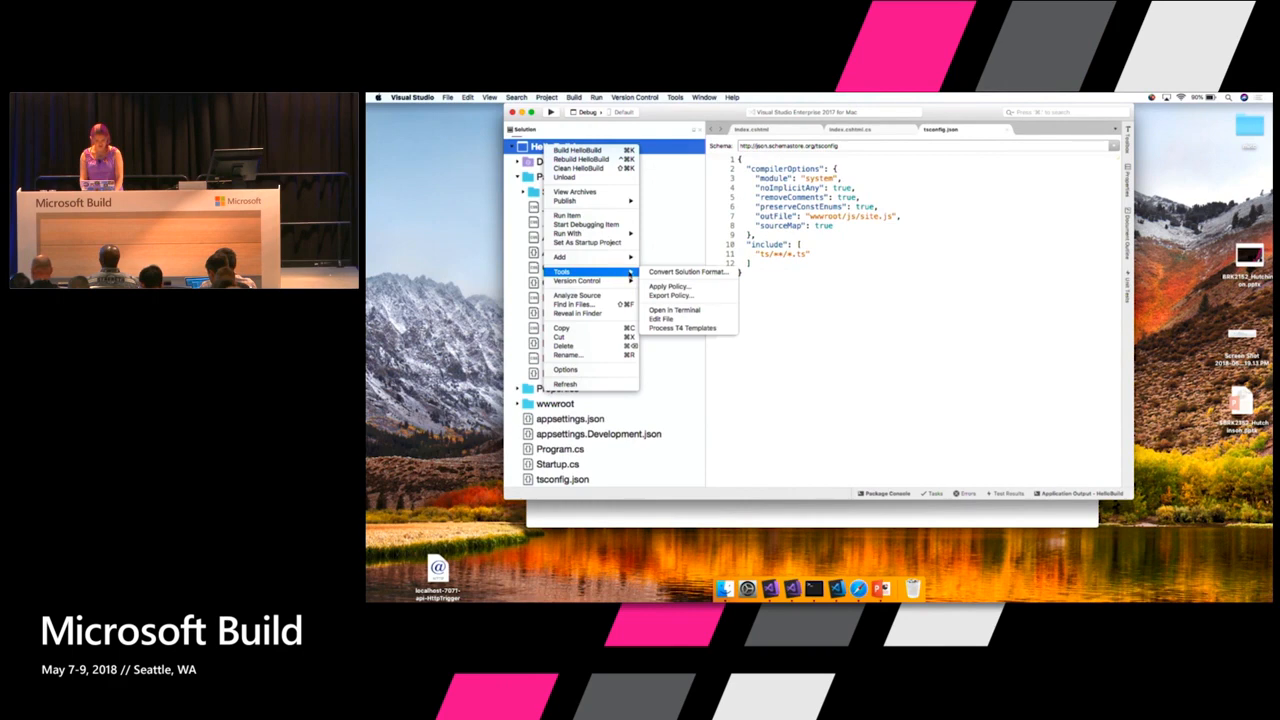
mouse_move(560, 257)
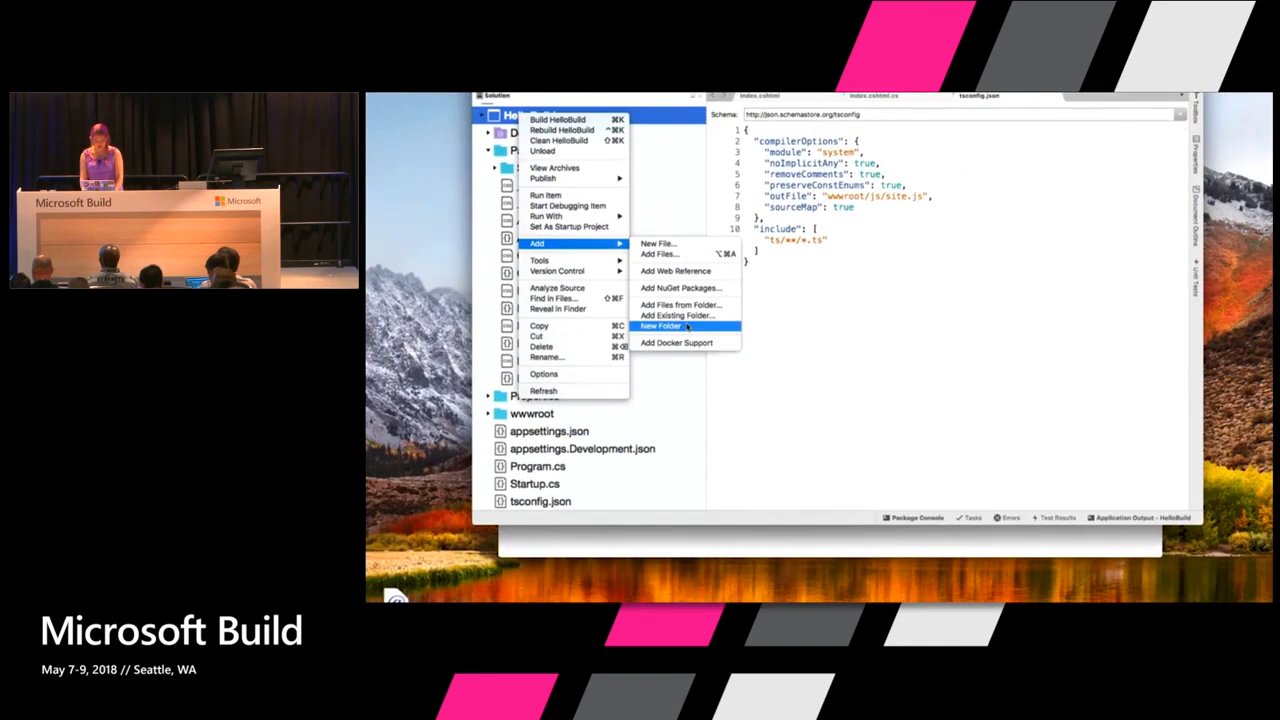
click(661, 326)
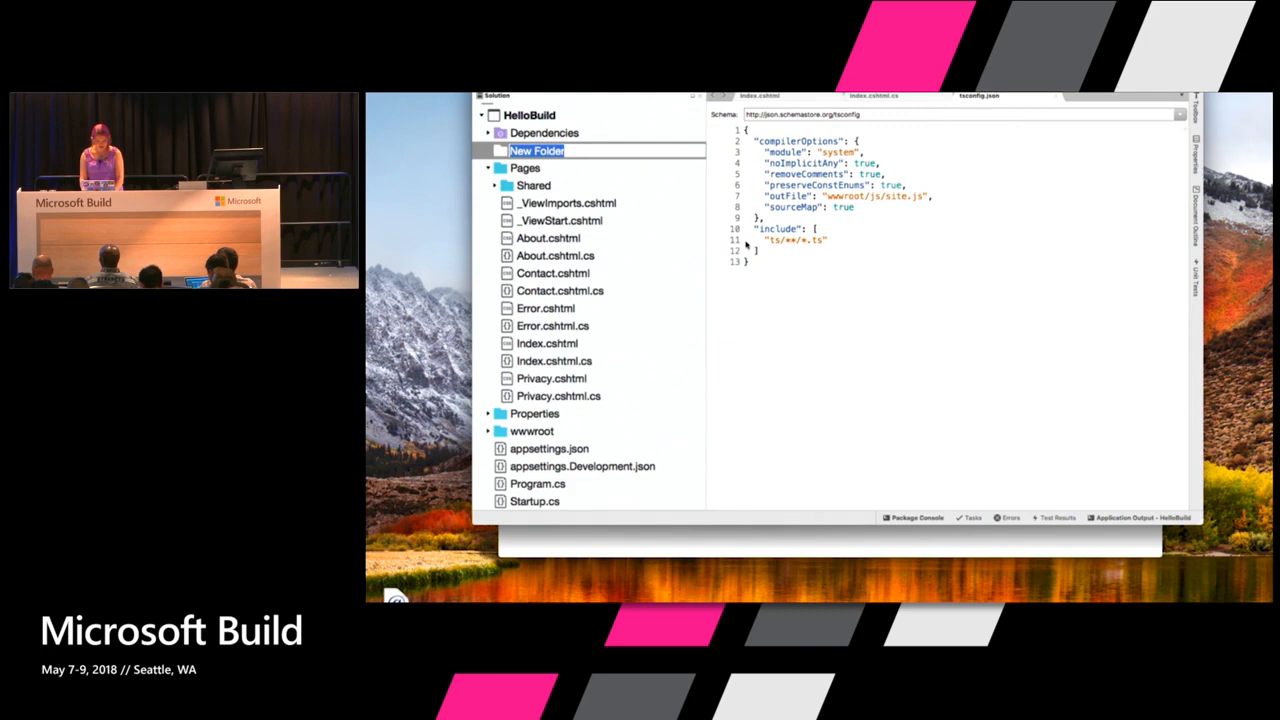
text(ts)
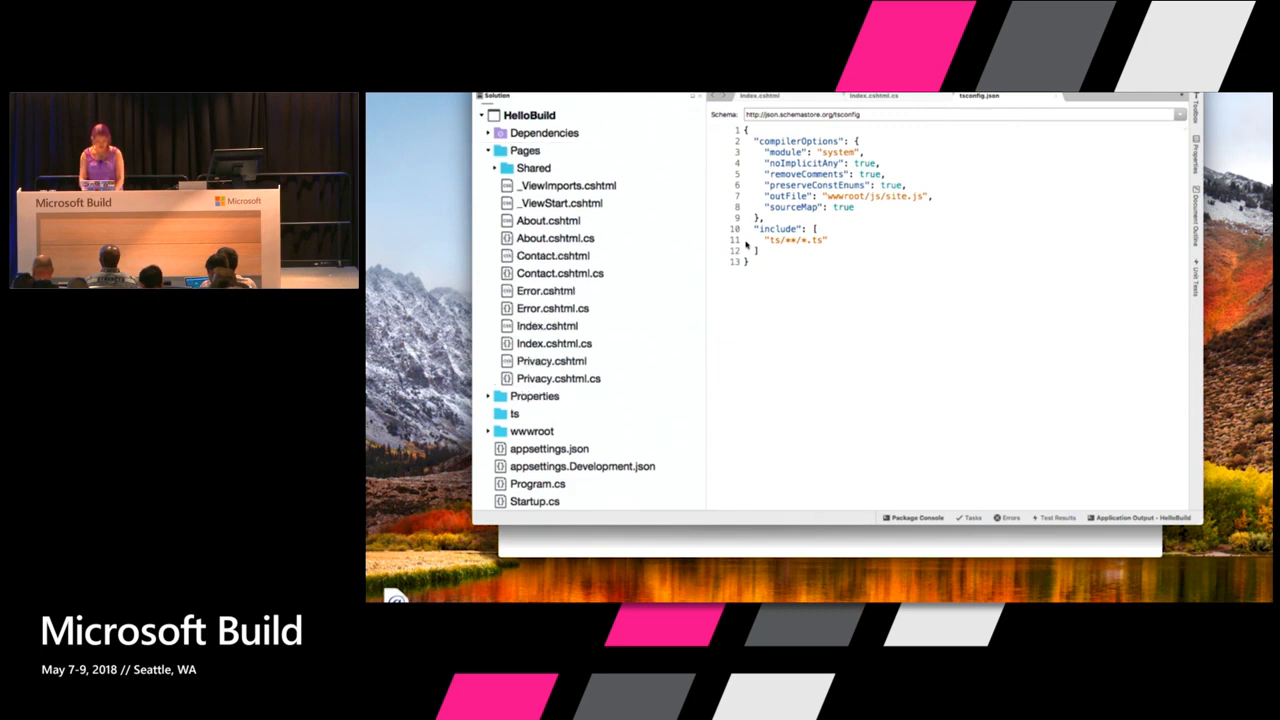
click(514, 413)
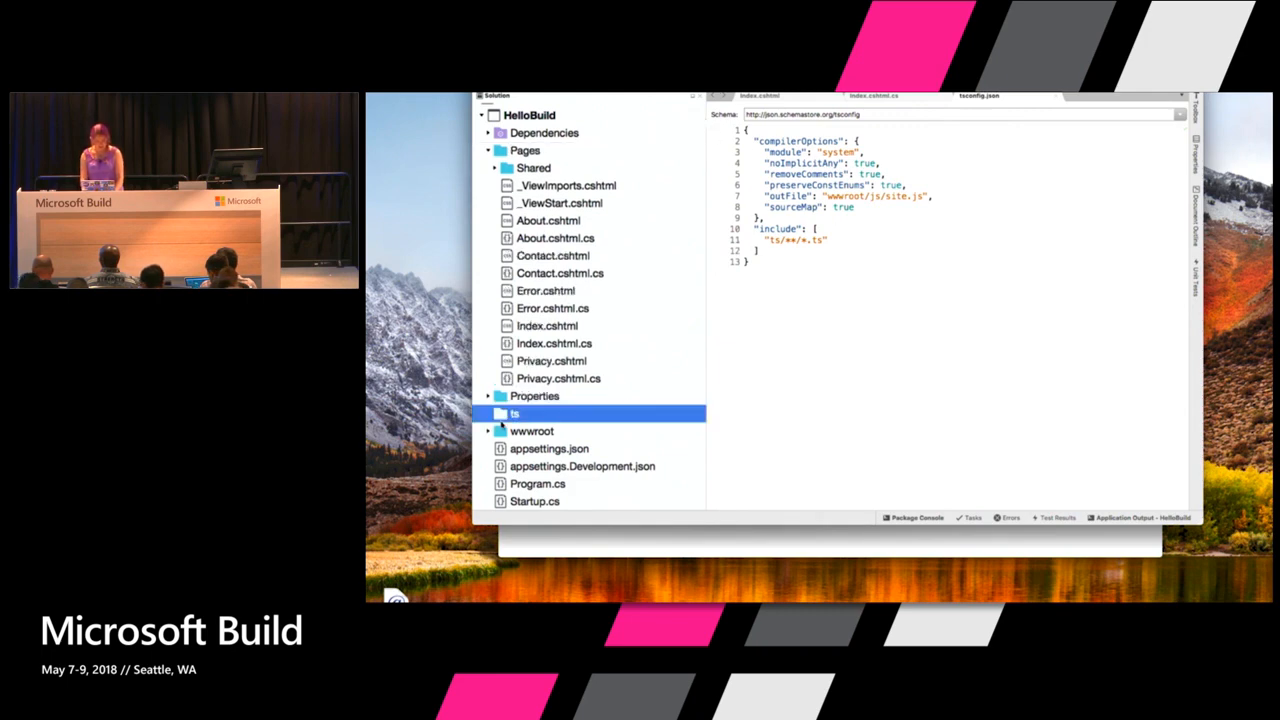
Create a blank hello.ts file in the ts folder from the Web TypeScript template.
right_click(515, 413)
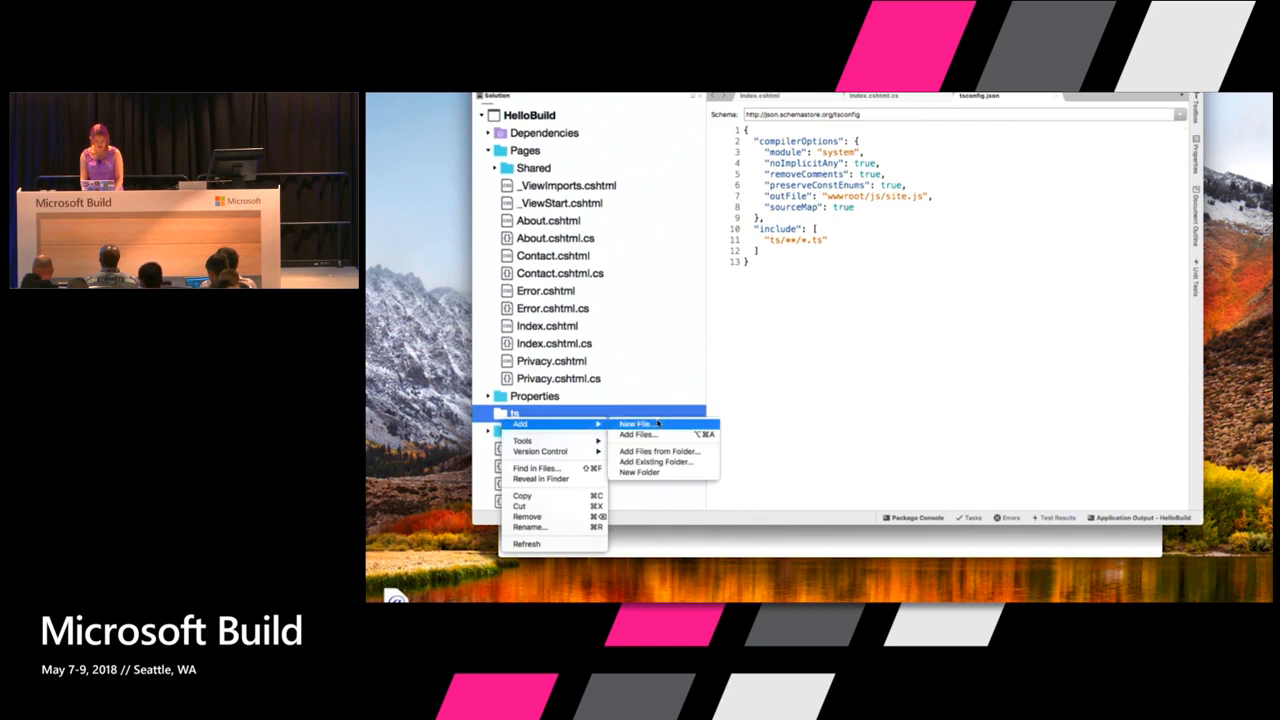
click(636, 422)
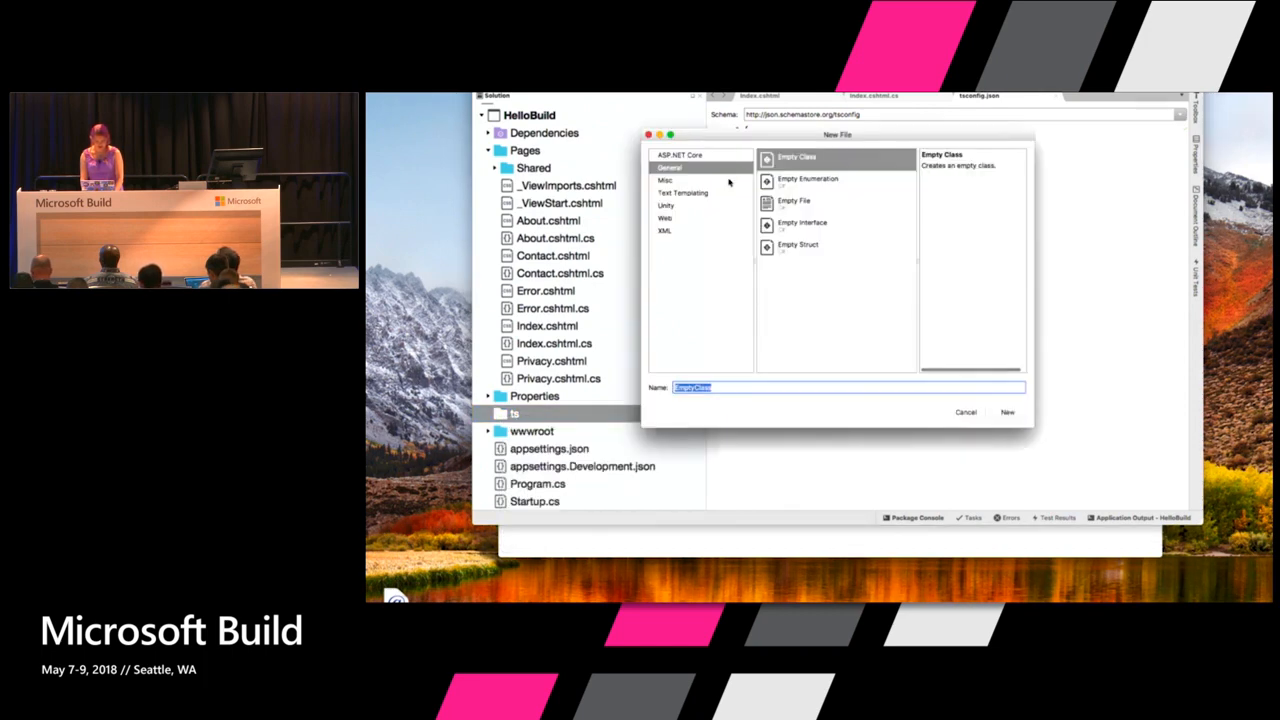
click(664, 218)
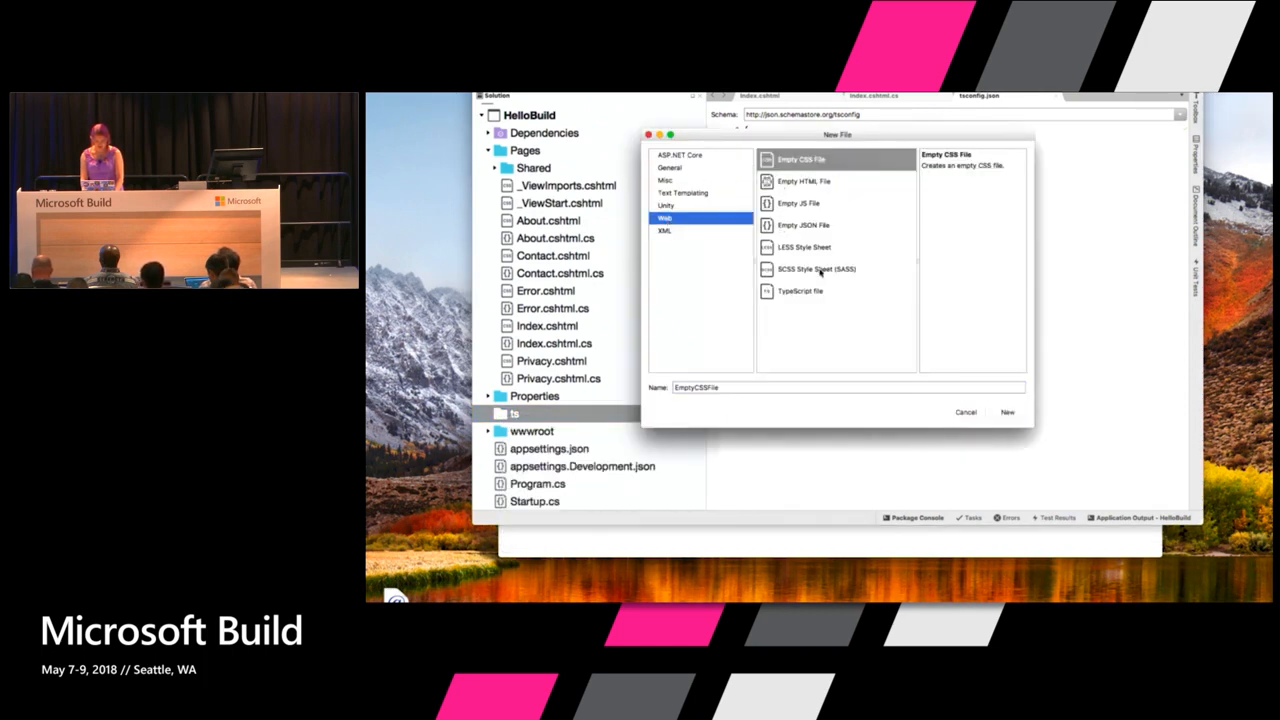
click(800, 291)
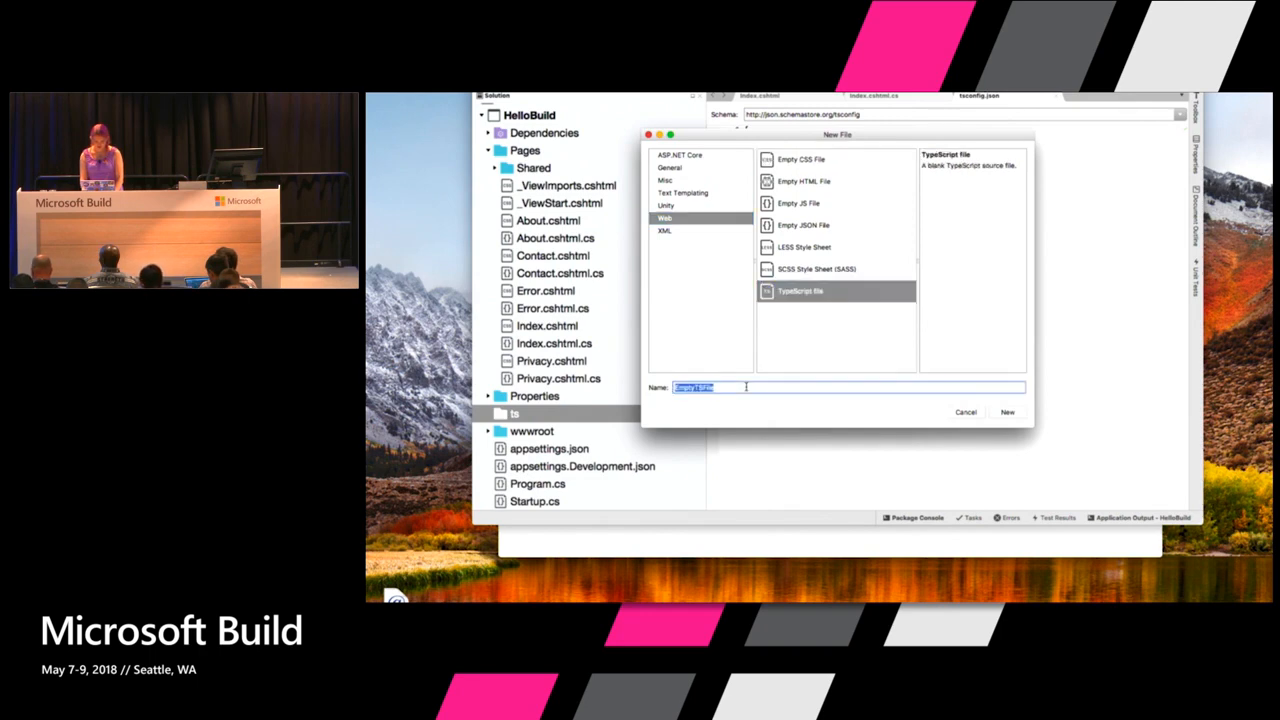
text(hello)
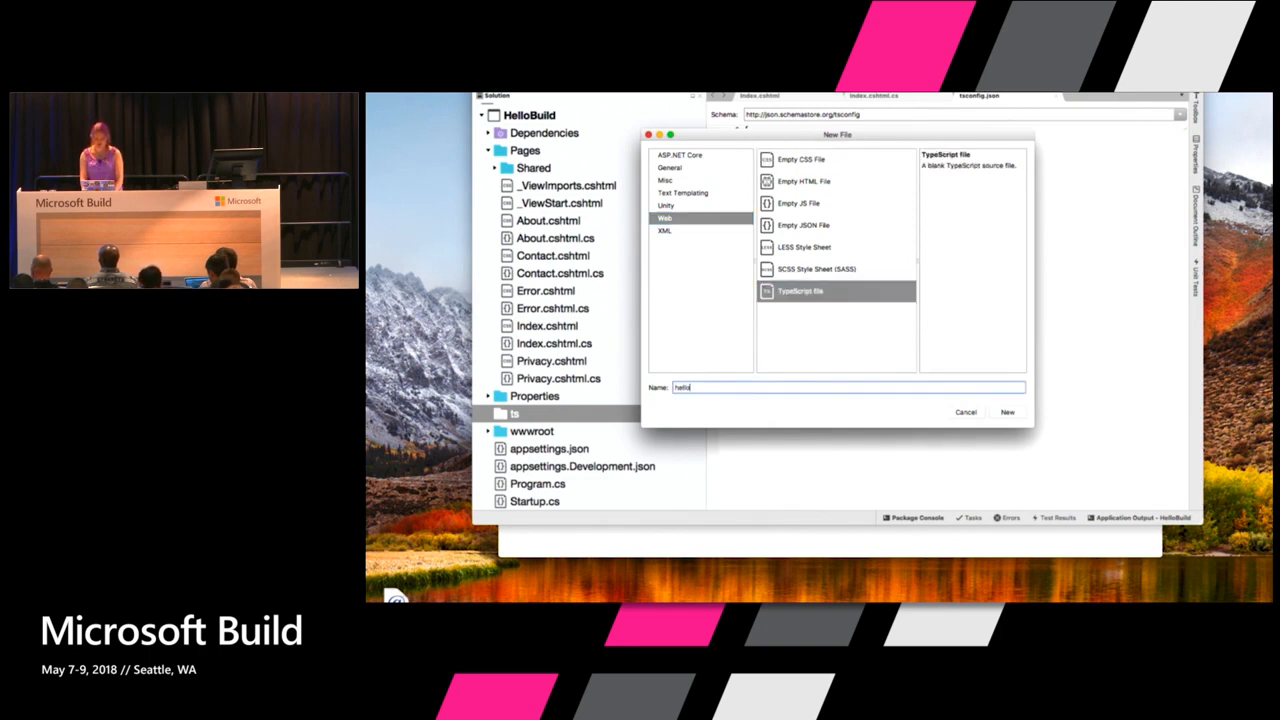
click(1007, 412)
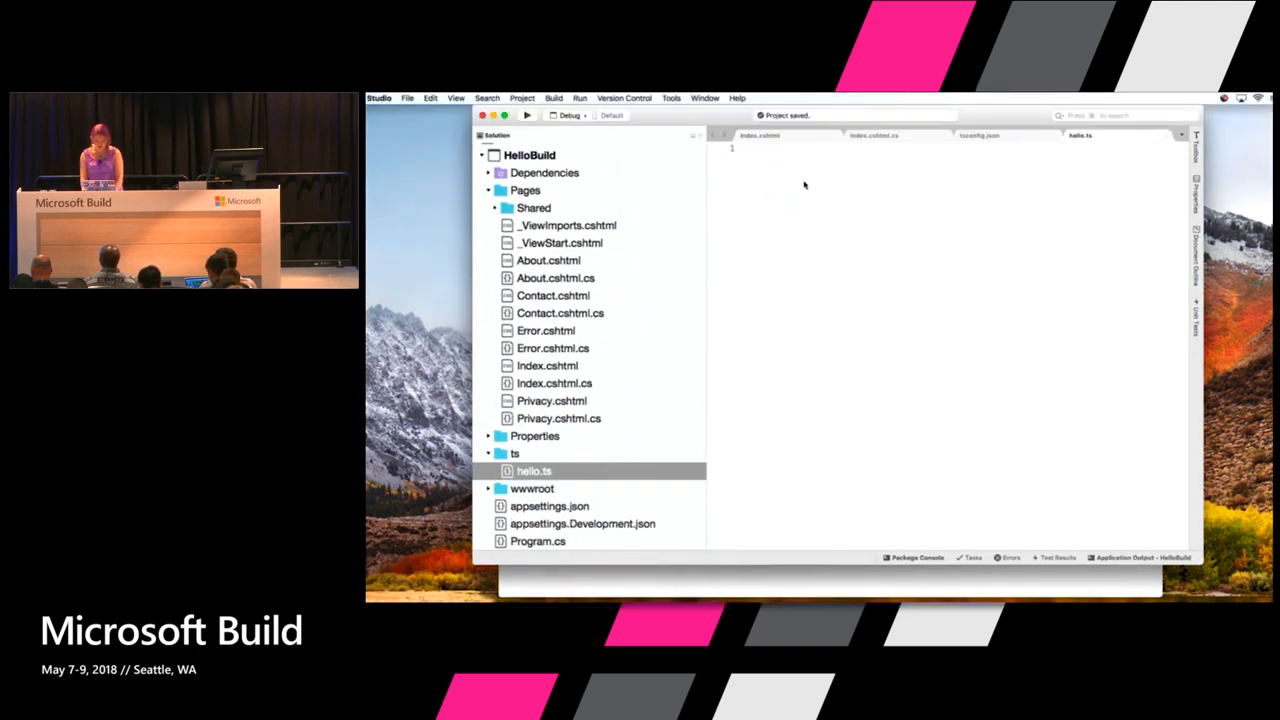
Write a Hello function whose body calls alert("Hello"), using IntelliSense completion.
text(fun)
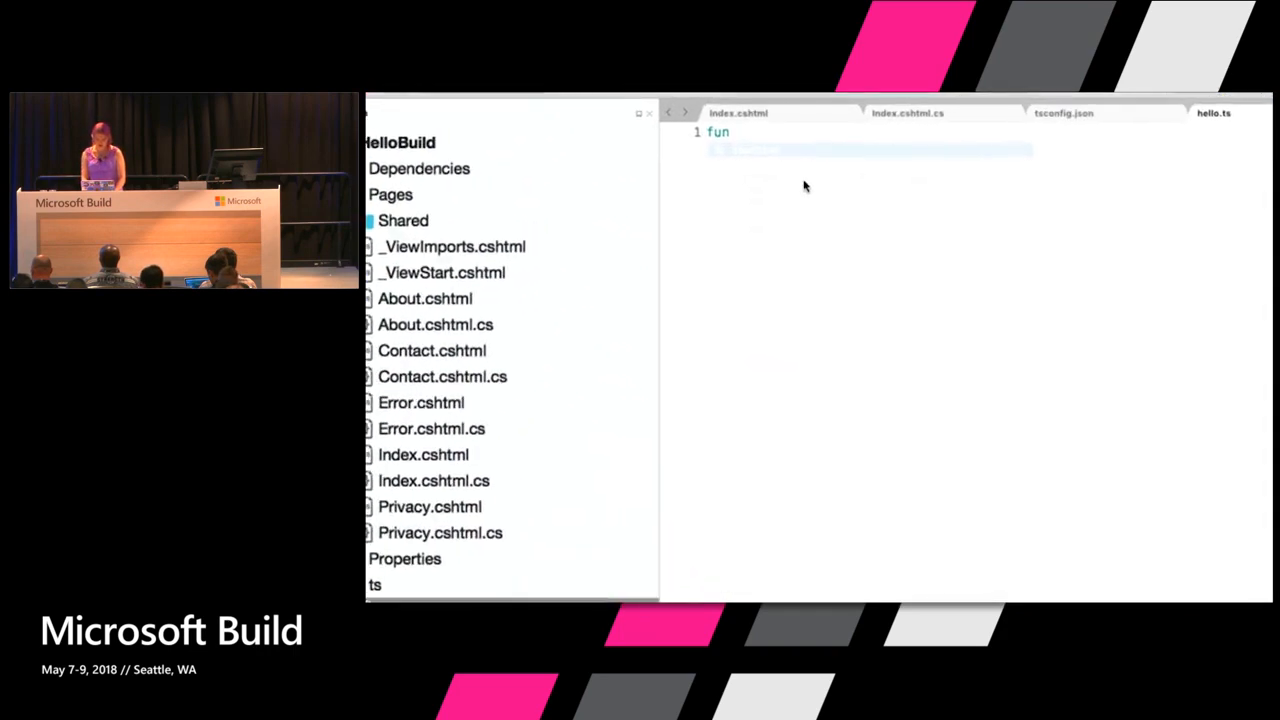
text(n Hello ()
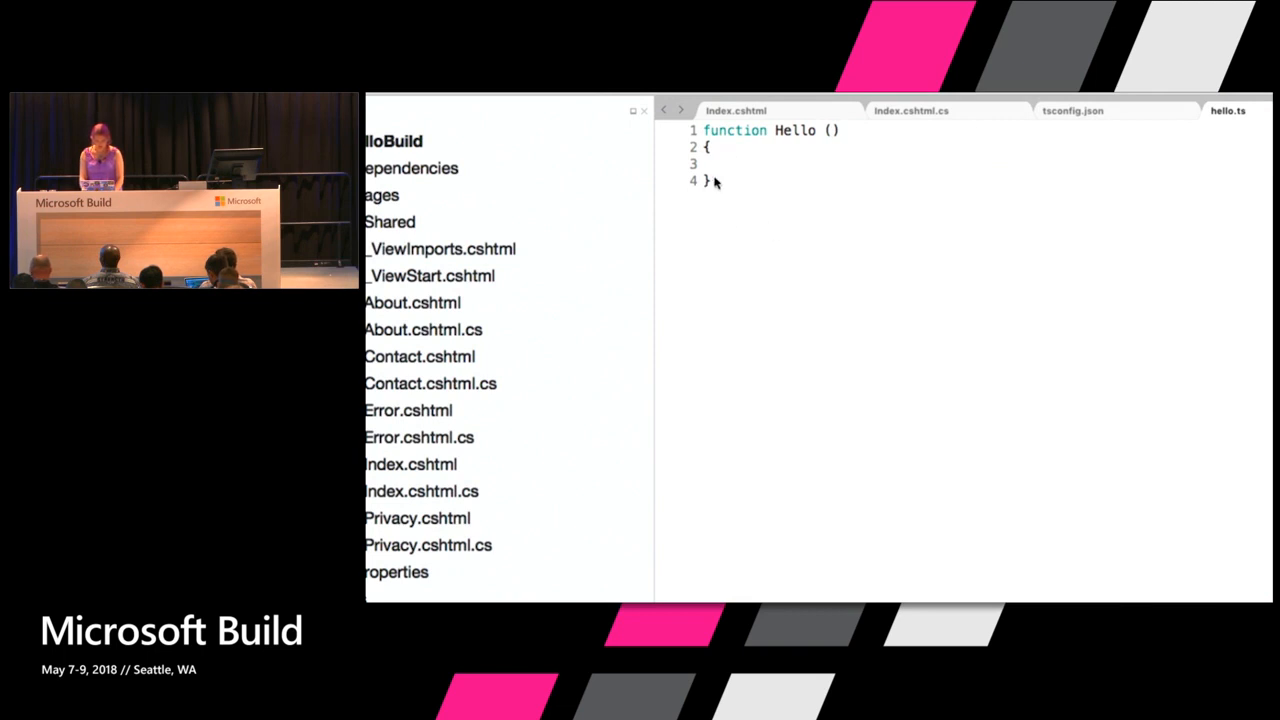
click(735, 164)
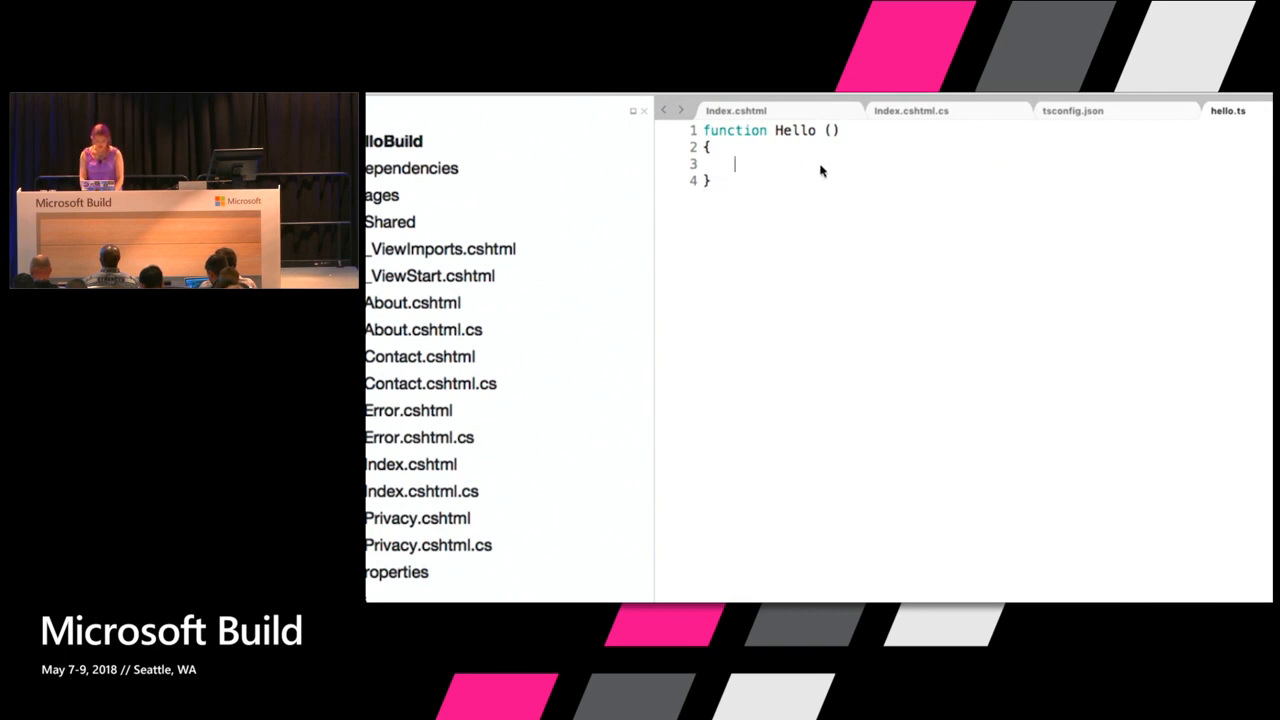
text(ale)
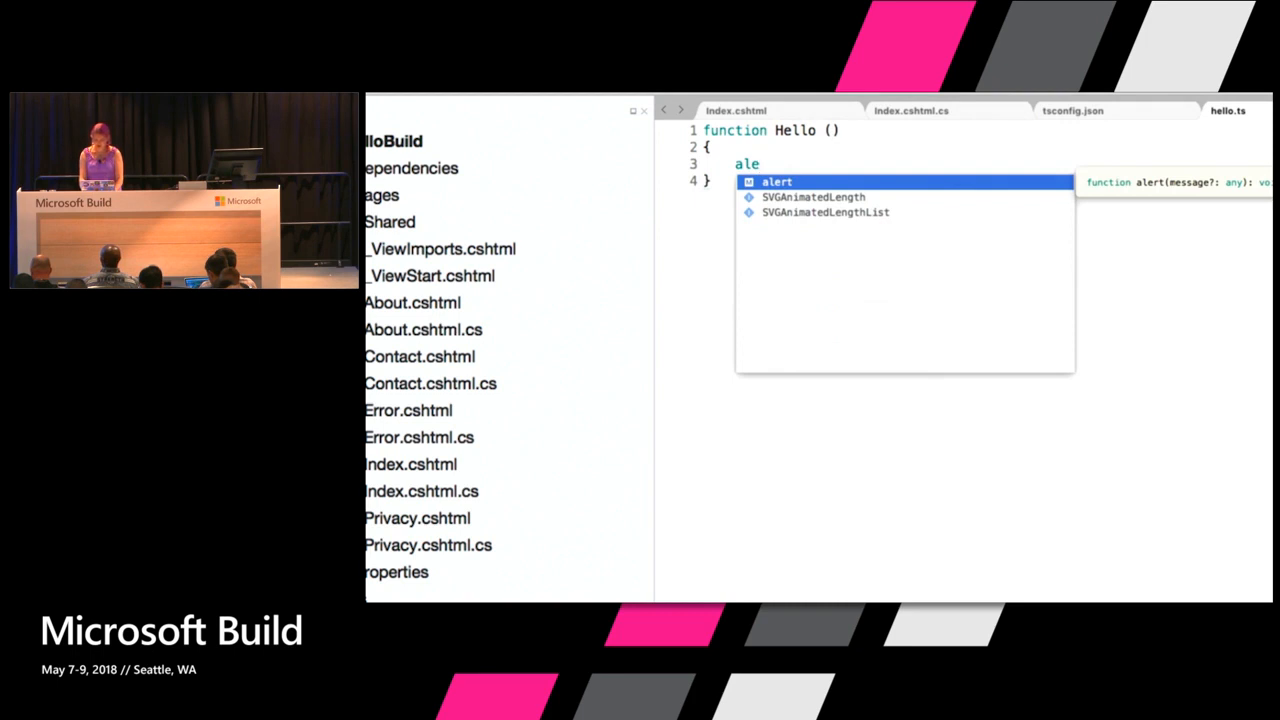
key(Tab)
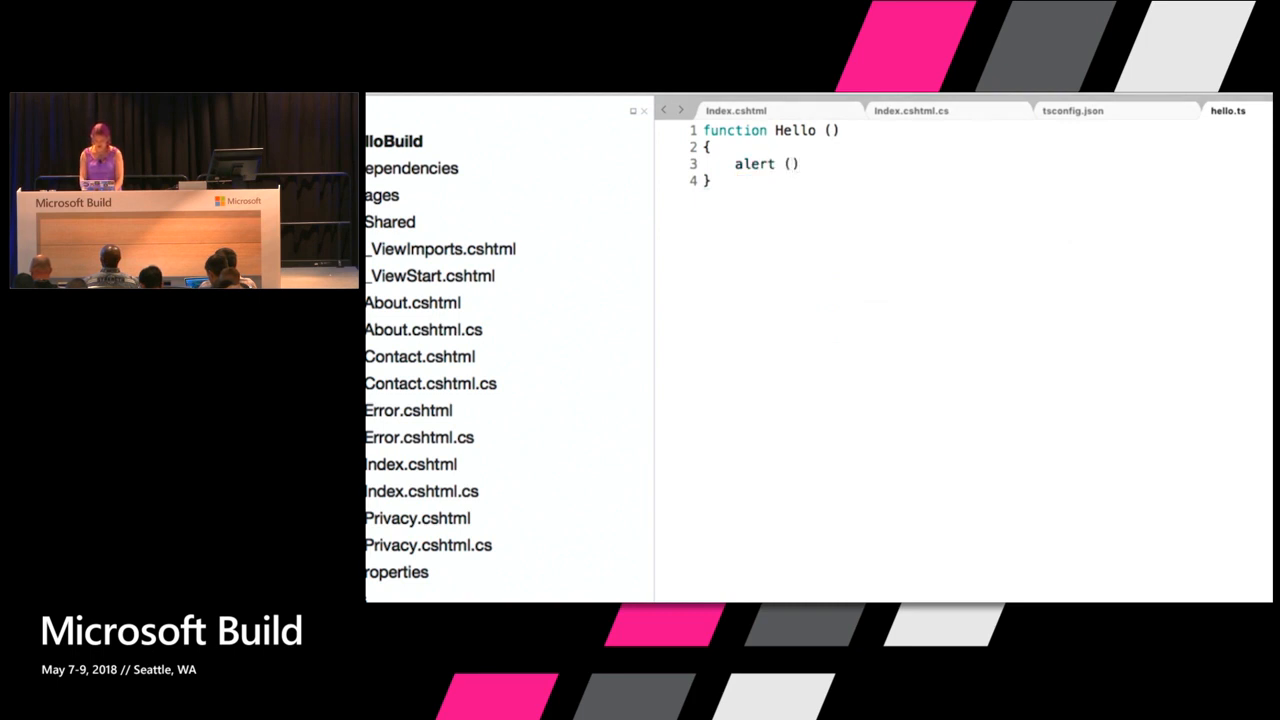
text("H");)
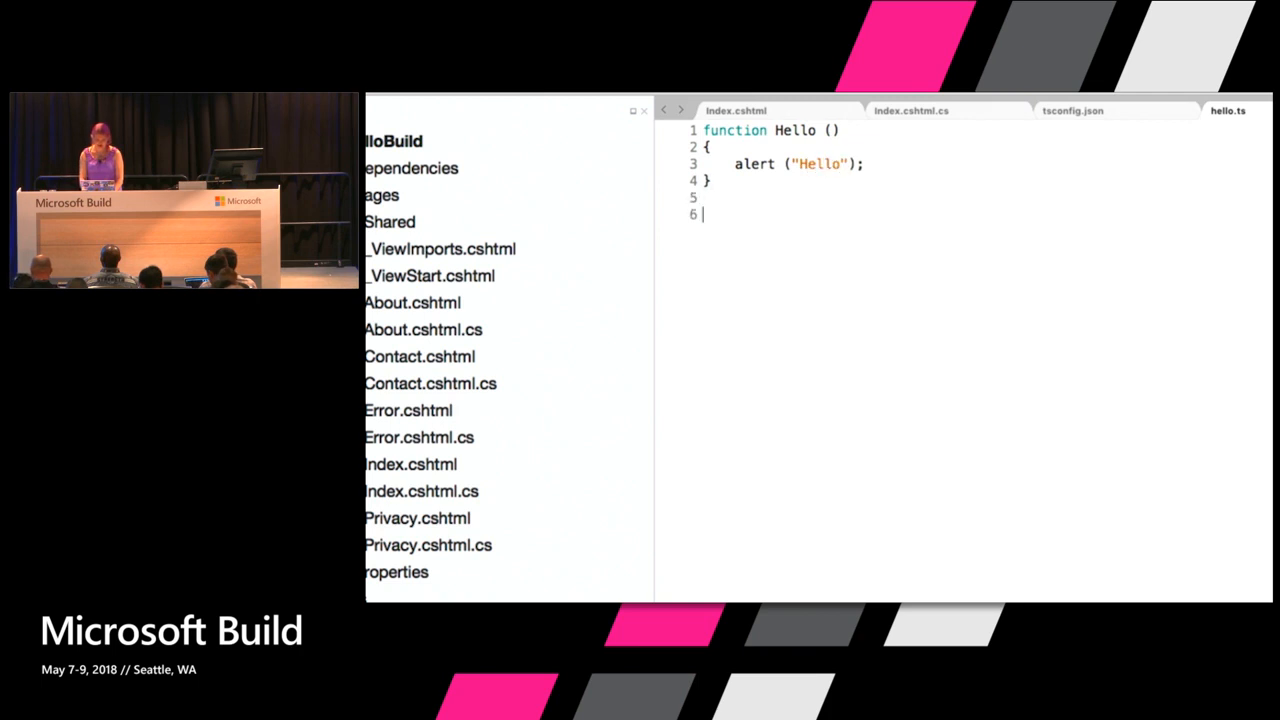
Assign the Hello function to document.onload.
text(docu.on)
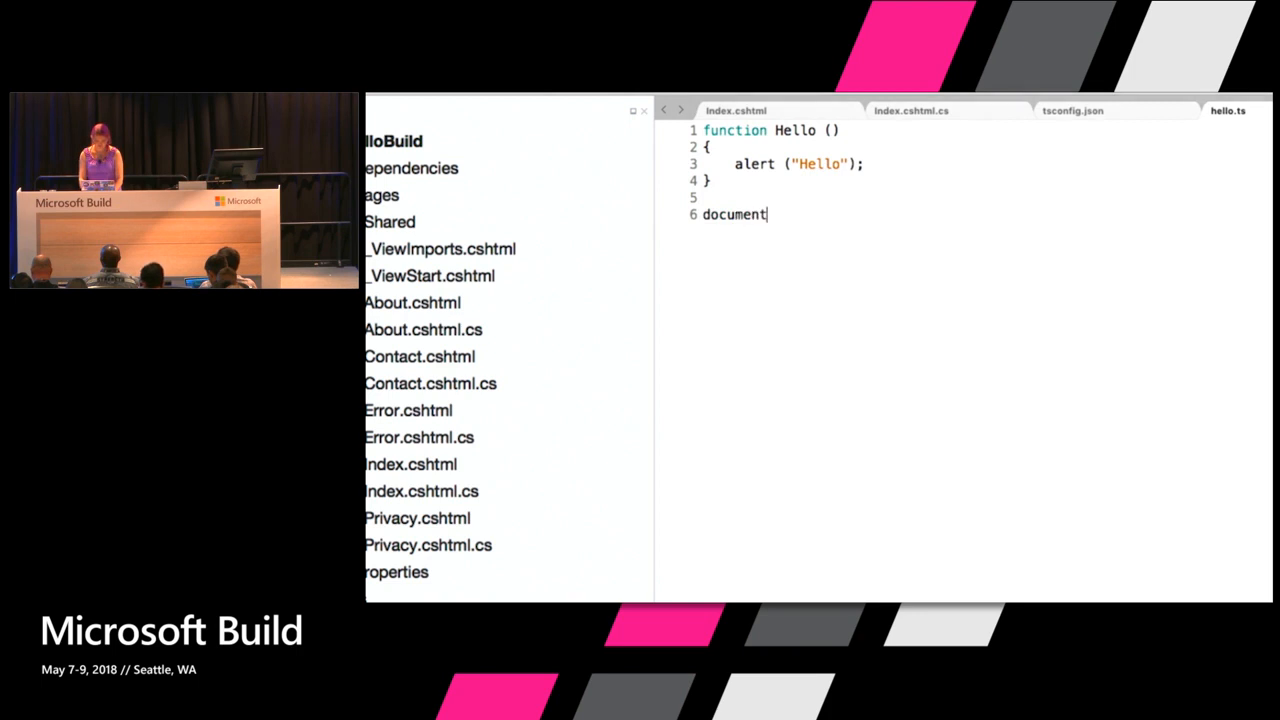
text(.ol)
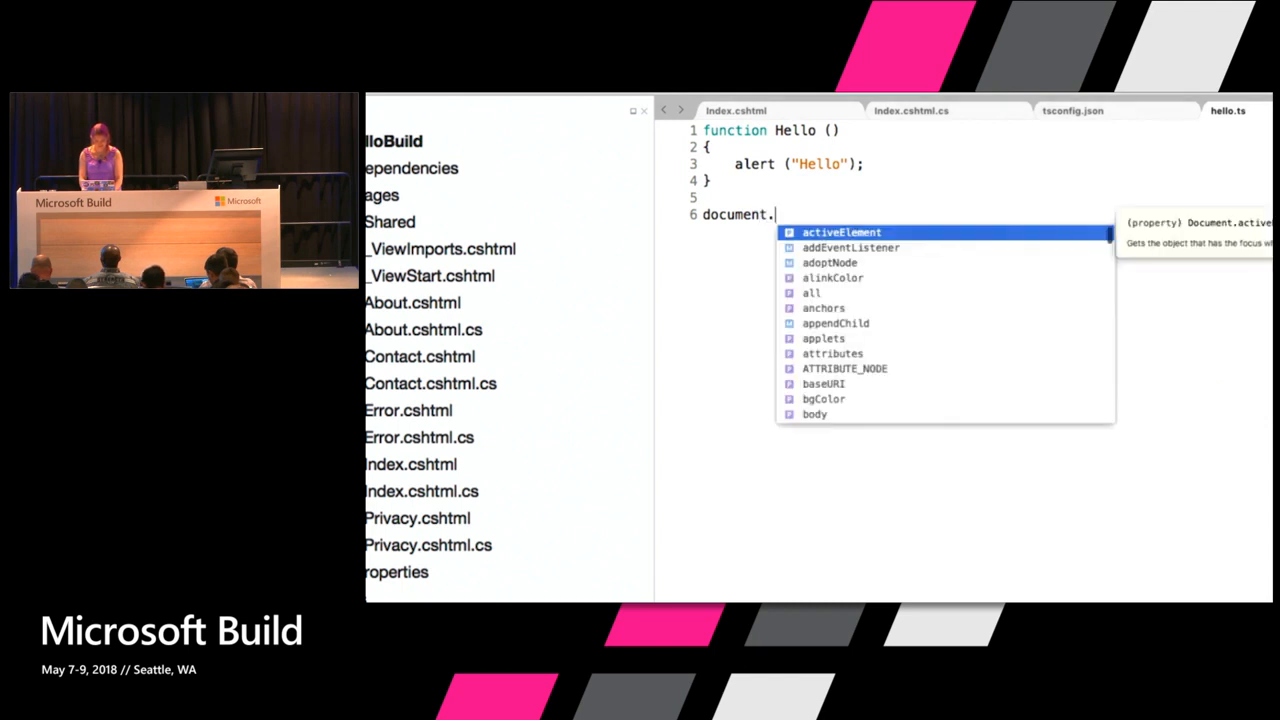
text(onload)
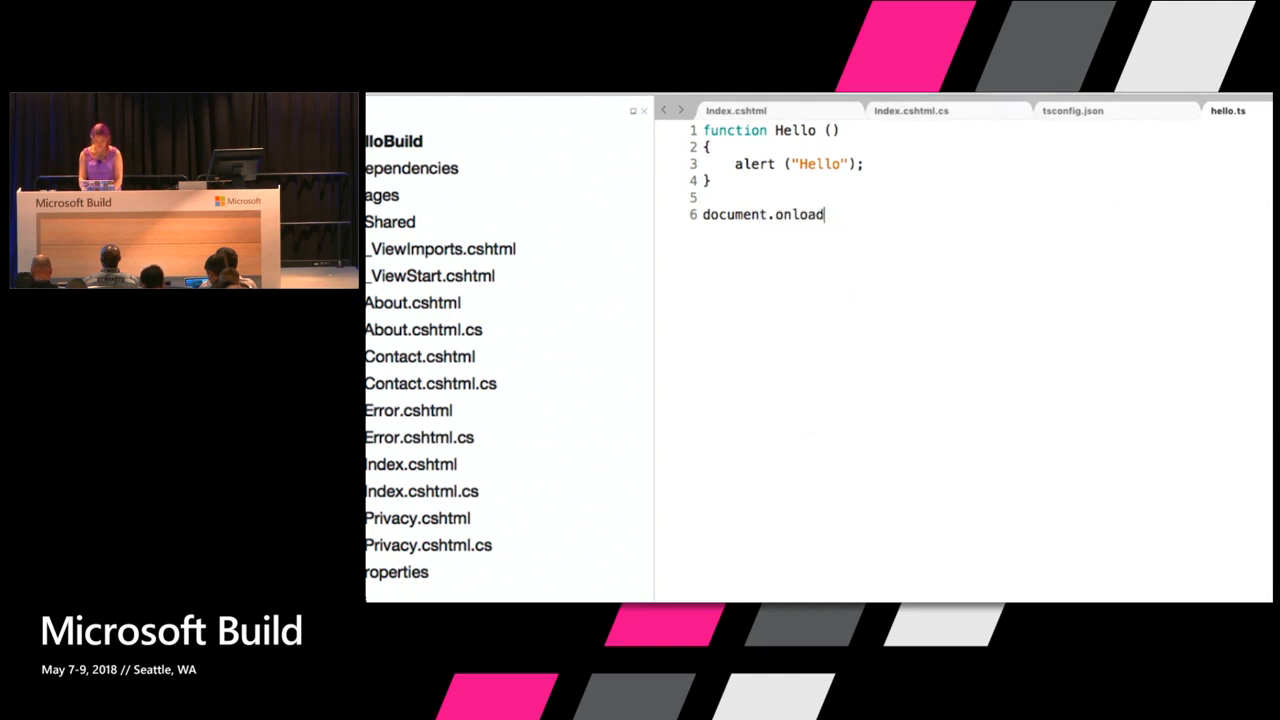
text(=)
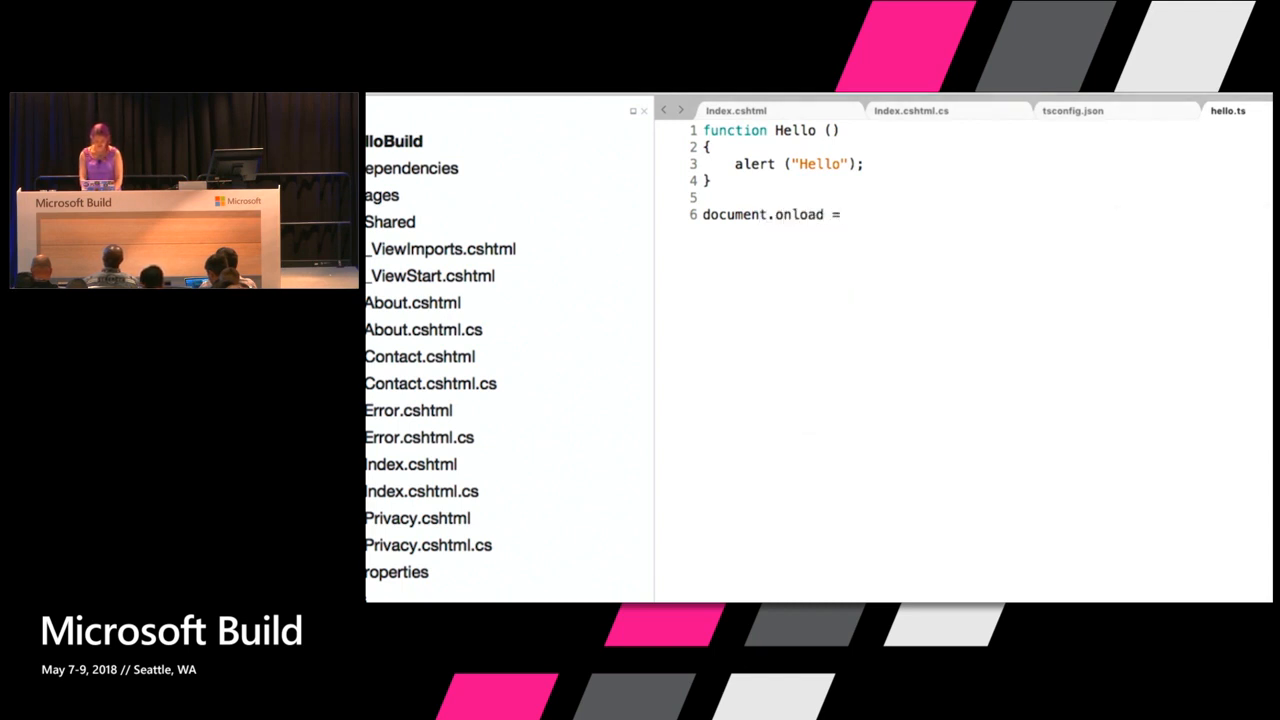
text(Hello;)
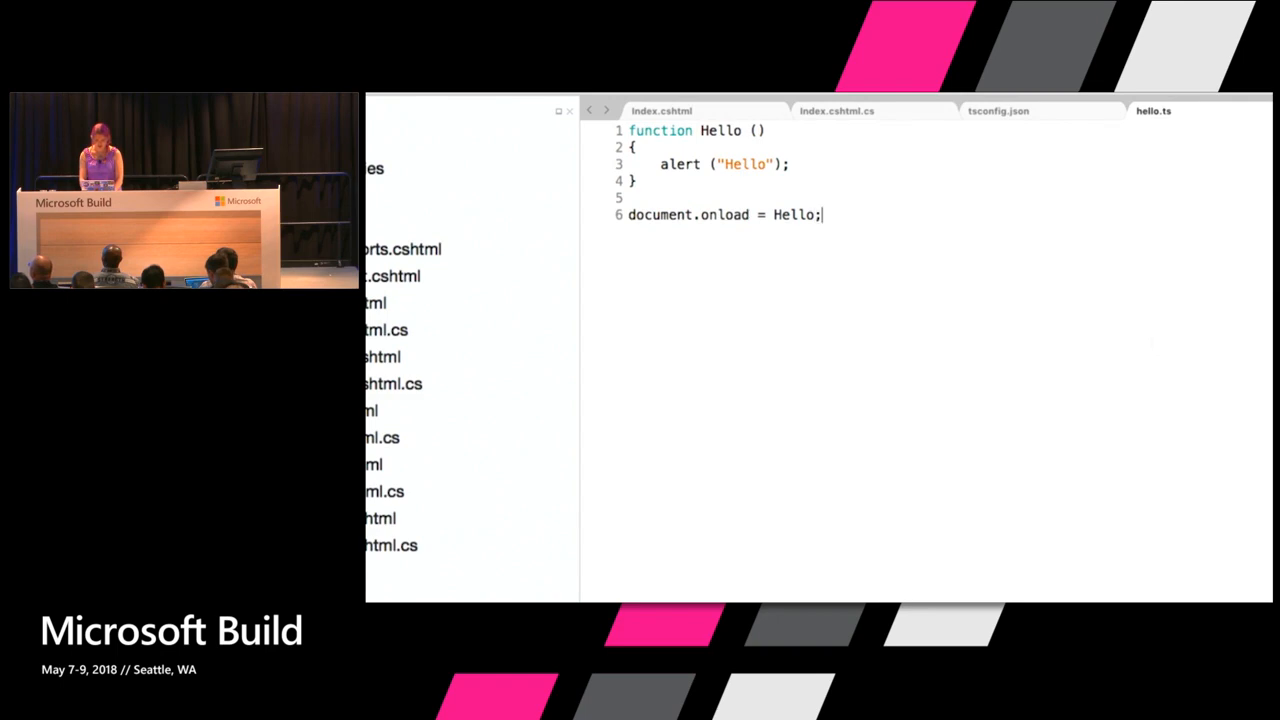
mouse_move(783, 196)
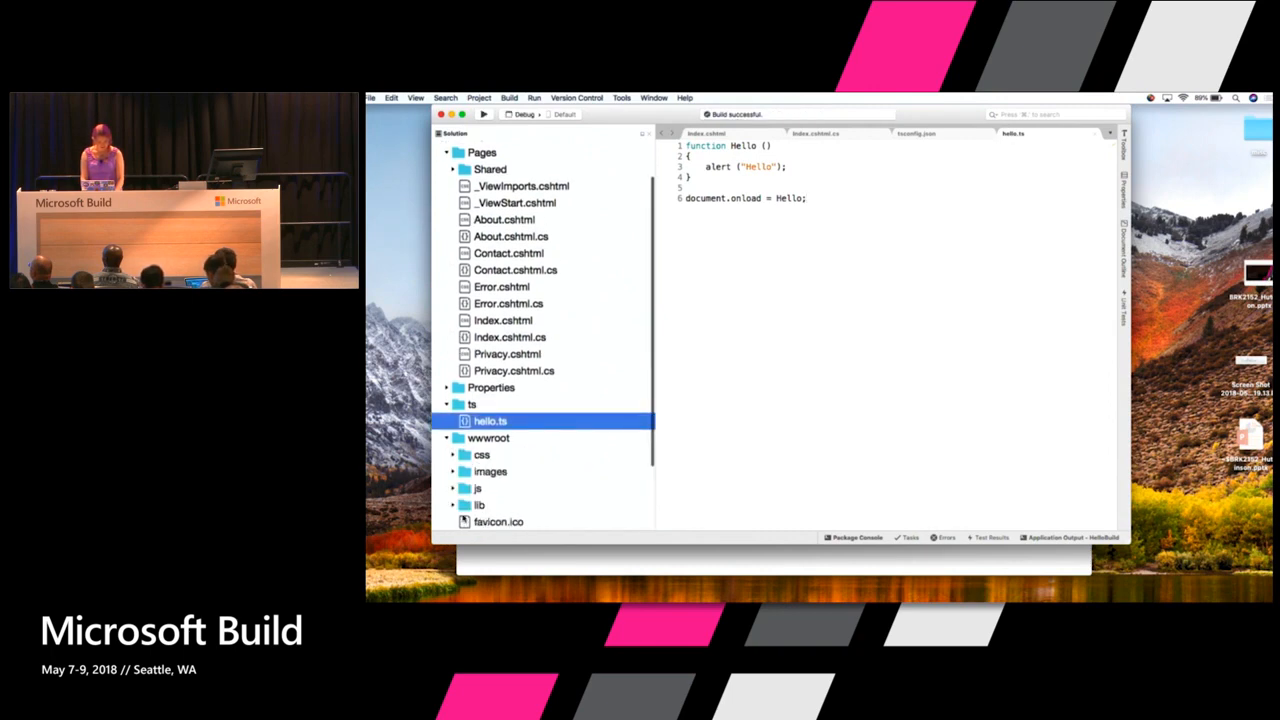
View the compiled site.js output, then run the app to show Hello Build! in Safari.
click(466, 487)
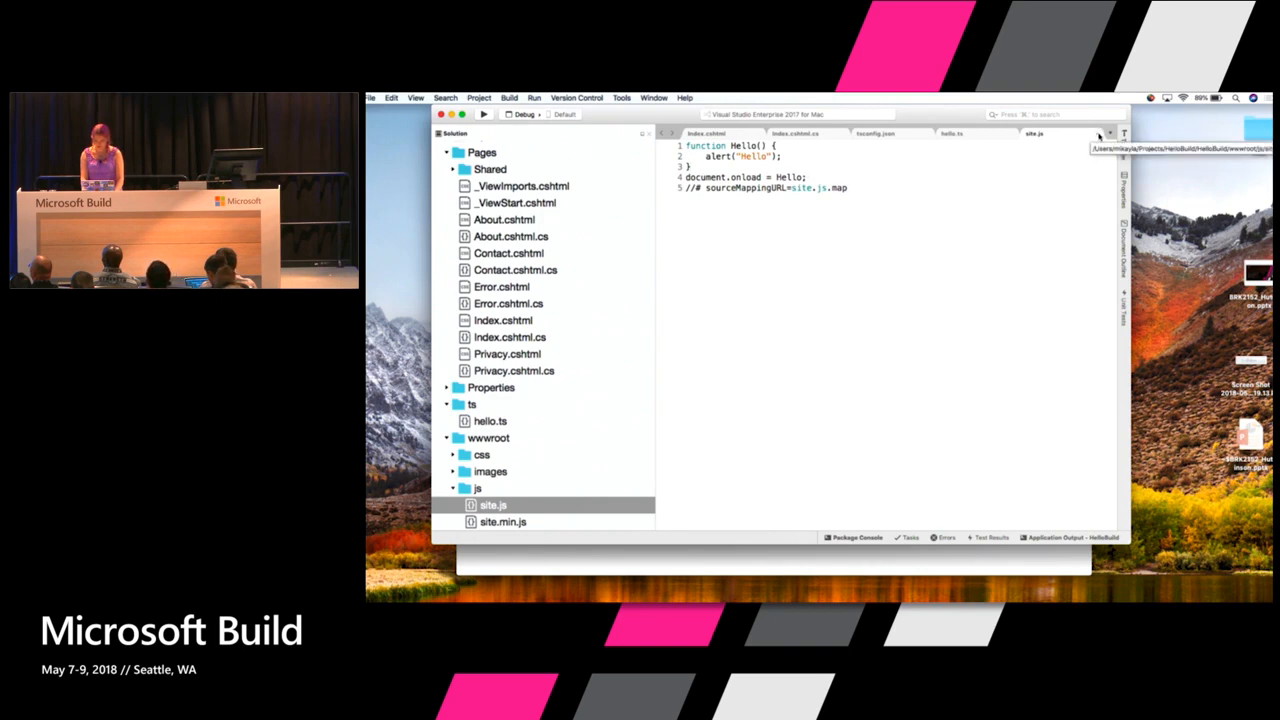
click(492, 420)
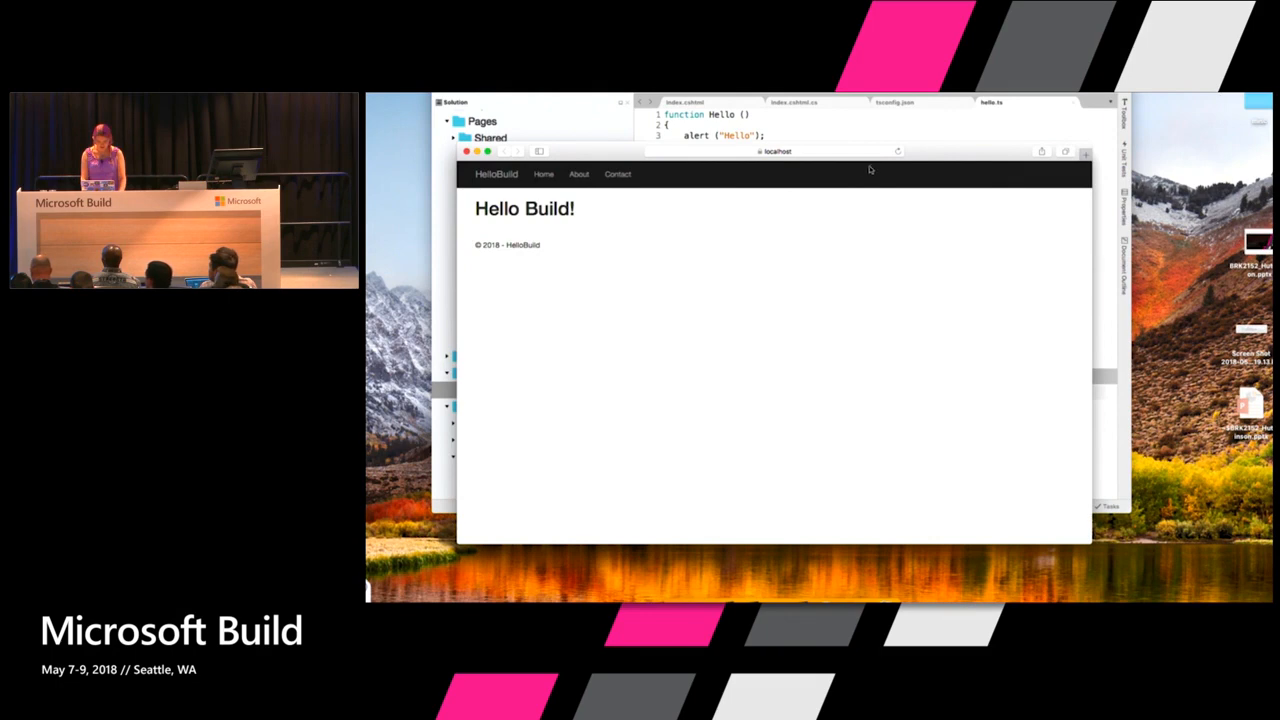
Return to the IDE, stop the running web app, and close the HelloBuild solution.
click(773, 151)
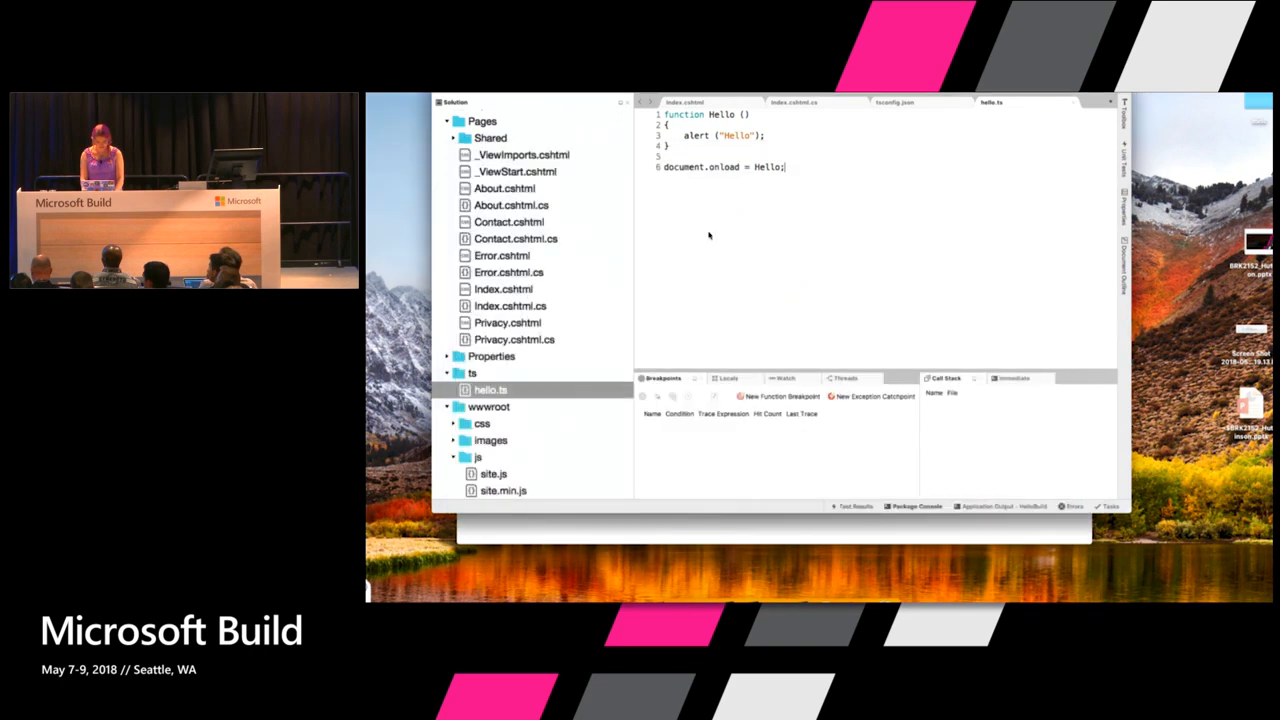
double_click(723, 167)
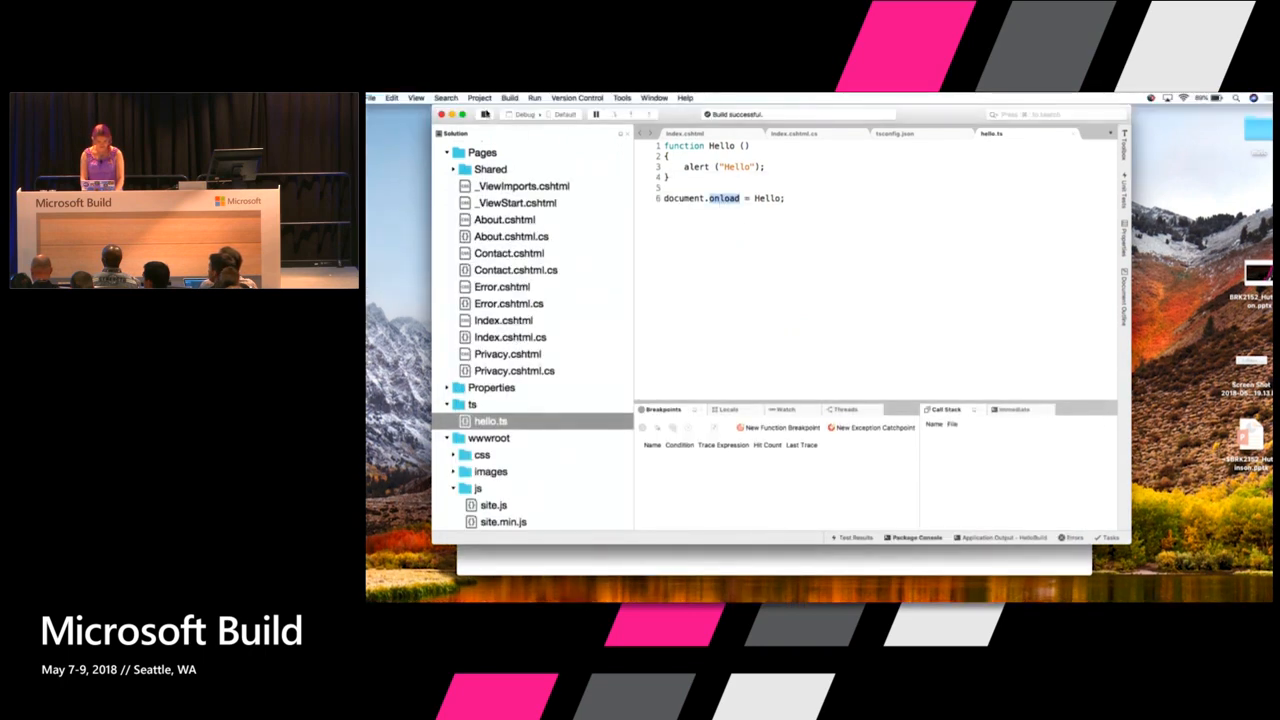
click(392, 97)
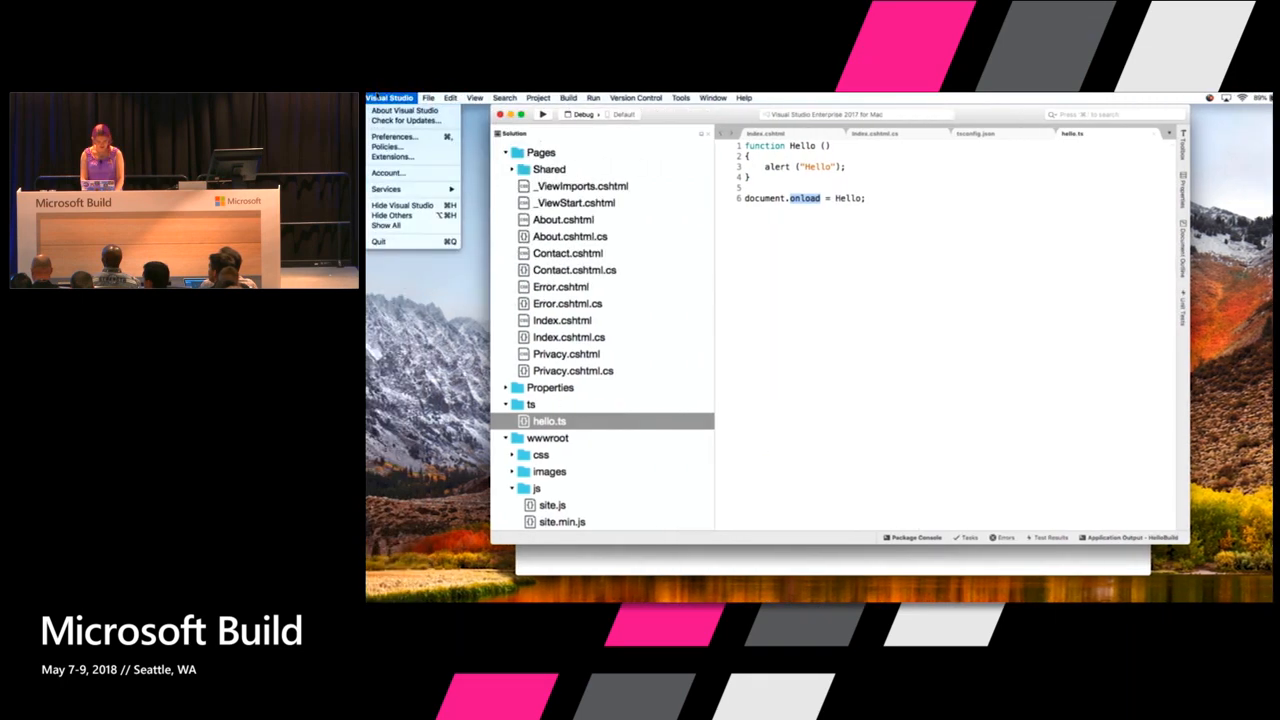
click(428, 97)
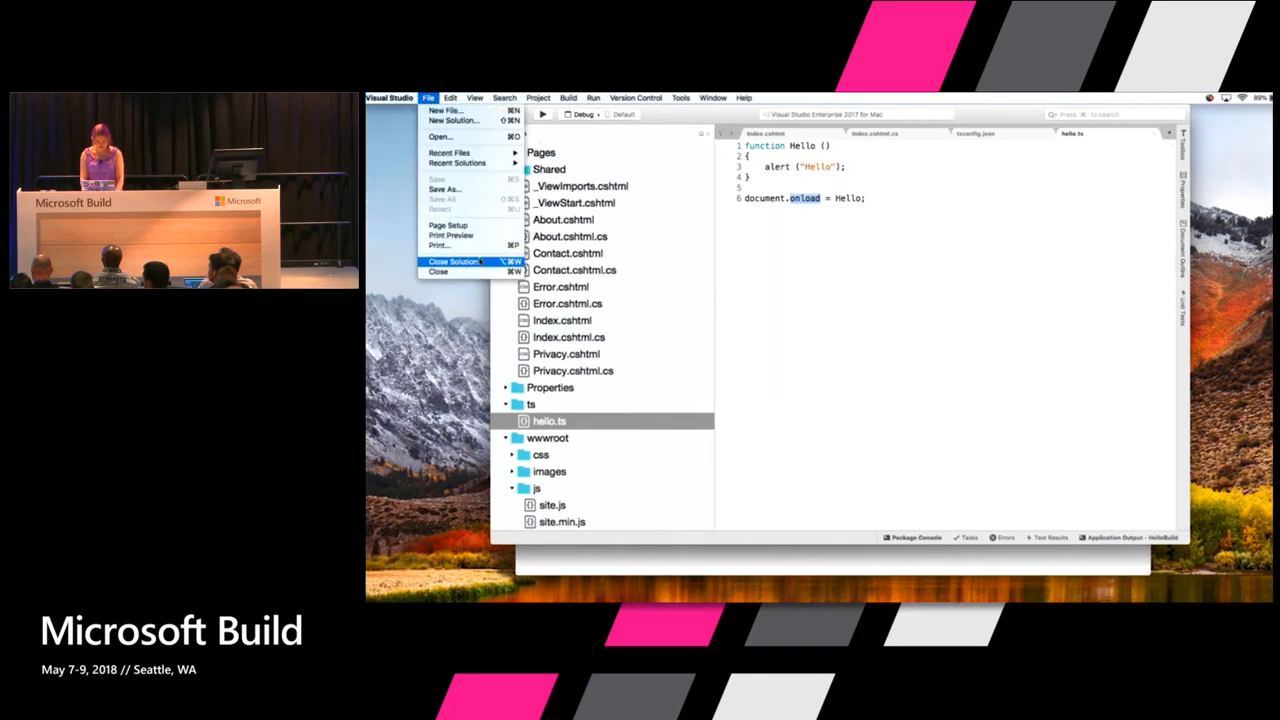
click(453, 261)
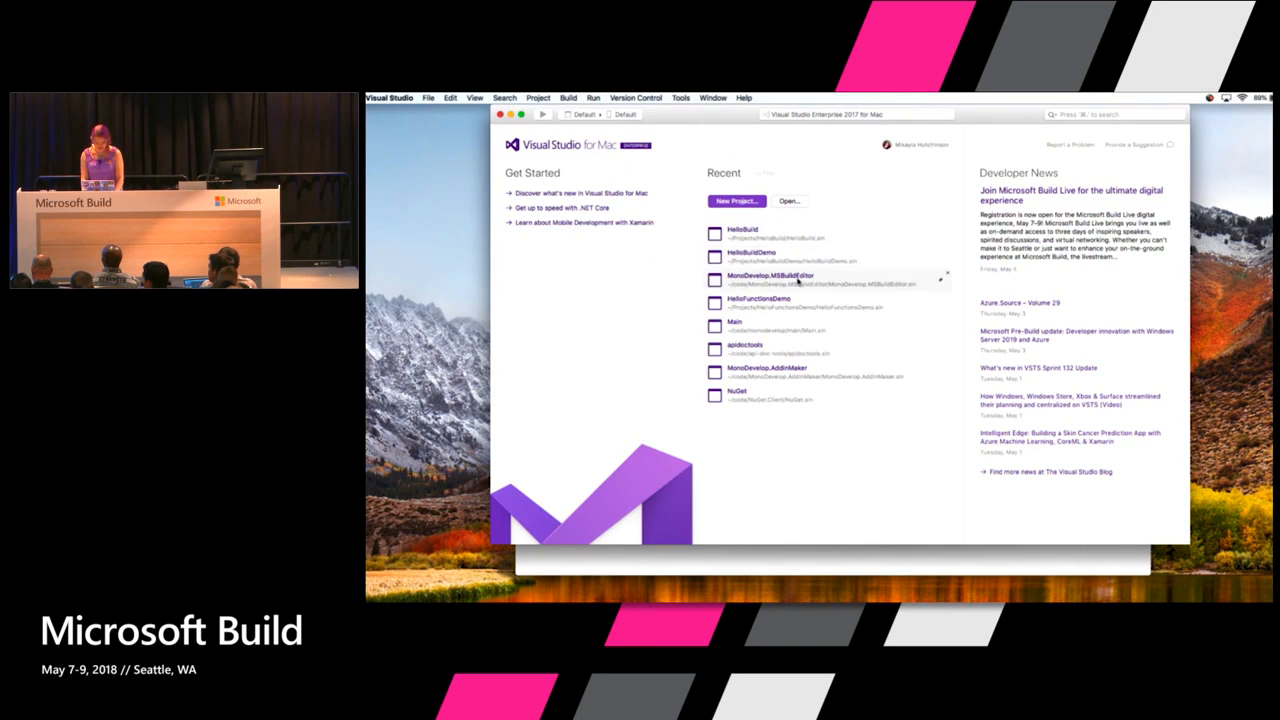
Open HelloBuildDemo from the Recent list and browse the IndexModel code in Index.cshtml.cs.
double_click(746, 251)
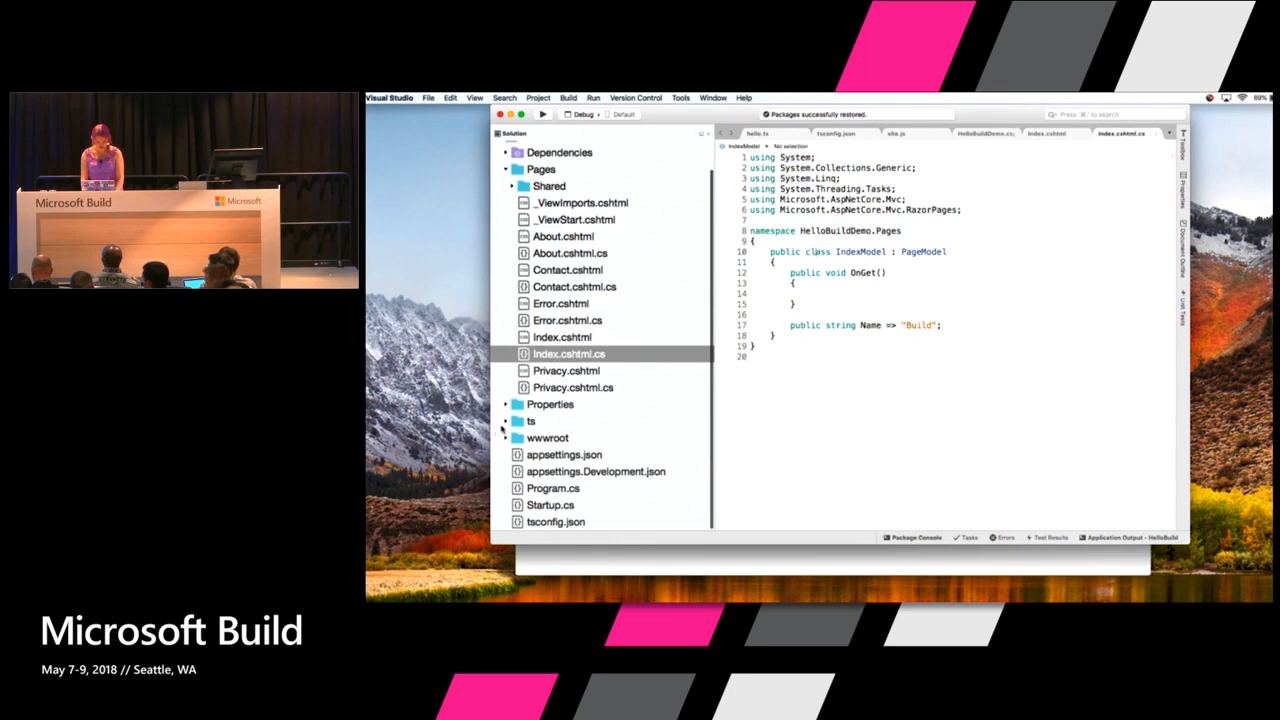
click(518, 420)
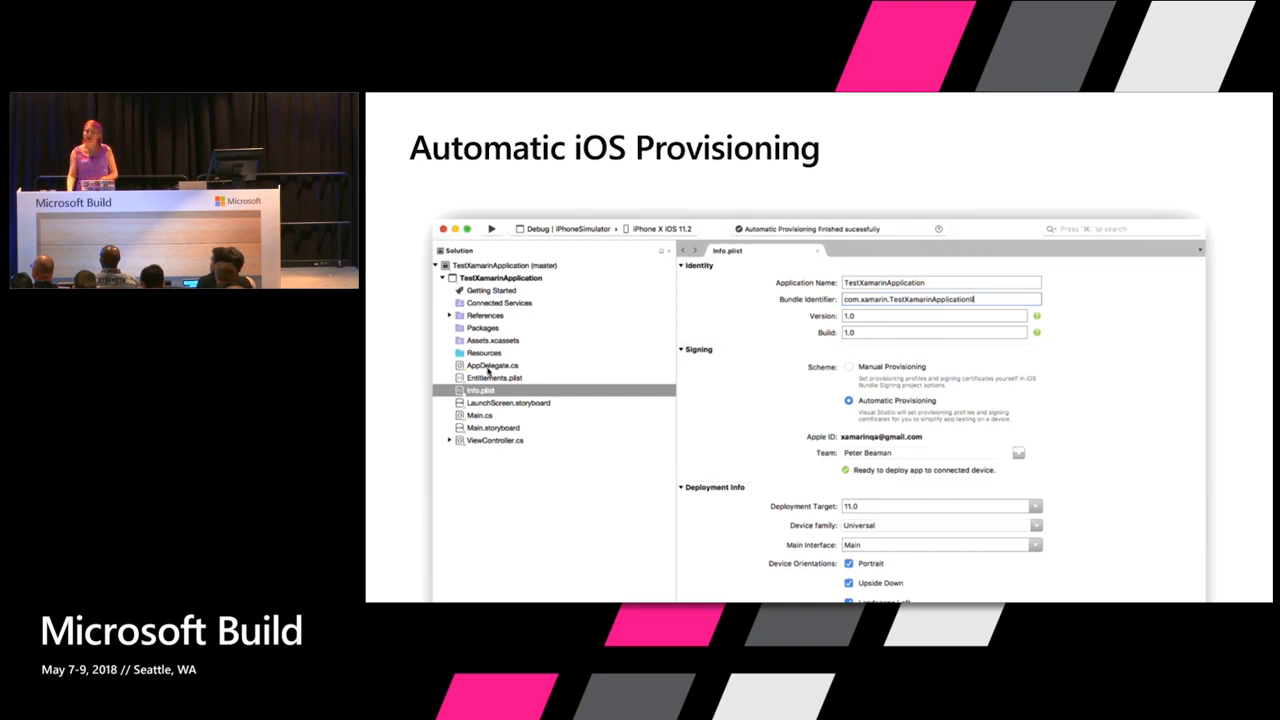
Step through the provisioning walkthrough (choosing a team, finished) to the storyboard demo slide.
click(492, 377)
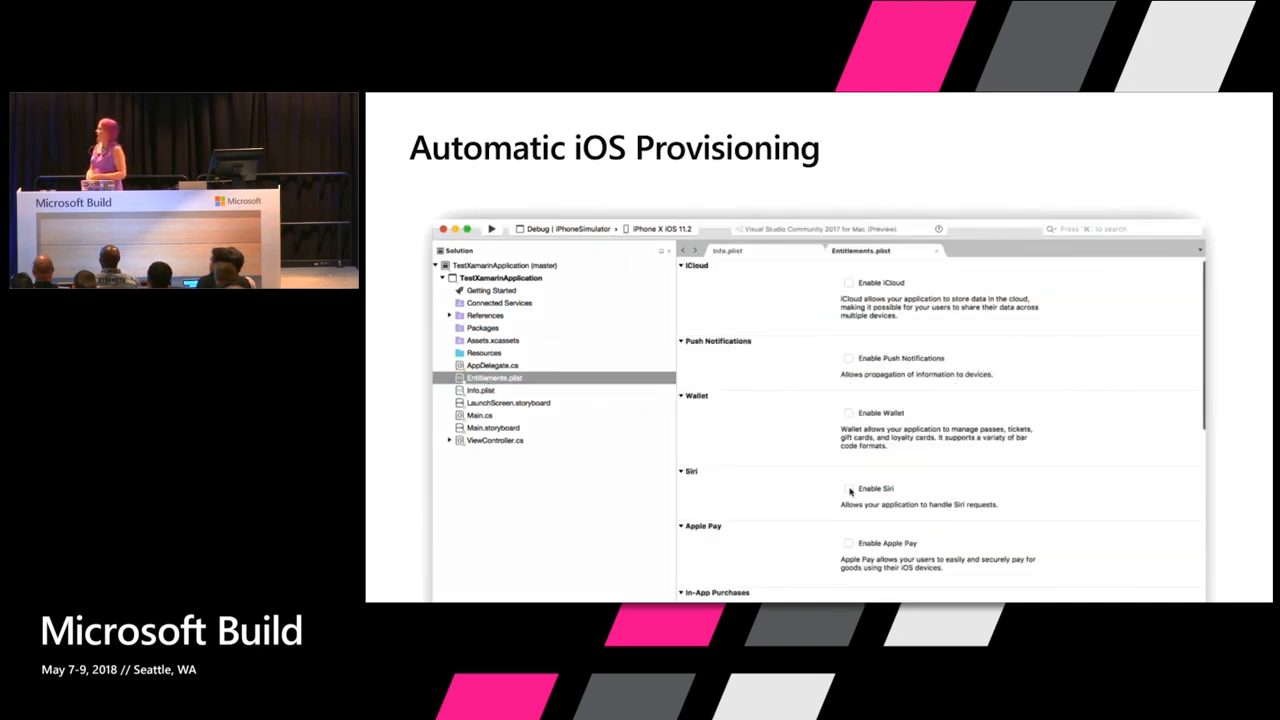
click(848, 488)
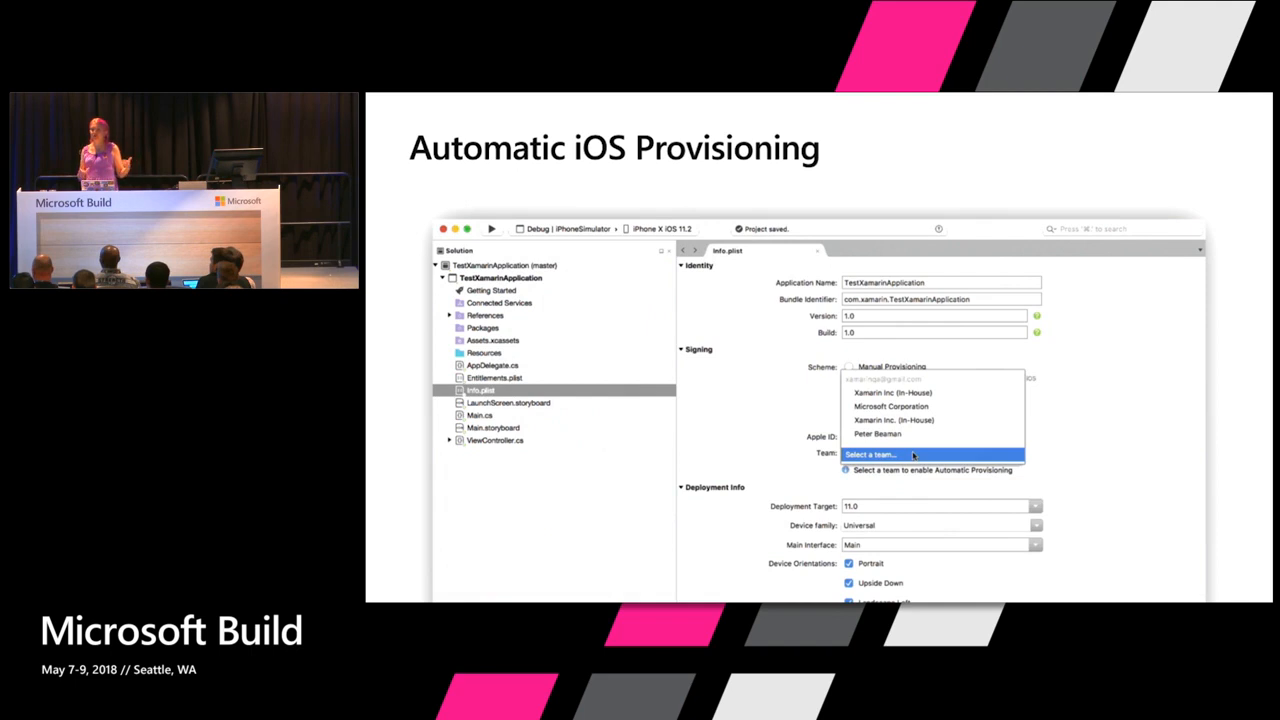
click(871, 434)
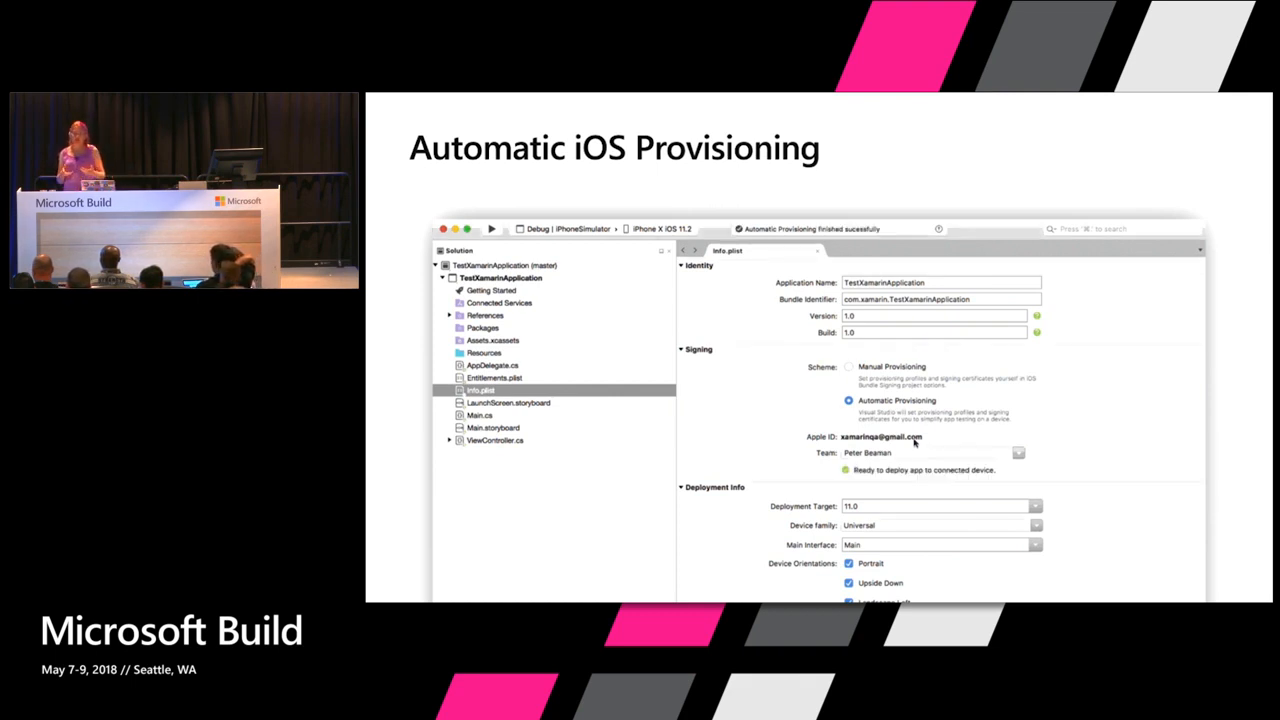
click(975, 299)
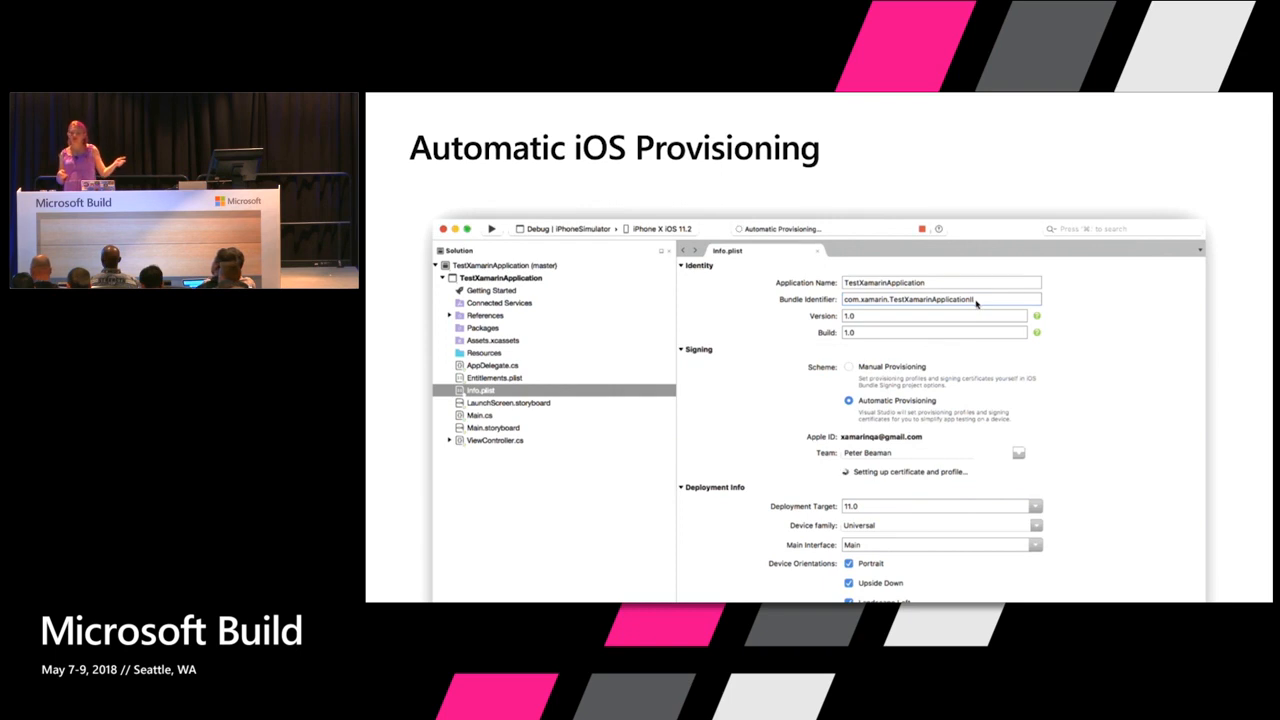
click(493, 377)
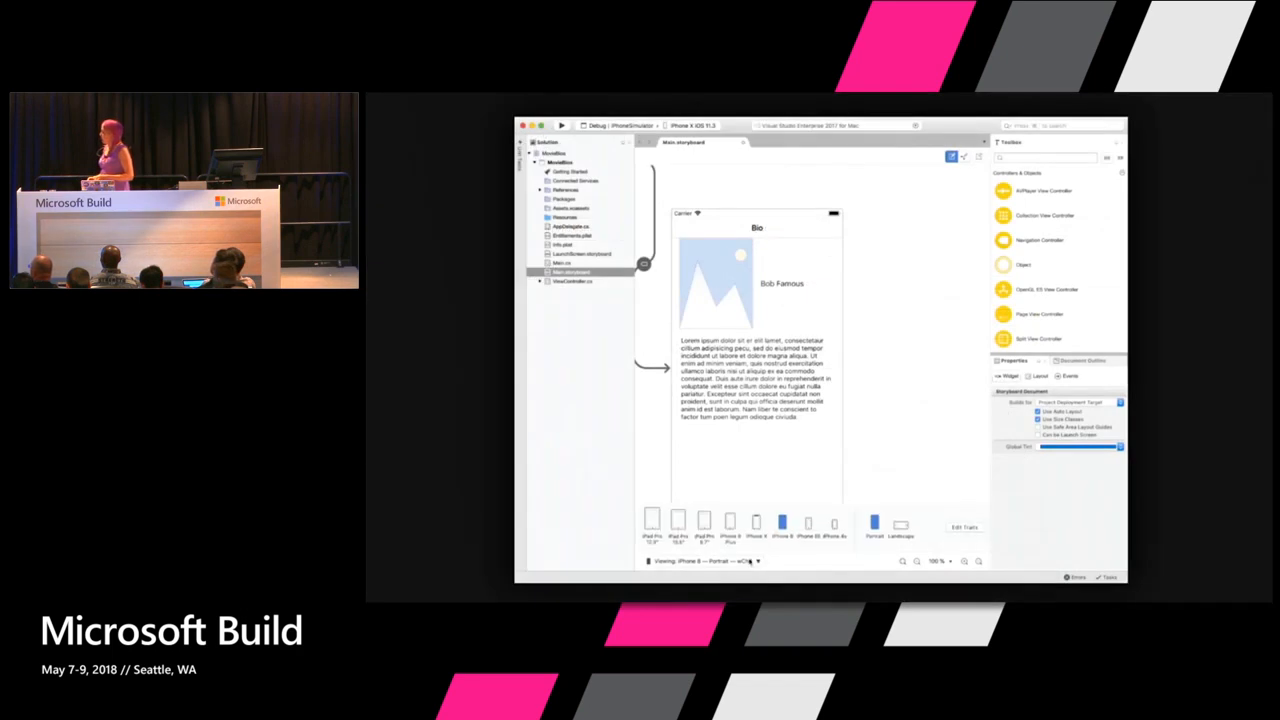
Play the storyboard video showing the Portrait/Landscape toggle and Edit Traits for compact height.
click(899, 525)
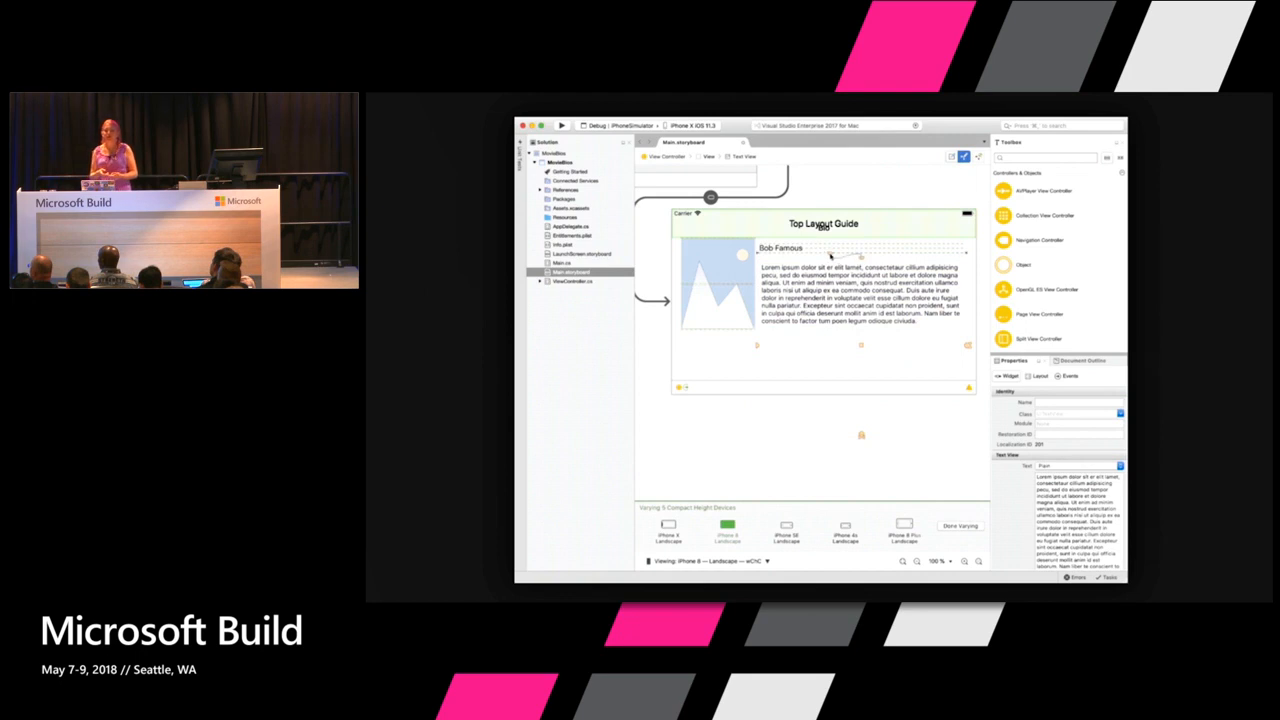
click(777, 248)
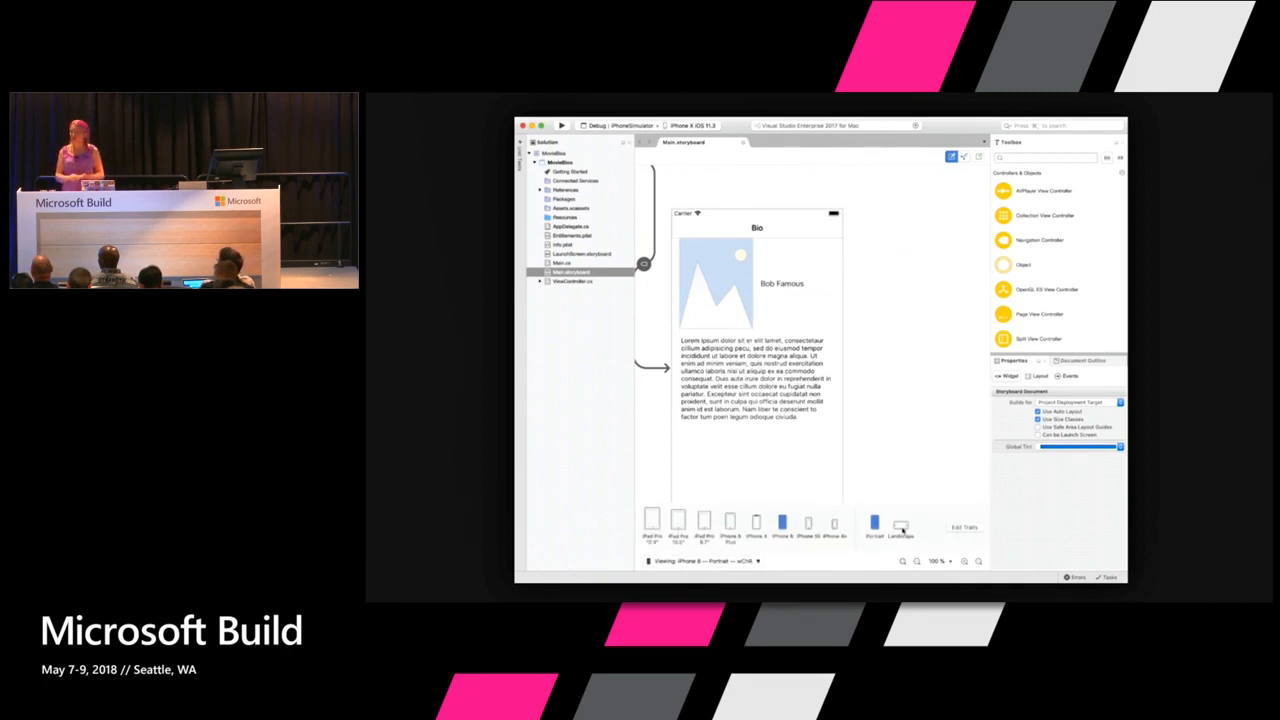
click(903, 526)
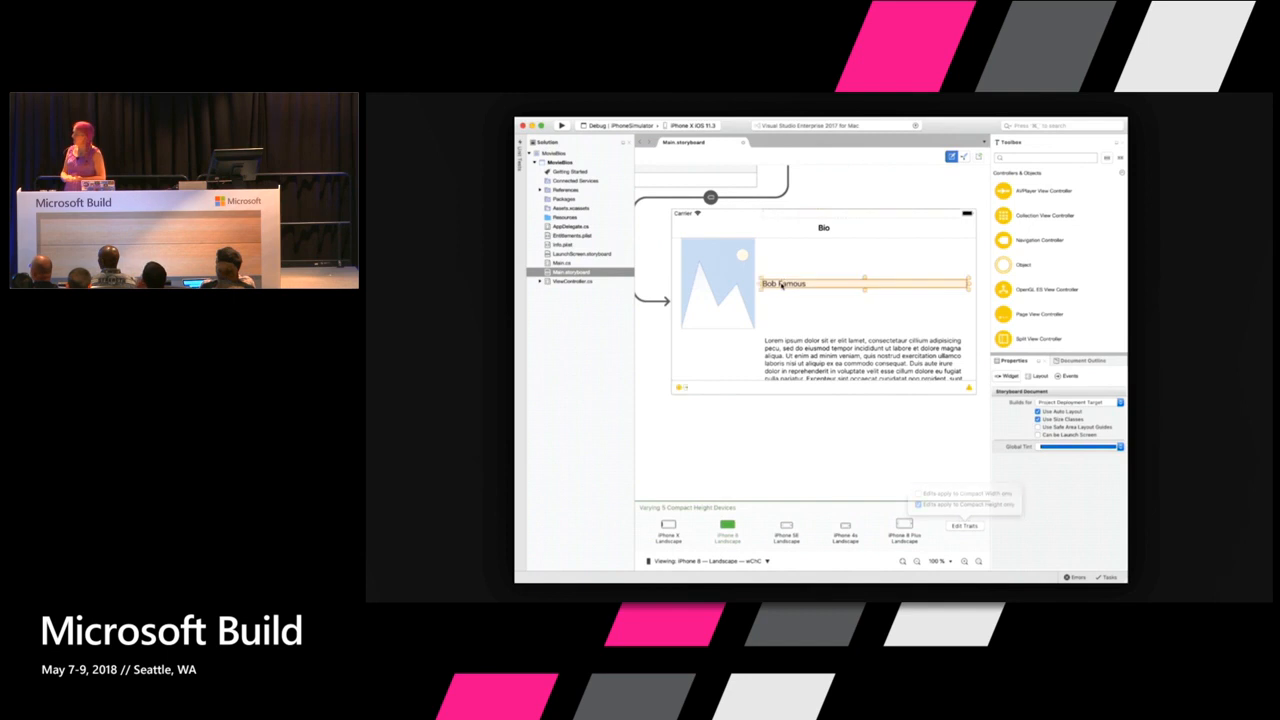
click(790, 283)
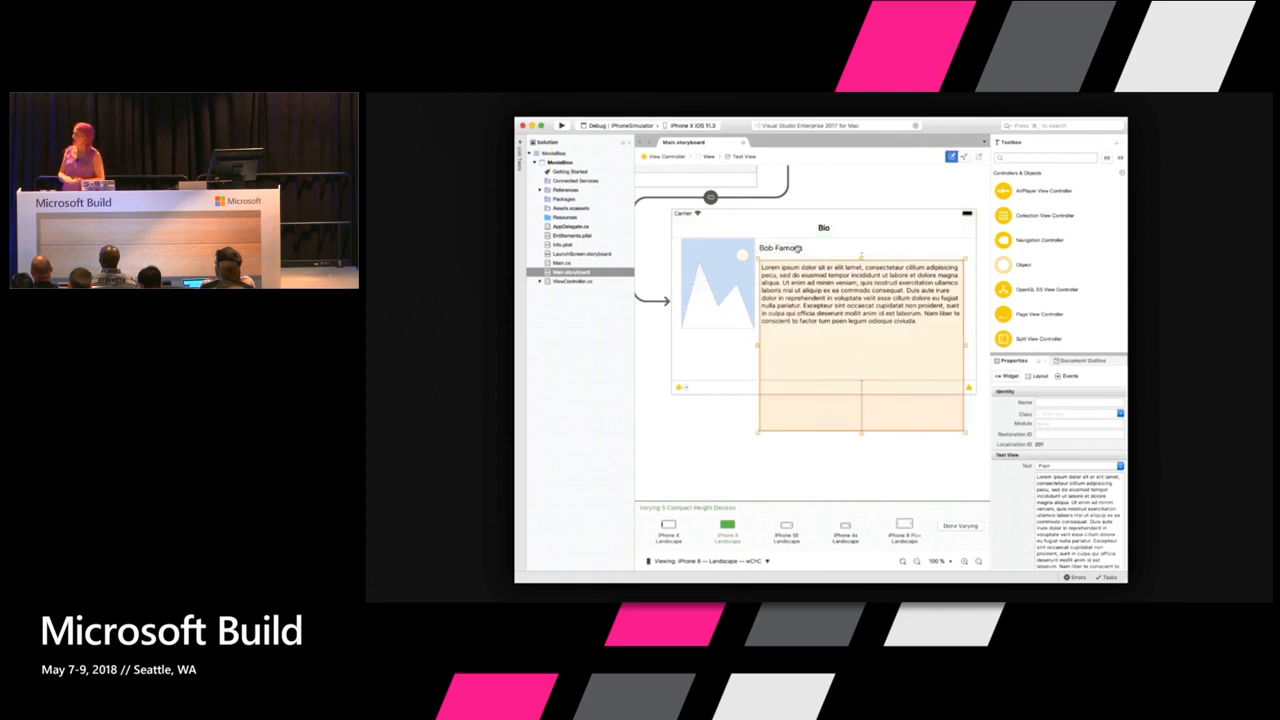
click(780, 248)
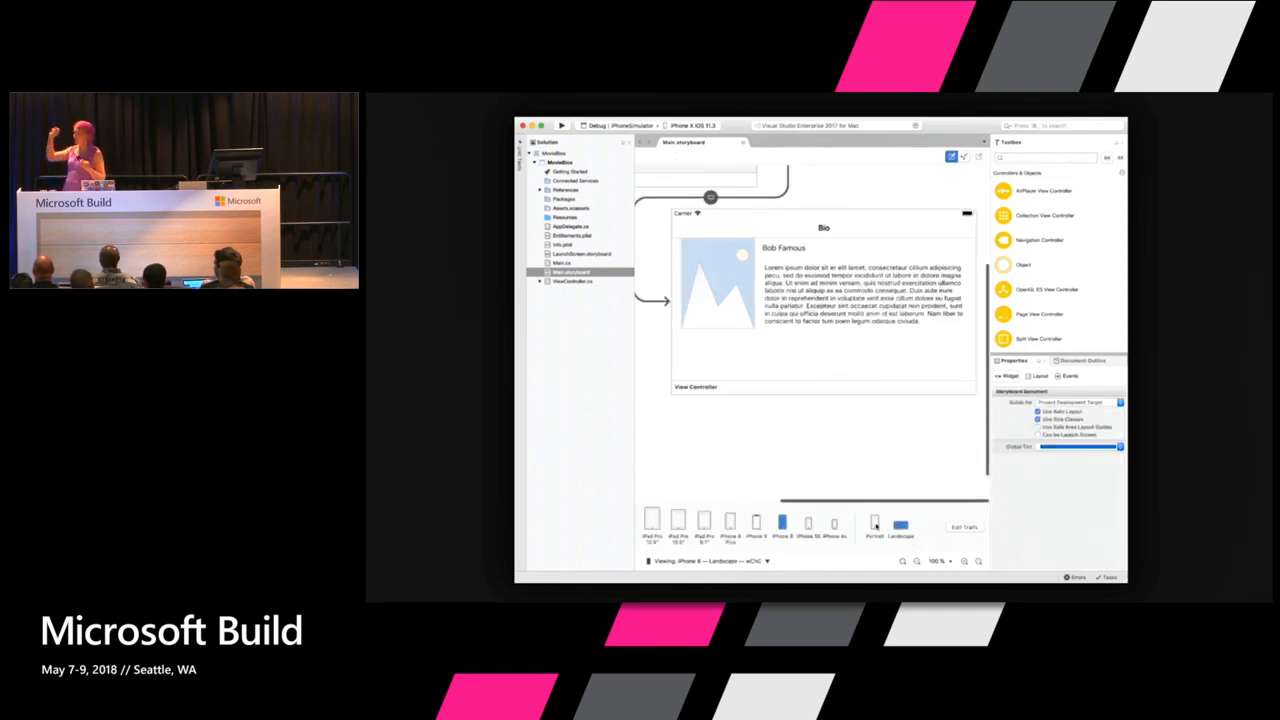
click(874, 523)
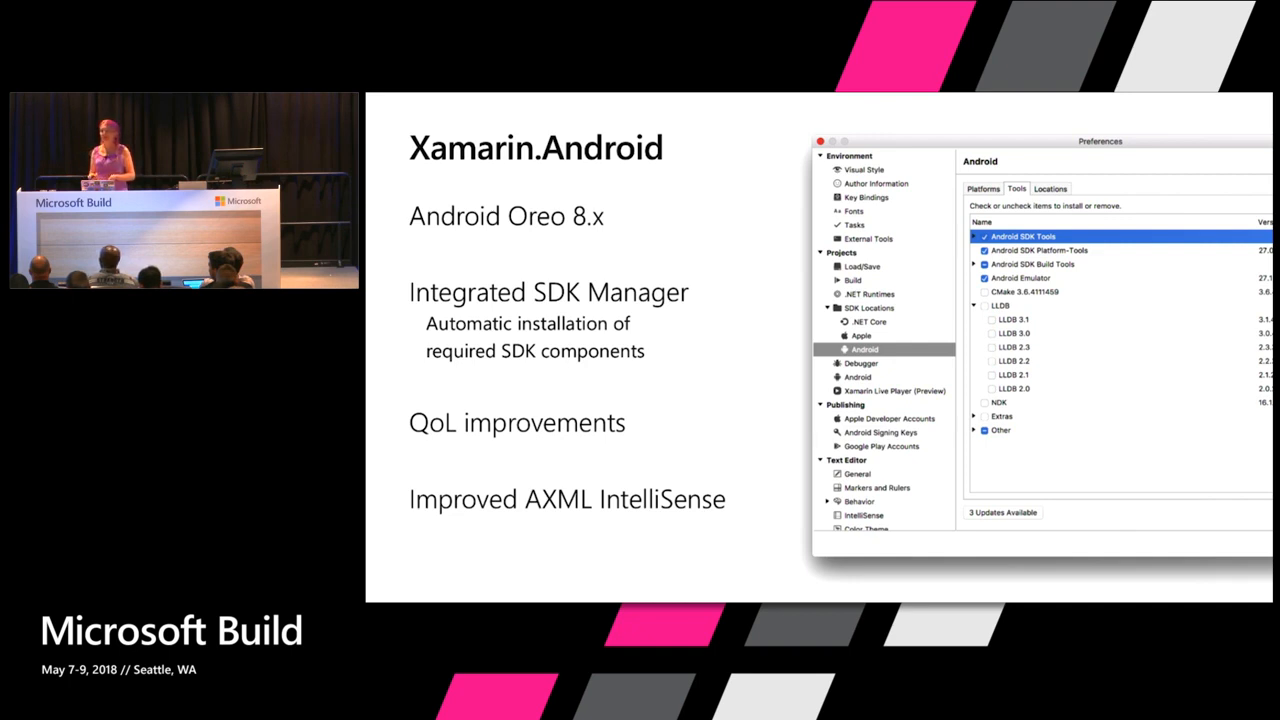
Advance the slideshow to the Xamarin.Android slide with the Right arrow key.
key(Right)
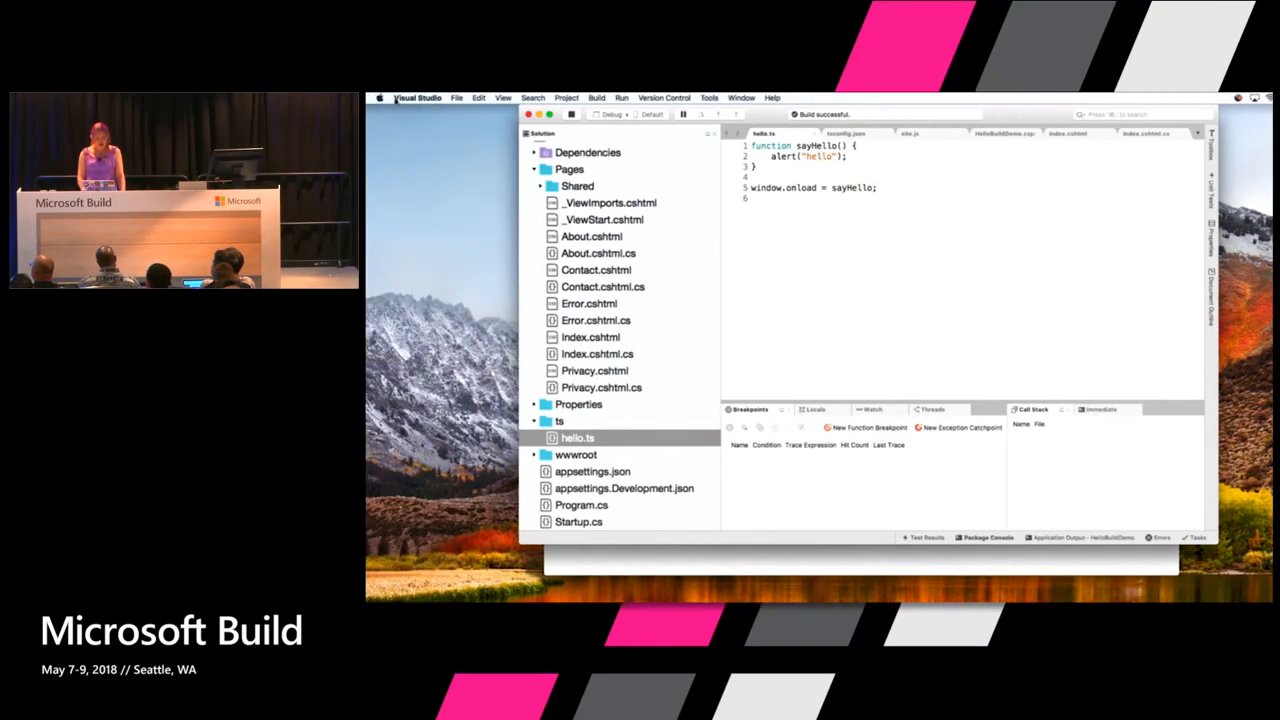
Close the running HelloBuildDemo solution and start a new project, scrolling the template list.
click(460, 97)
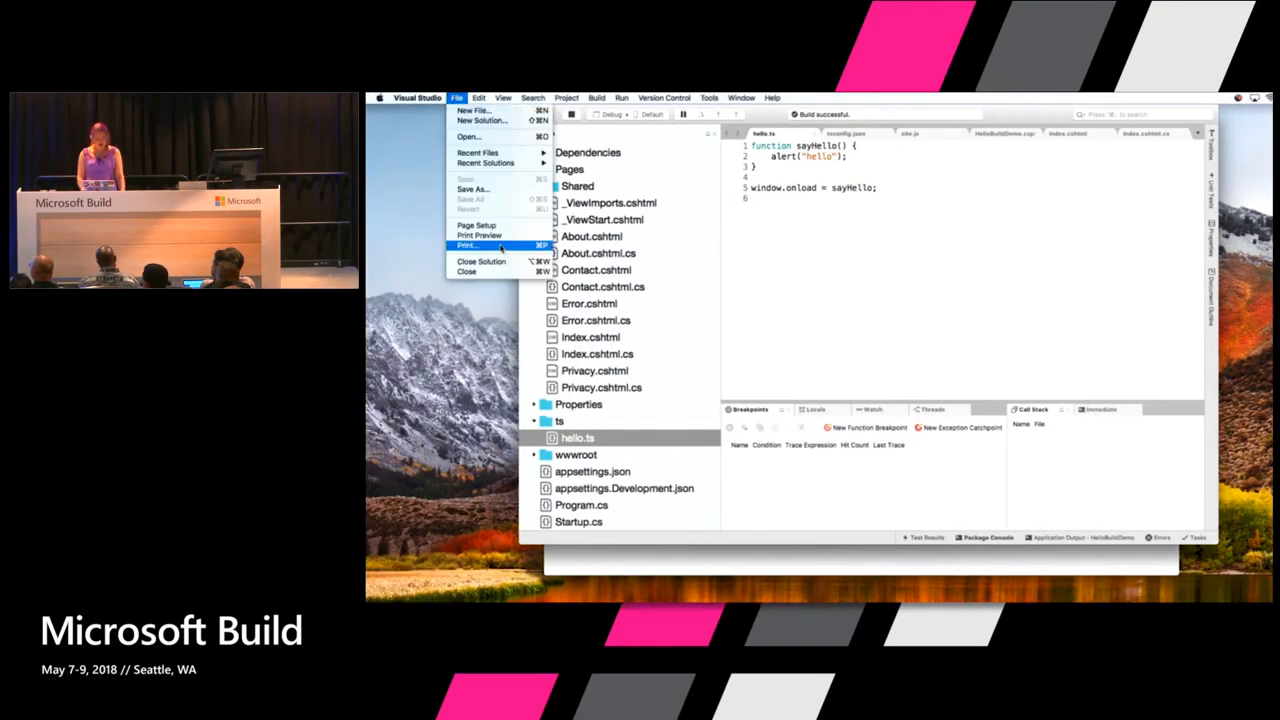
click(481, 261)
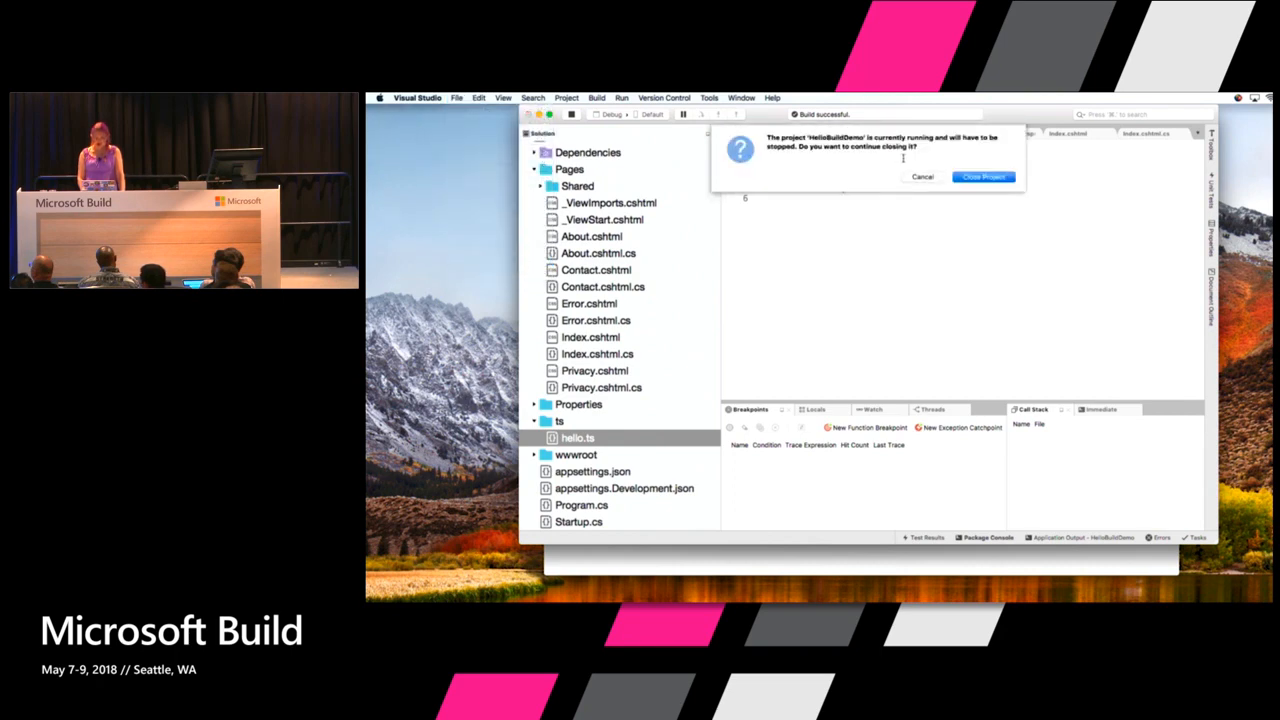
click(982, 177)
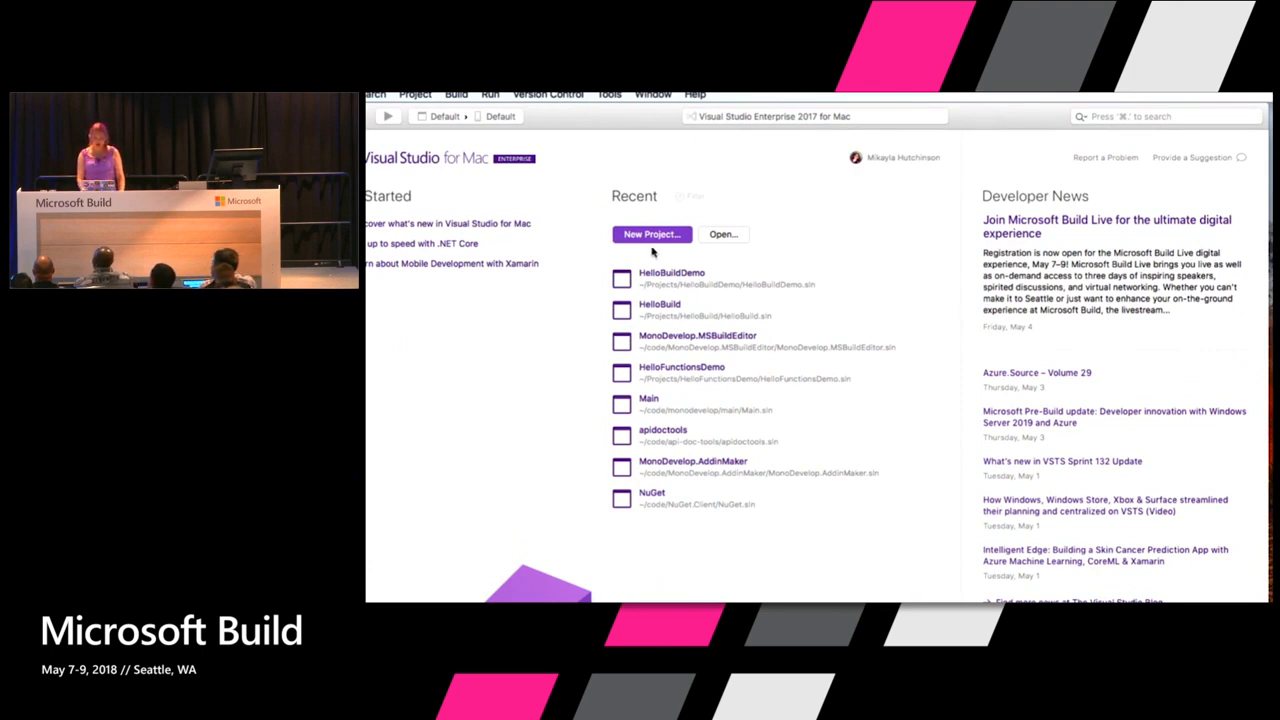
click(651, 234)
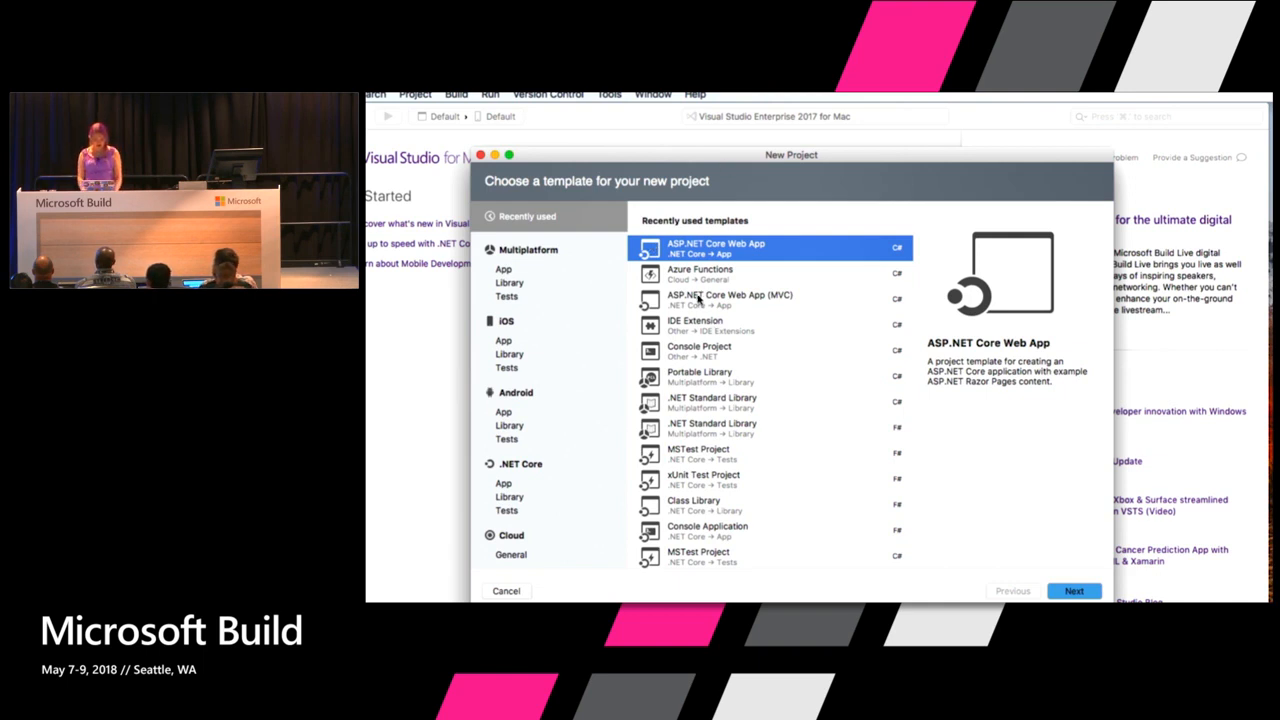
scroll(down, 3)
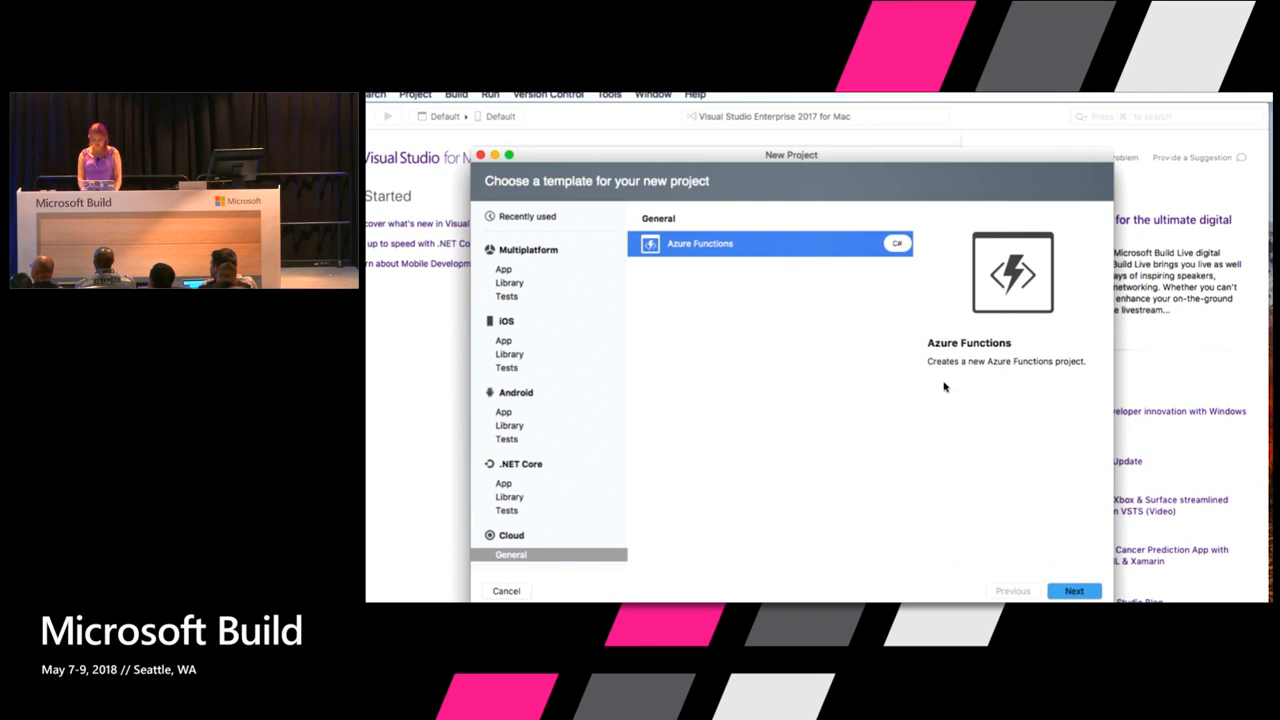
Name the Azure Functions project HelloFunctions and create it.
click(1073, 590)
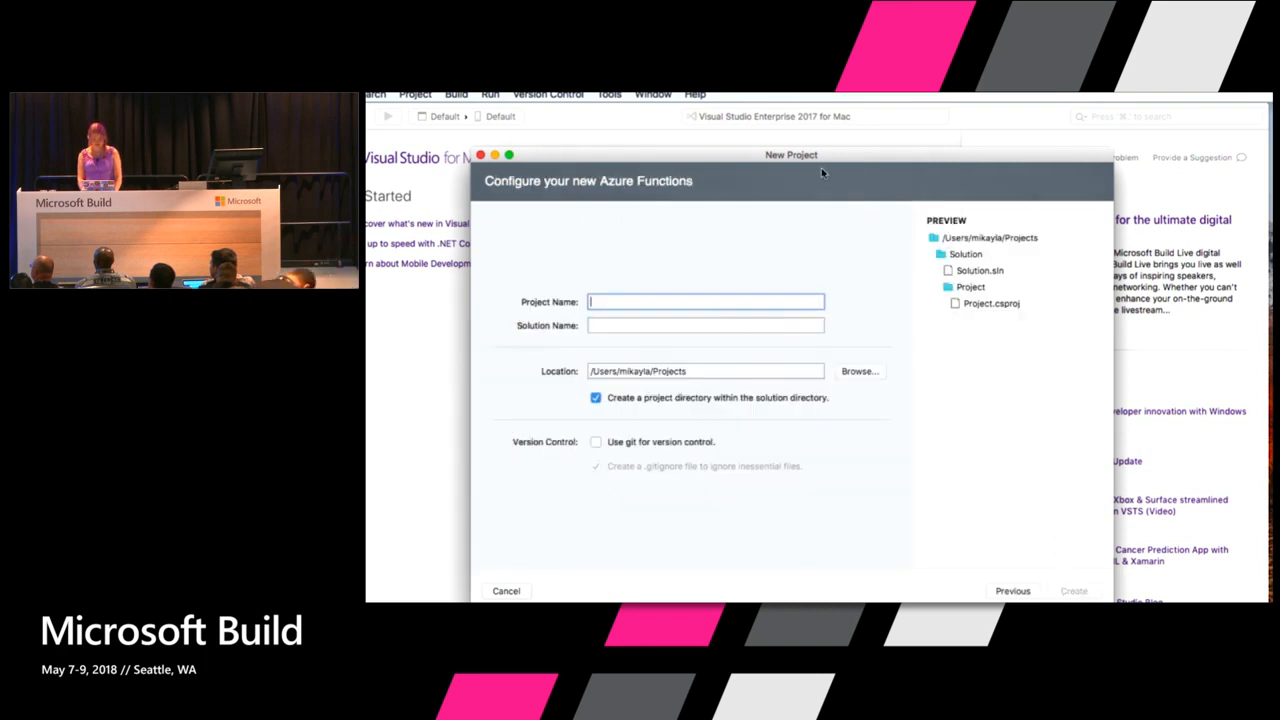
text(HelloFunctions)
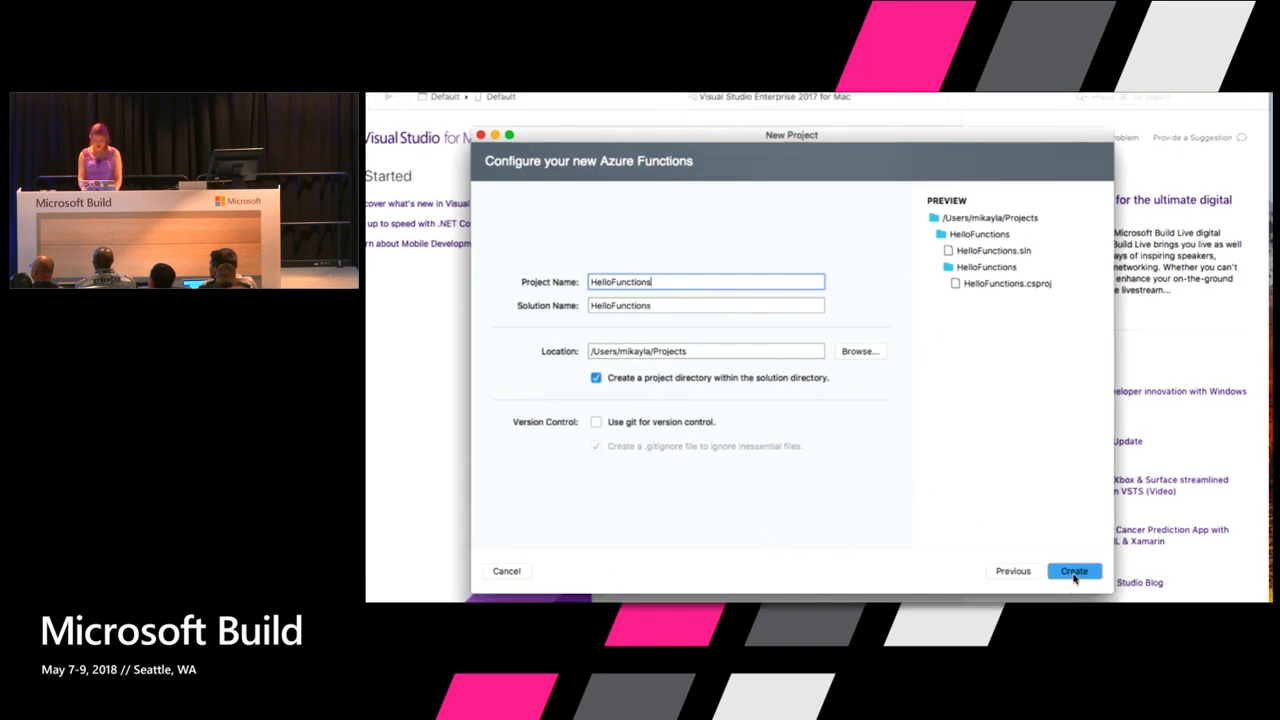
click(1074, 570)
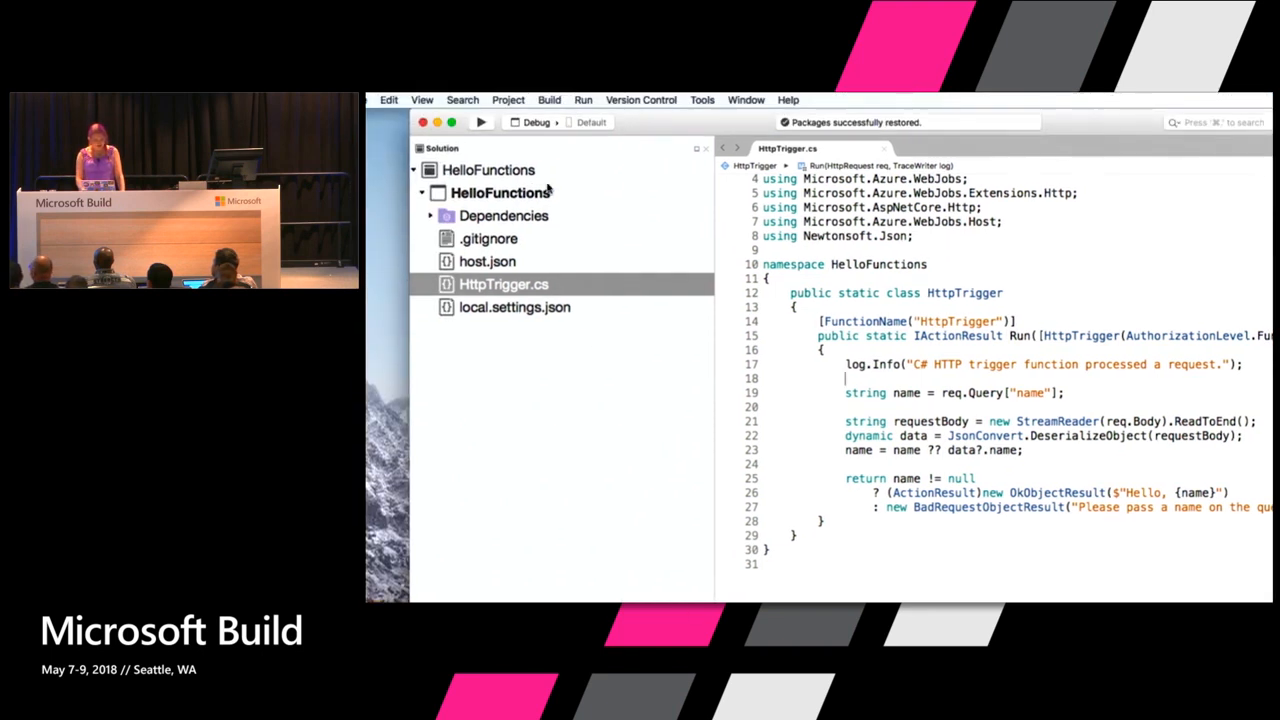
Start adding a new Azure function to the HelloFunctions project.
click(501, 192)
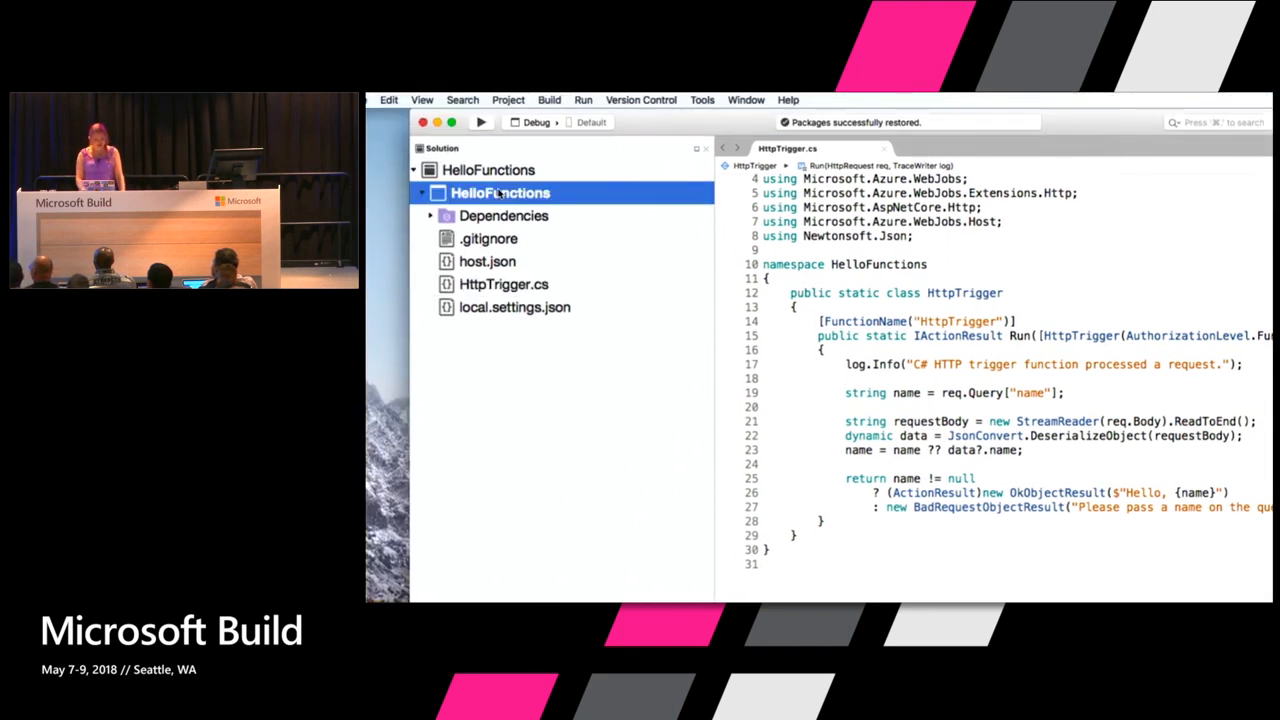
right_click(500, 192)
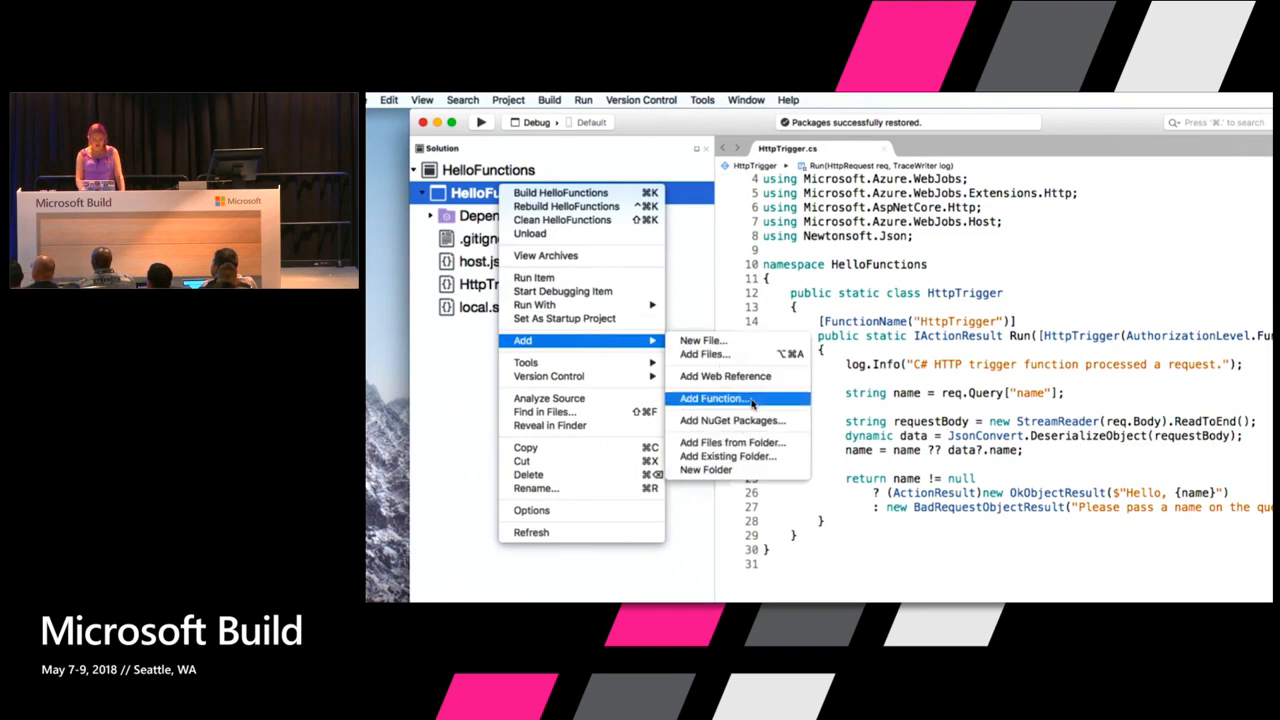
click(714, 398)
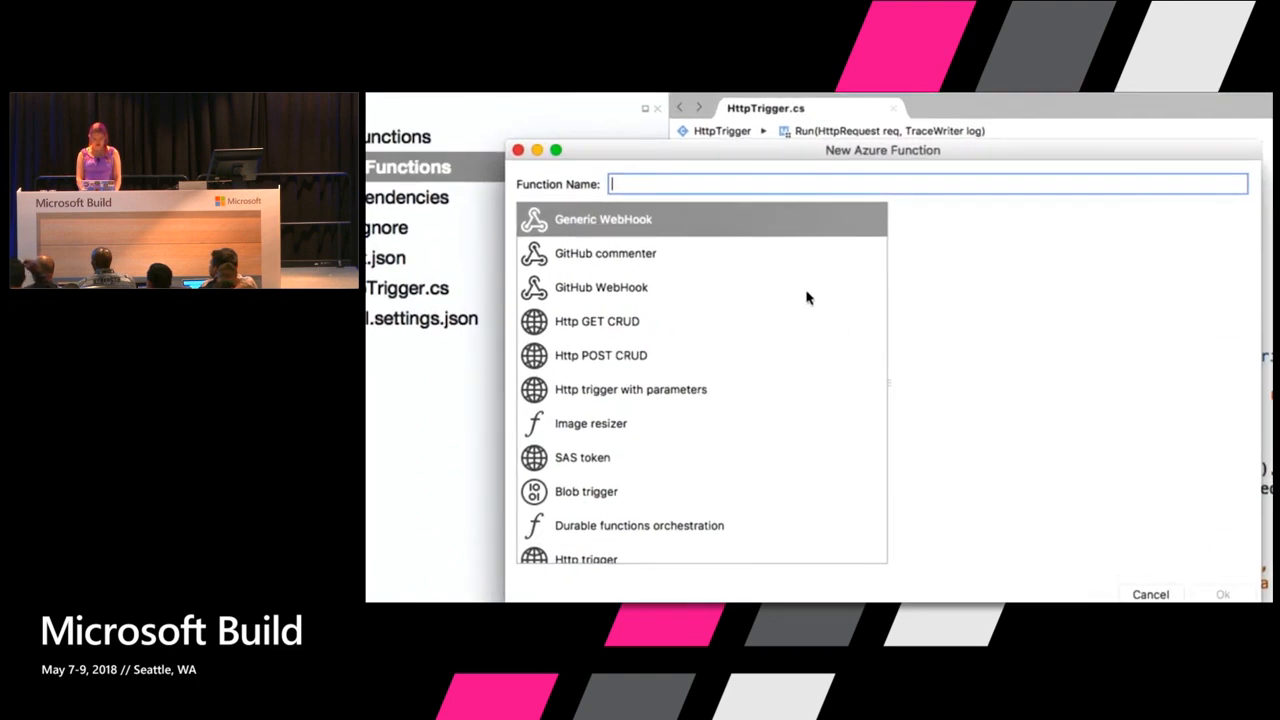
Choose the Http trigger with parameters template and name the function Hello.
click(601, 287)
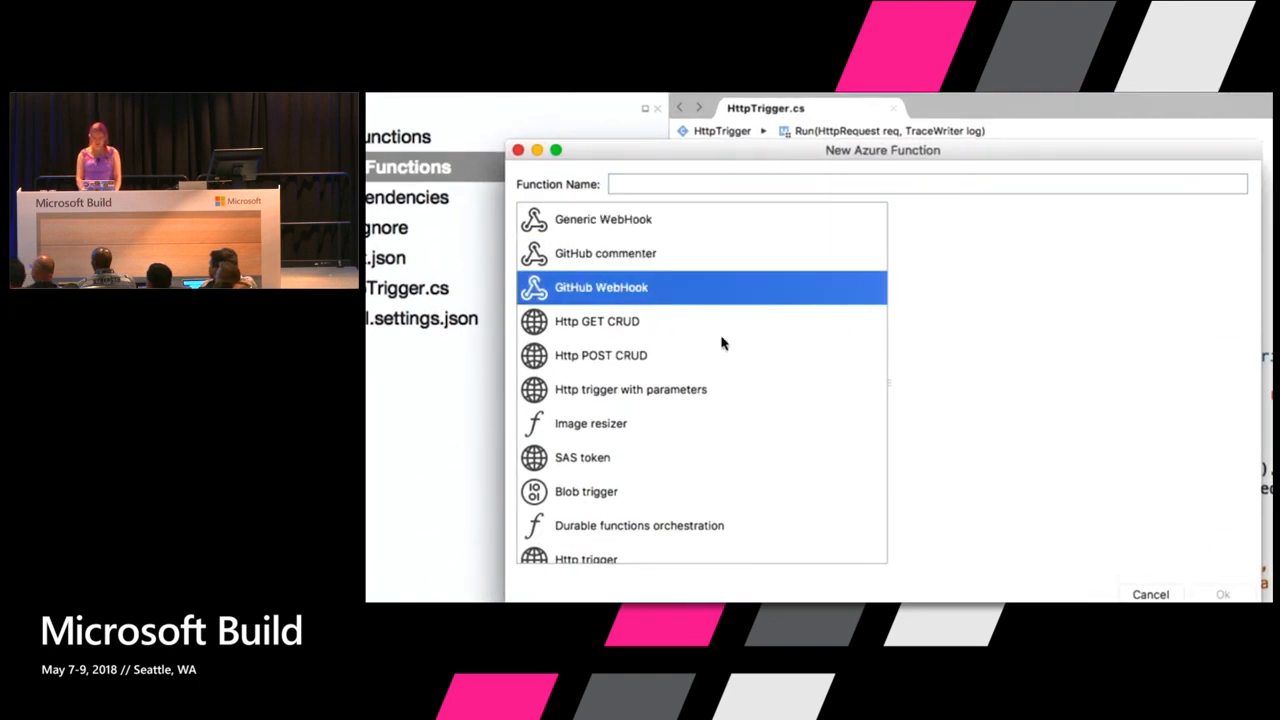
click(601, 355)
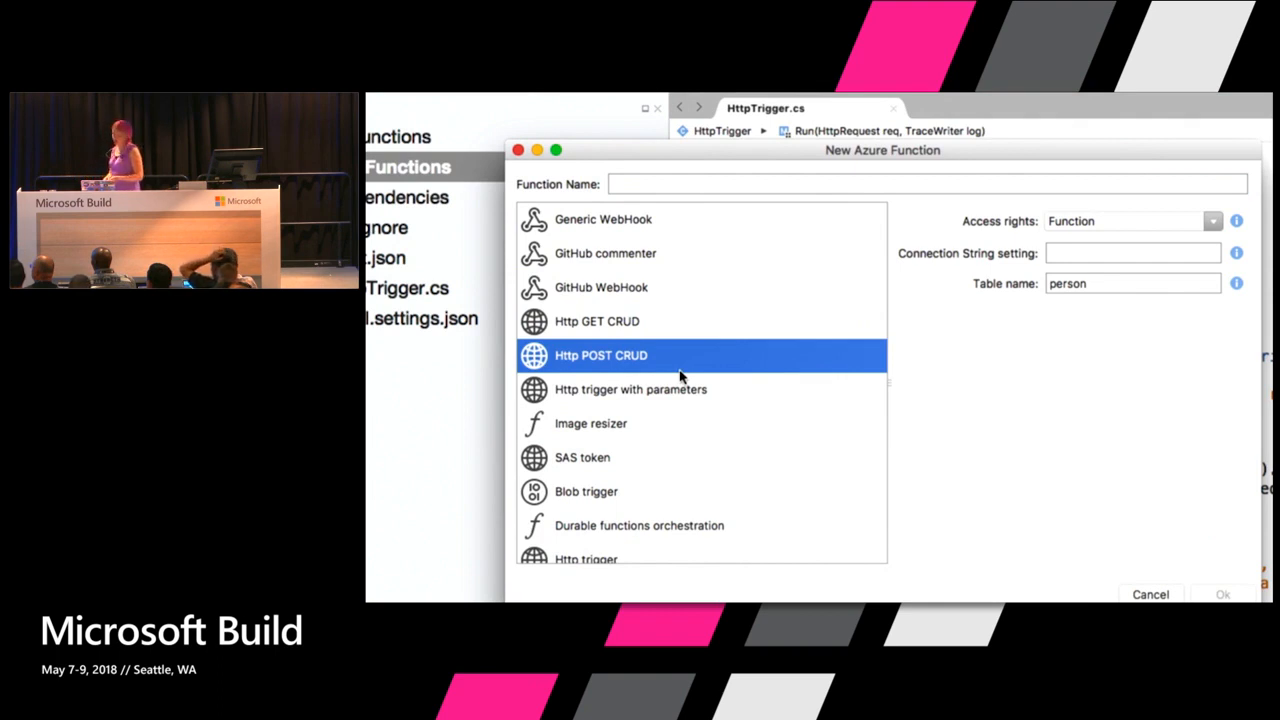
scroll(down, 3)
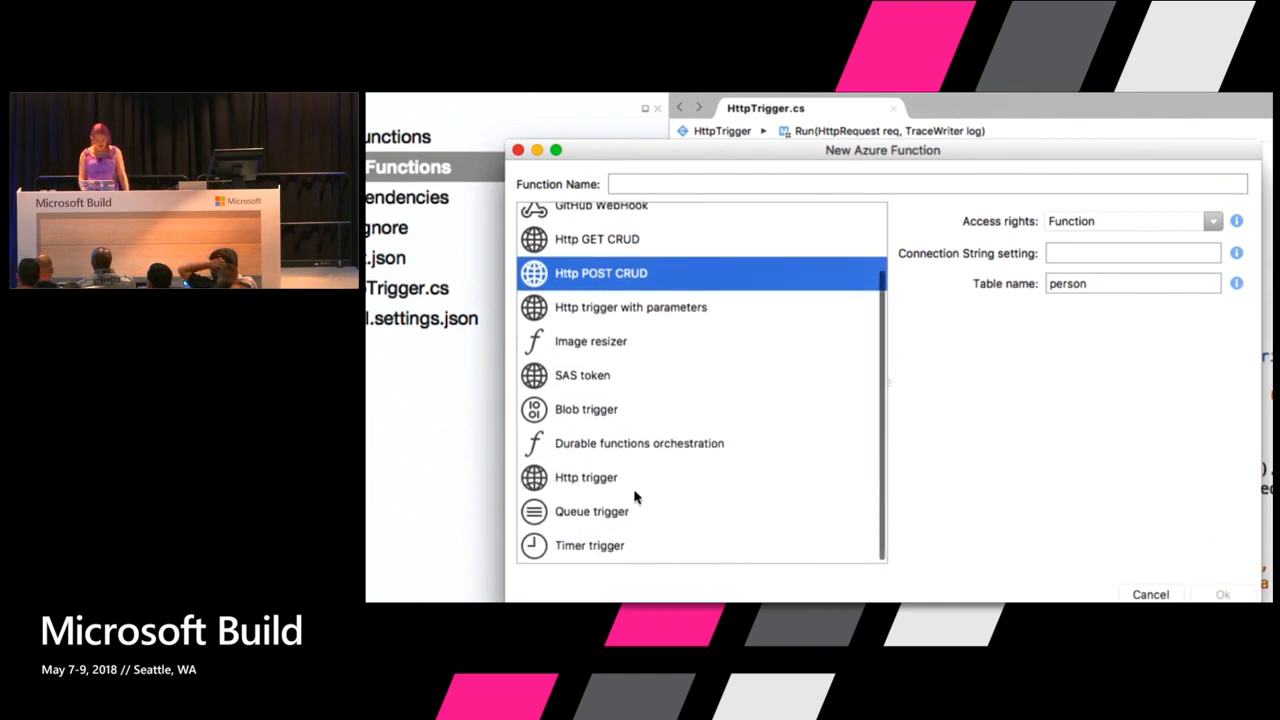
click(591, 511)
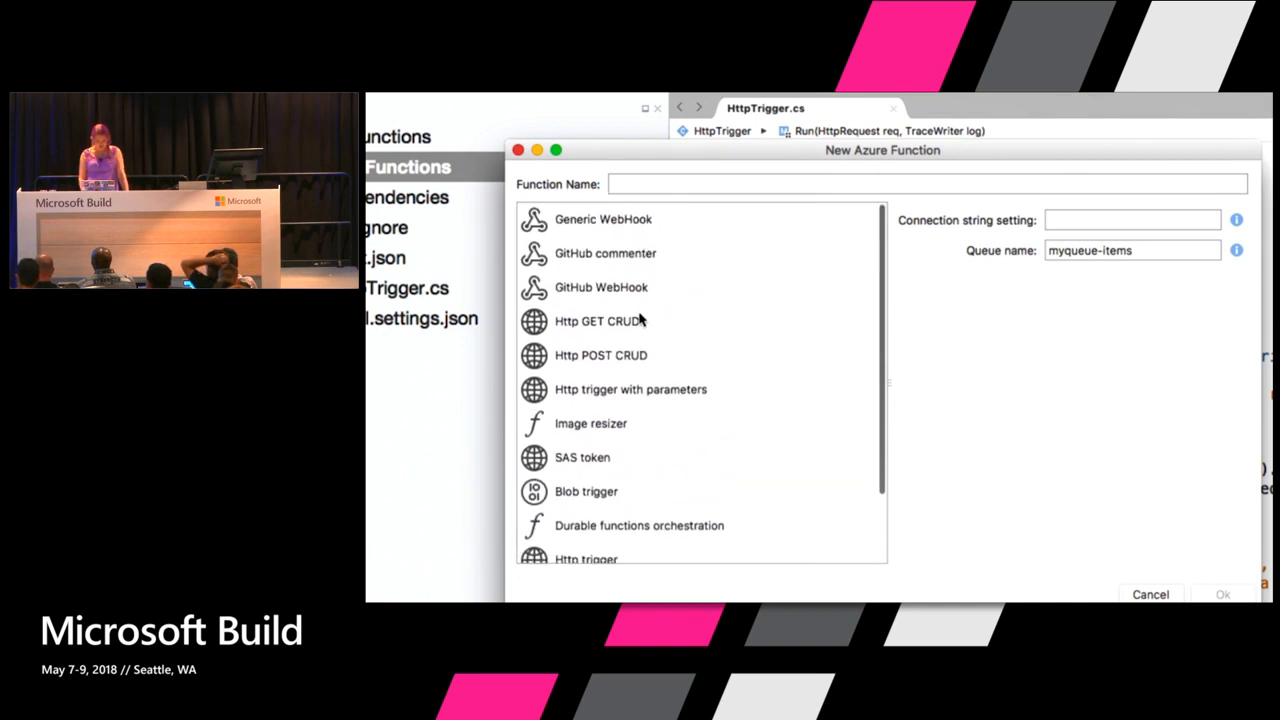
click(630, 389)
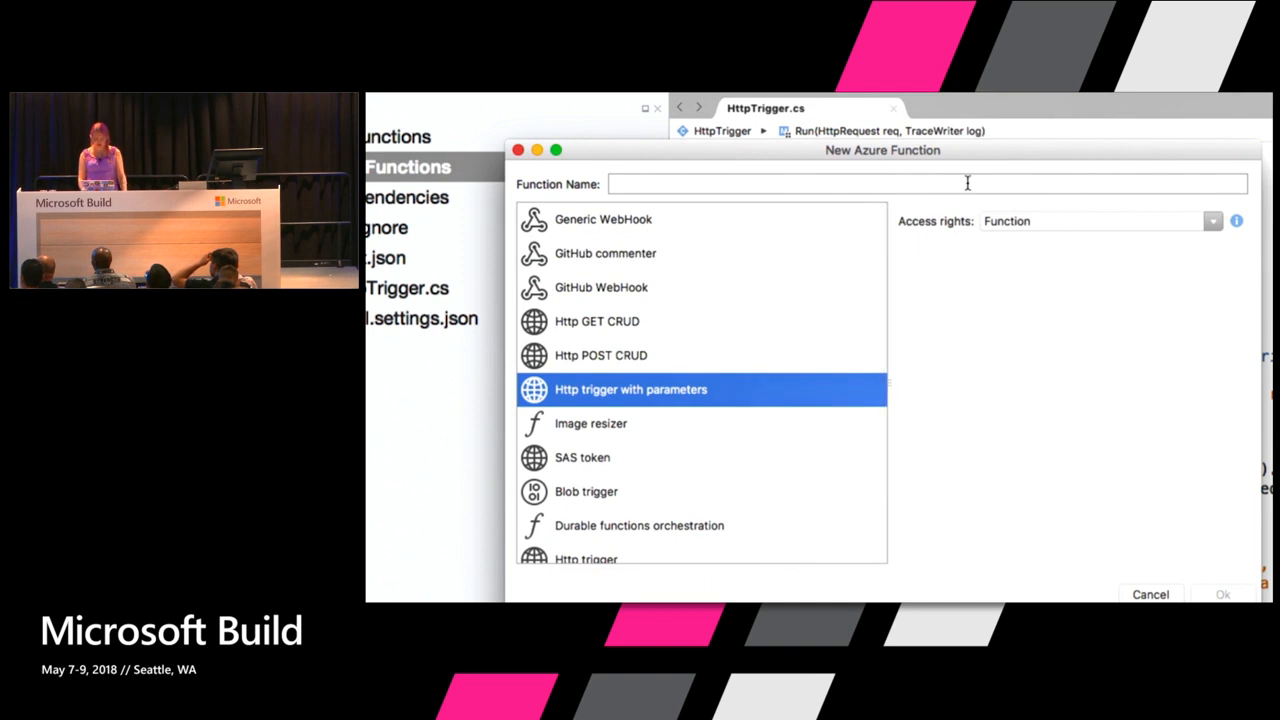
text(Hello)
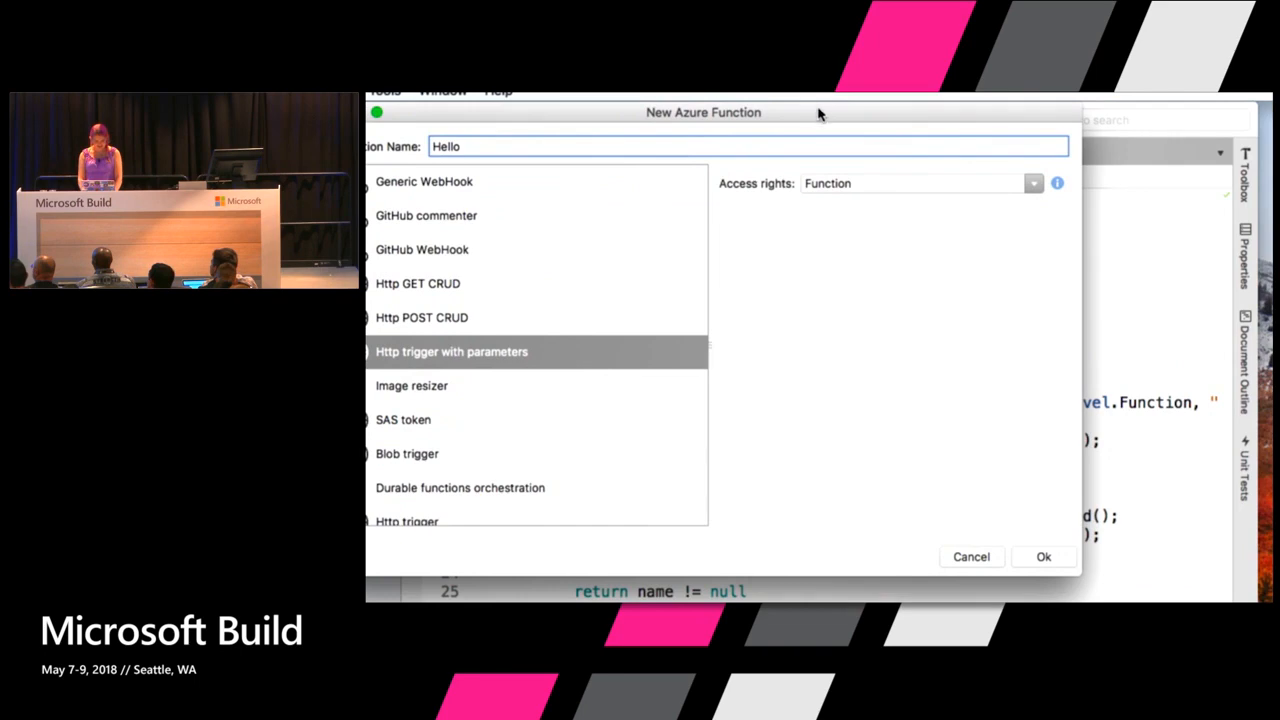
Create the Hello.cs function file and select its Hello function name.
click(1052, 556)
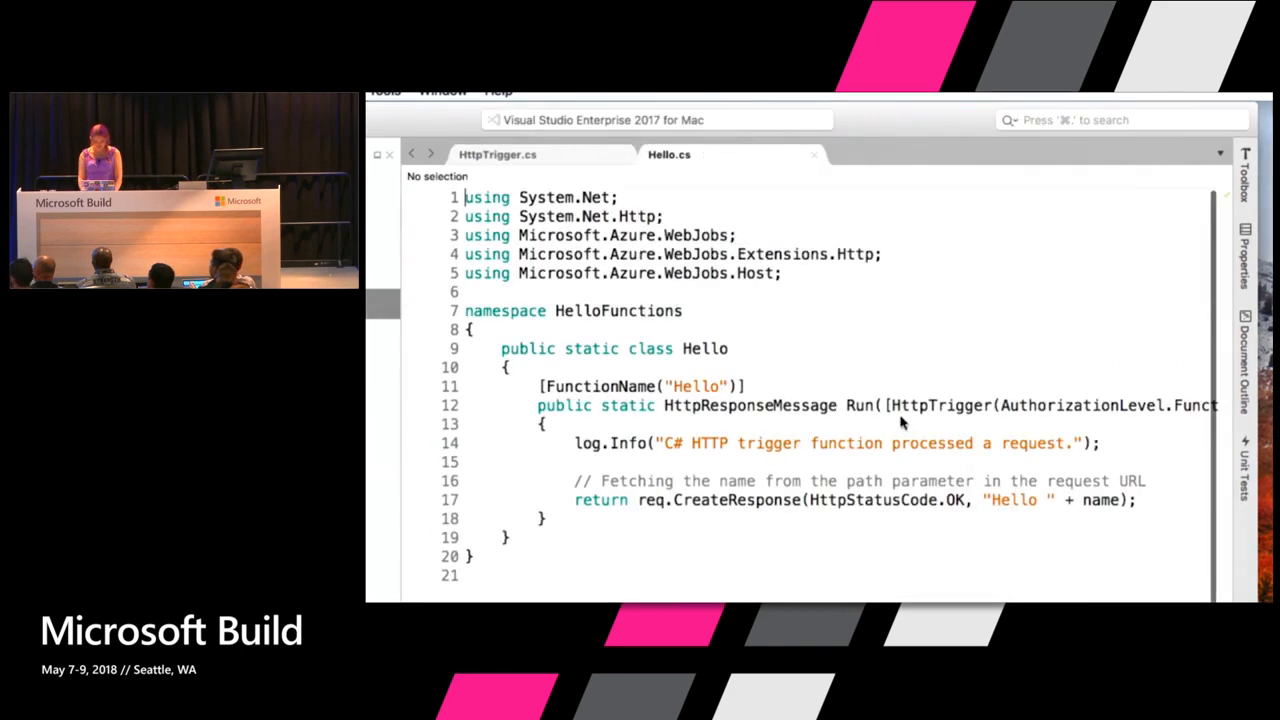
scroll(down, 3)
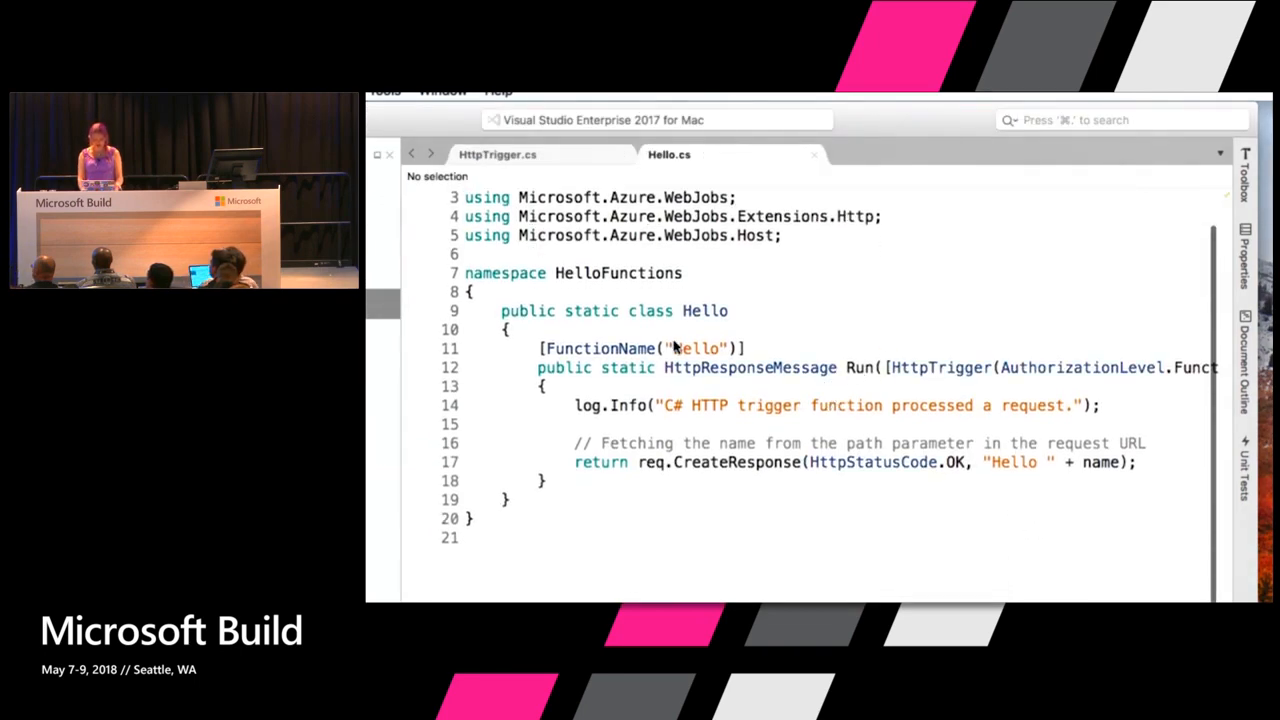
double_click(696, 348)
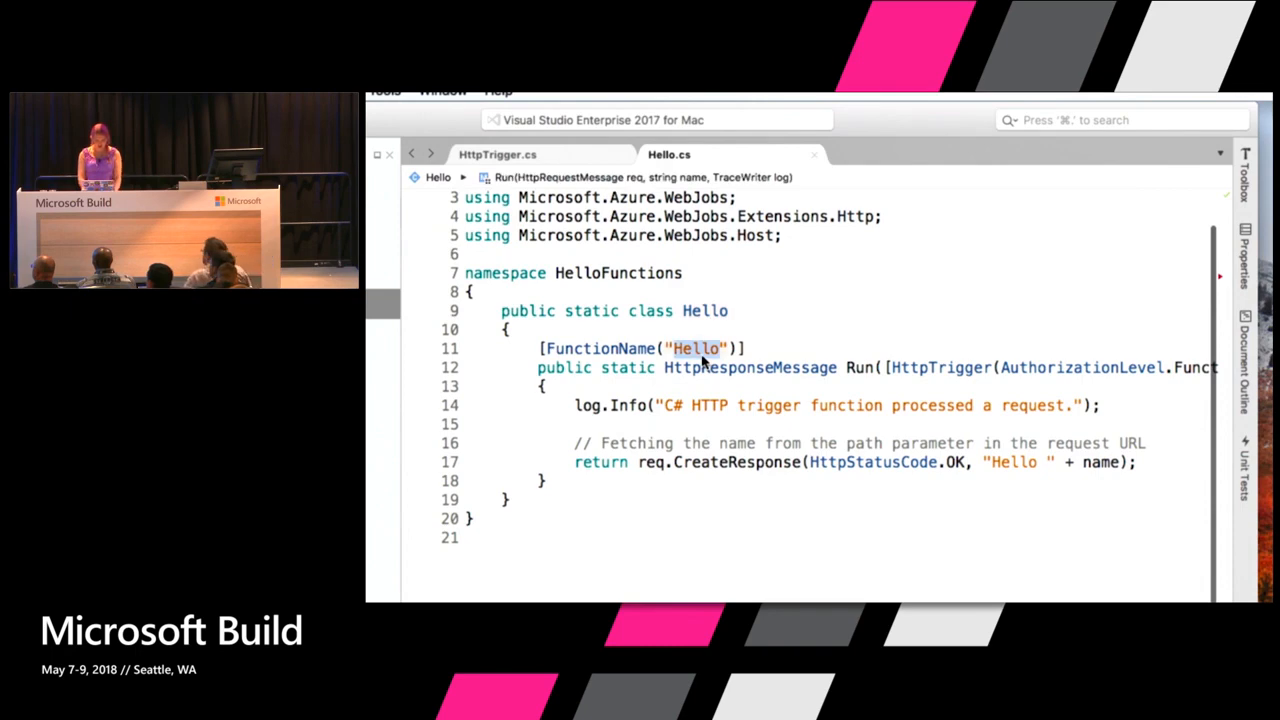
mouse_move(1025, 427)
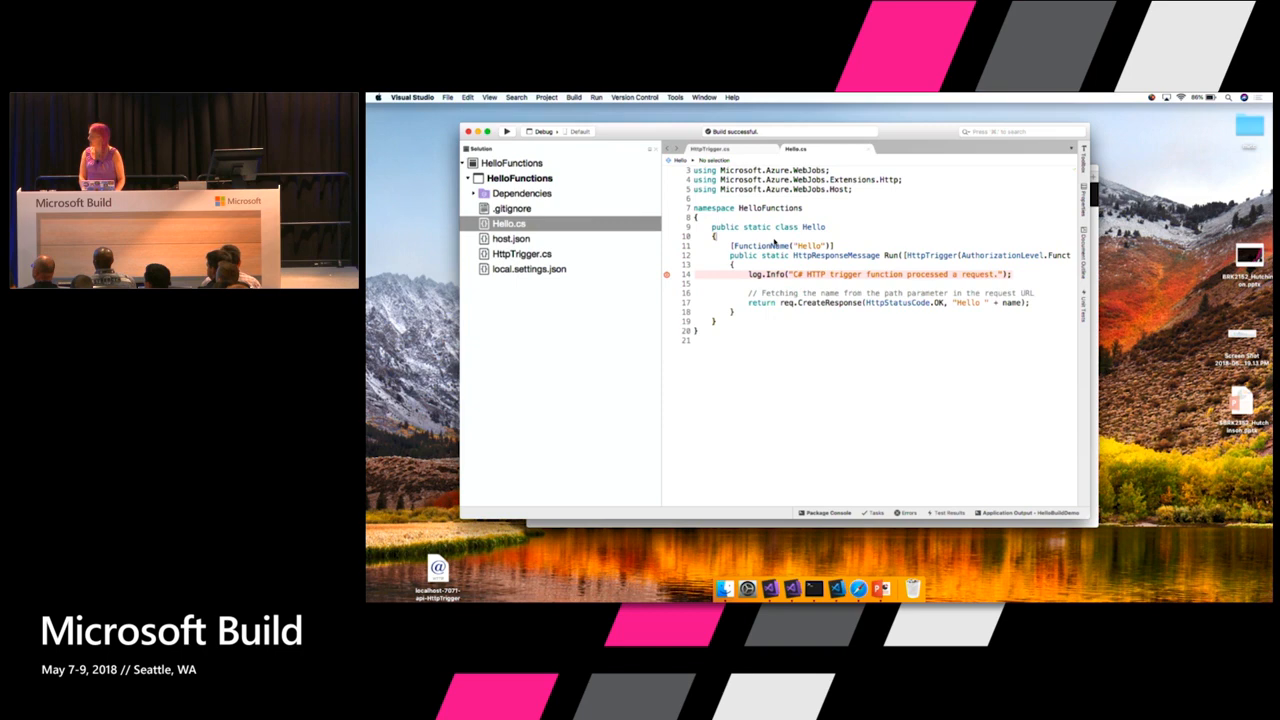
mouse_move(683, 370)
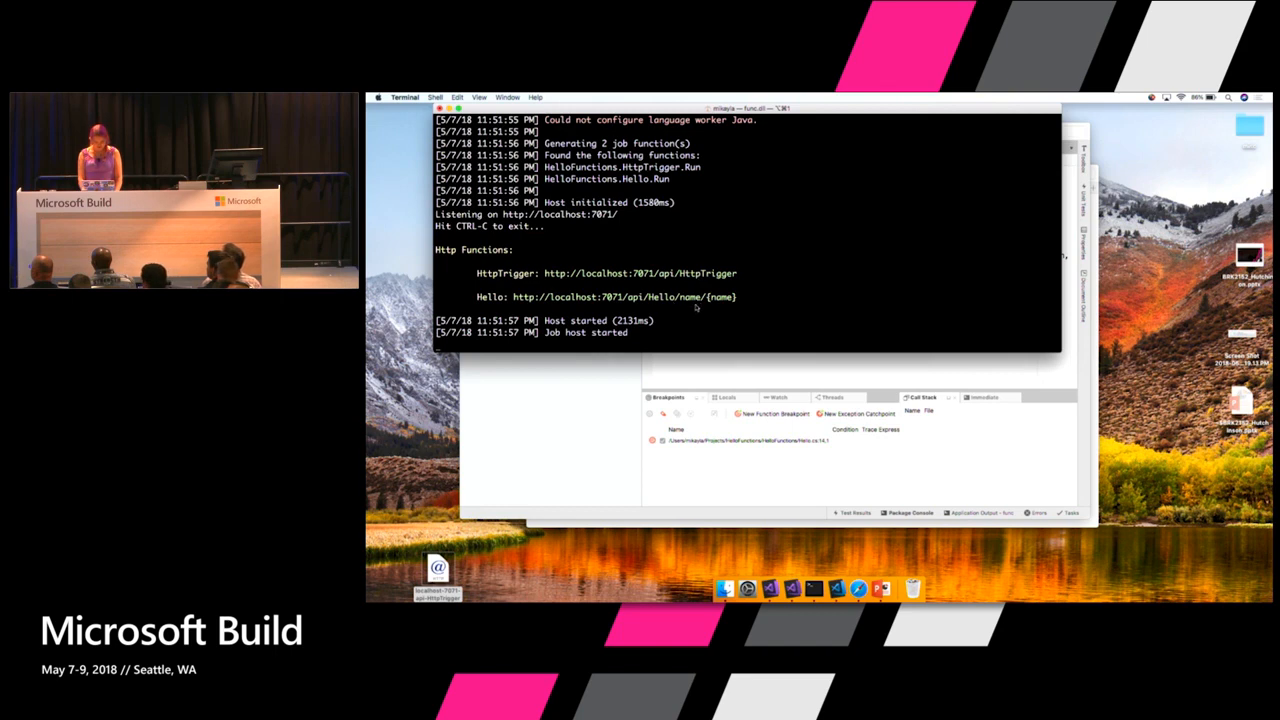
mouse_move(677, 307)
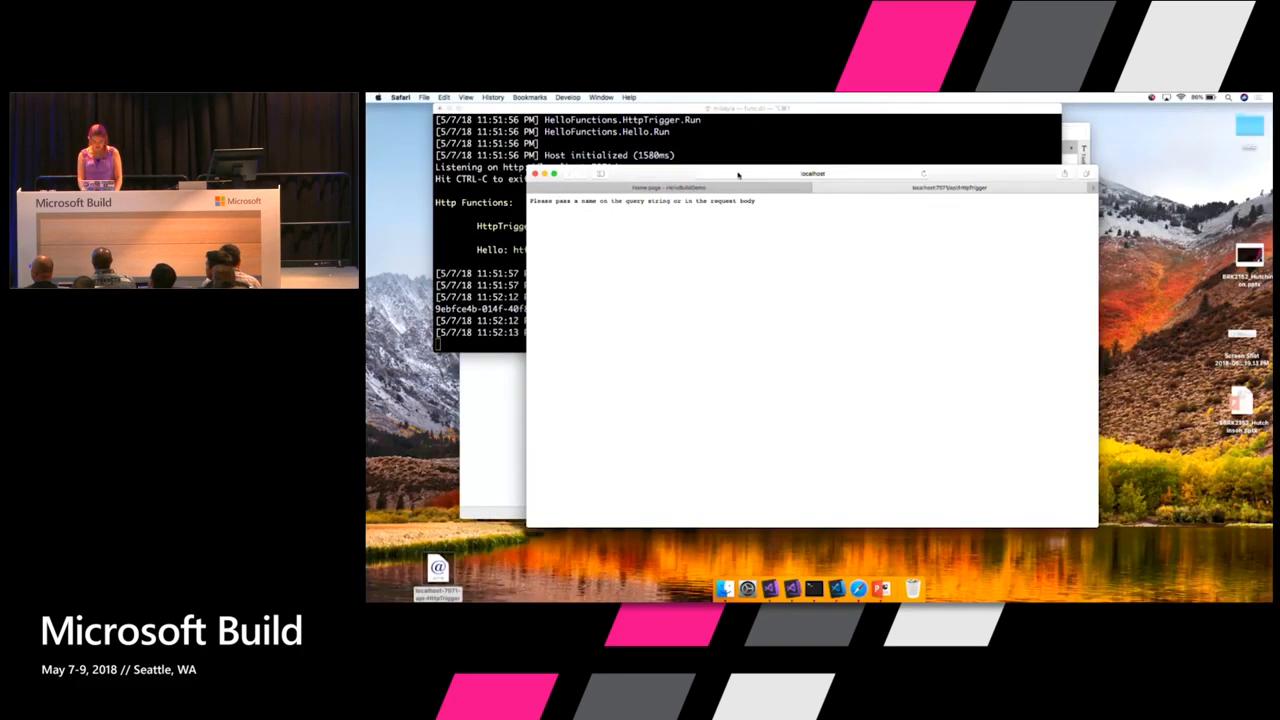
mouse_move(811, 588)
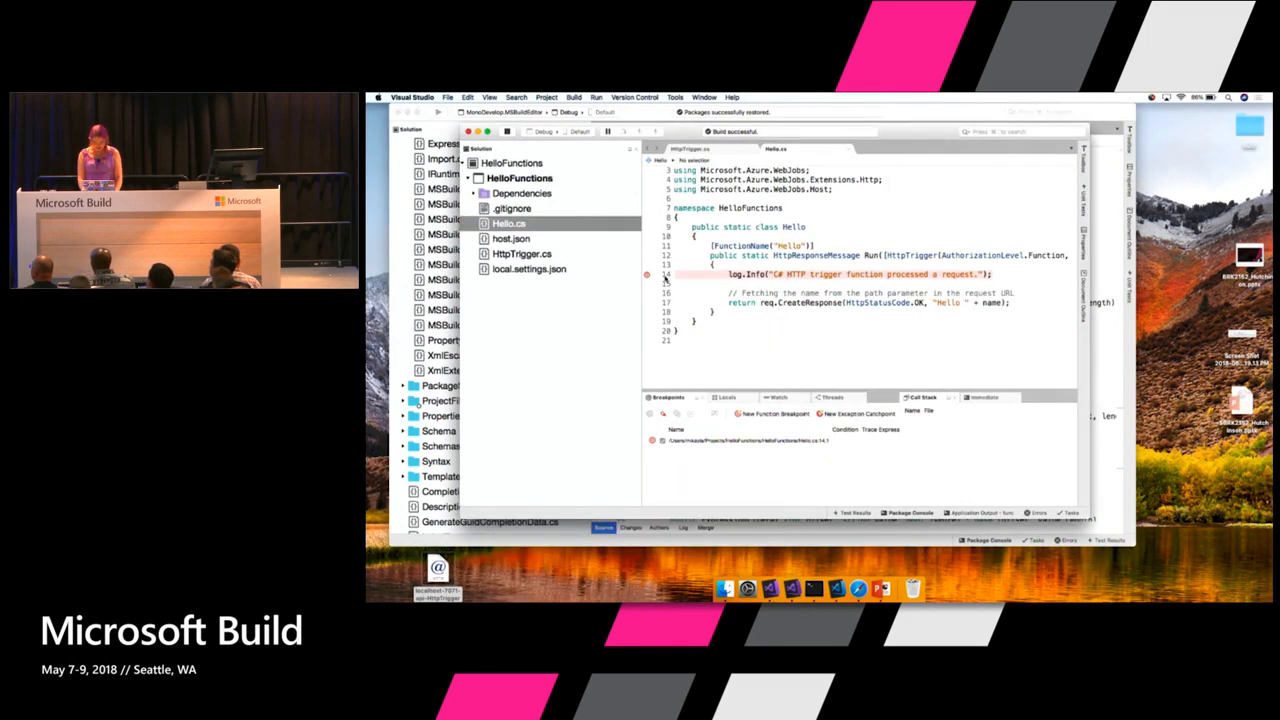
Remove the Hello.cs breakpoint and reload the HttpTrigger page to hit the endpoint.
click(522, 253)
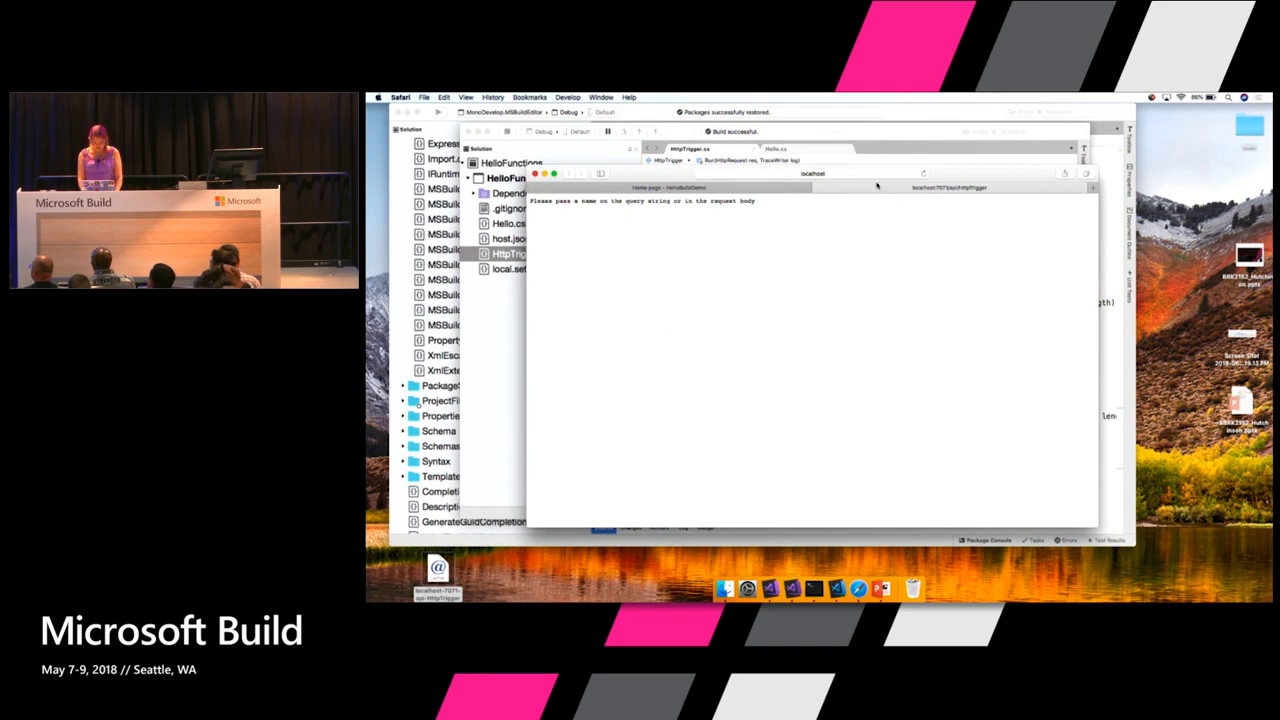
click(812, 173)
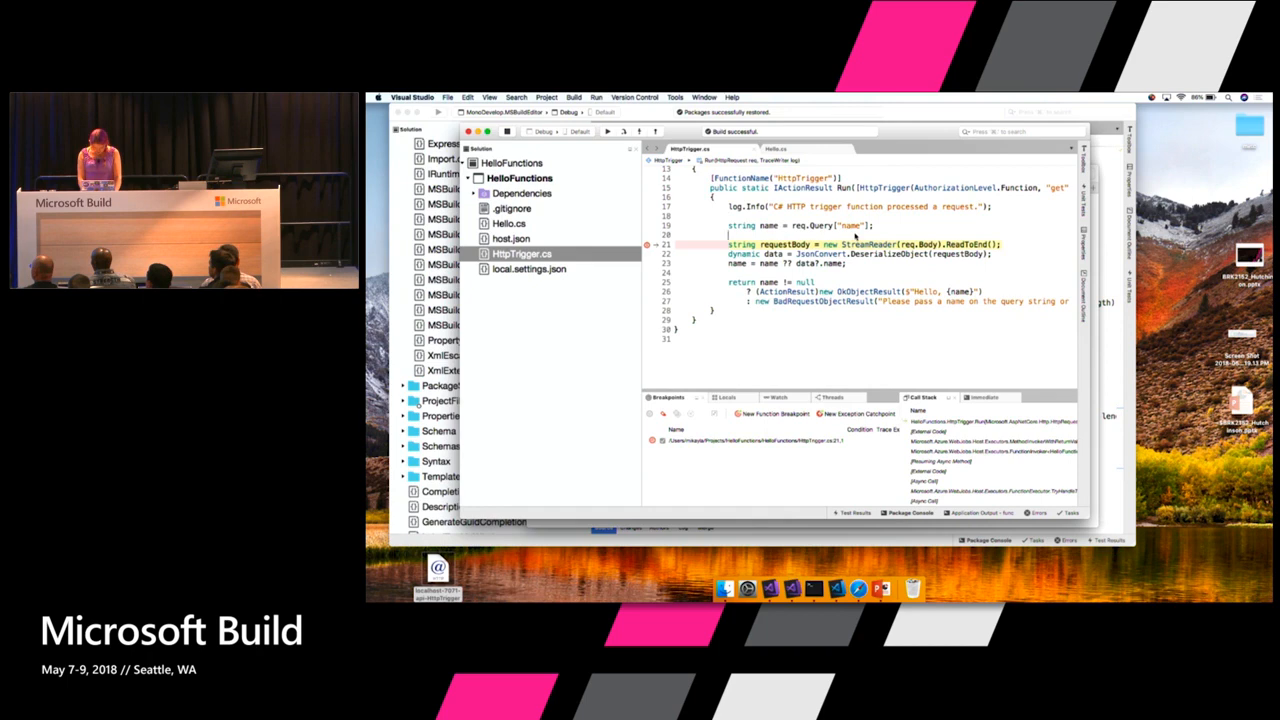
scroll(down, 3)
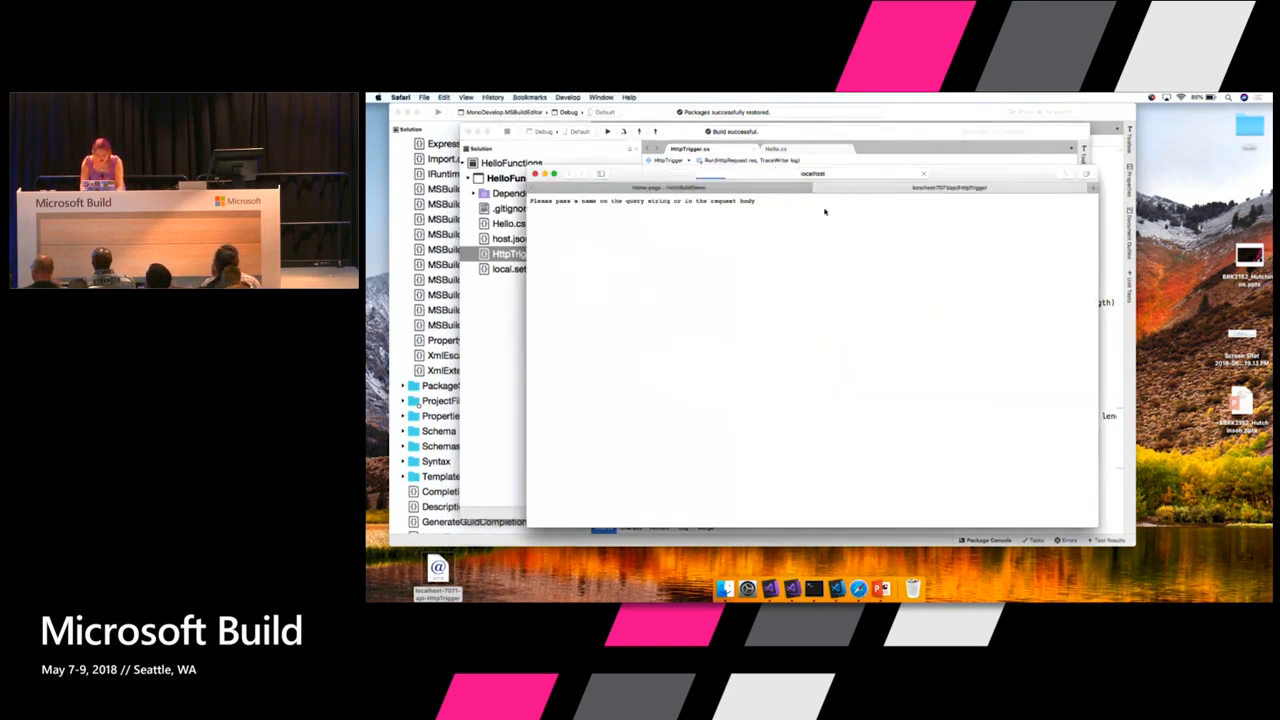
click(810, 173)
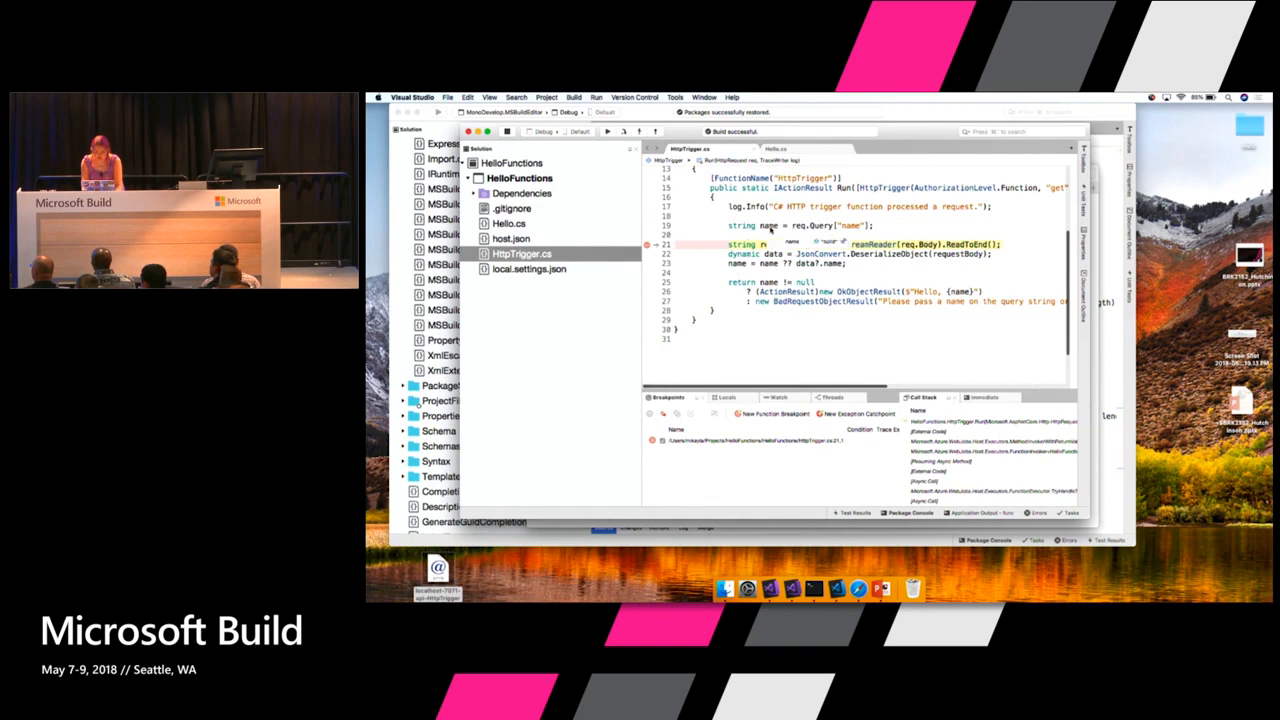
text(requestBody)
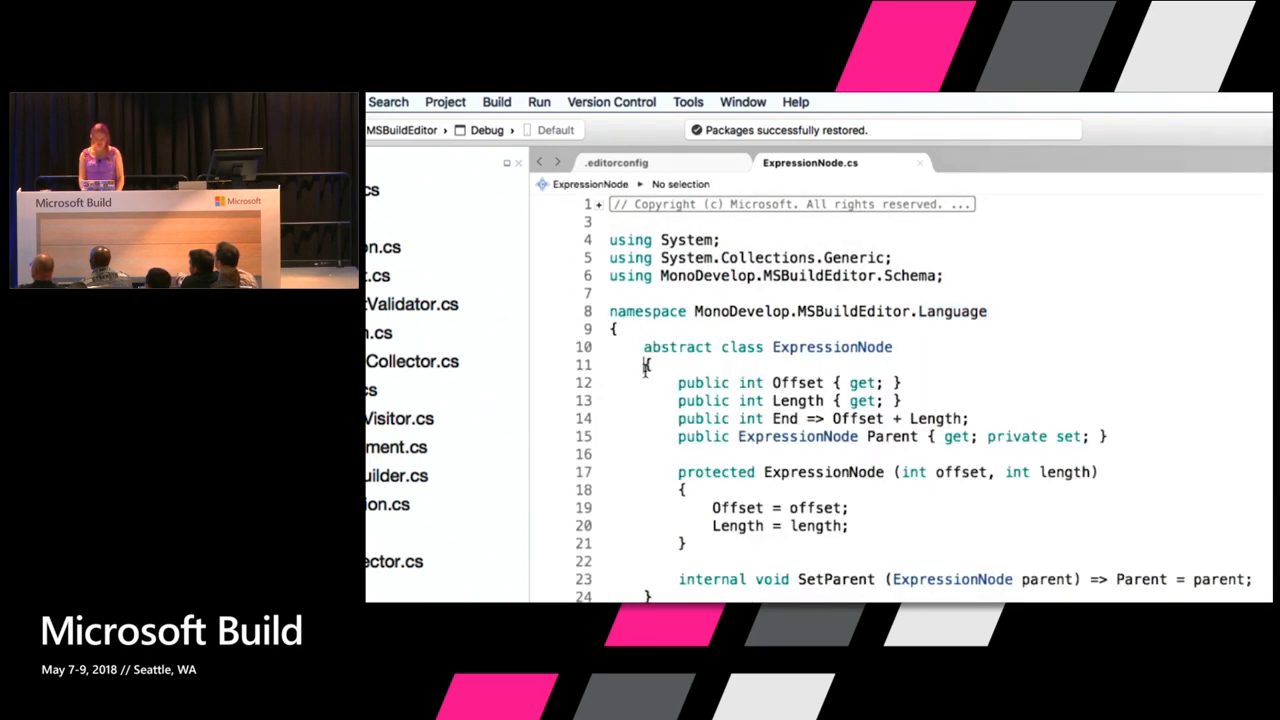
scroll(down, 3)
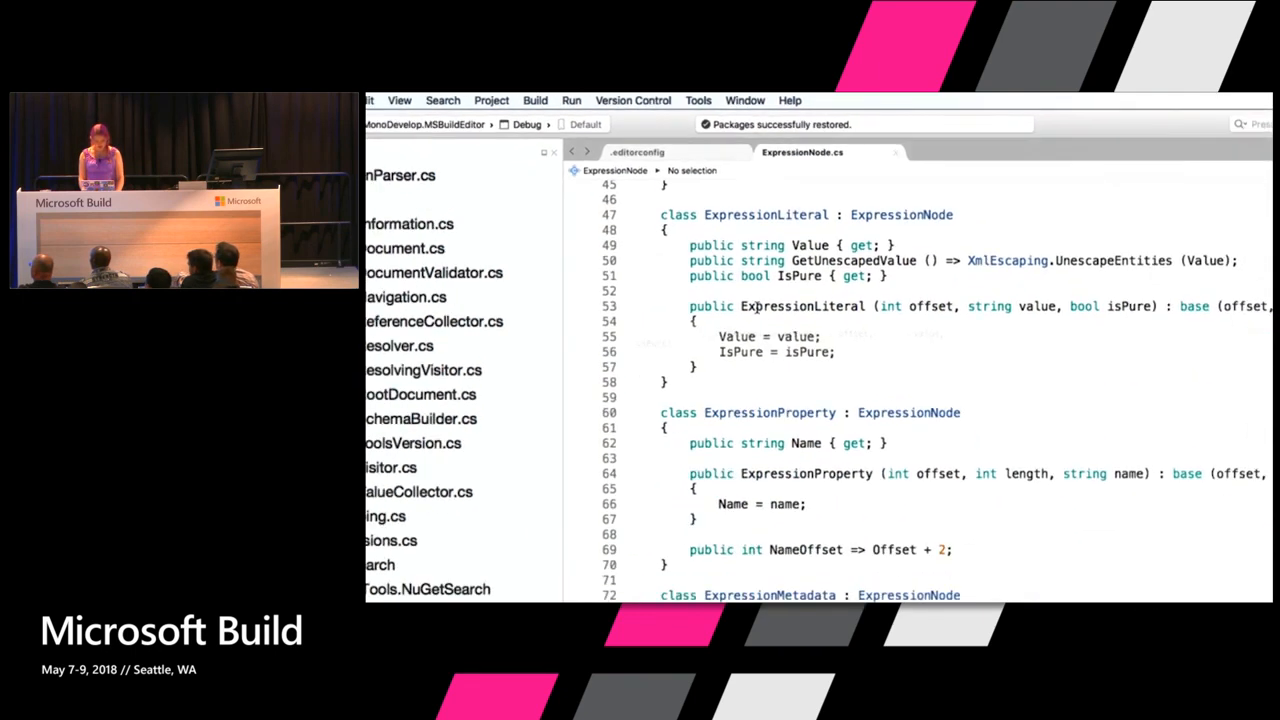
scroll(down, 3)
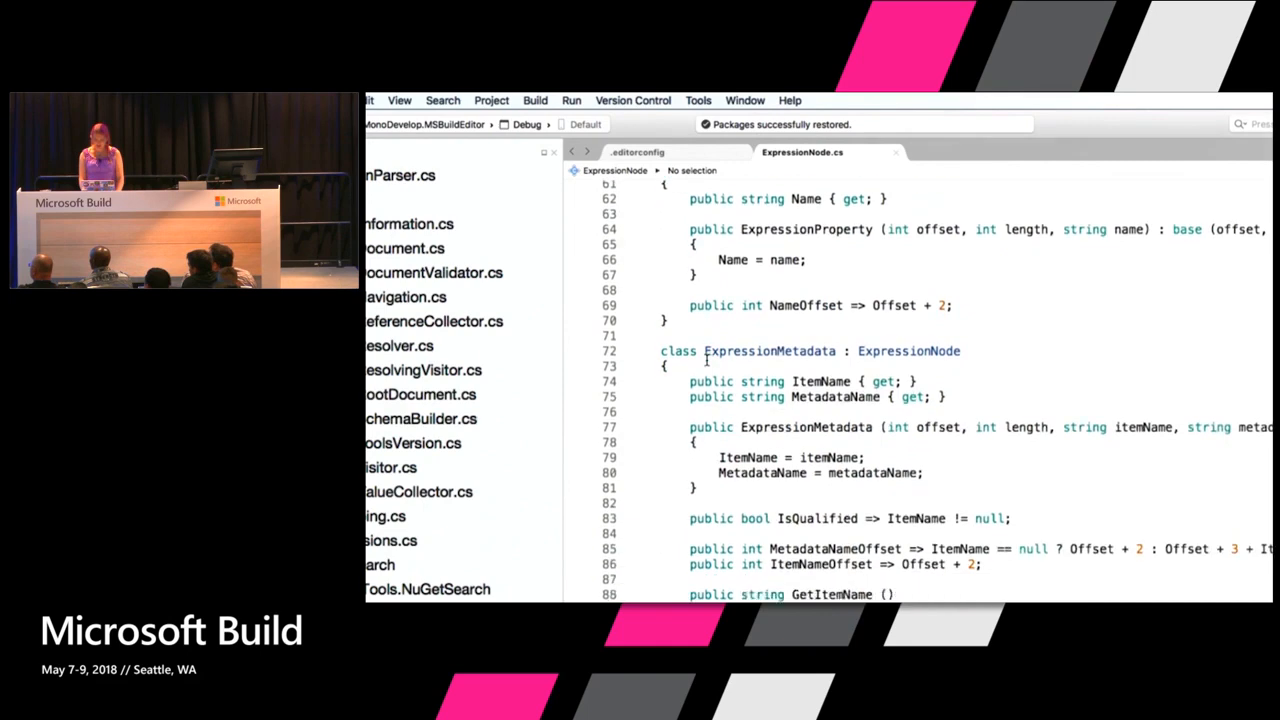
scroll(down, 3)
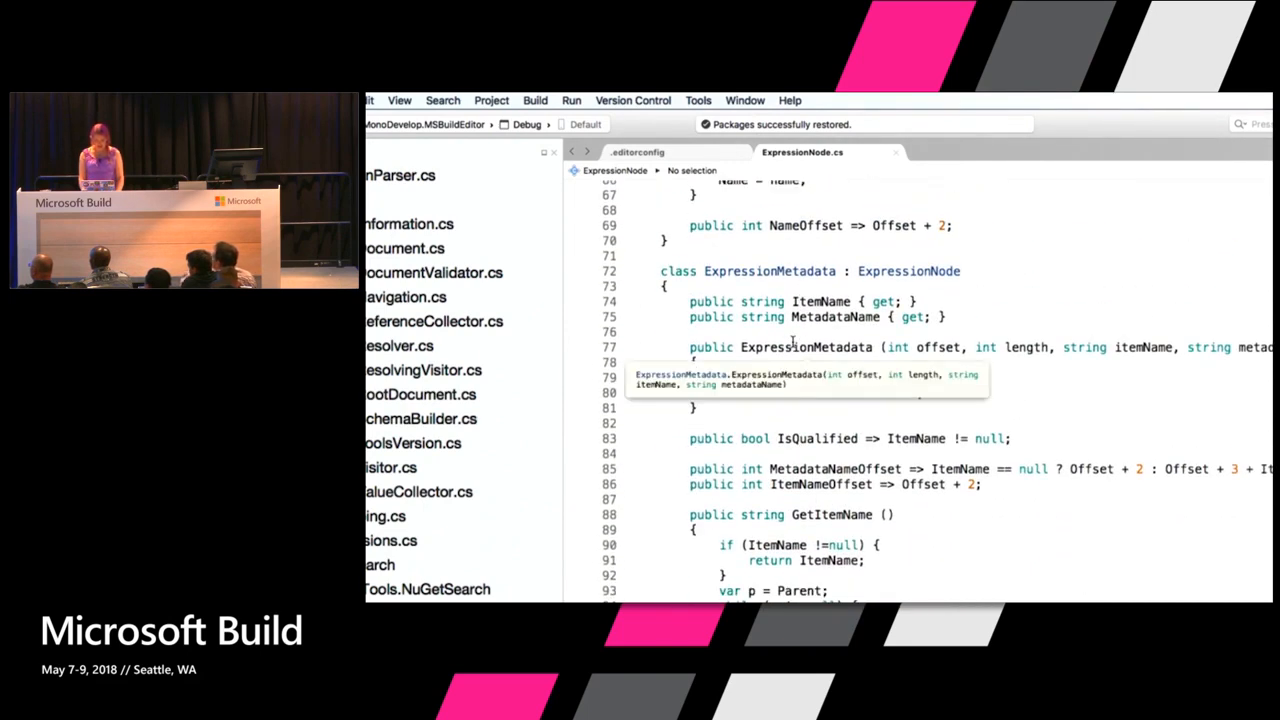
scroll(down, 3)
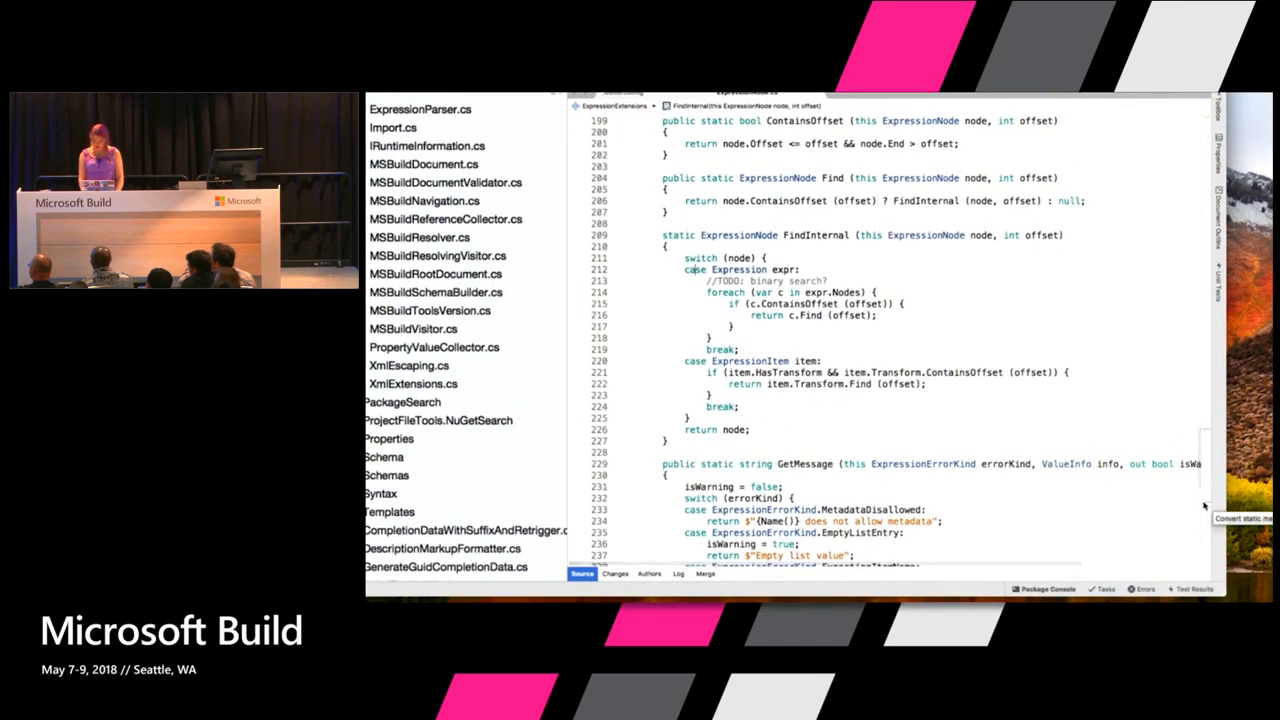
Replace DescriptionFormatter.GetTitleCaseKindName with the extension call info.GetTitleCaseKindName () in Name.
scroll(down, 3)
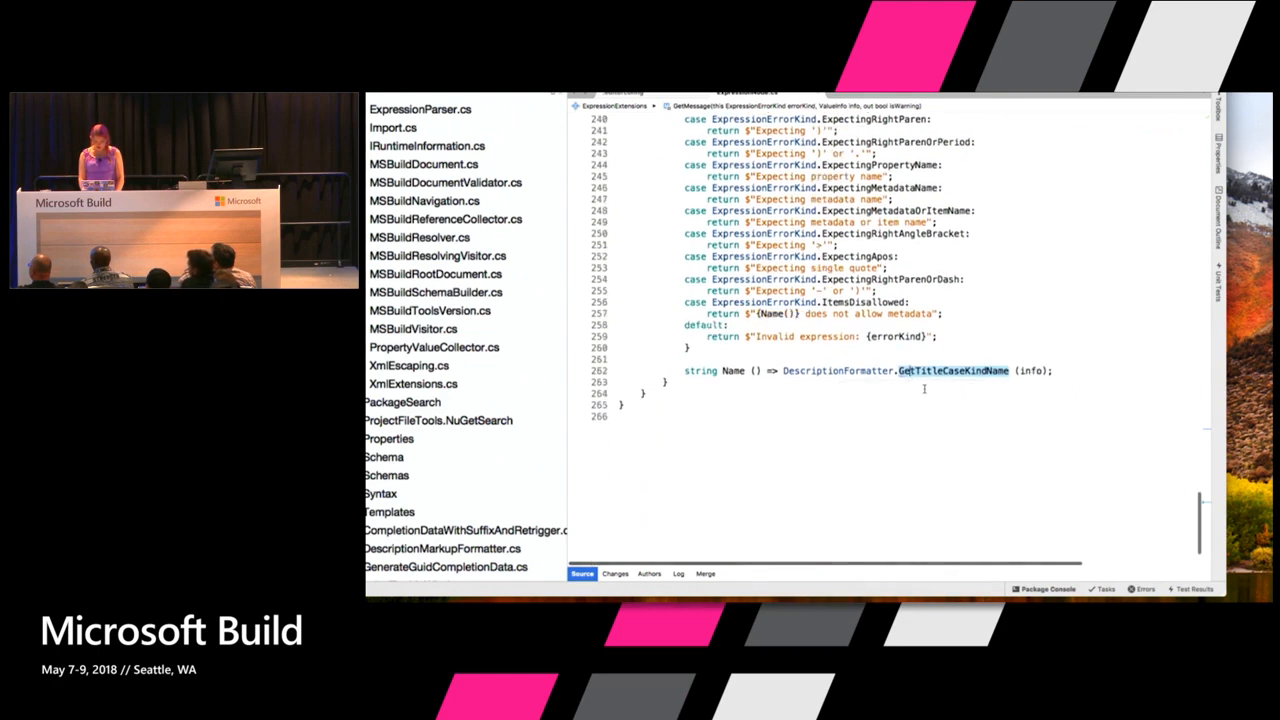
mouse_move(925, 398)
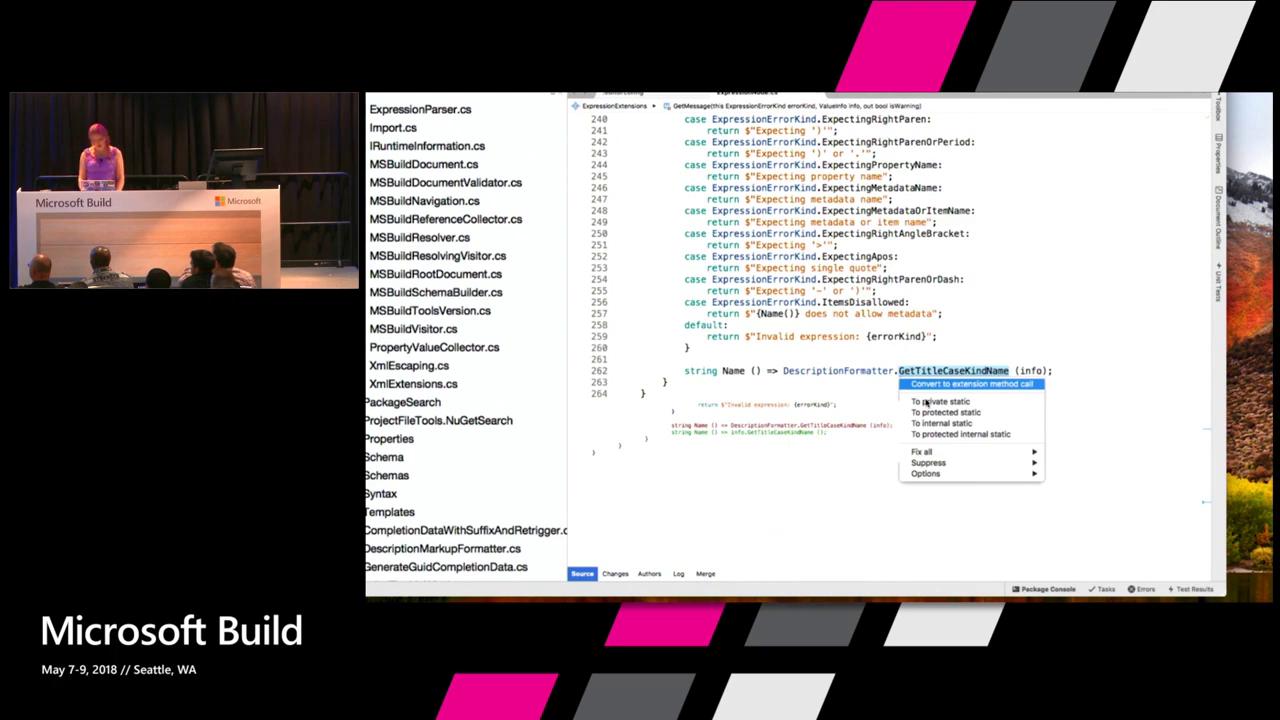
click(970, 383)
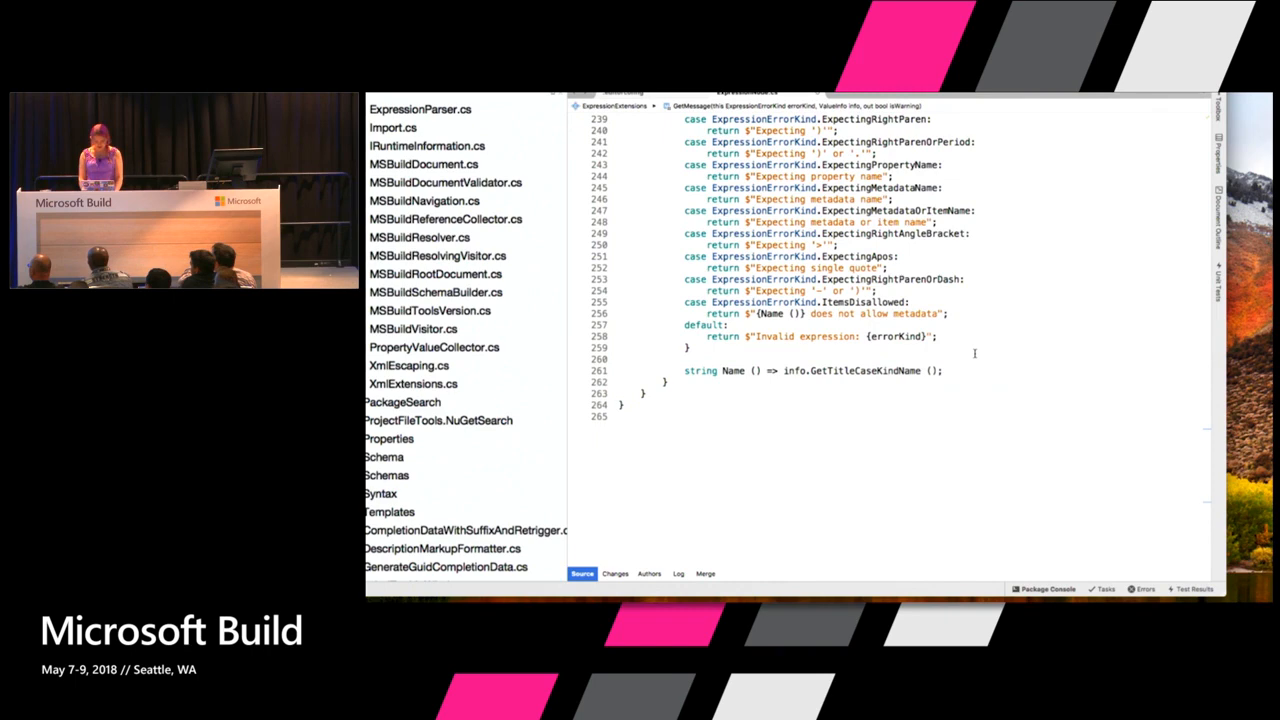
scroll(up, 3)
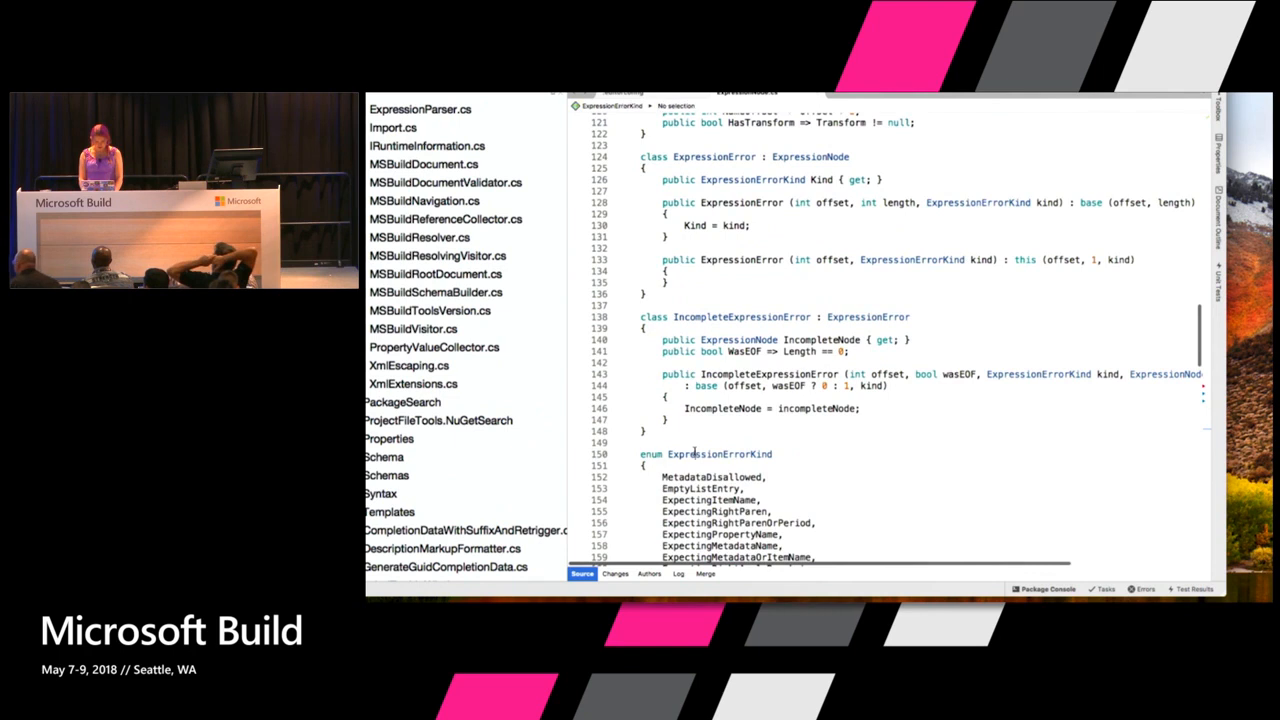
click(719, 454)
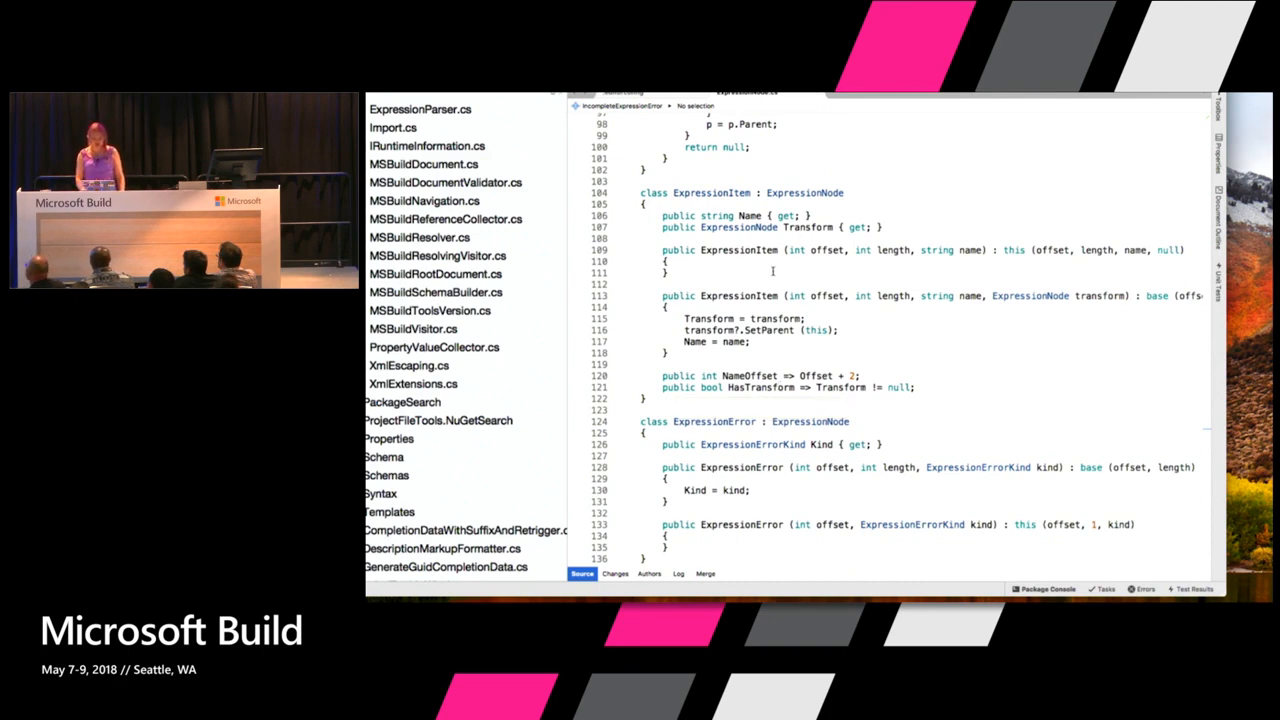
click(422, 97)
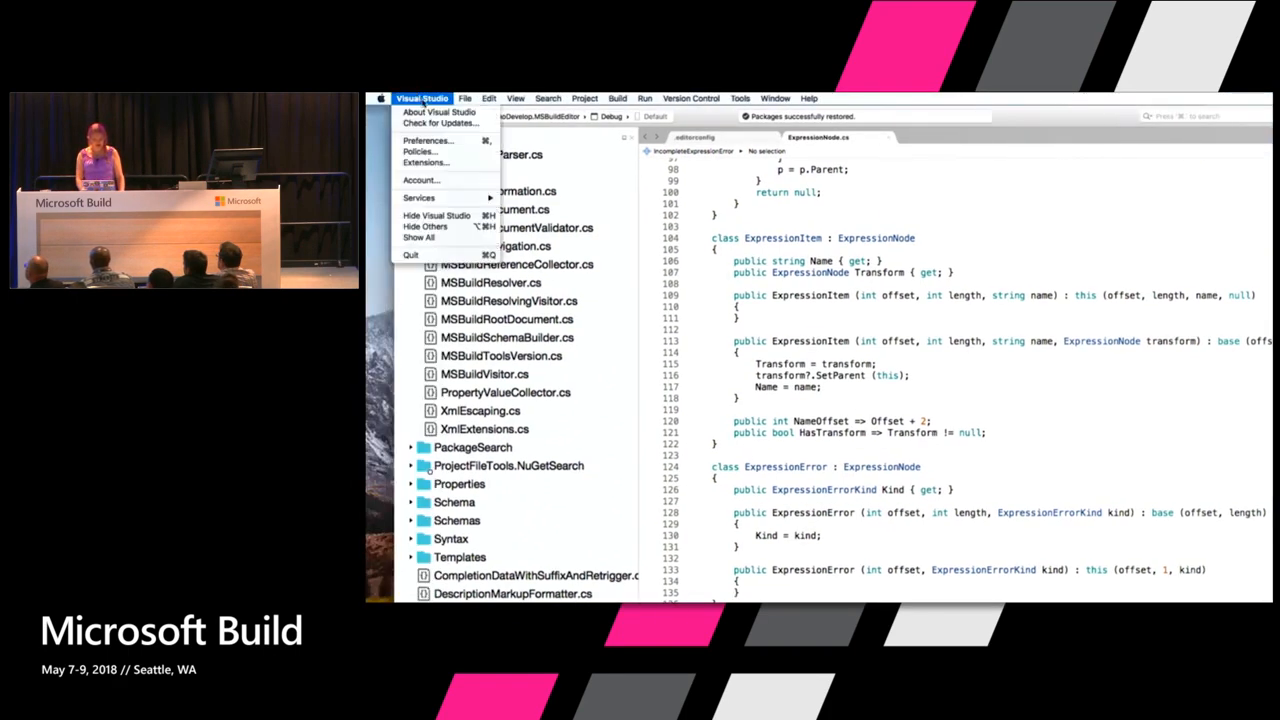
Review the Source Analysis > C# code rules in Preferences, then close Preferences.
click(422, 140)
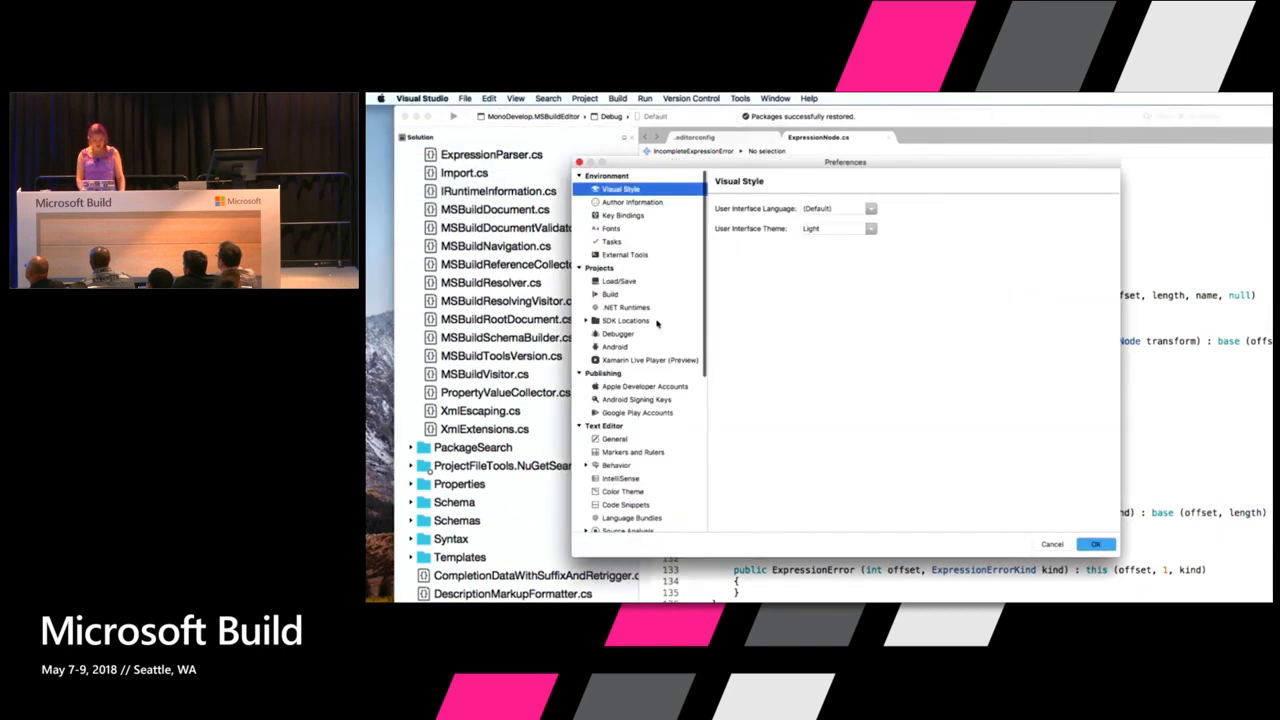
scroll(down, 3)
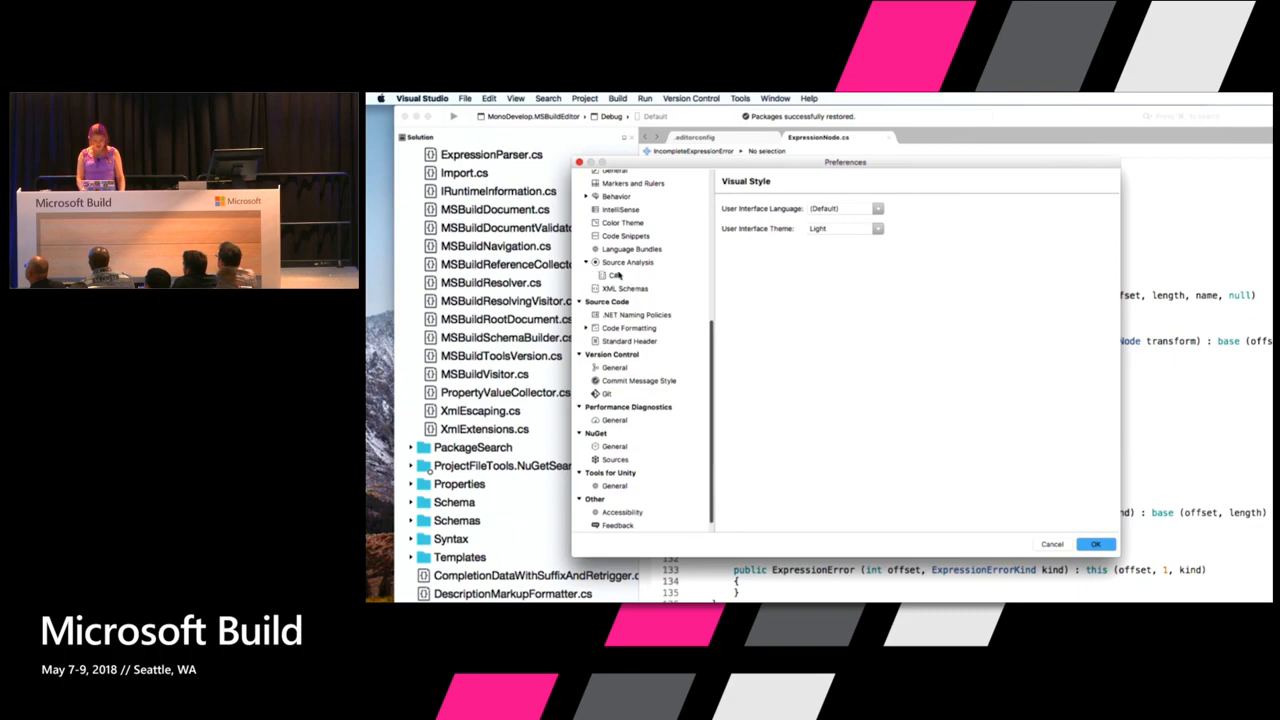
click(612, 275)
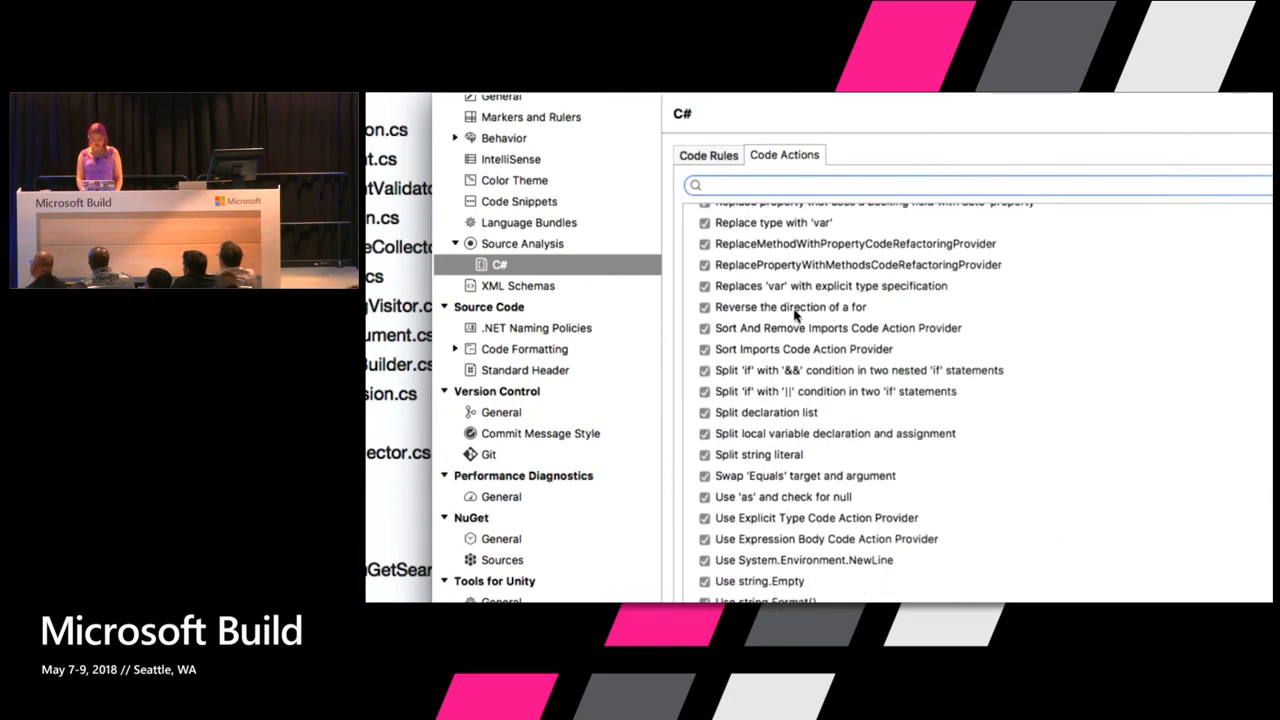
click(708, 155)
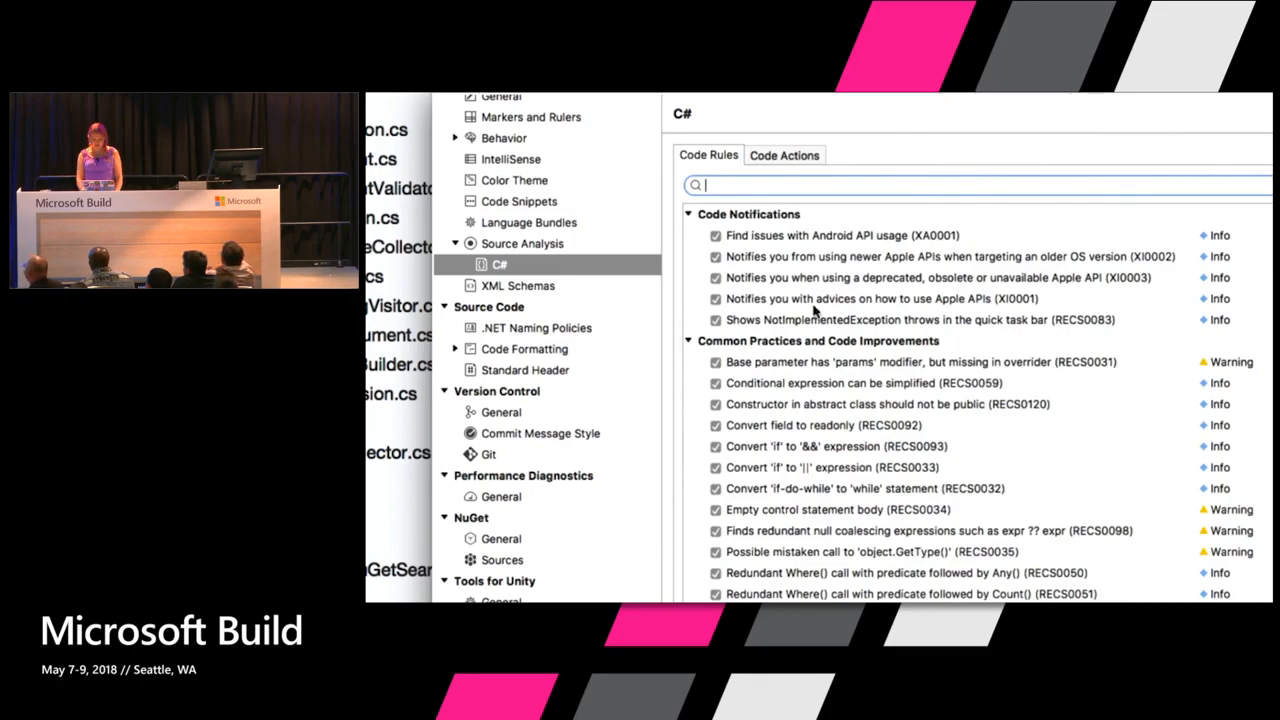
scroll(down, 3)
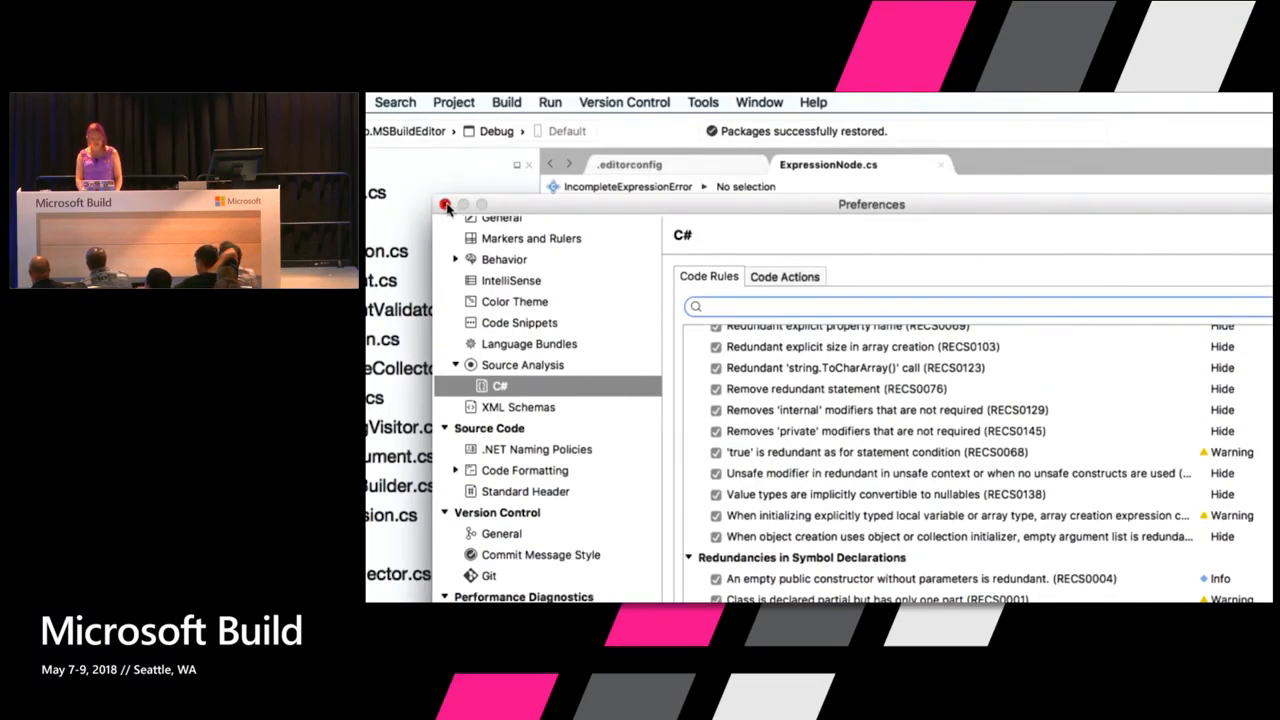
click(447, 204)
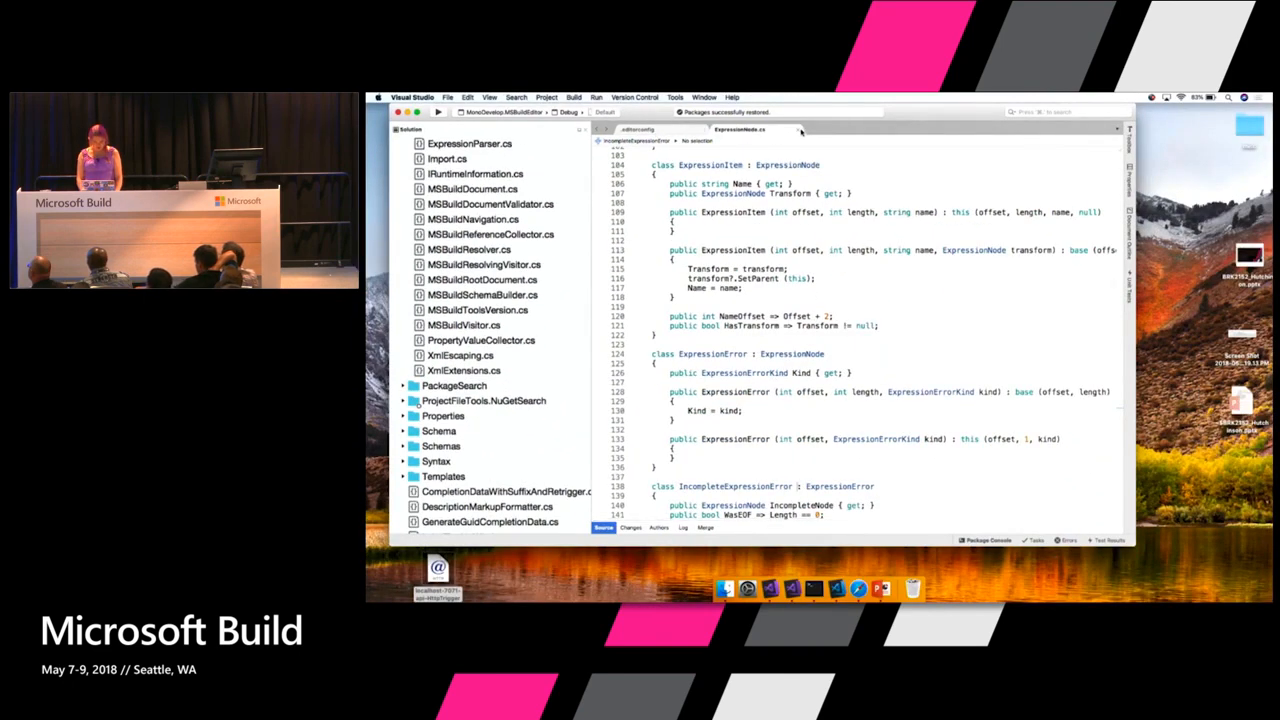
Set the .editorconfig var-for-built-in-types and var-elsewhere values to false:suggestion.
click(640, 131)
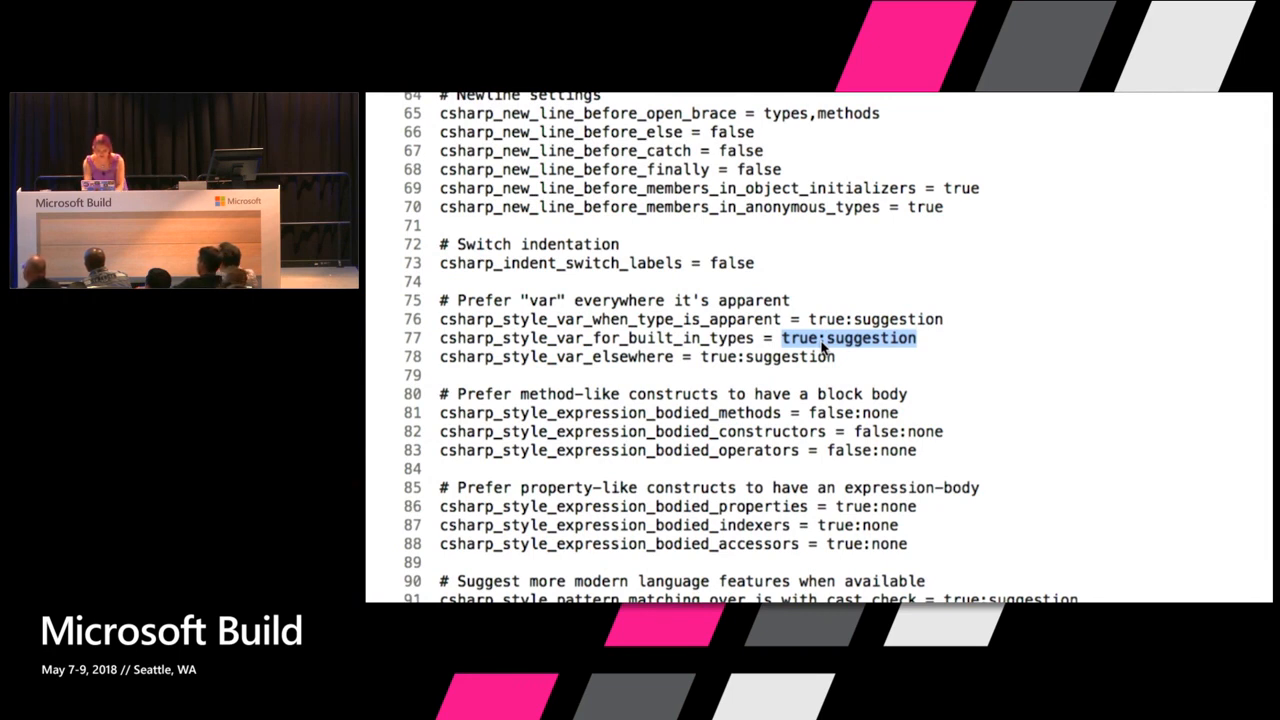
text(false:)
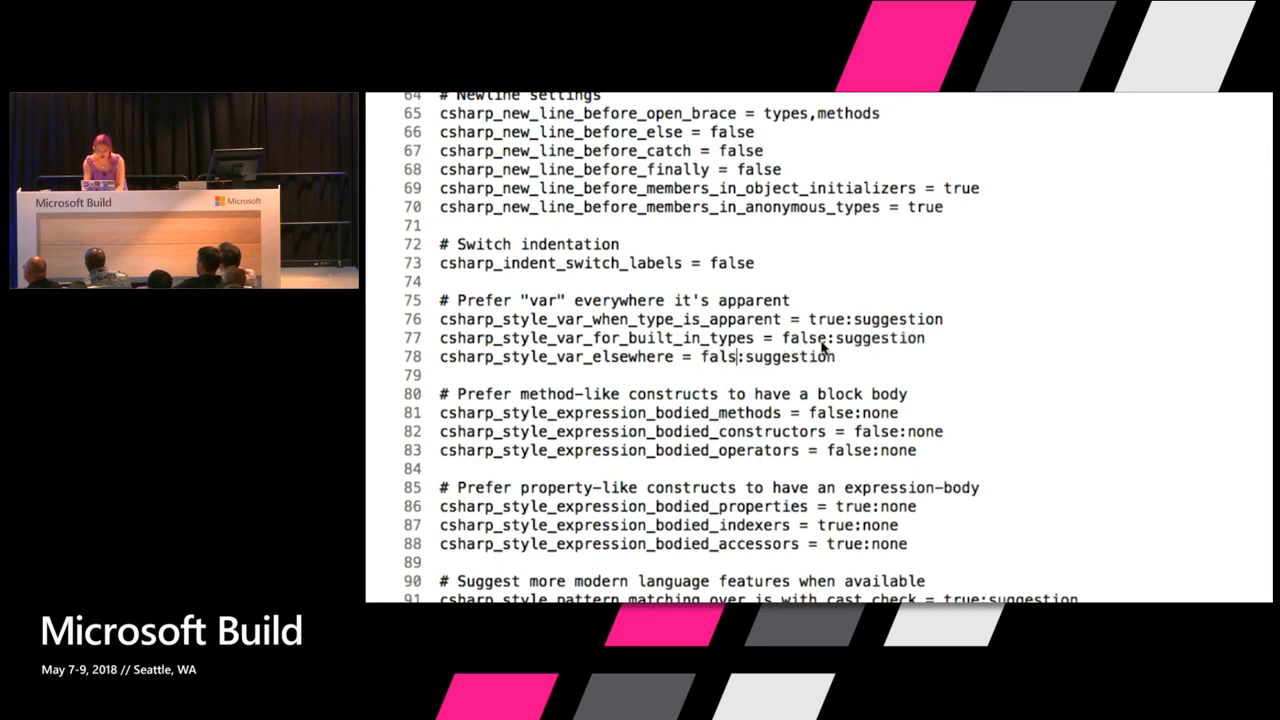
text(e)
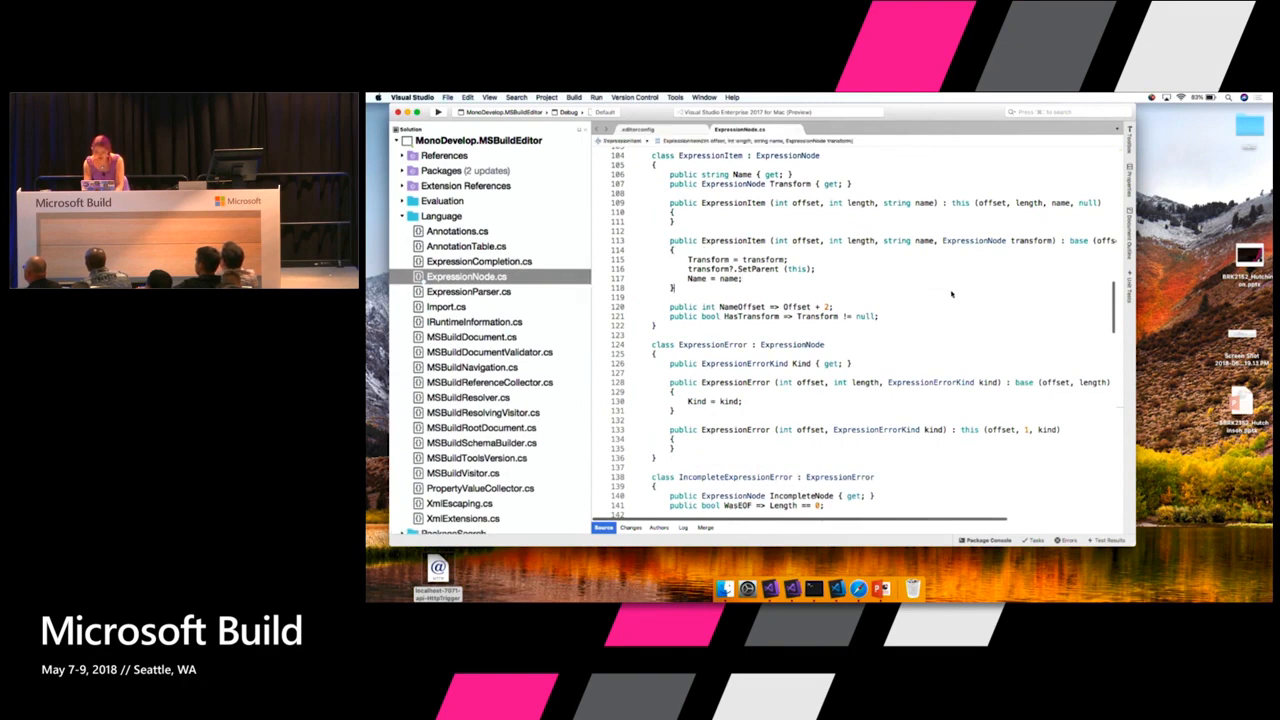
mouse_move(917, 291)
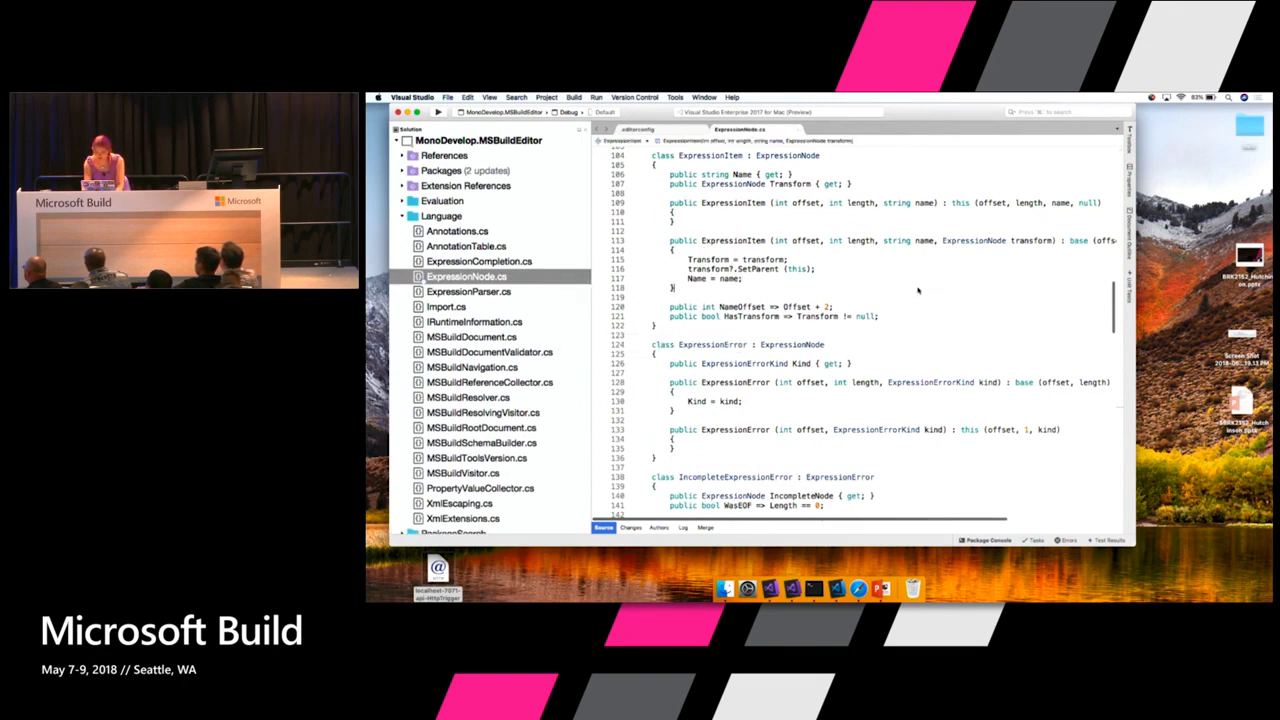
Apply Fix all 'IDE0008' to replace var with explicit types, e.g. ExpressionNode p = Parent.
scroll(down, 3)
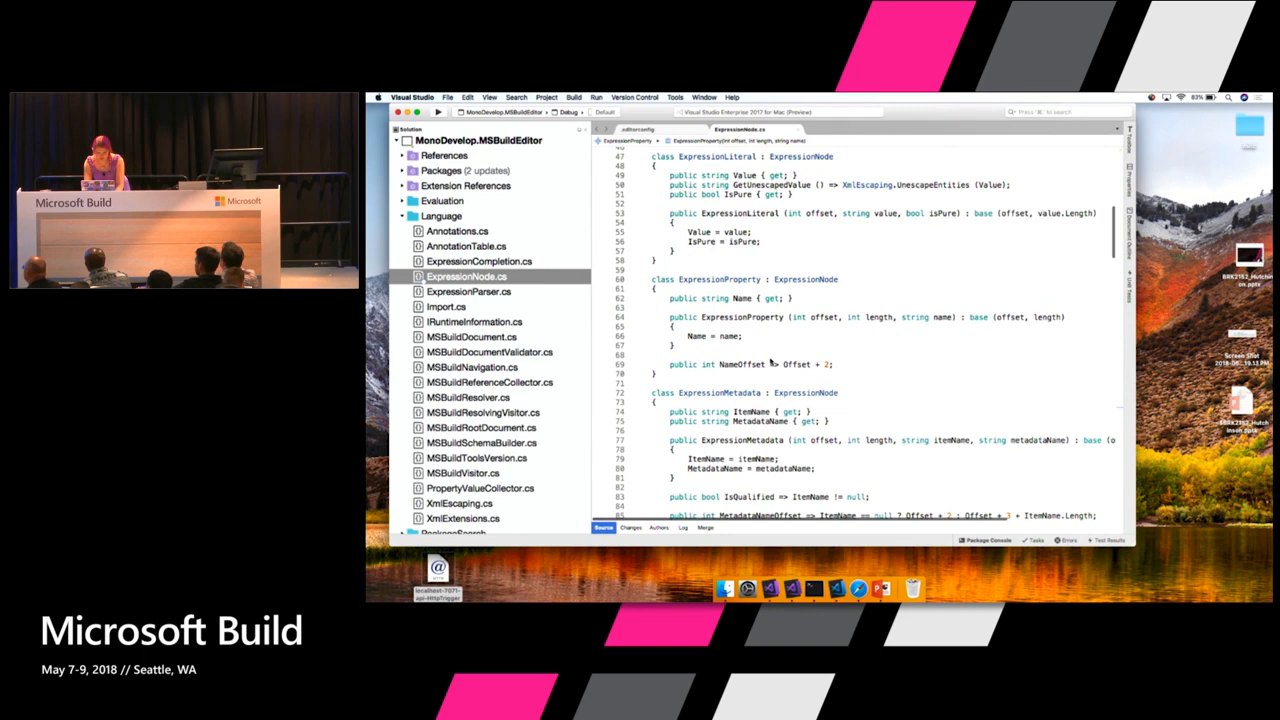
scroll(down, 3)
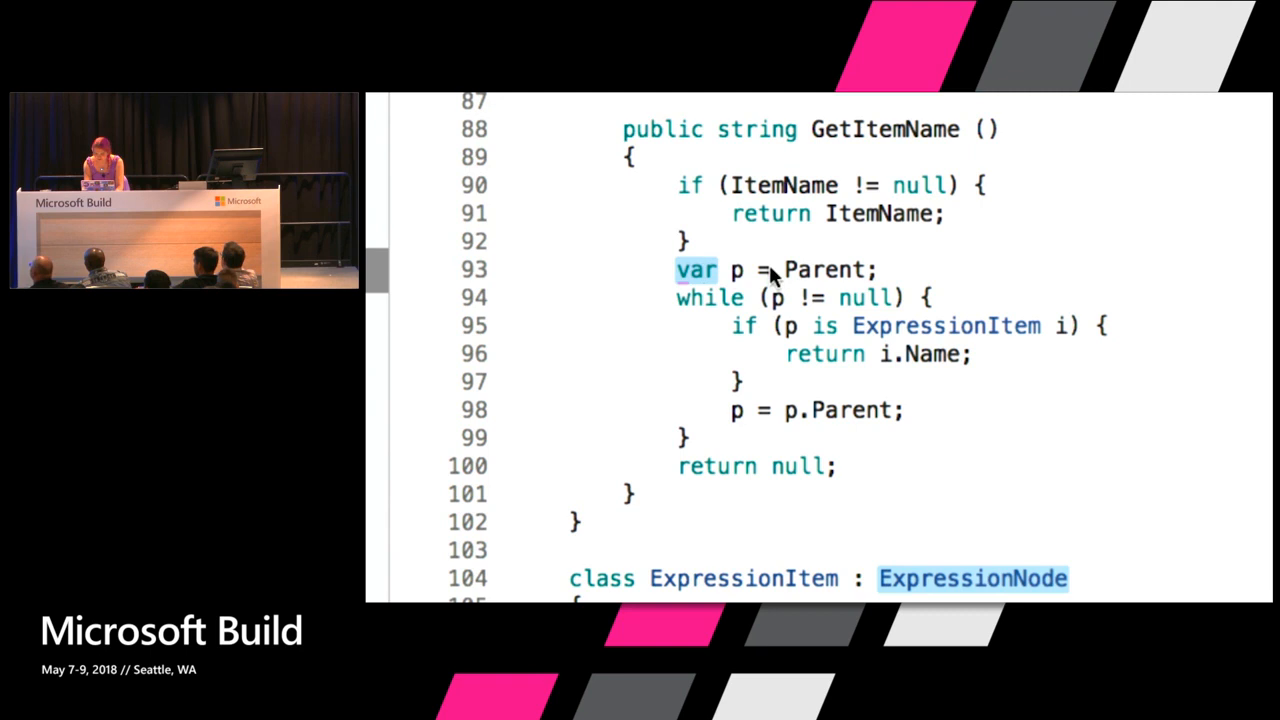
mouse_move(708, 272)
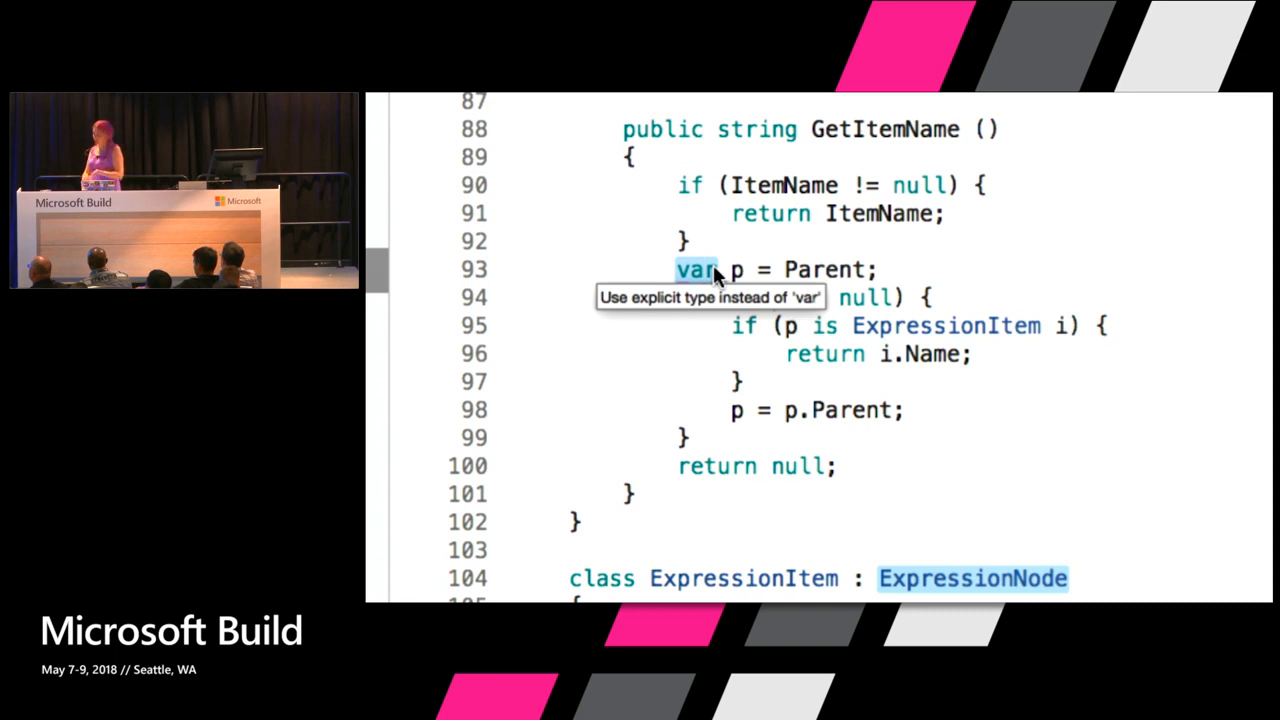
click(688, 269)
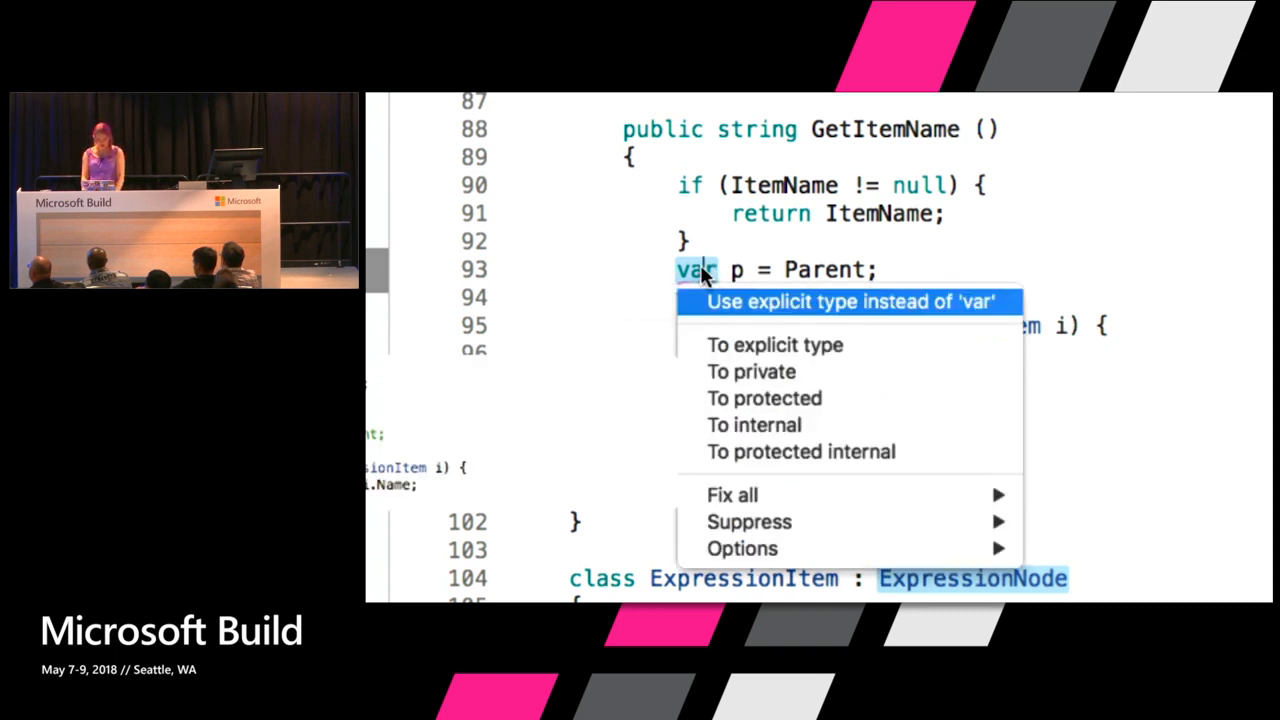
mouse_move(772, 303)
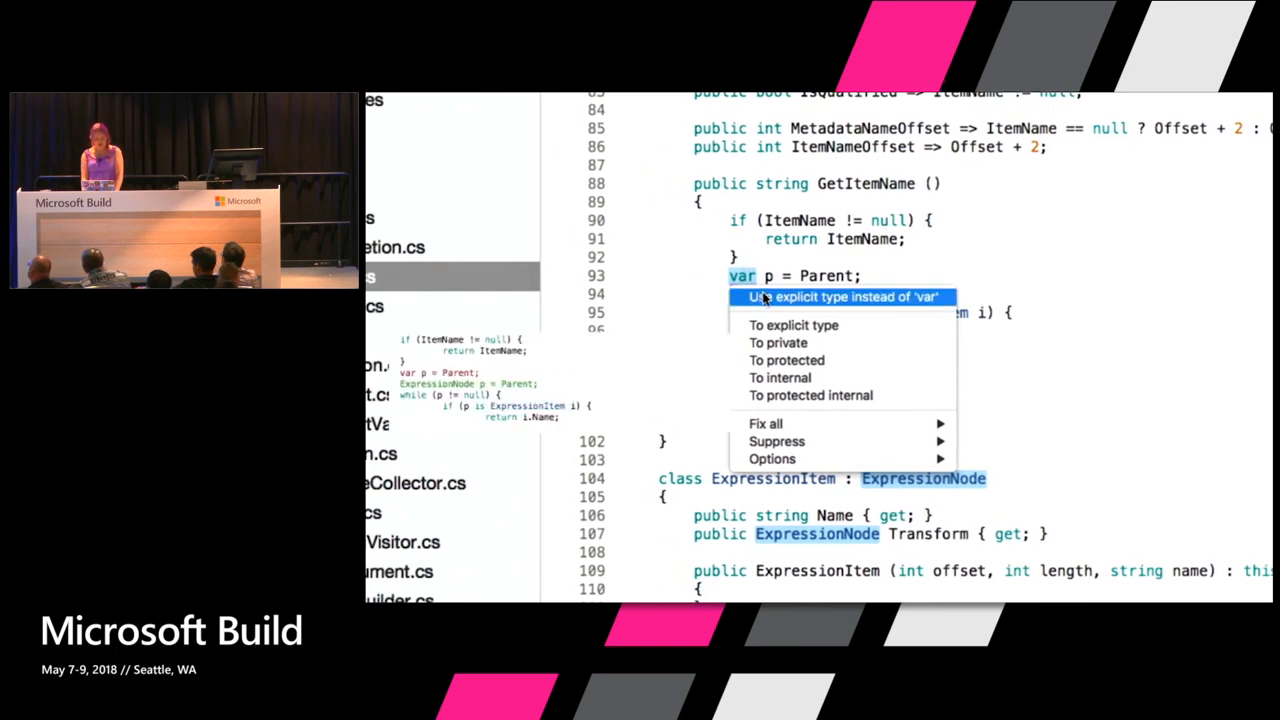
mouse_move(787, 360)
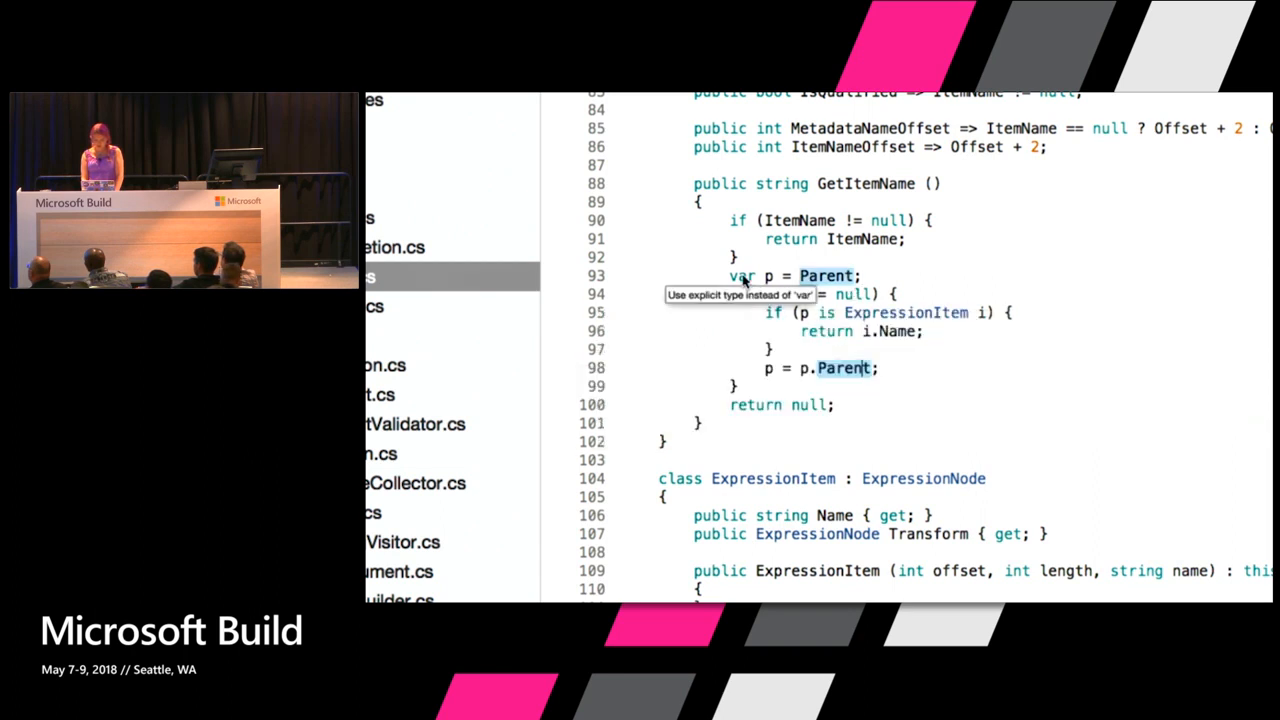
click(739, 275)
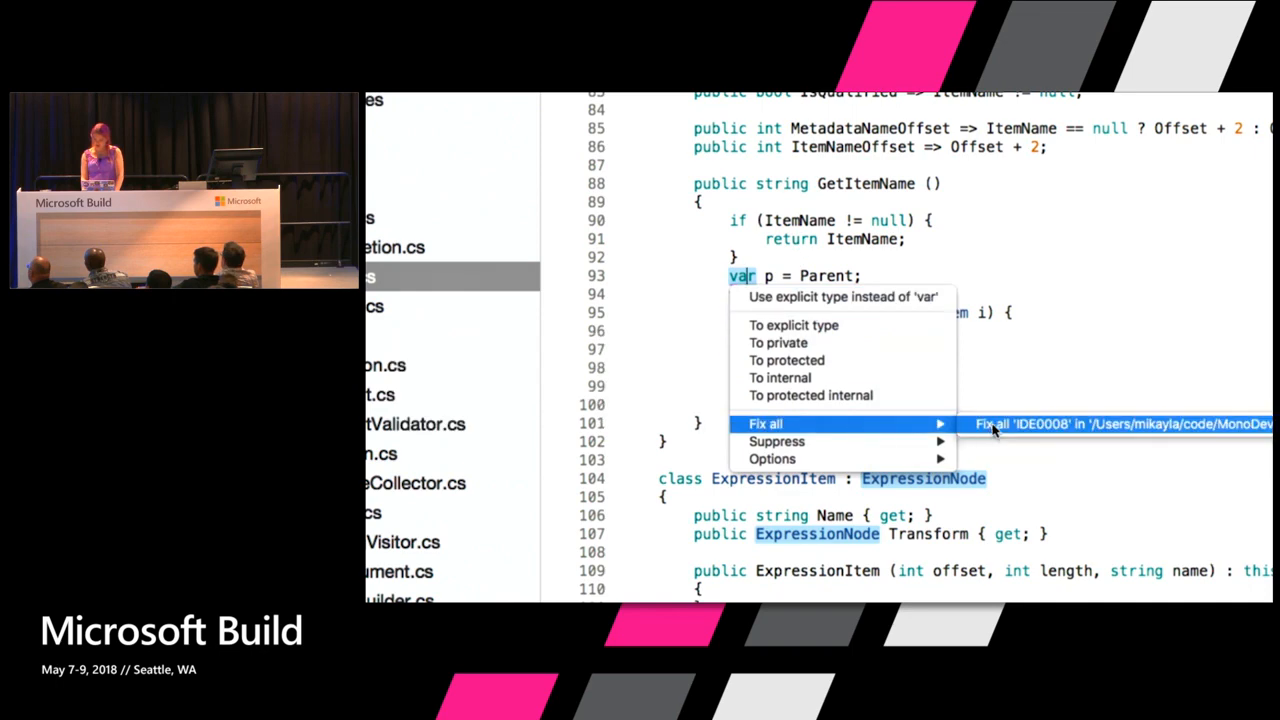
click(793, 324)
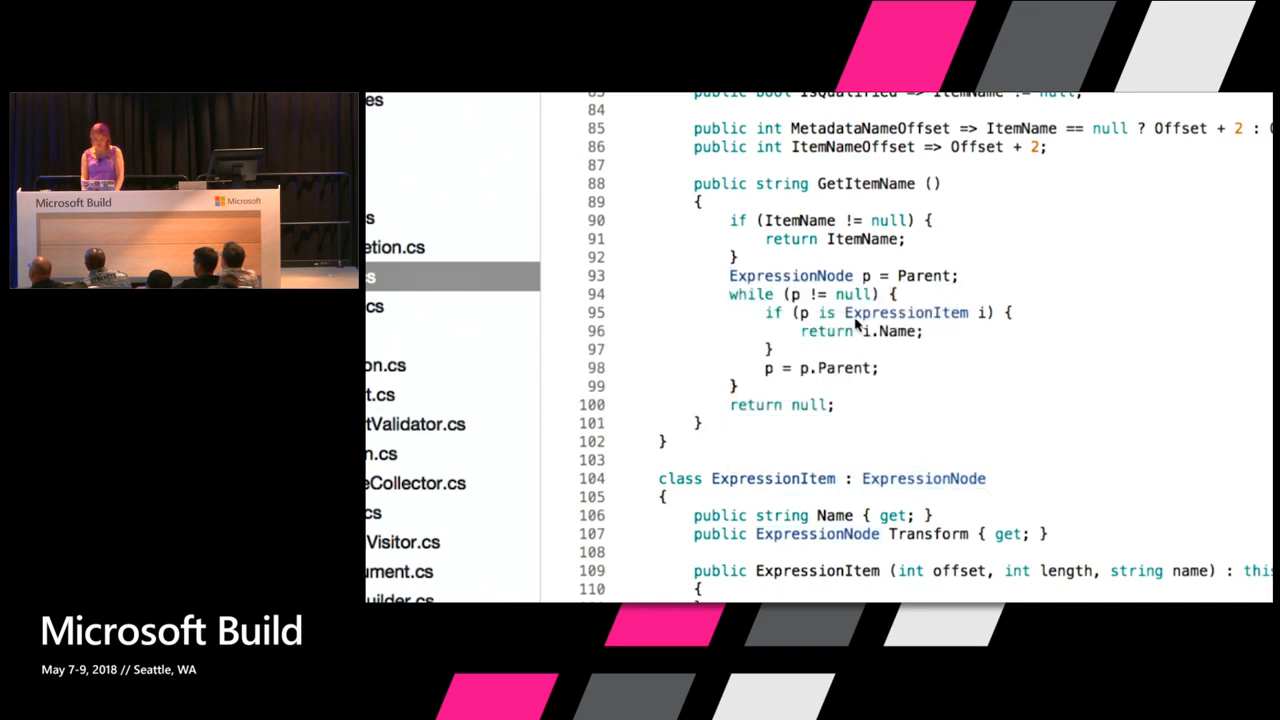
scroll(down, 3)
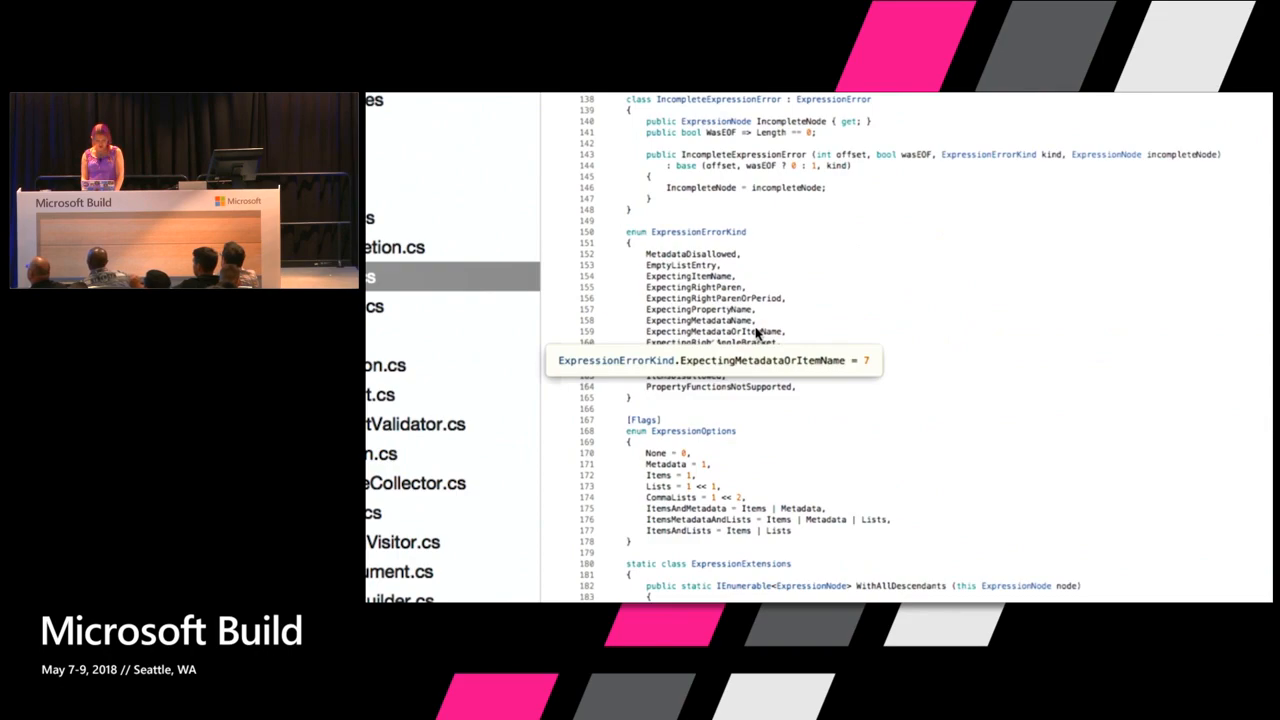
Change csharp_space_between_method_declaration_name_and_open_parenthesis on line 60 from true to false.
scroll(up, 3)
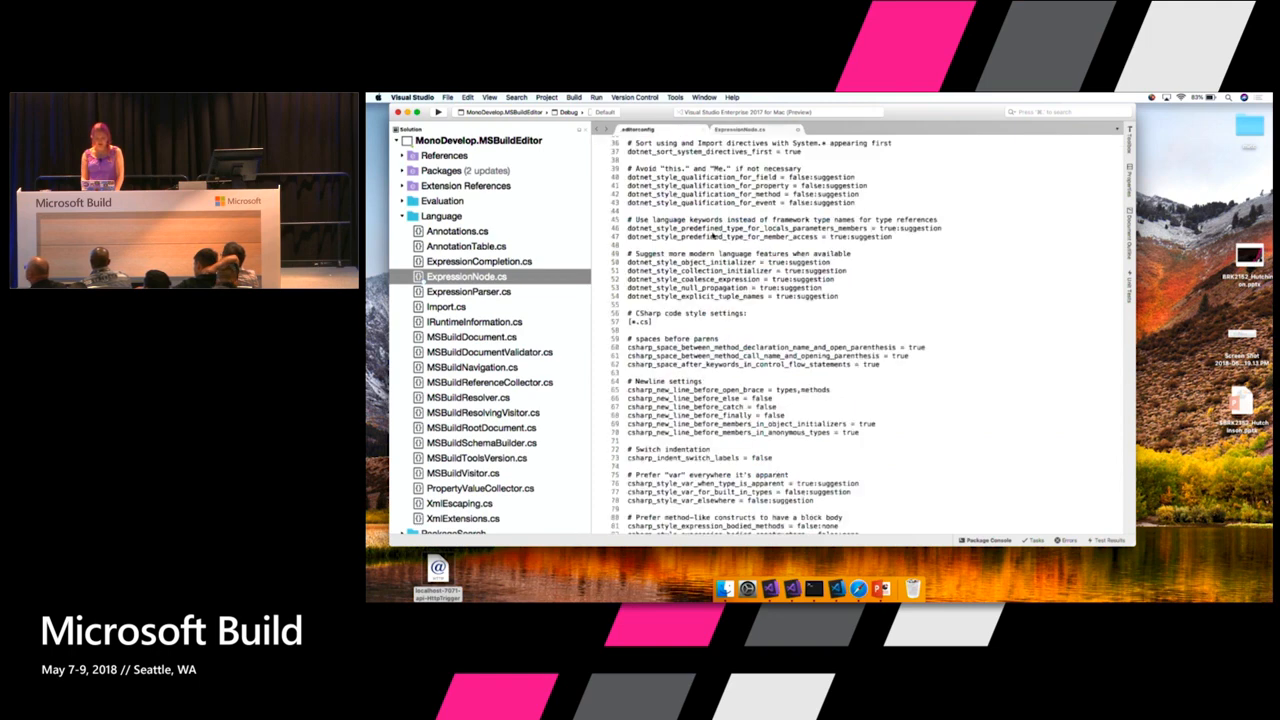
mouse_move(702, 338)
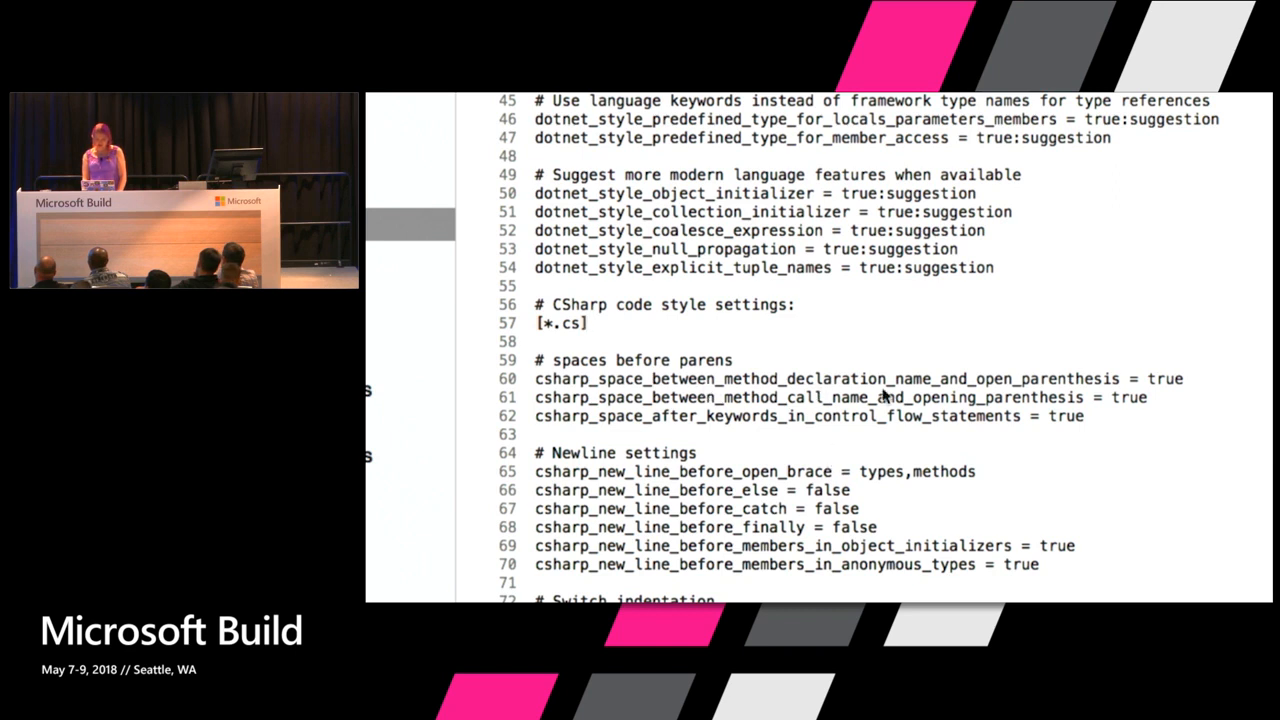
scroll(down, 3)
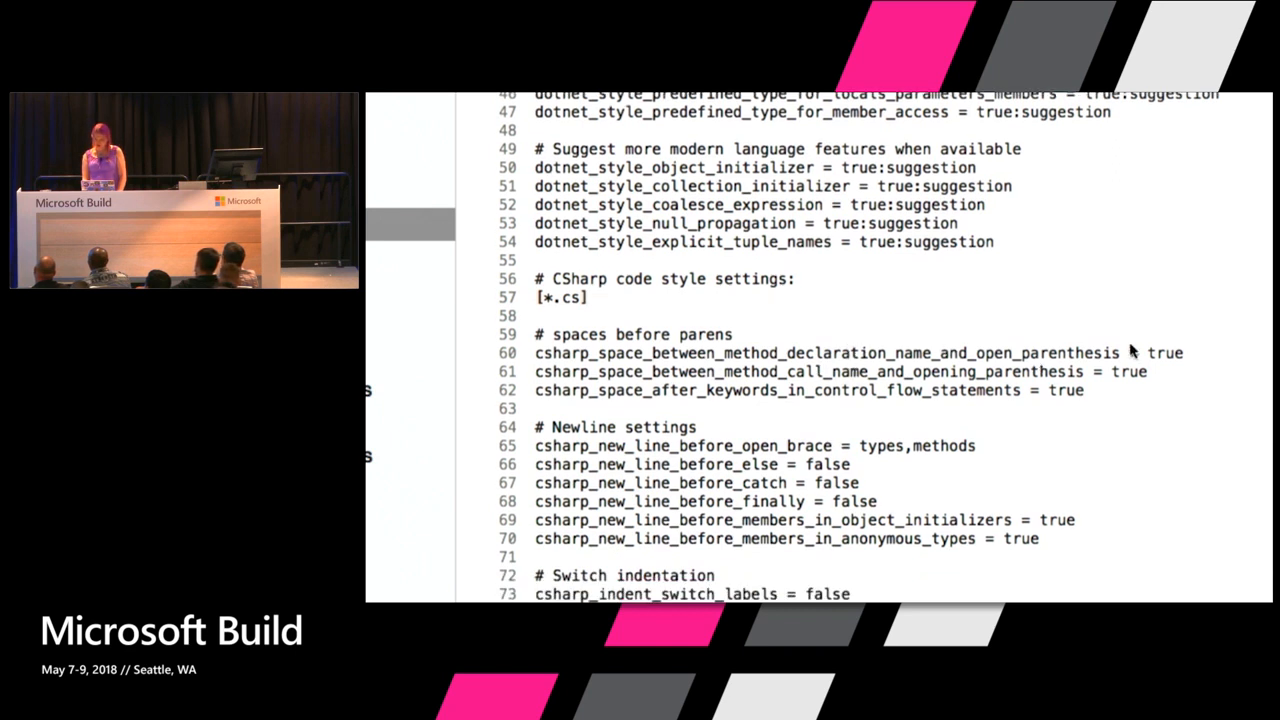
double_click(1168, 352)
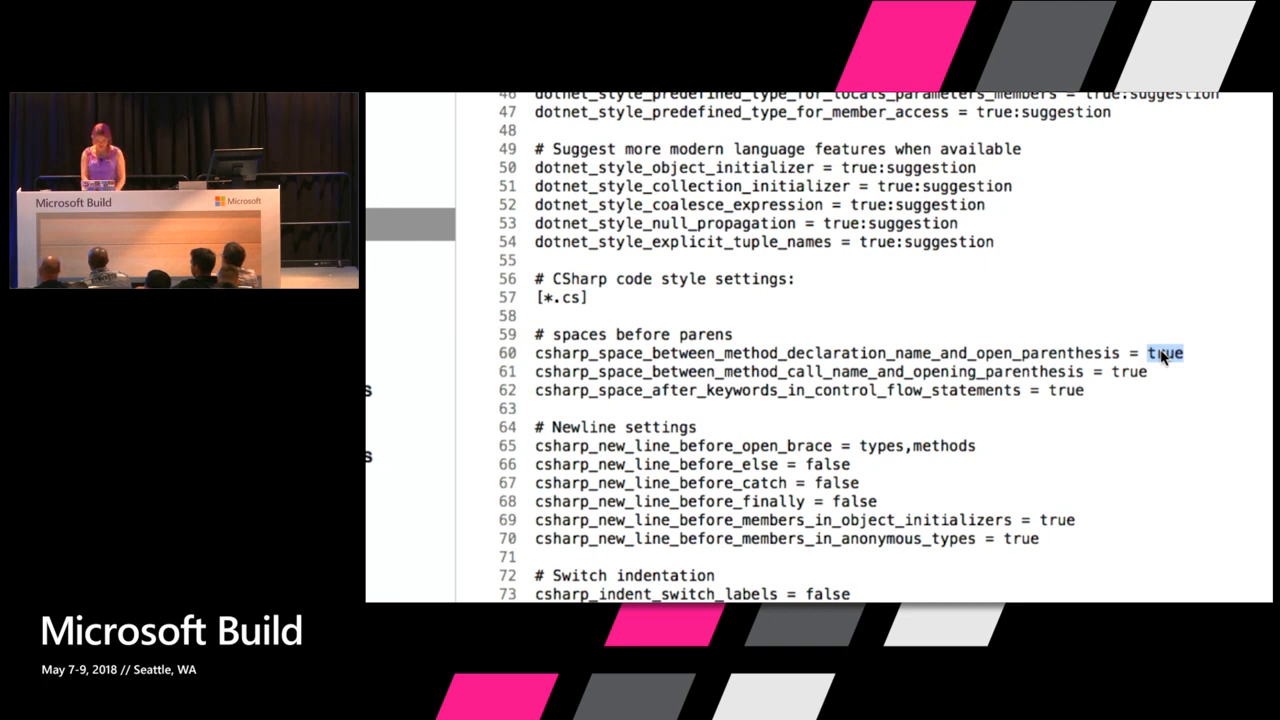
text(false)
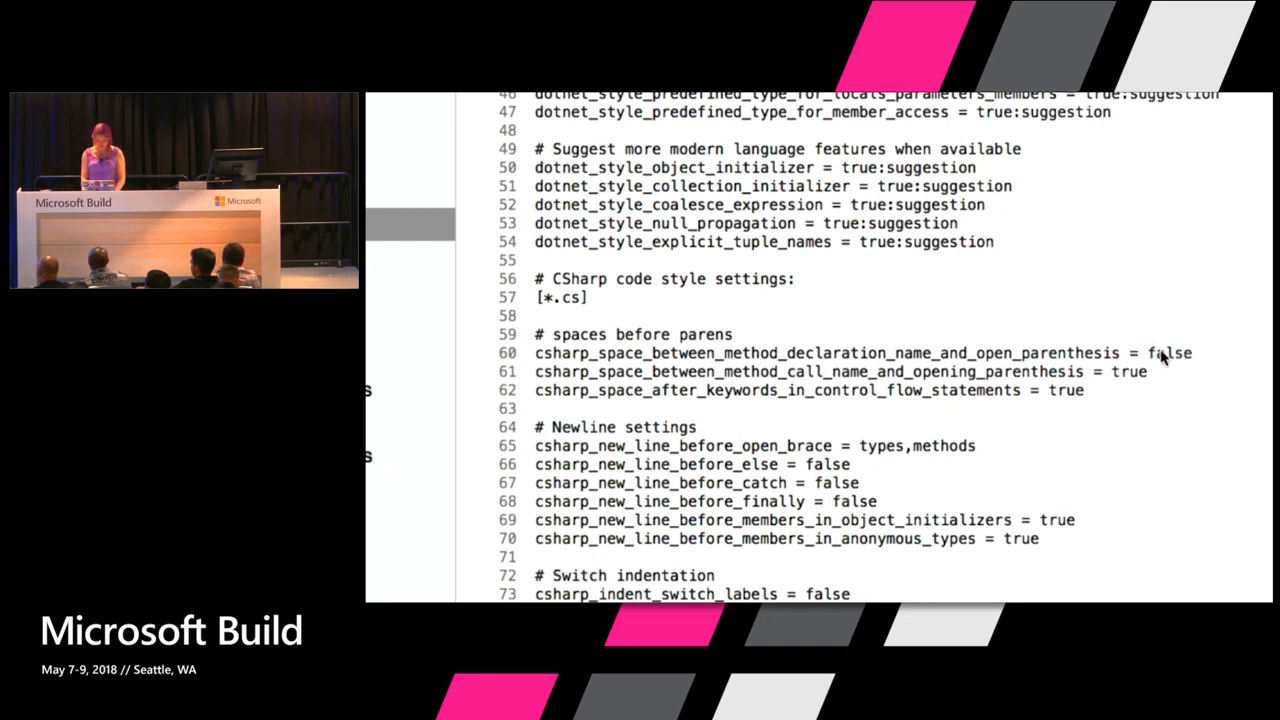
mouse_move(968, 322)
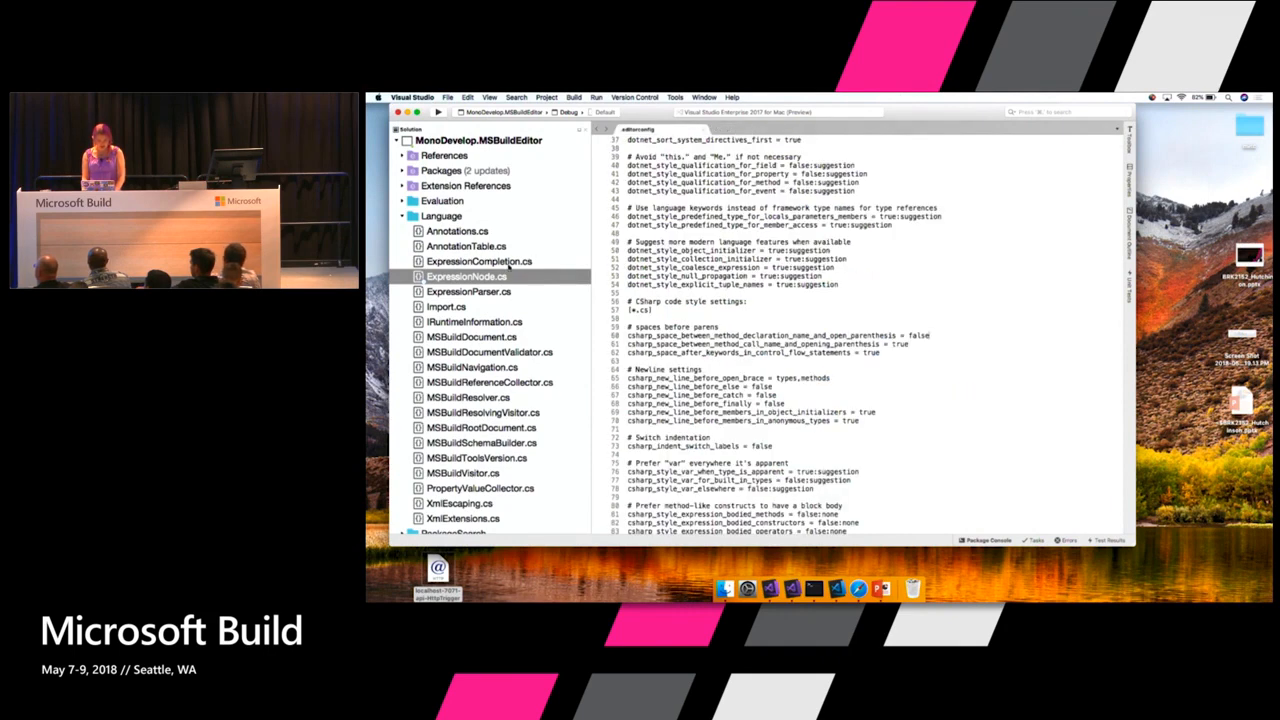
Reopen ExpressionNode.cs, run Format Document, and scroll through the result.
double_click(467, 276)
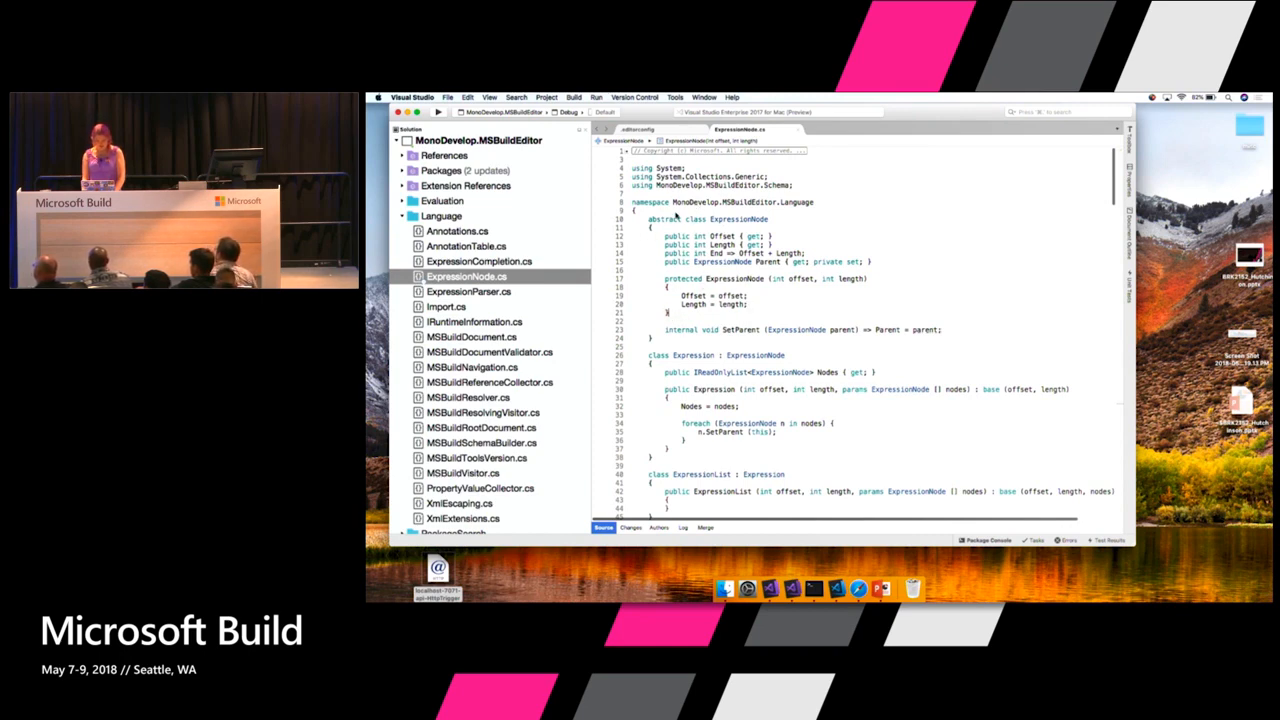
click(465, 97)
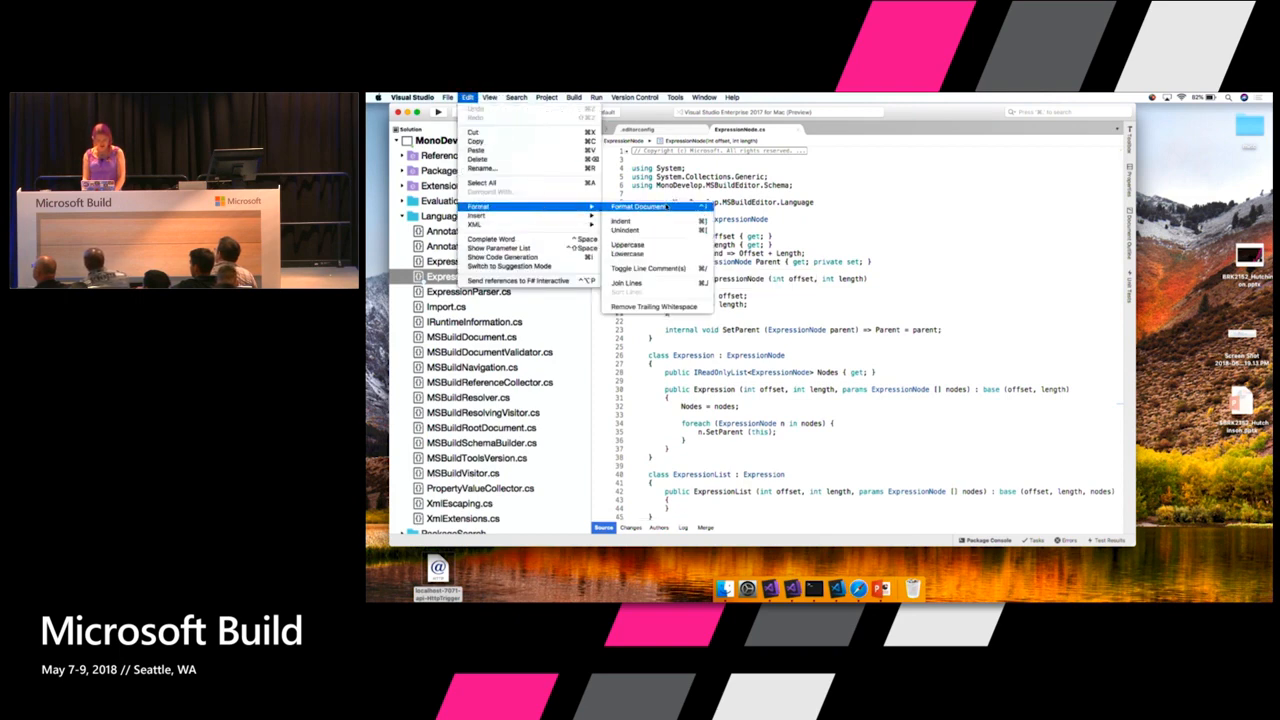
click(638, 206)
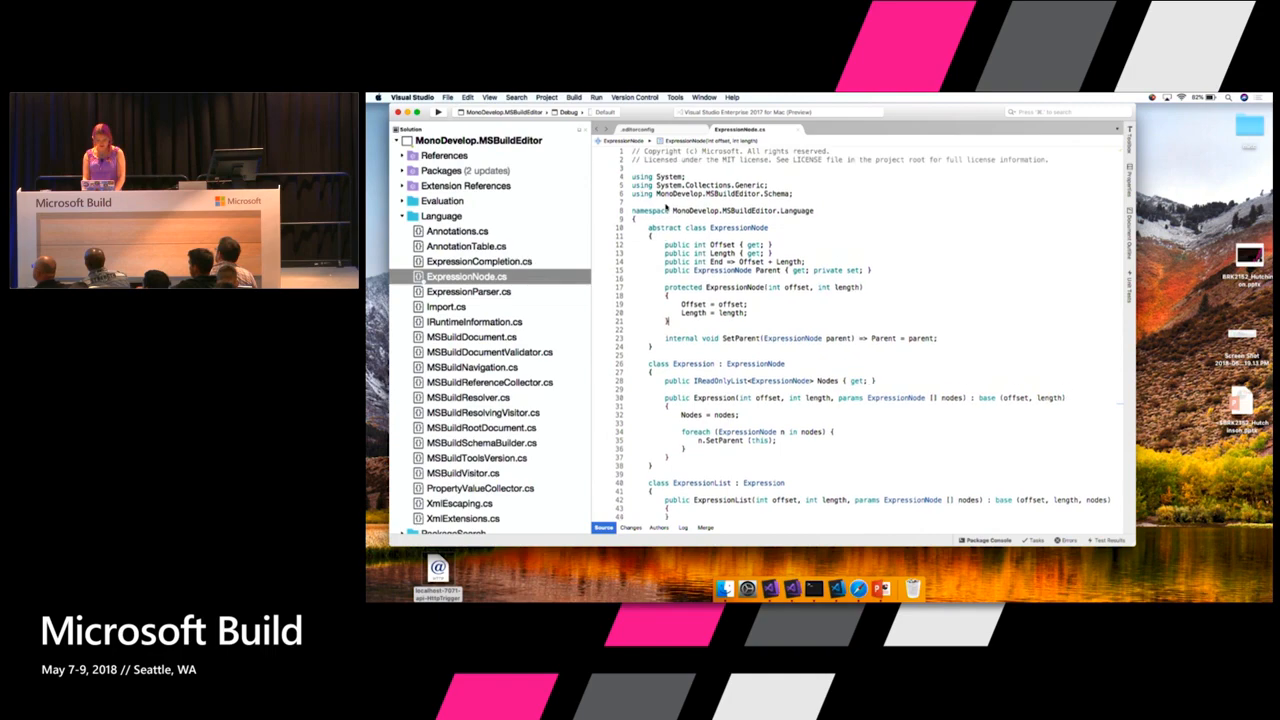
scroll(down, 3)
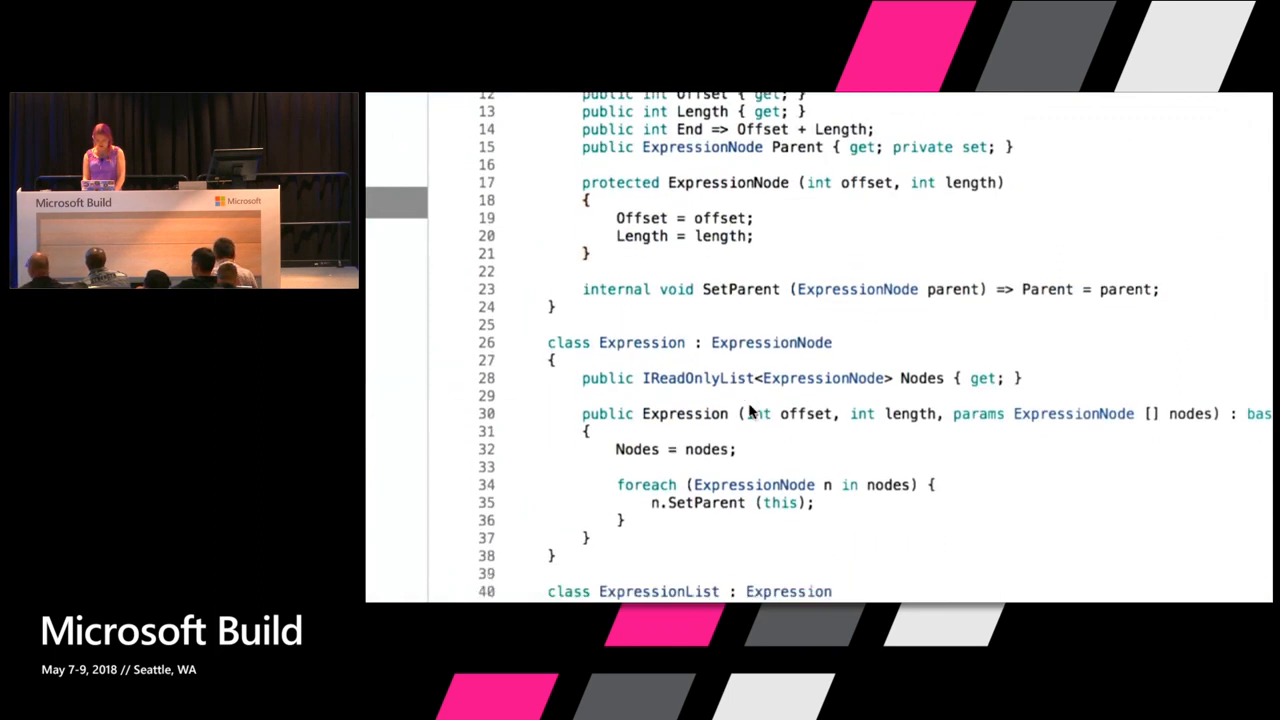
scroll(down, 3)
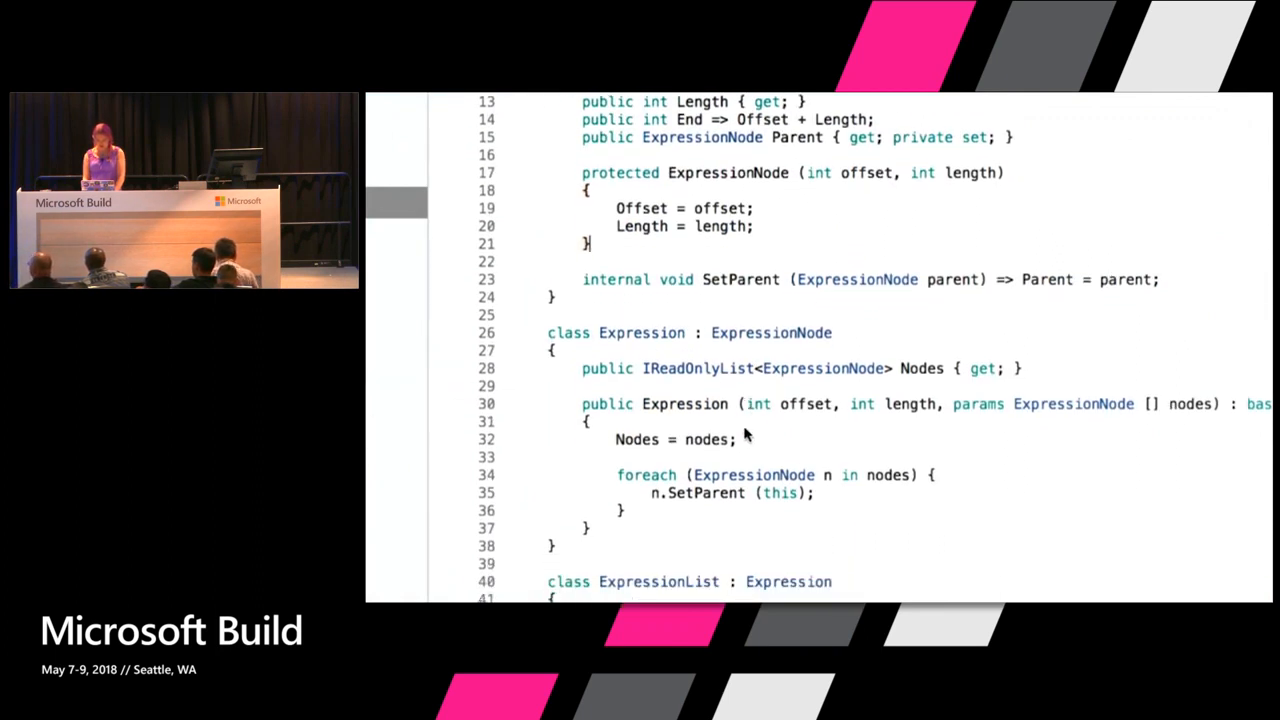